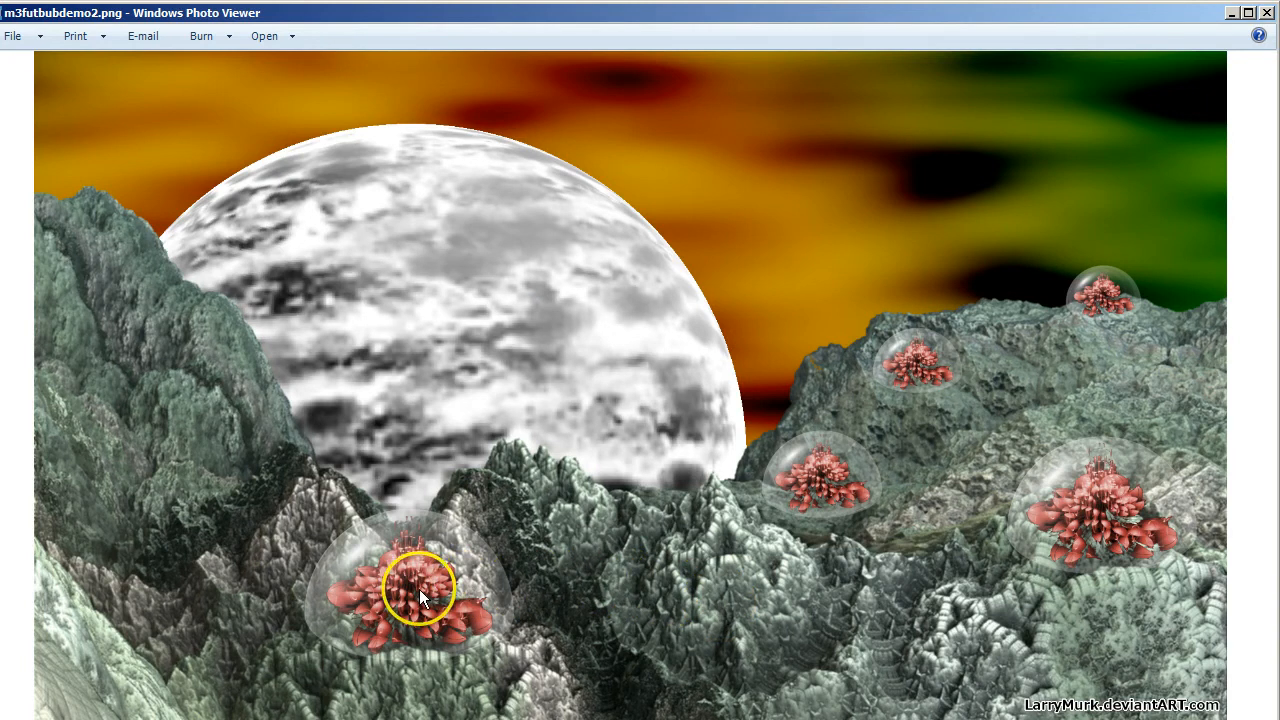
pyautogui.moveTo(672, 492)
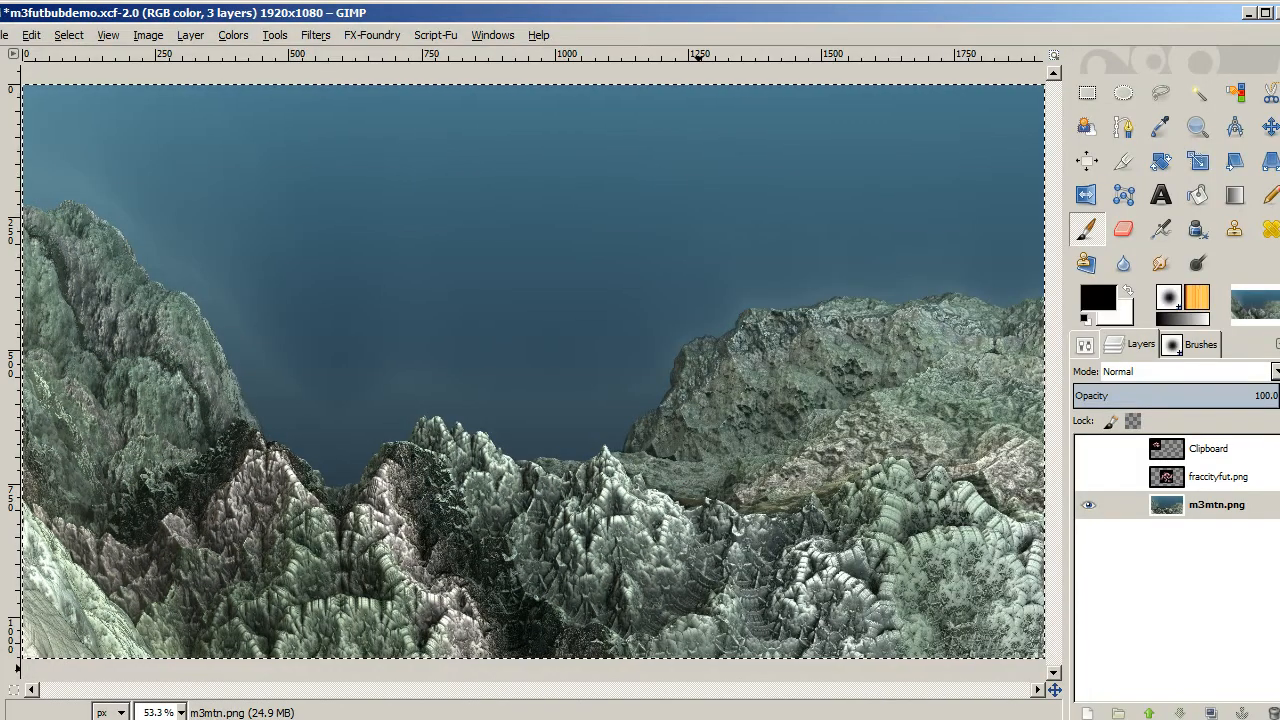
pyautogui.moveTo(642, 464)
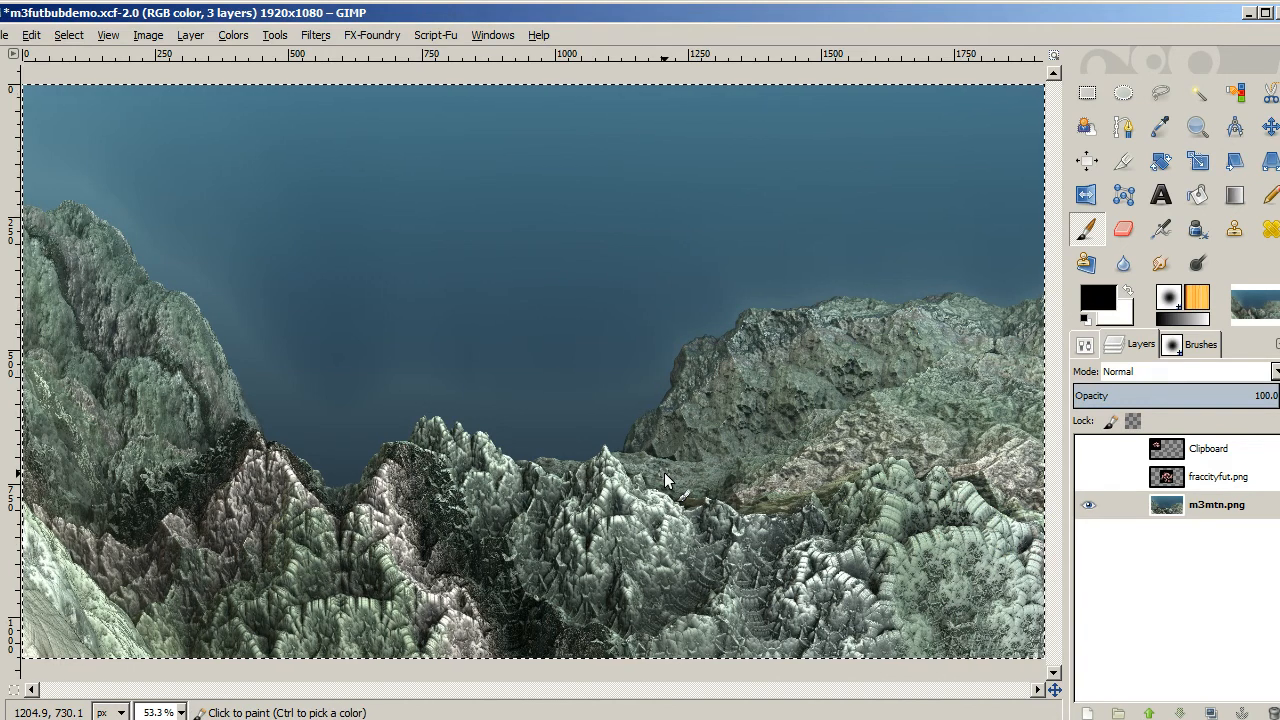
pyautogui.moveTo(516, 364)
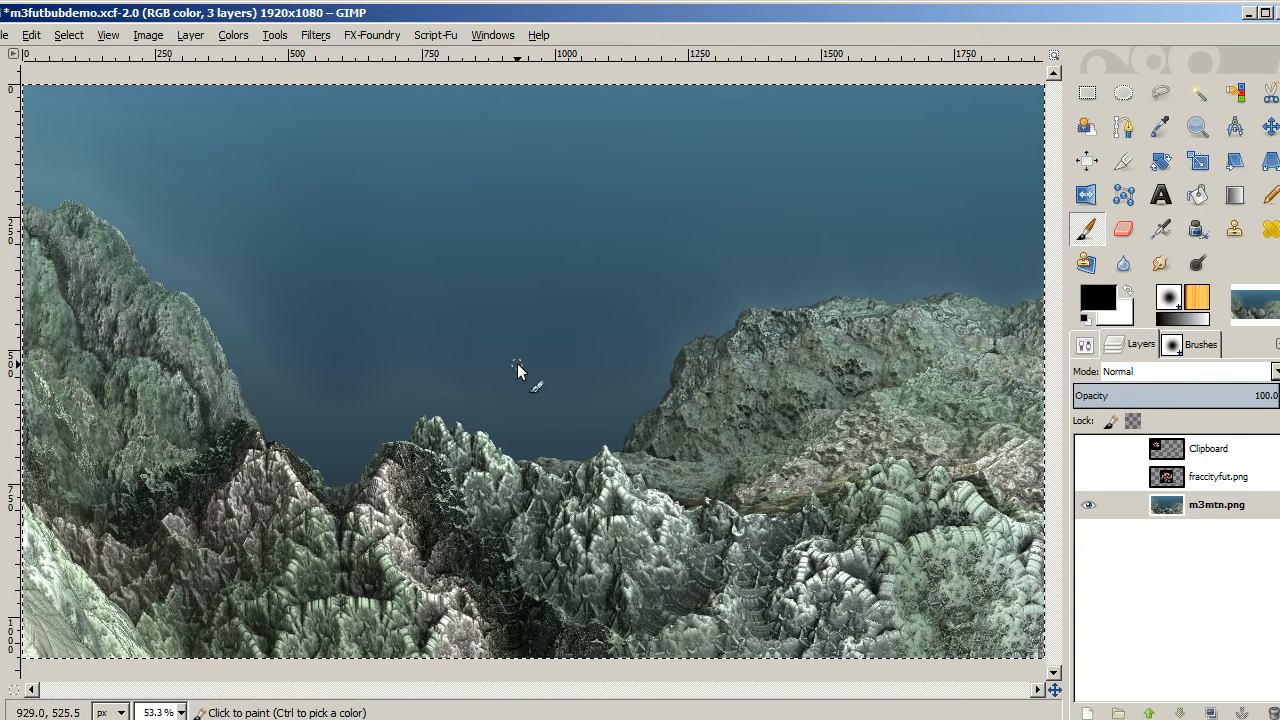
# Fuzzy-select the blue sky and add an alpha channel to the mountain layer to delete it
pyautogui.click(1188, 92)
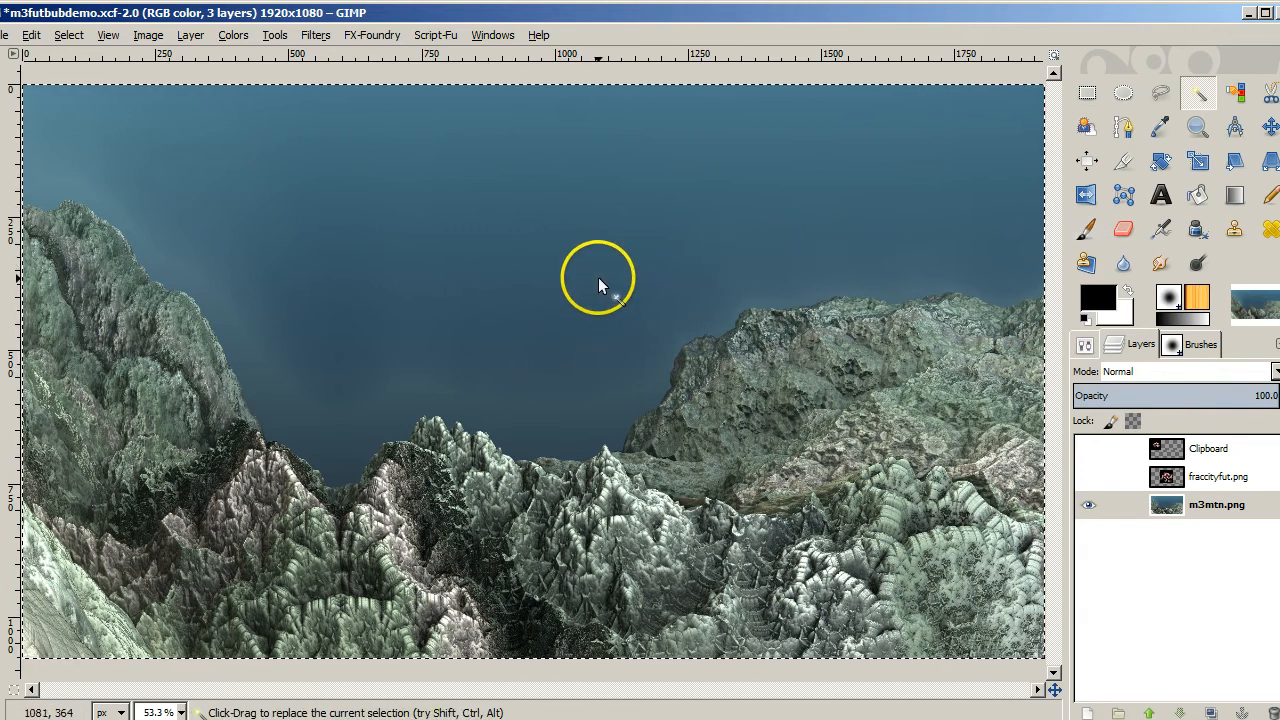
pyautogui.click(598, 284)
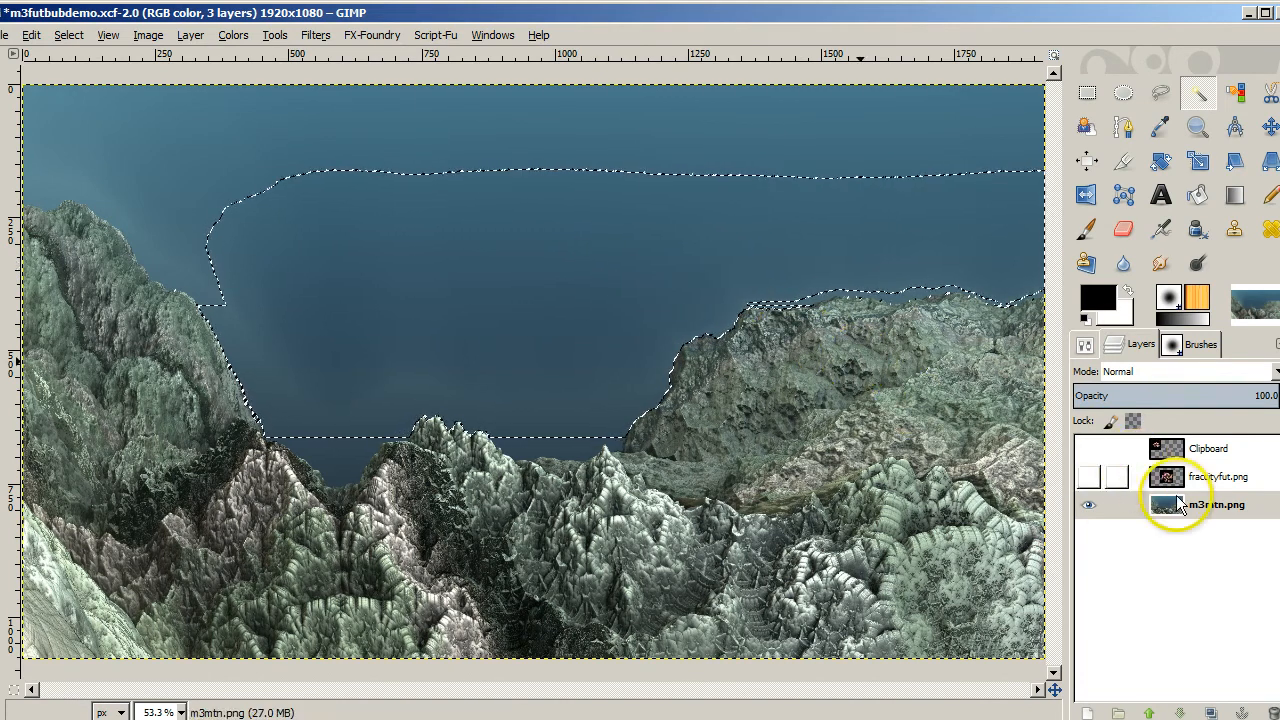
pyautogui.rightClick(1180, 504)
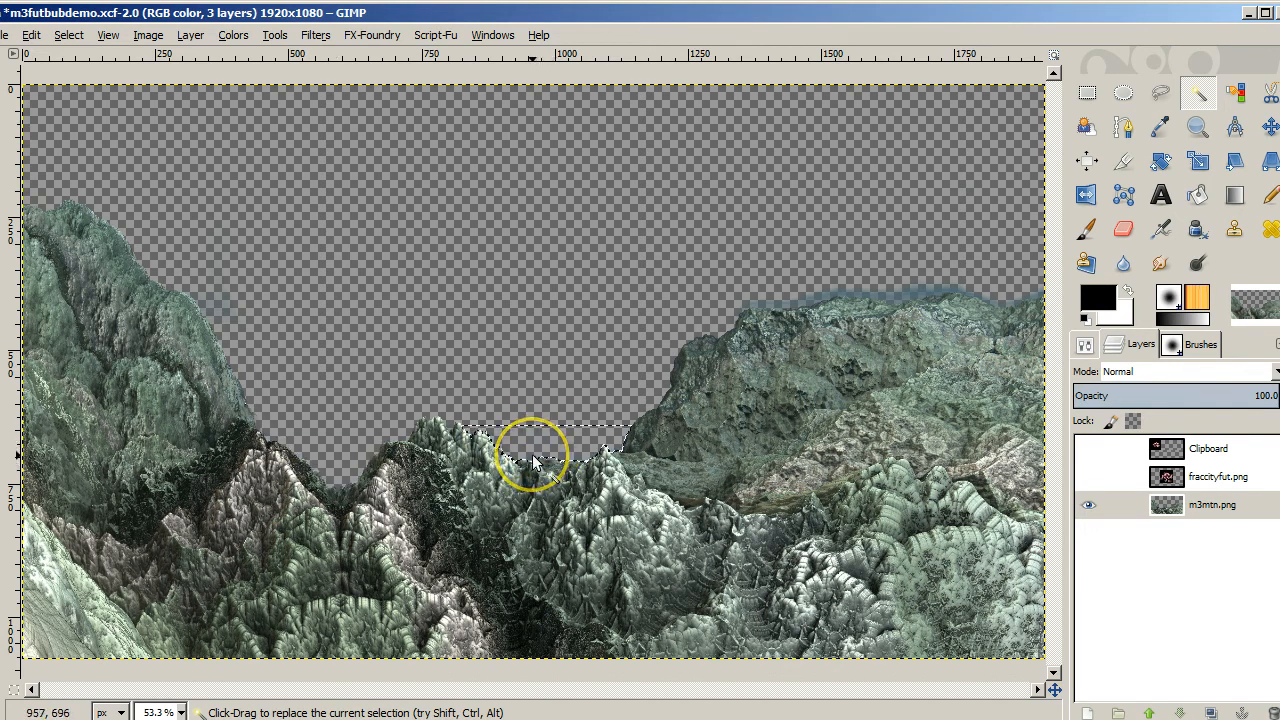
pyautogui.moveTo(840, 290)
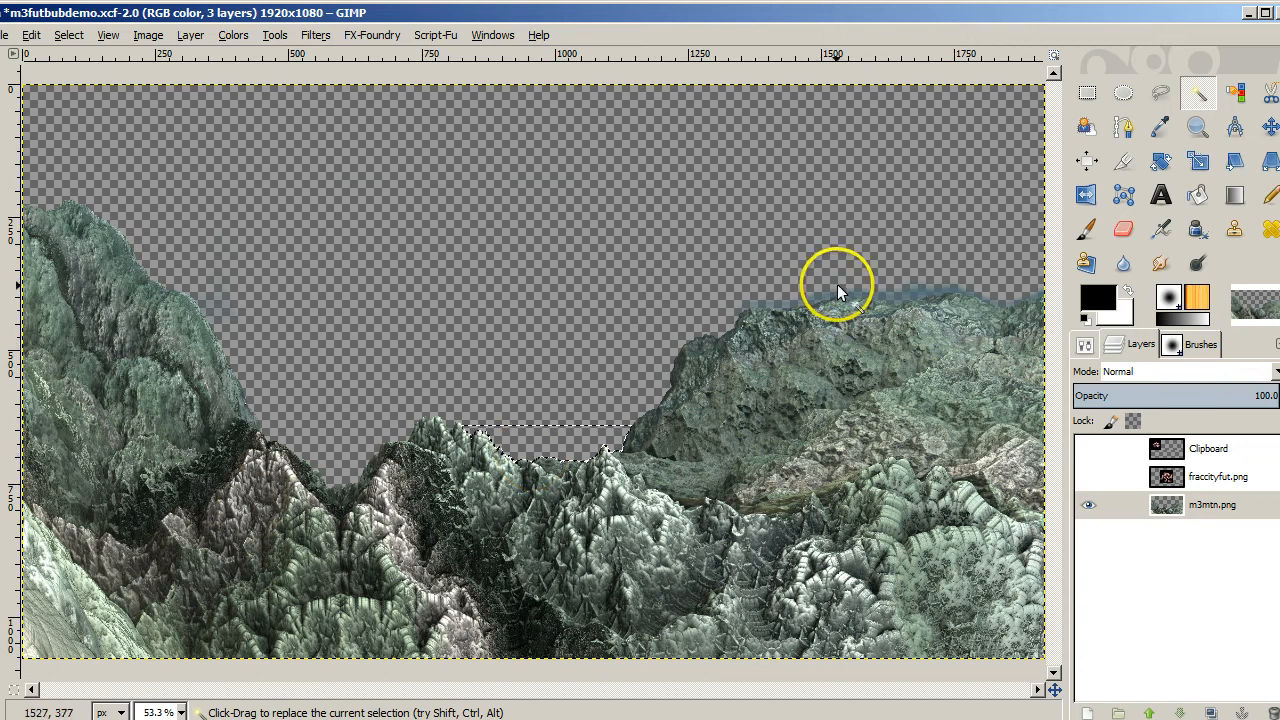
pyautogui.moveTo(858, 296)
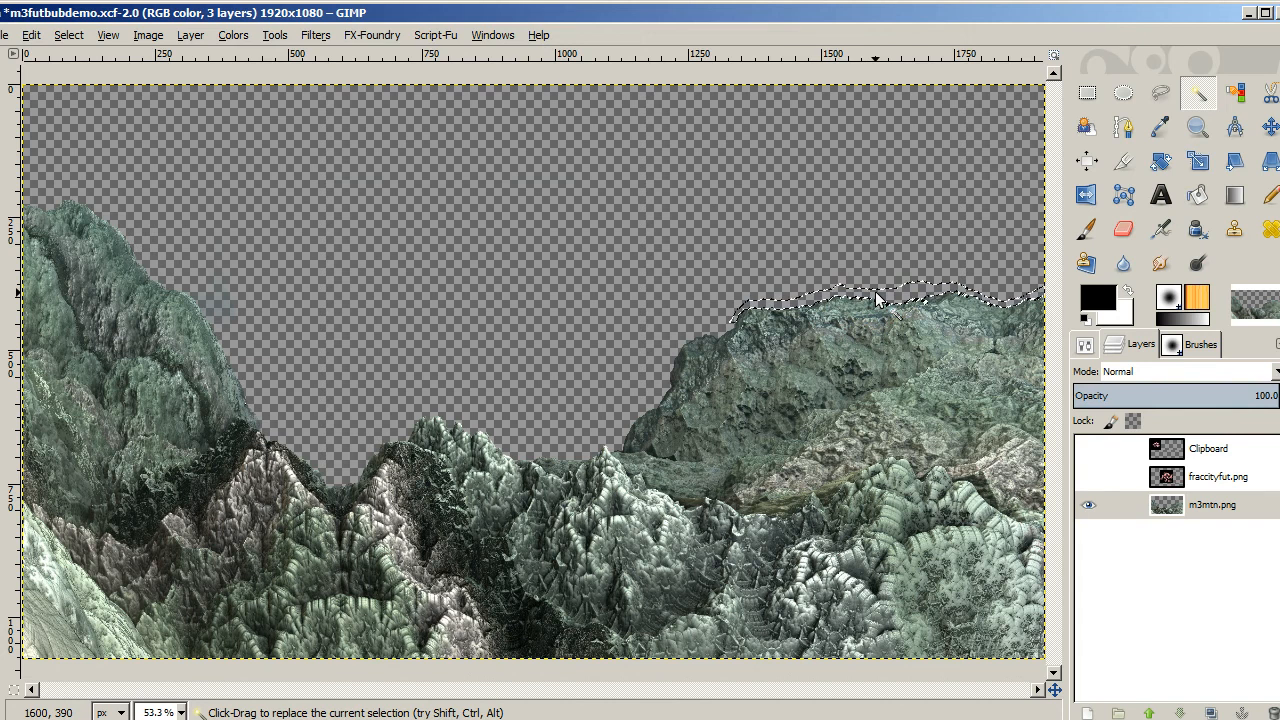
pyautogui.moveTo(280, 320)
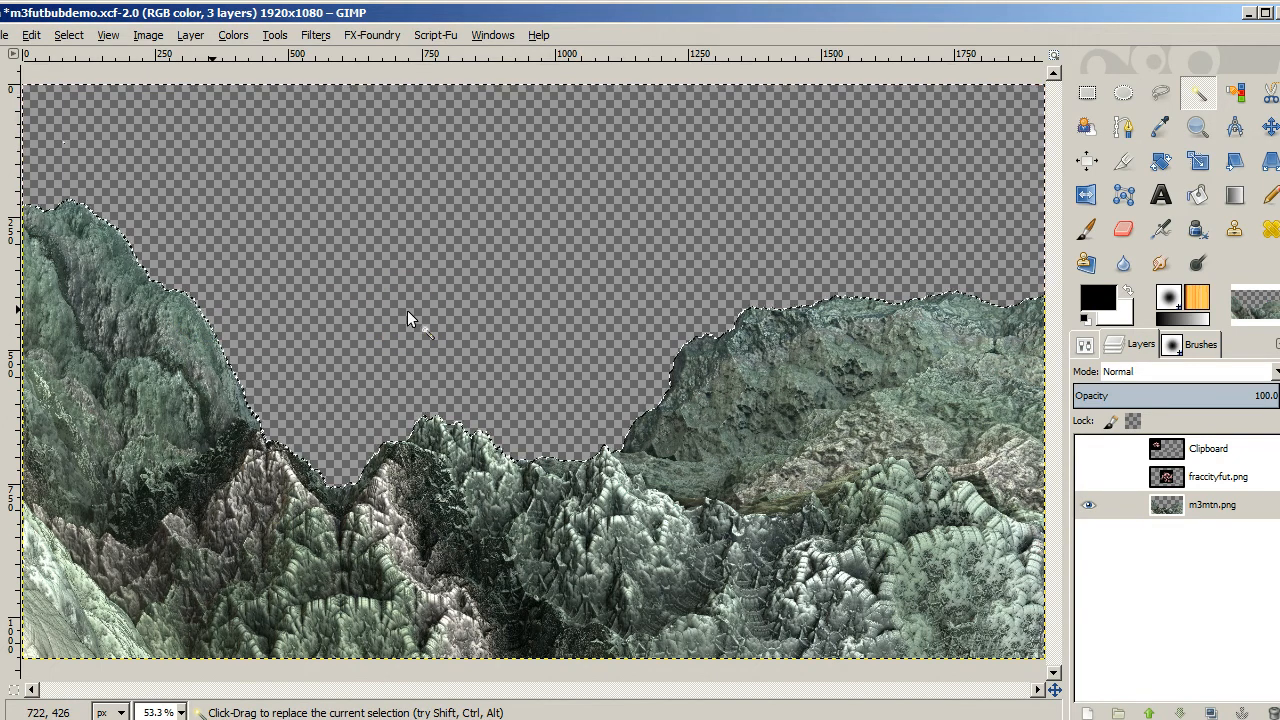
pyautogui.moveTo(564, 448)
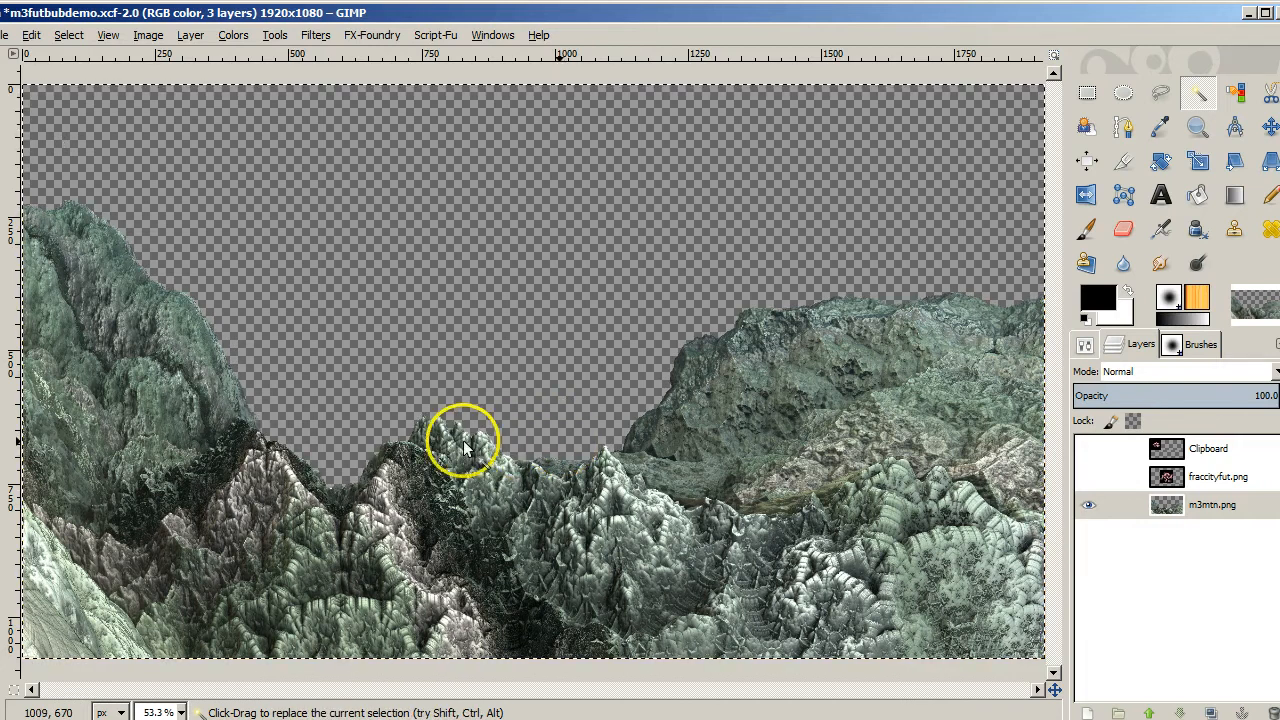
pyautogui.moveTo(438, 472)
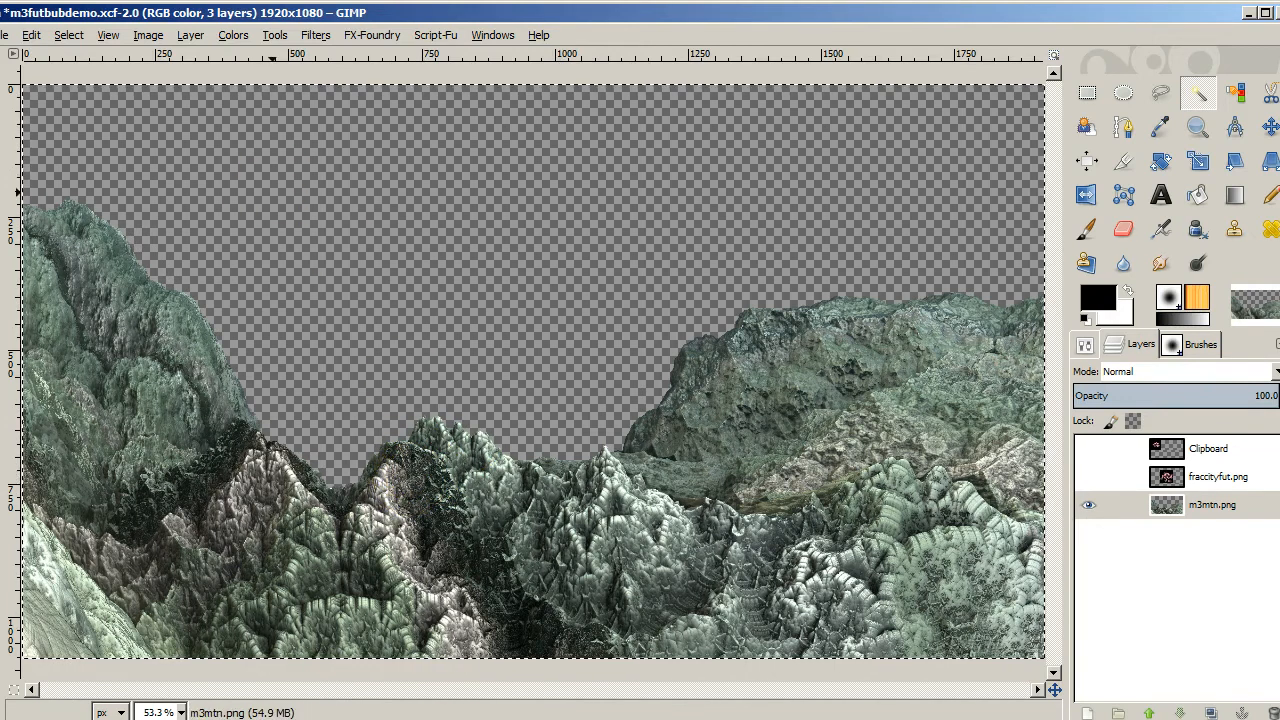
# Apply the simple Blur filter to the cut-out mountain layer
pyautogui.click(312, 34)
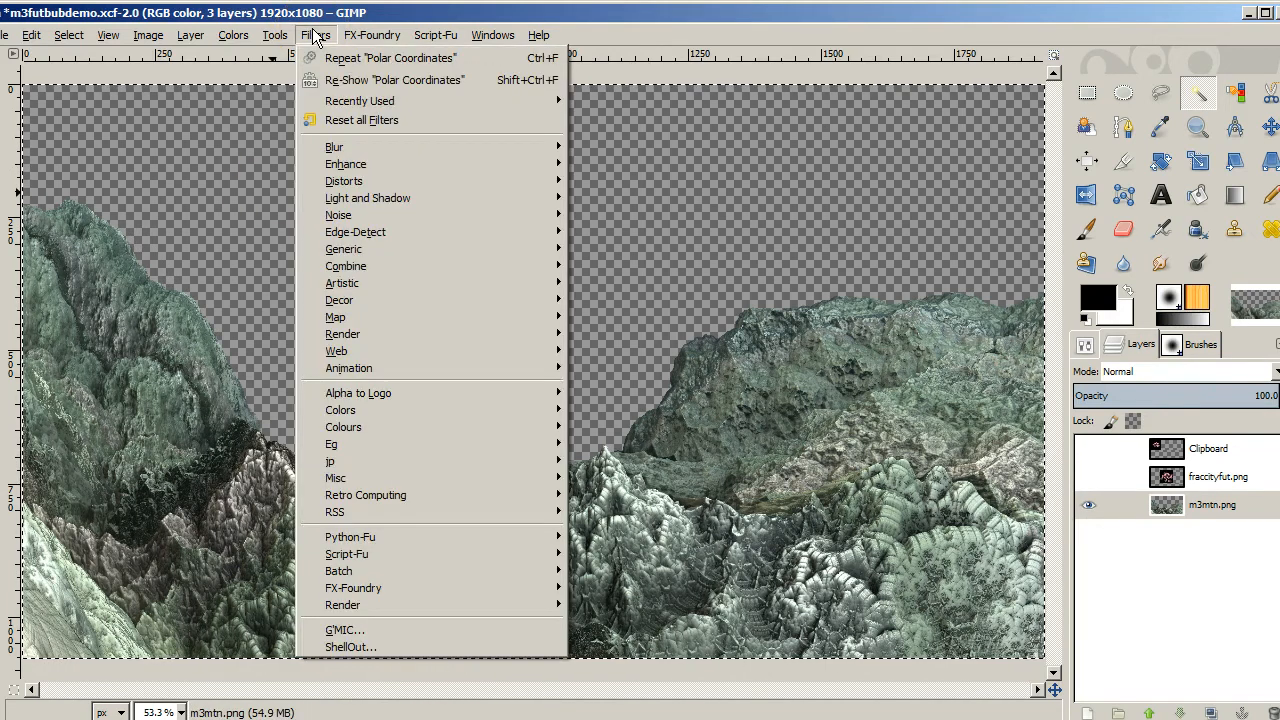
pyautogui.moveTo(344, 164)
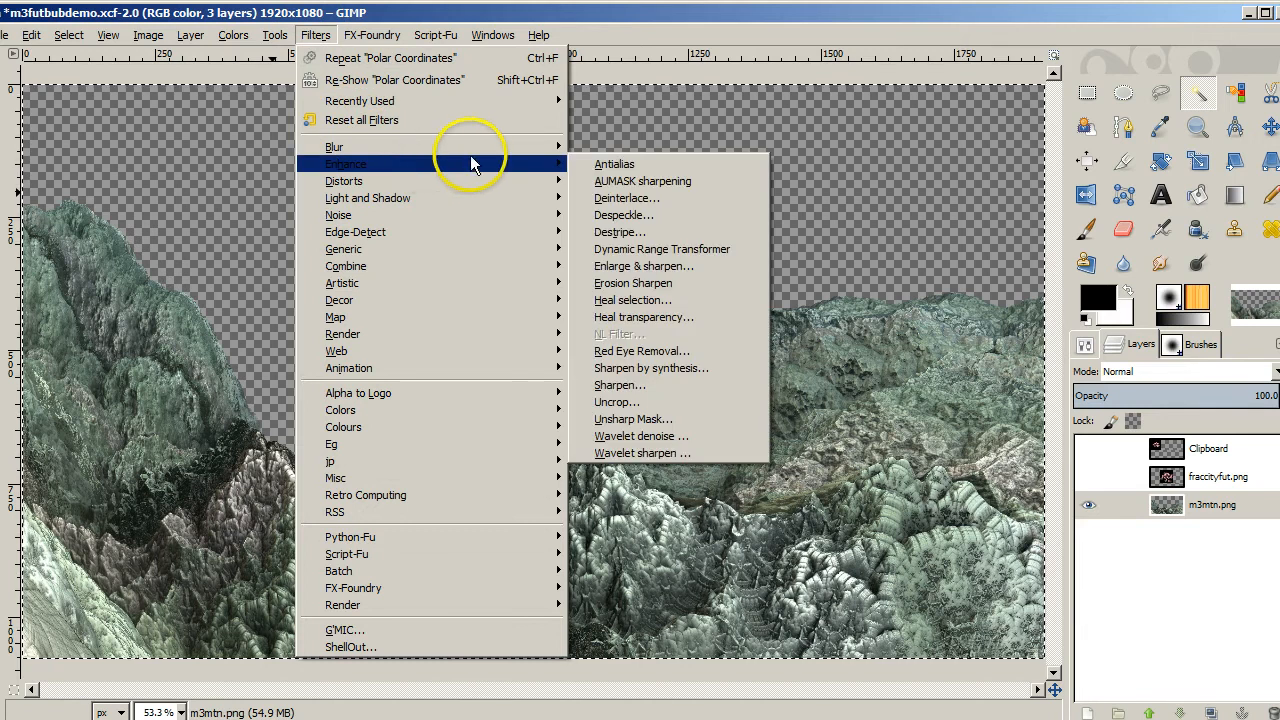
pyautogui.moveTo(334, 146)
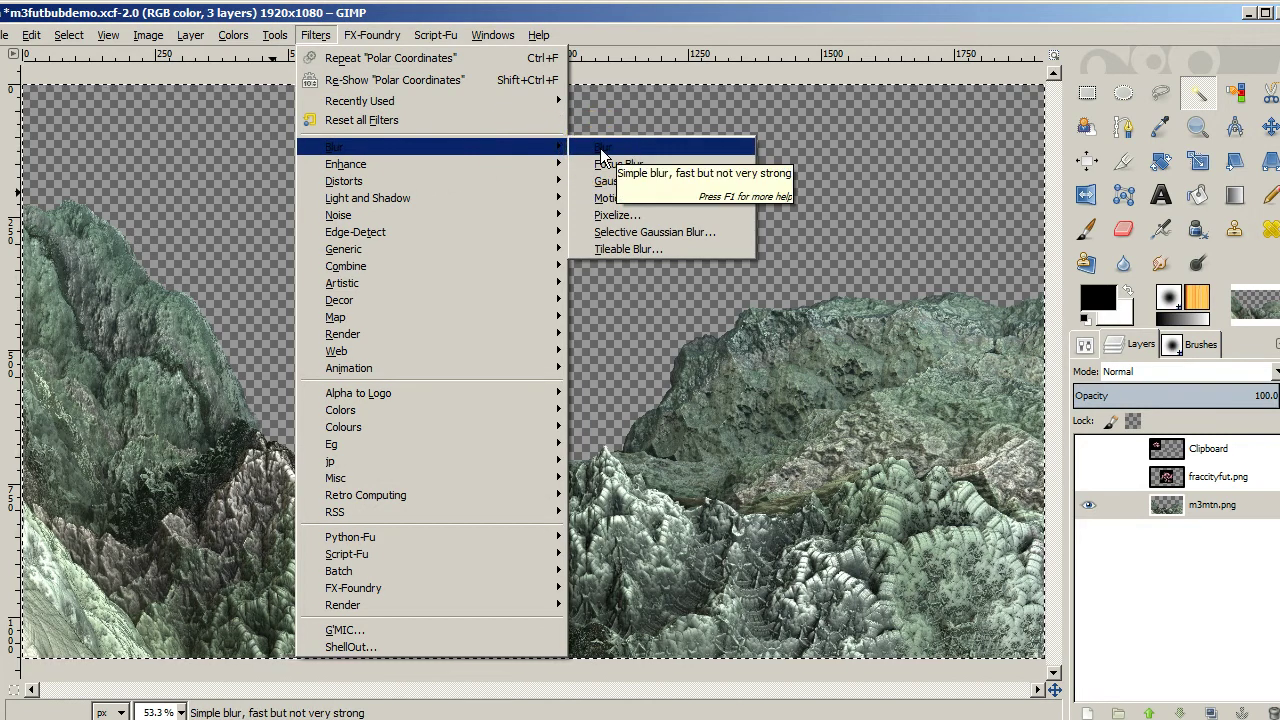
pyautogui.press('Escape')
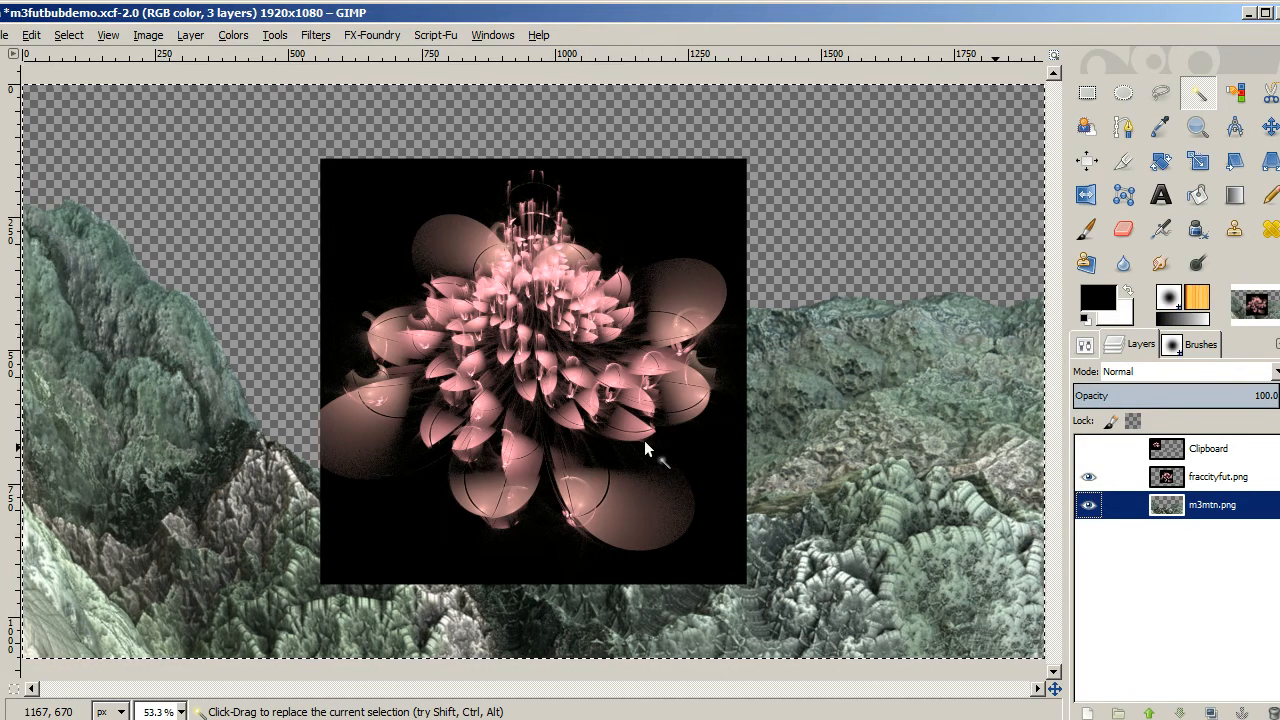
pyautogui.moveTo(564, 384)
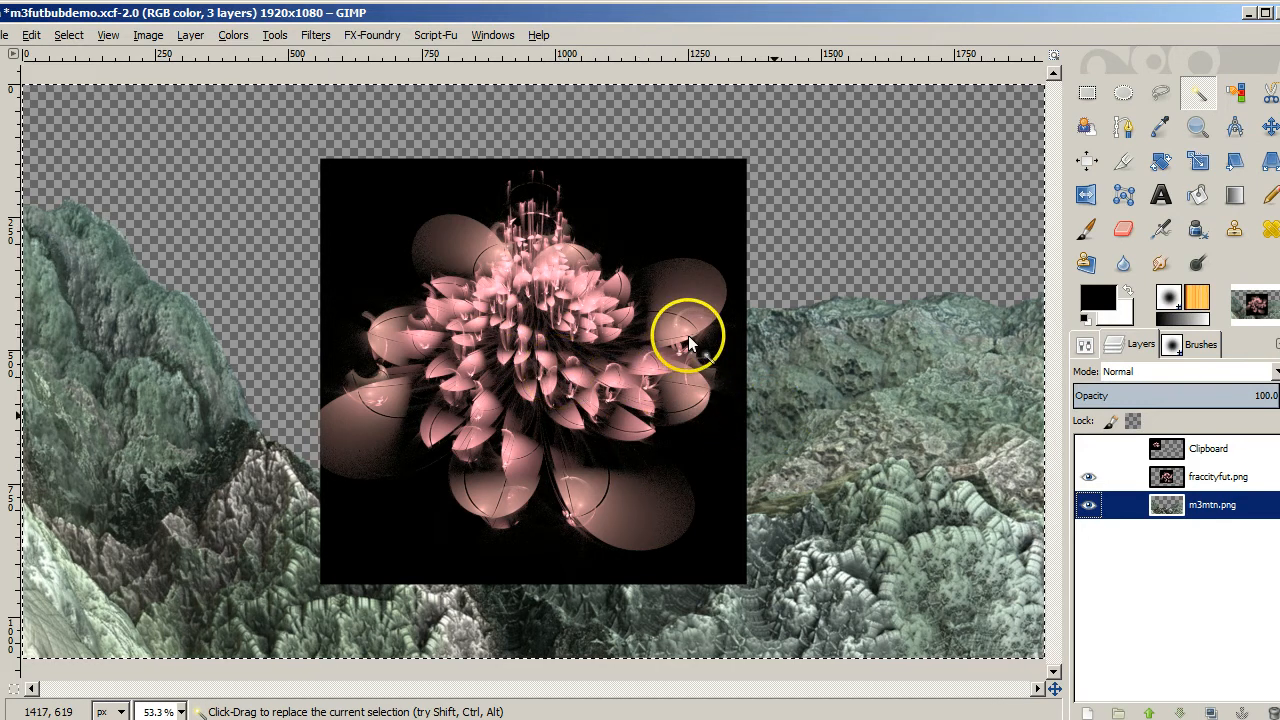
pyautogui.moveTo(390, 380)
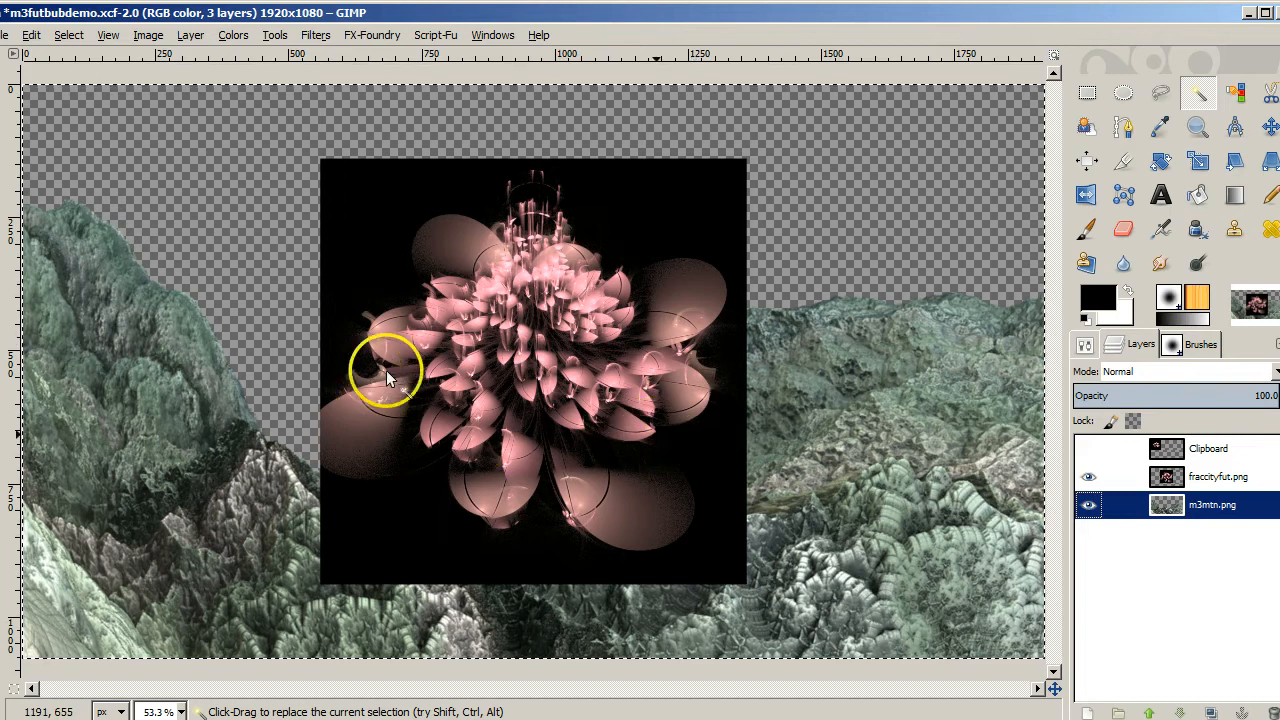
pyautogui.moveTo(976, 468)
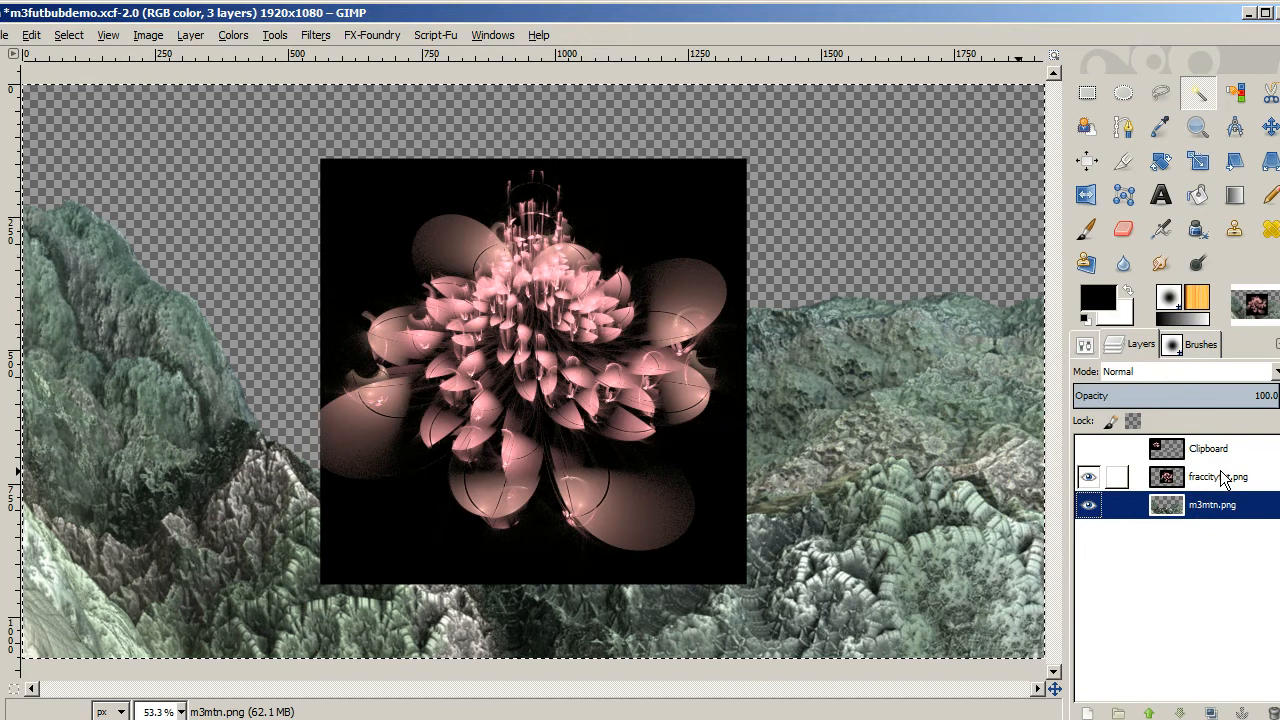
# Remove the fractal city layer, reveal the Clipboard layer and duplicate it for a black top copy
pyautogui.click(1218, 476)
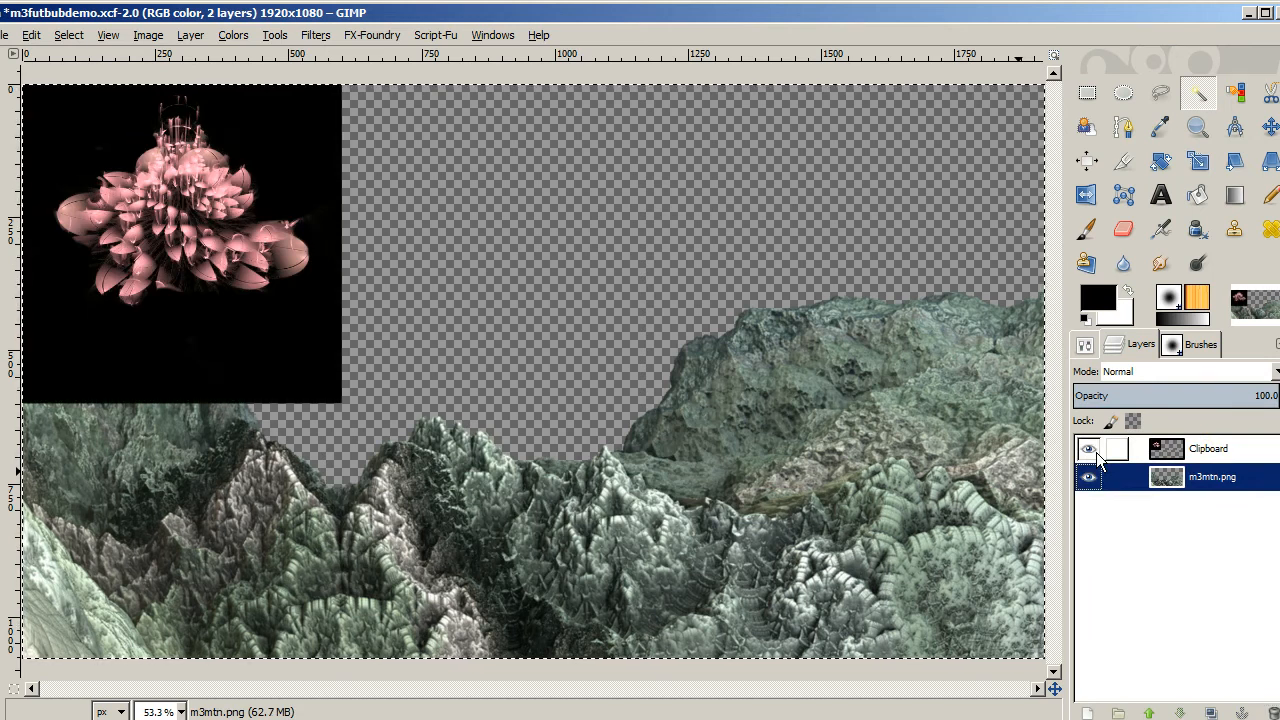
pyautogui.click(1088, 448)
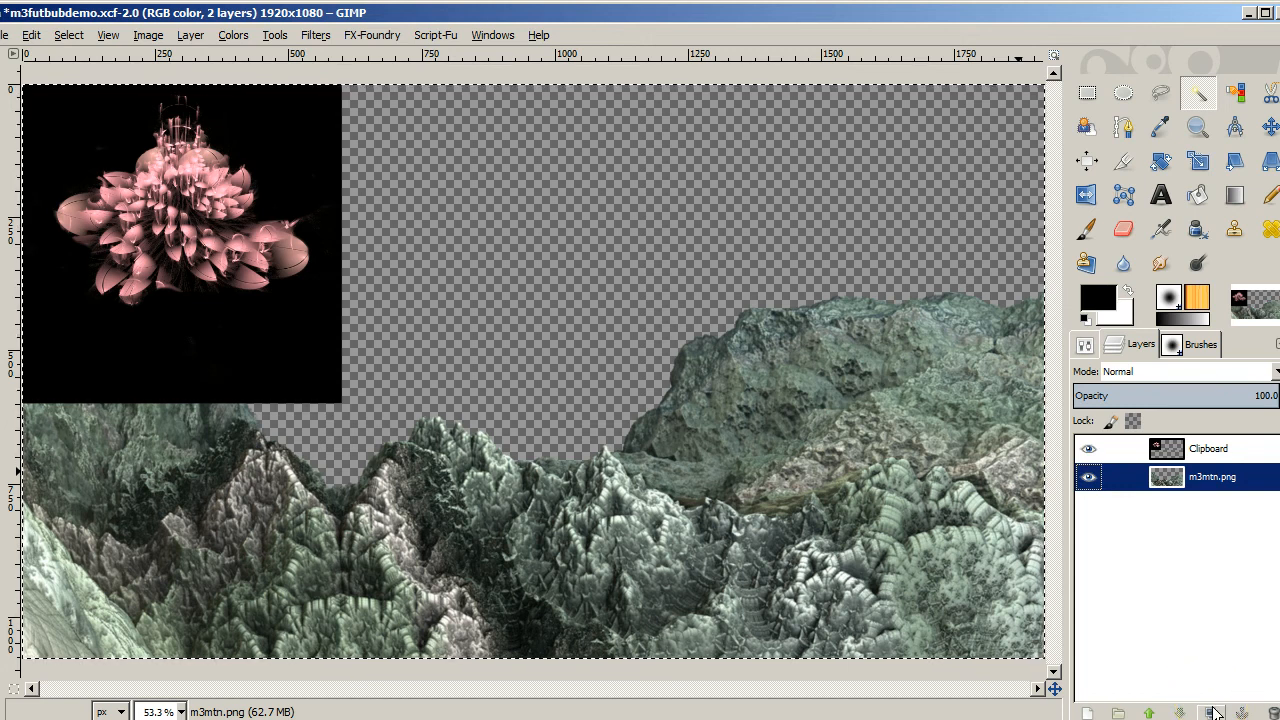
pyautogui.click(1212, 710)
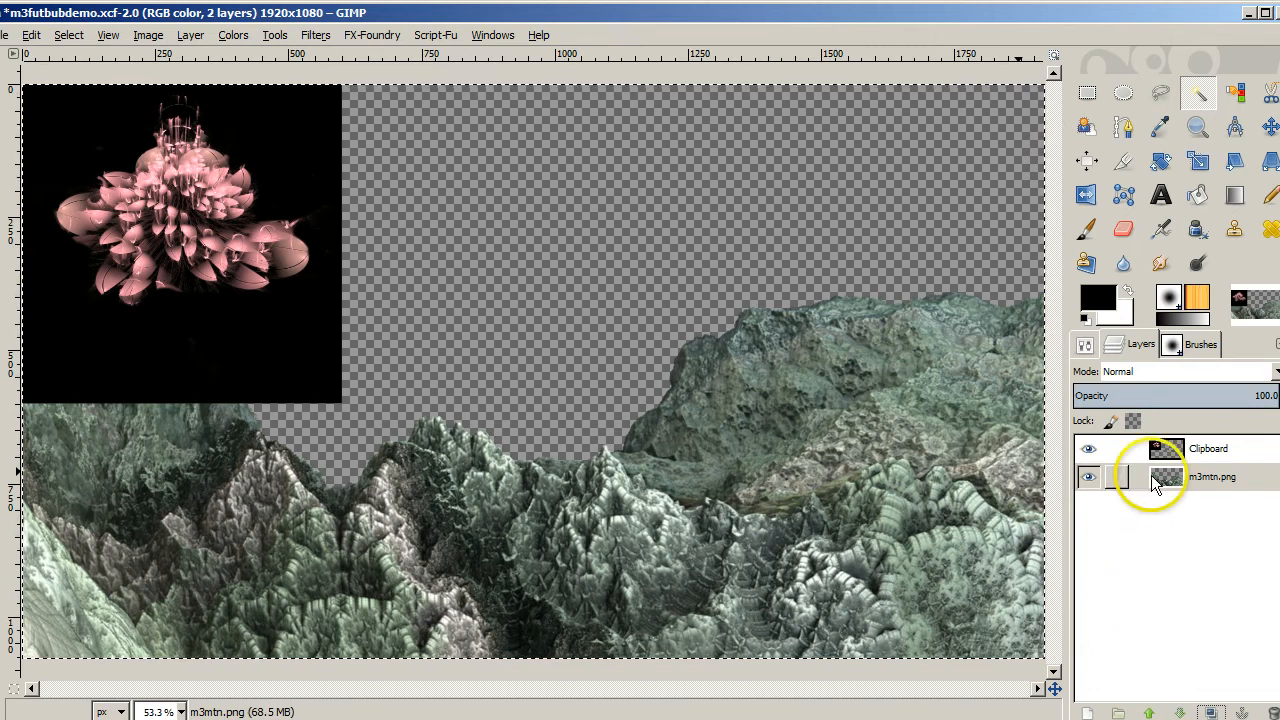
pyautogui.click(1208, 448)
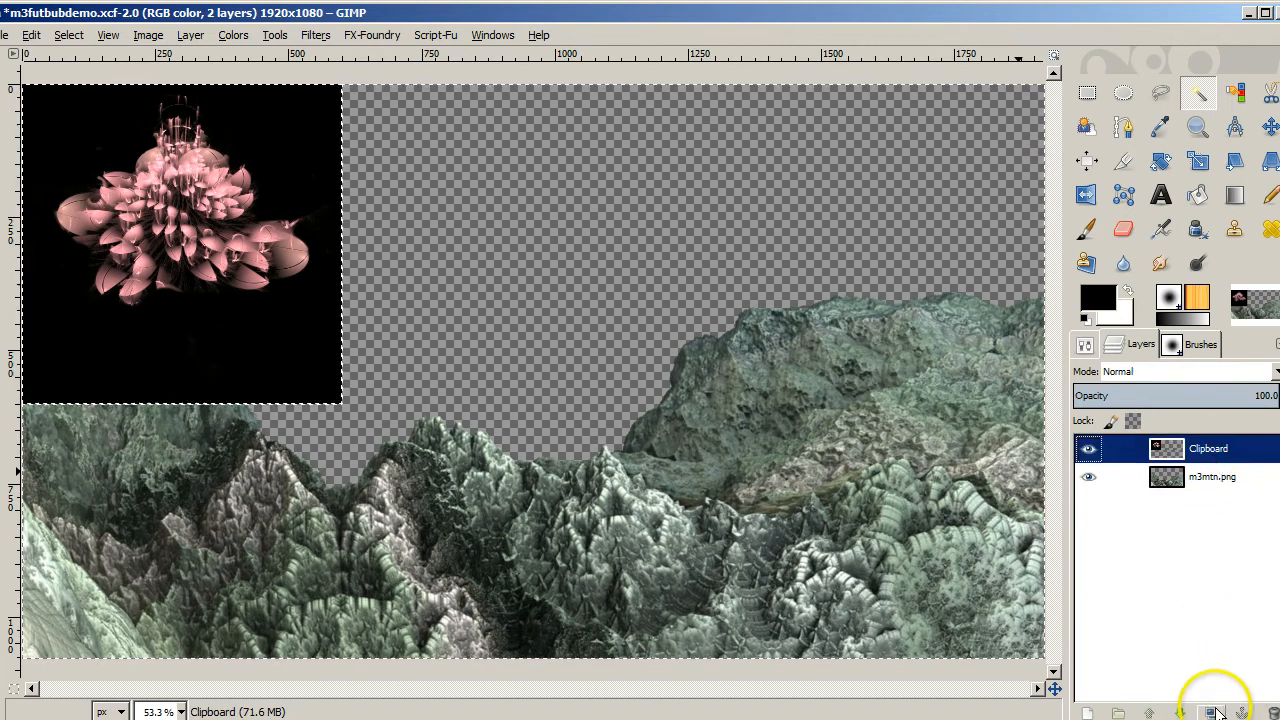
pyautogui.click(1210, 708)
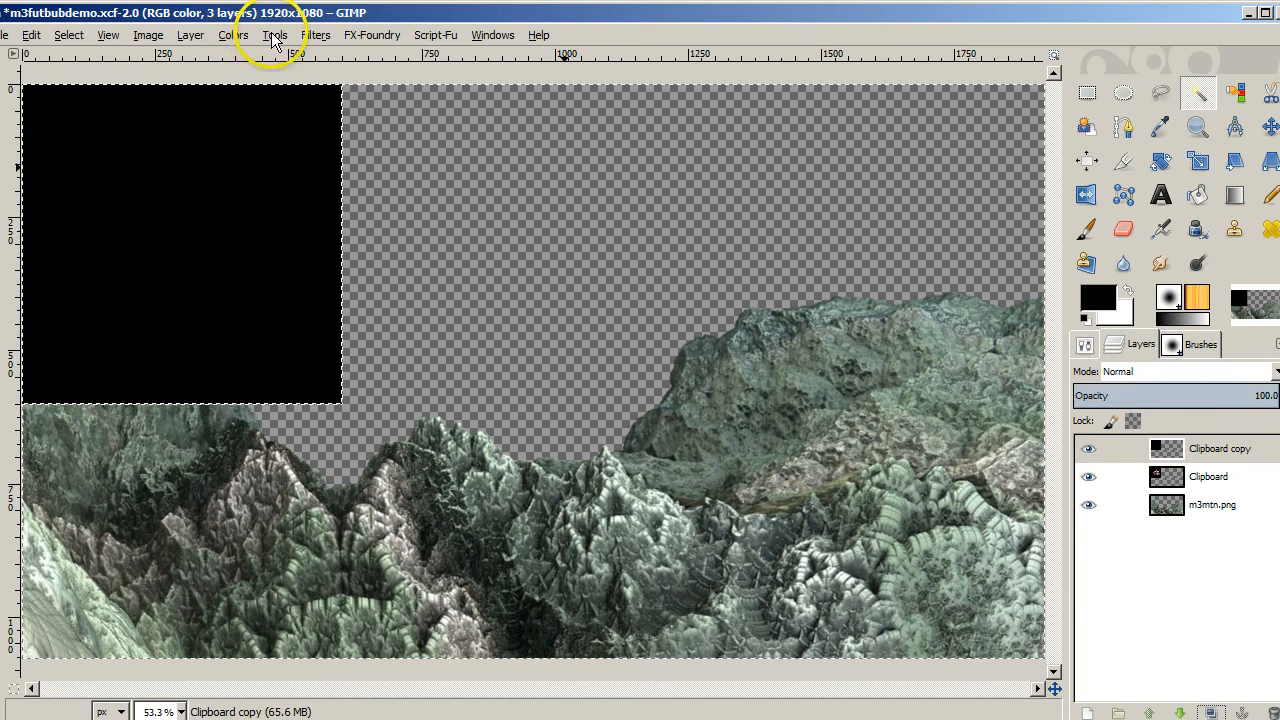
# Add a Lens Flare from Light and Shadow to the black square on the top copy layer
pyautogui.click(316, 34)
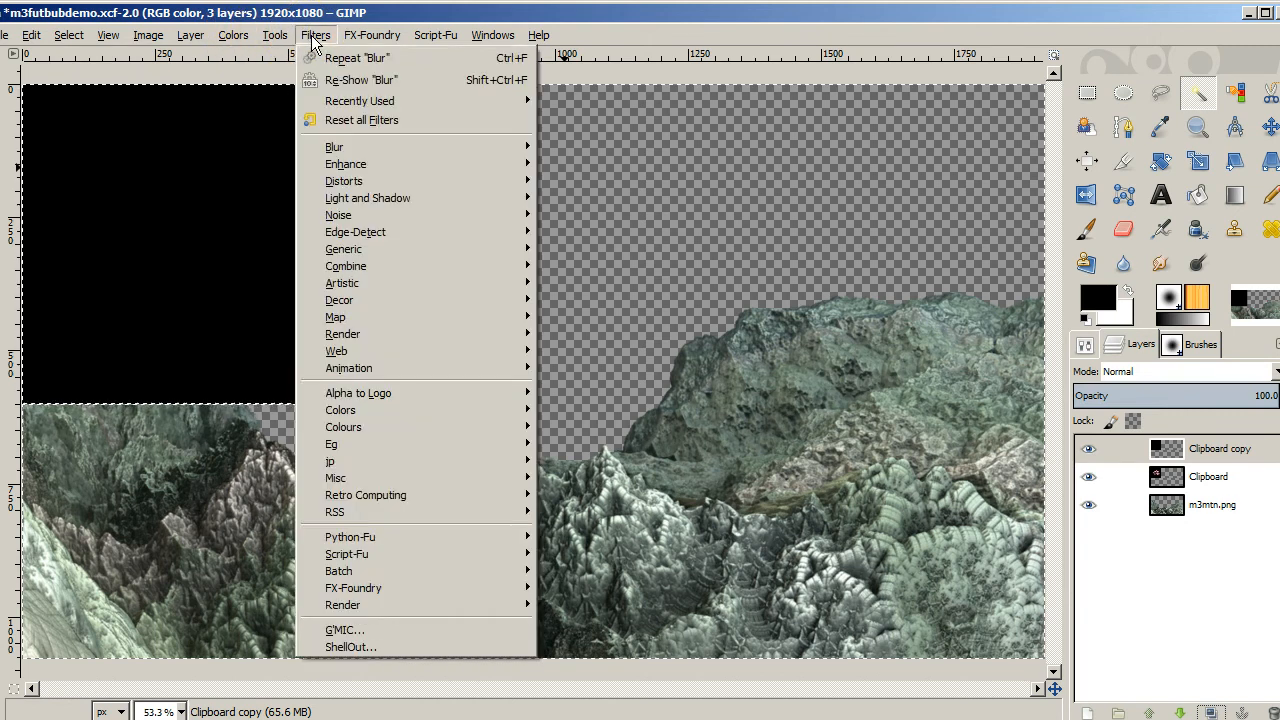
pyautogui.moveTo(356, 138)
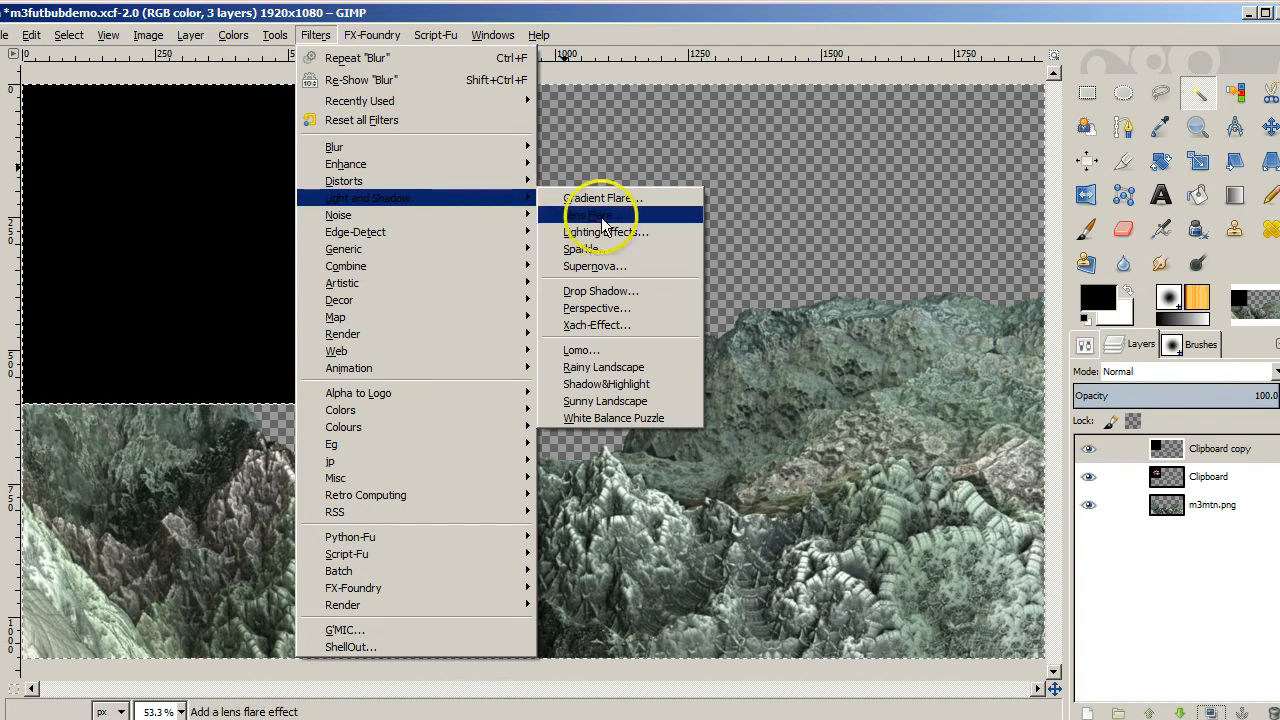
pyautogui.click(590, 216)
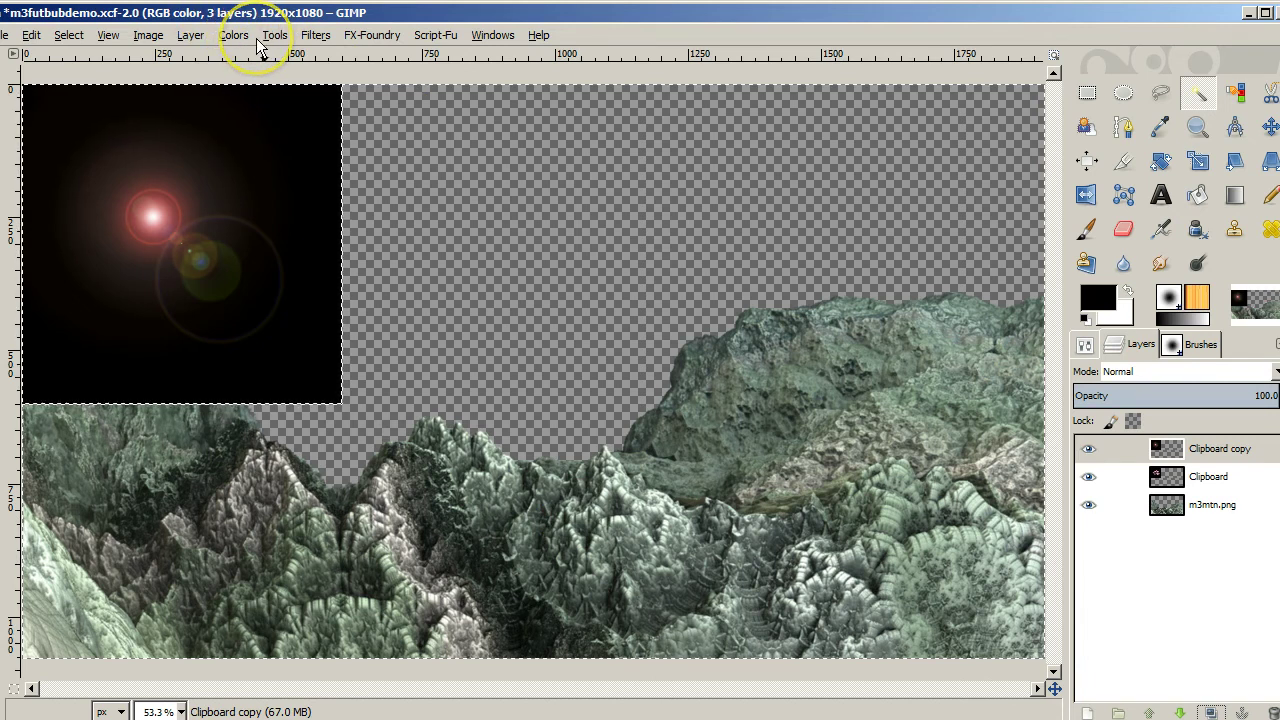
pyautogui.moveTo(318, 34)
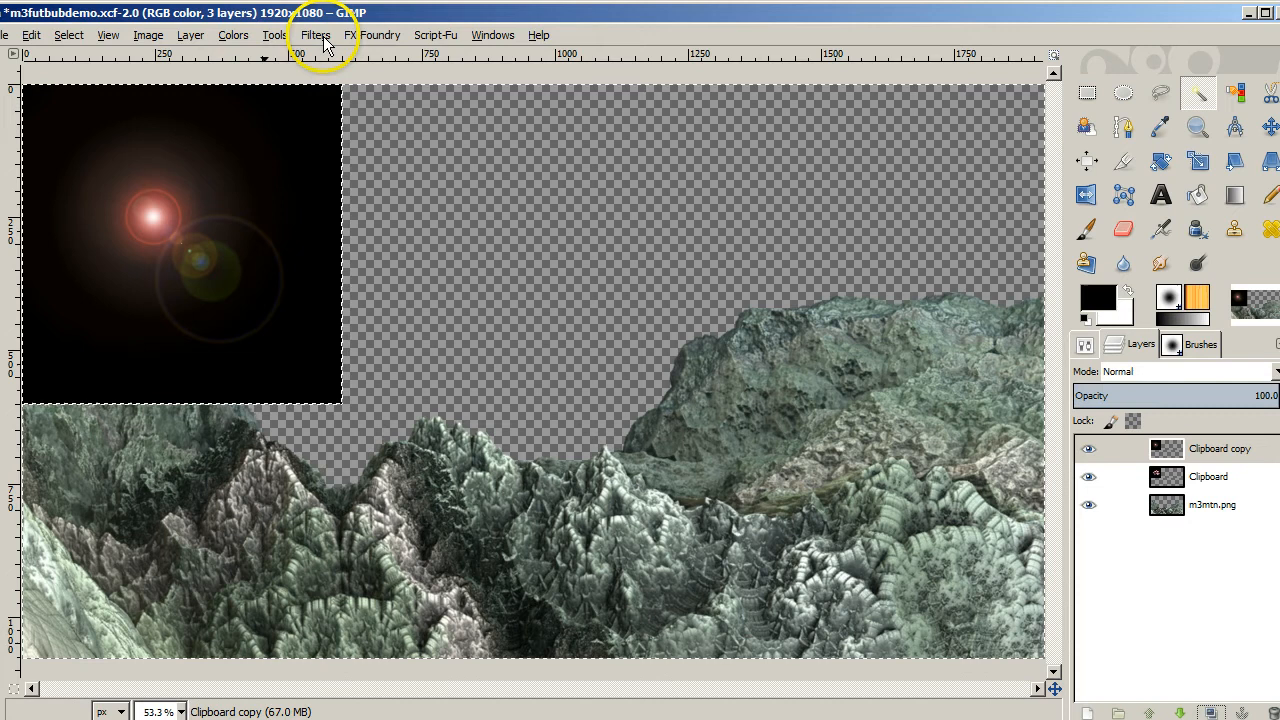
pyautogui.click(316, 34)
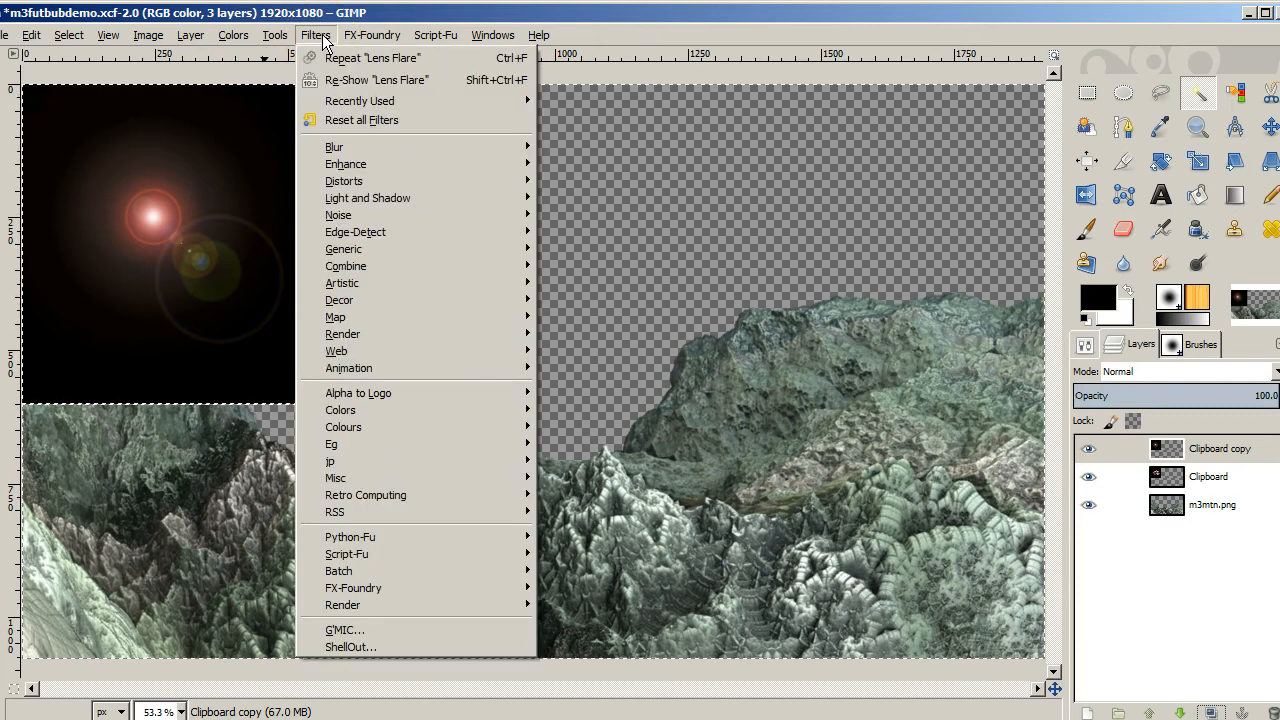
pyautogui.moveTo(334, 148)
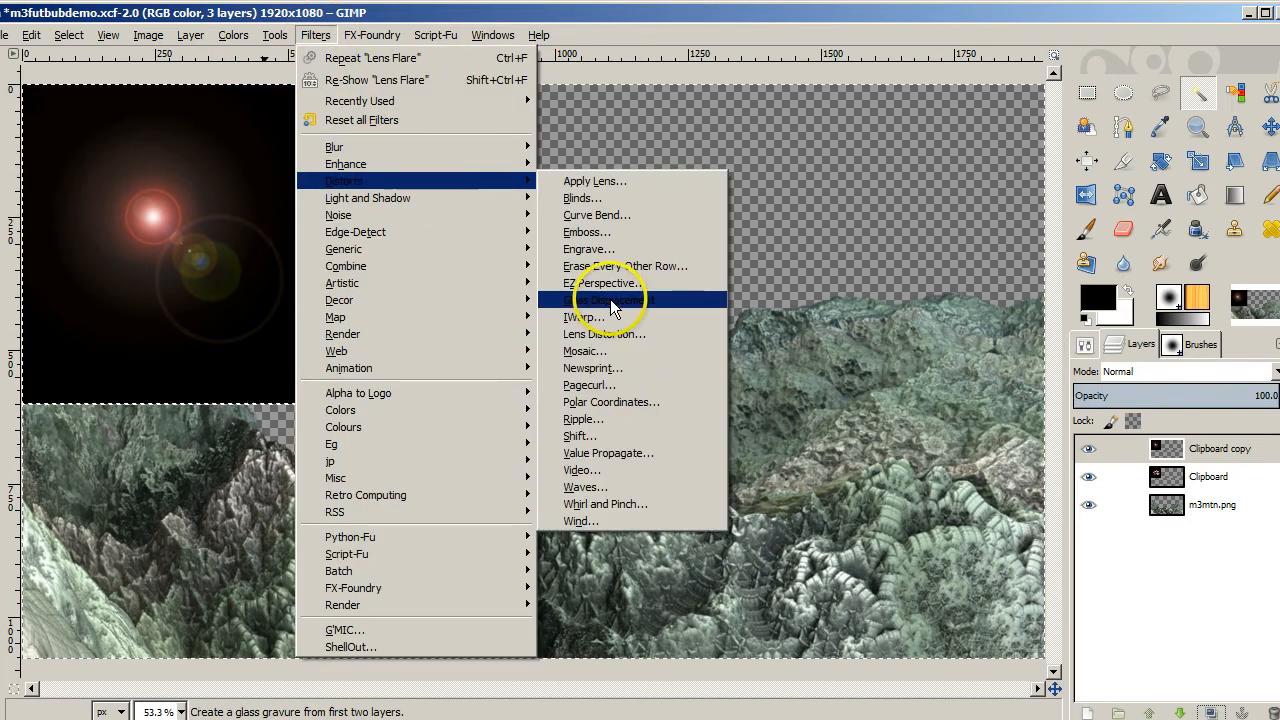
# Warp the flare with Polar Coordinates mapped to polar, then flip the layer vertically
pyautogui.click(612, 402)
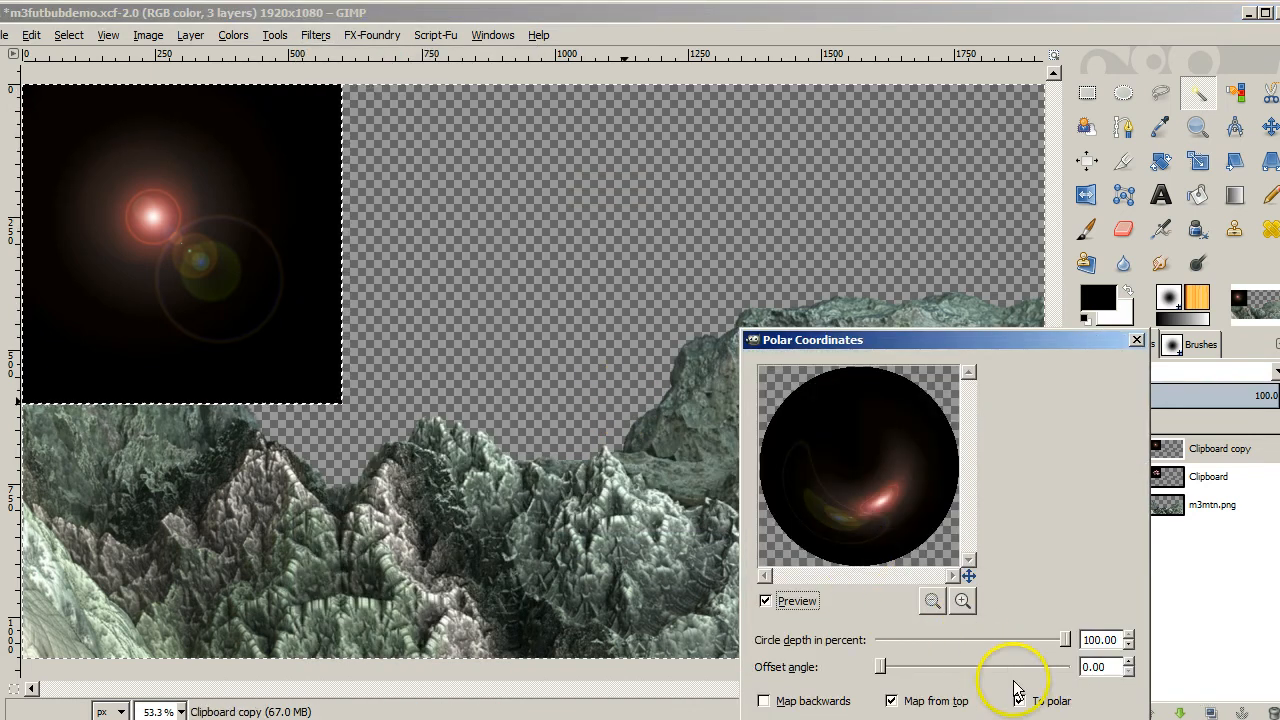
pyautogui.click(1016, 700)
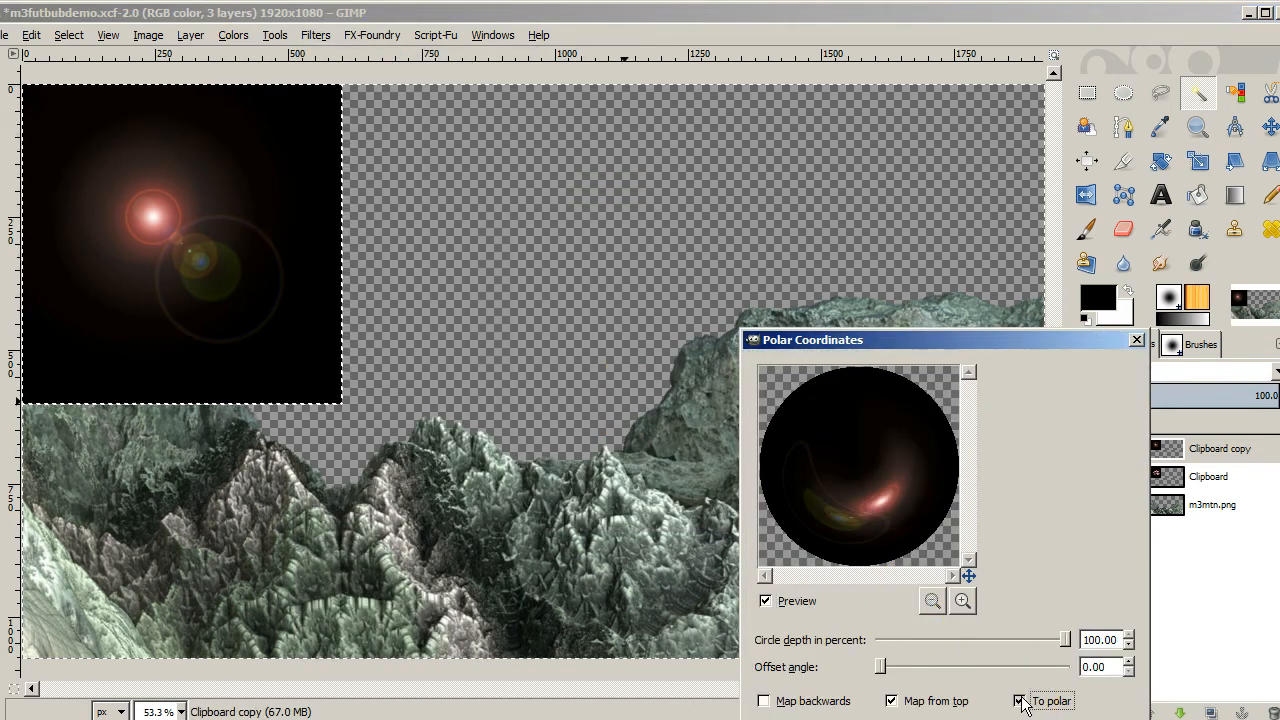
pyautogui.click(1020, 700)
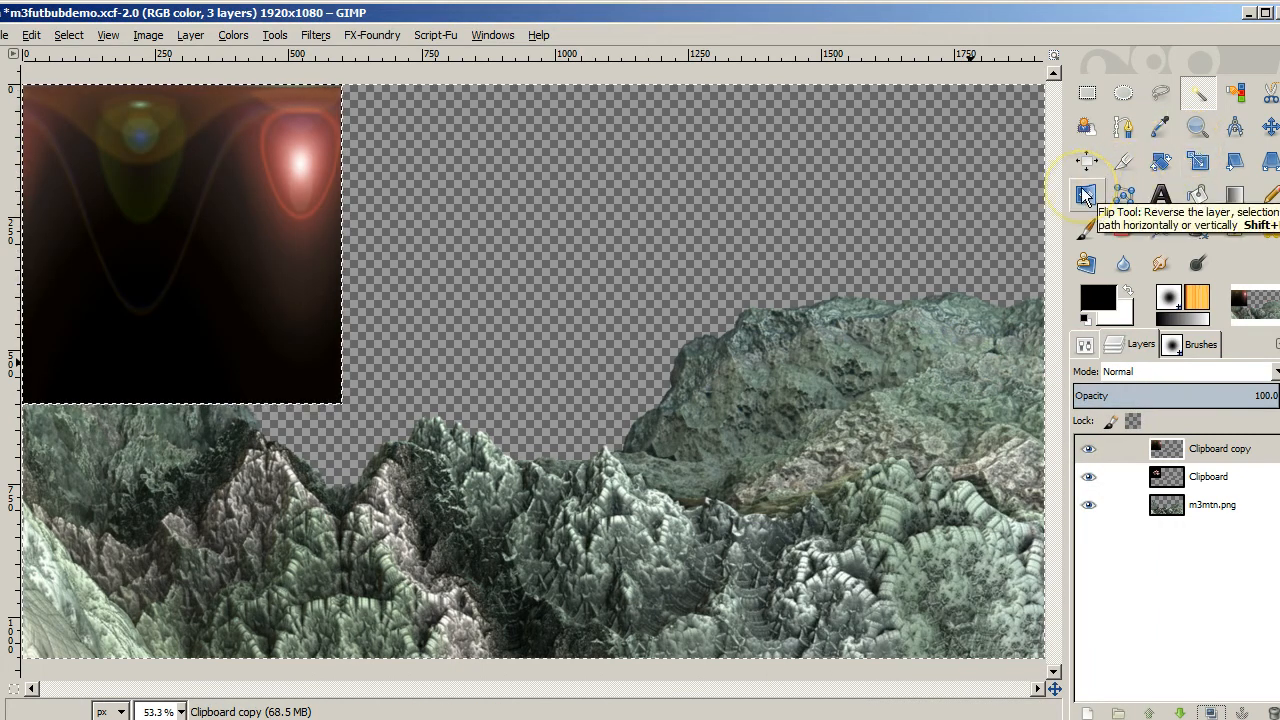
pyautogui.click(1086, 194)
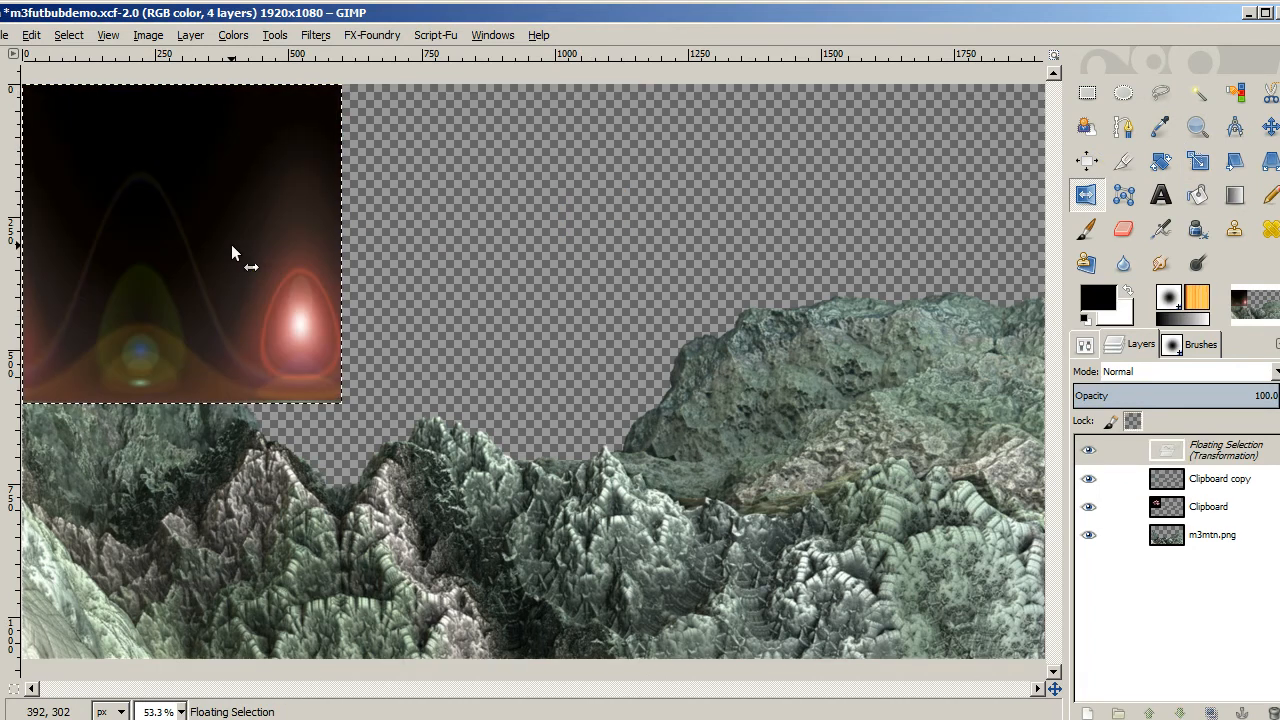
pyautogui.moveTo(854, 508)
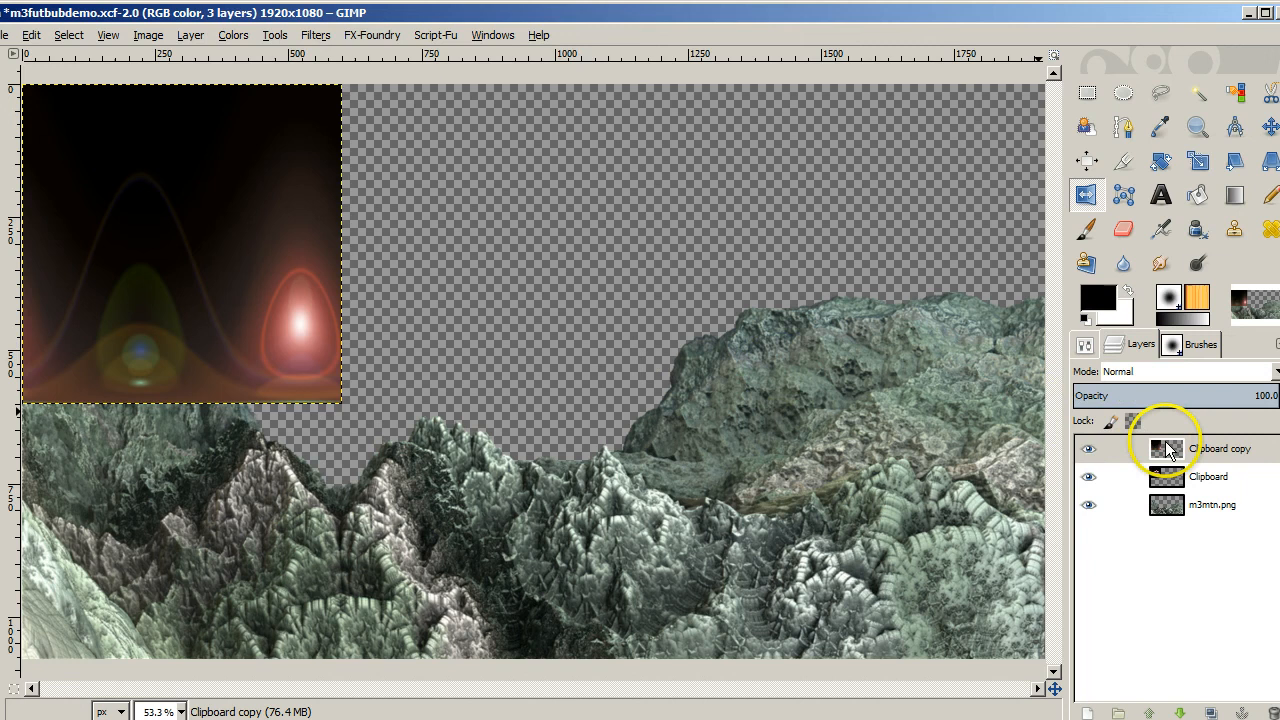
# Re-apply Polar Coordinates to wrap the flare into a glossy sphere
pyautogui.rightClick(1168, 448)
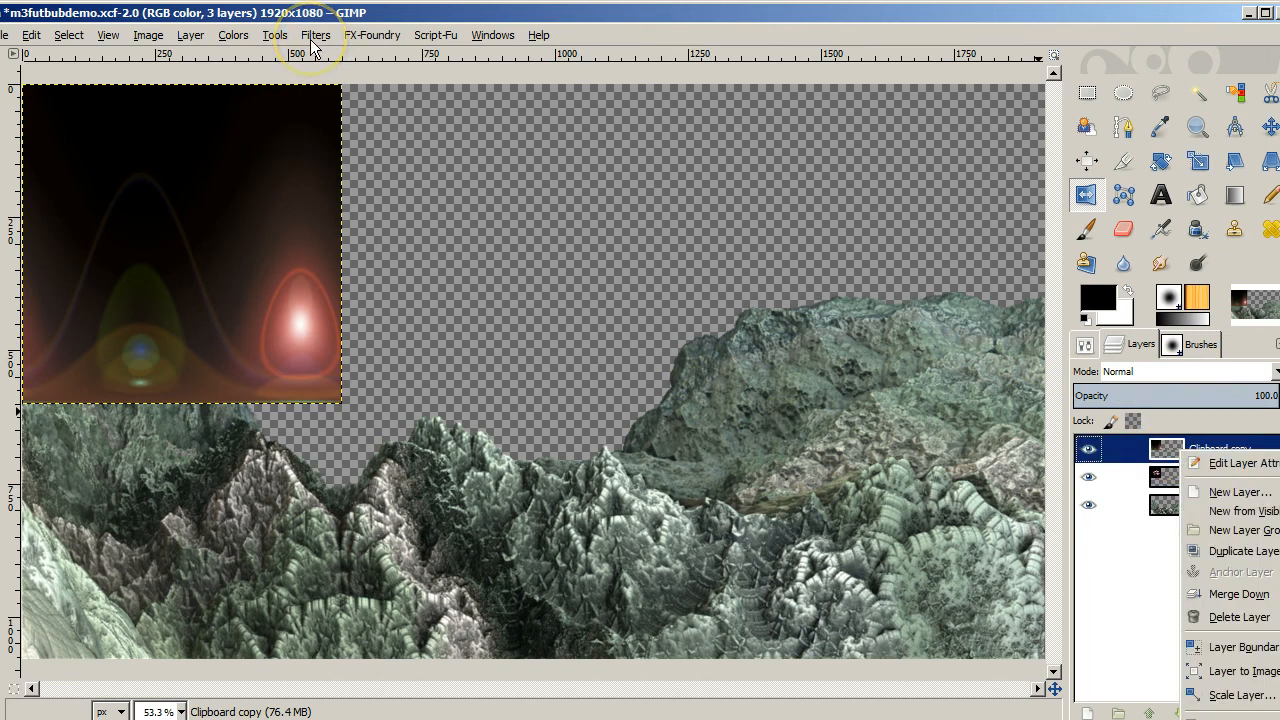
pyautogui.click(320, 36)
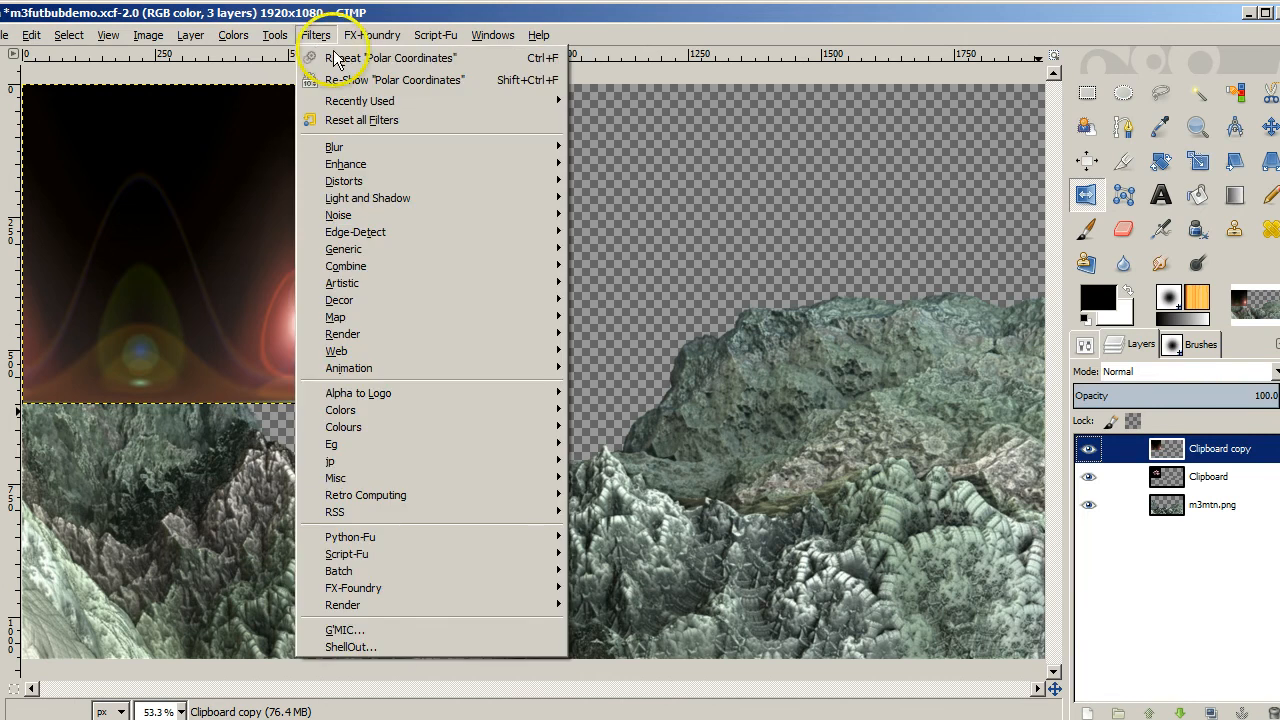
pyautogui.click(392, 56)
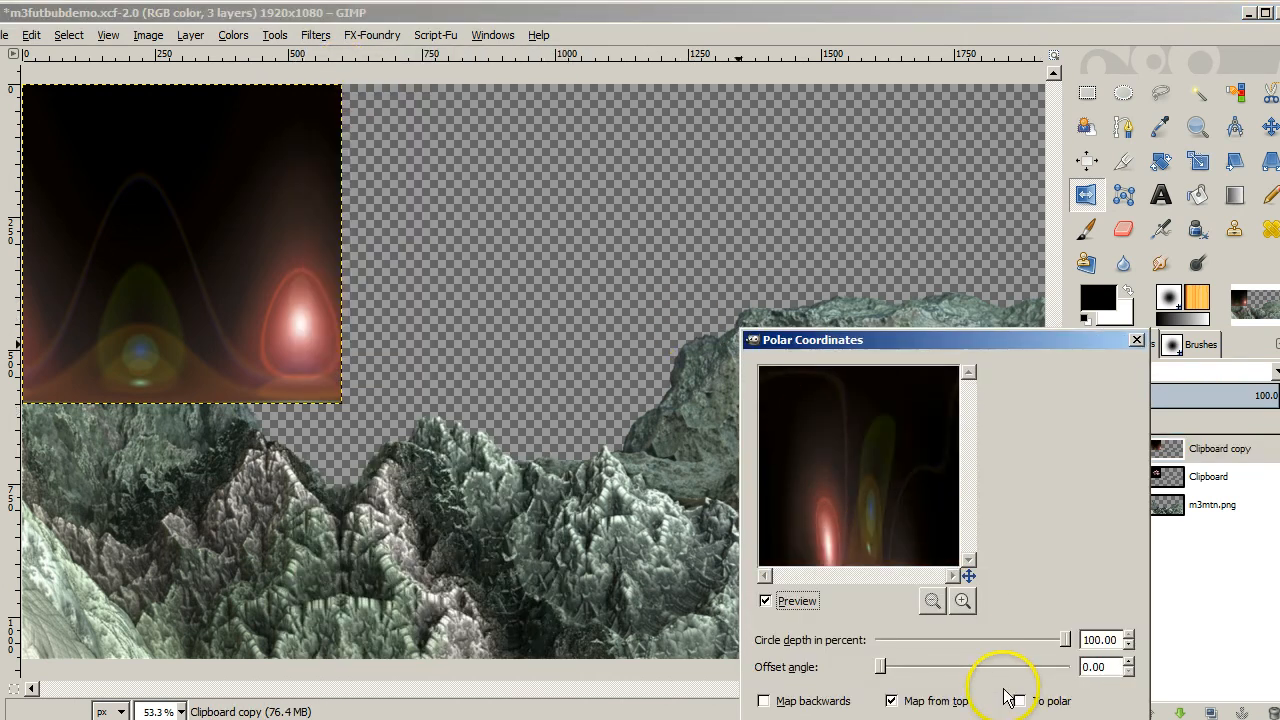
pyautogui.click(1020, 700)
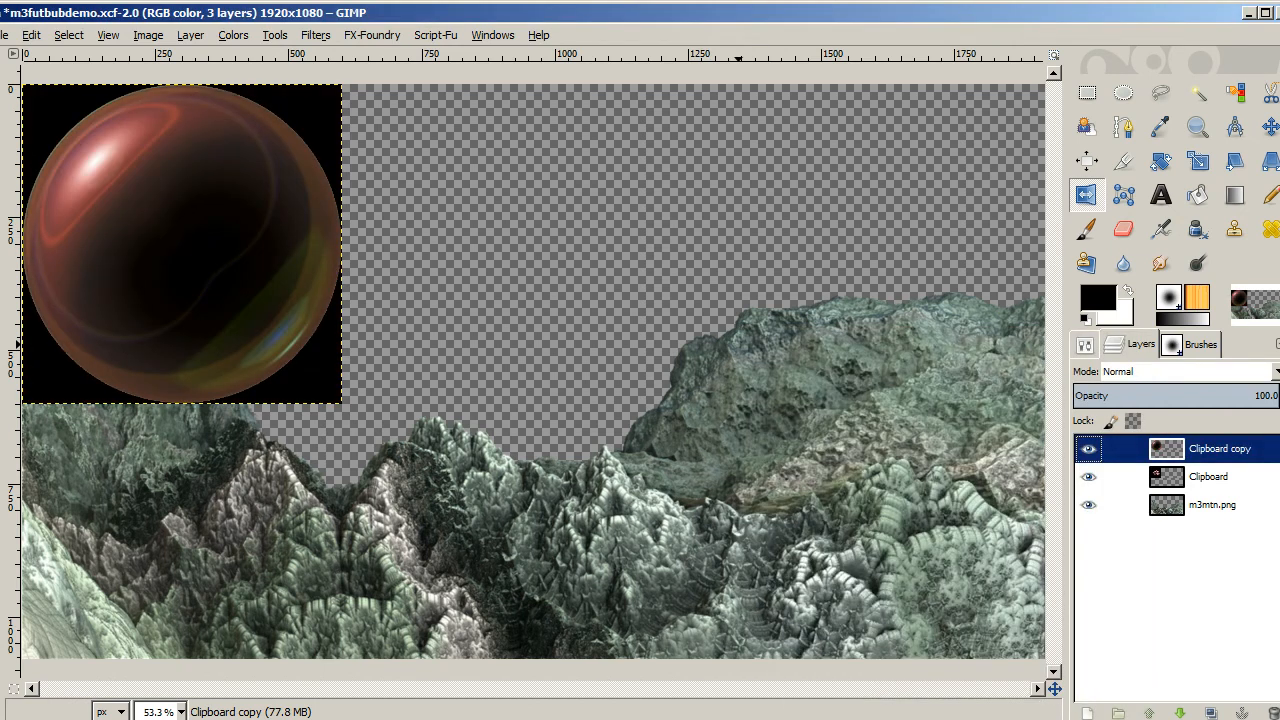
# Hide the Clipboard layer and start adding a layer mask to the sphere layer
pyautogui.click(1088, 476)
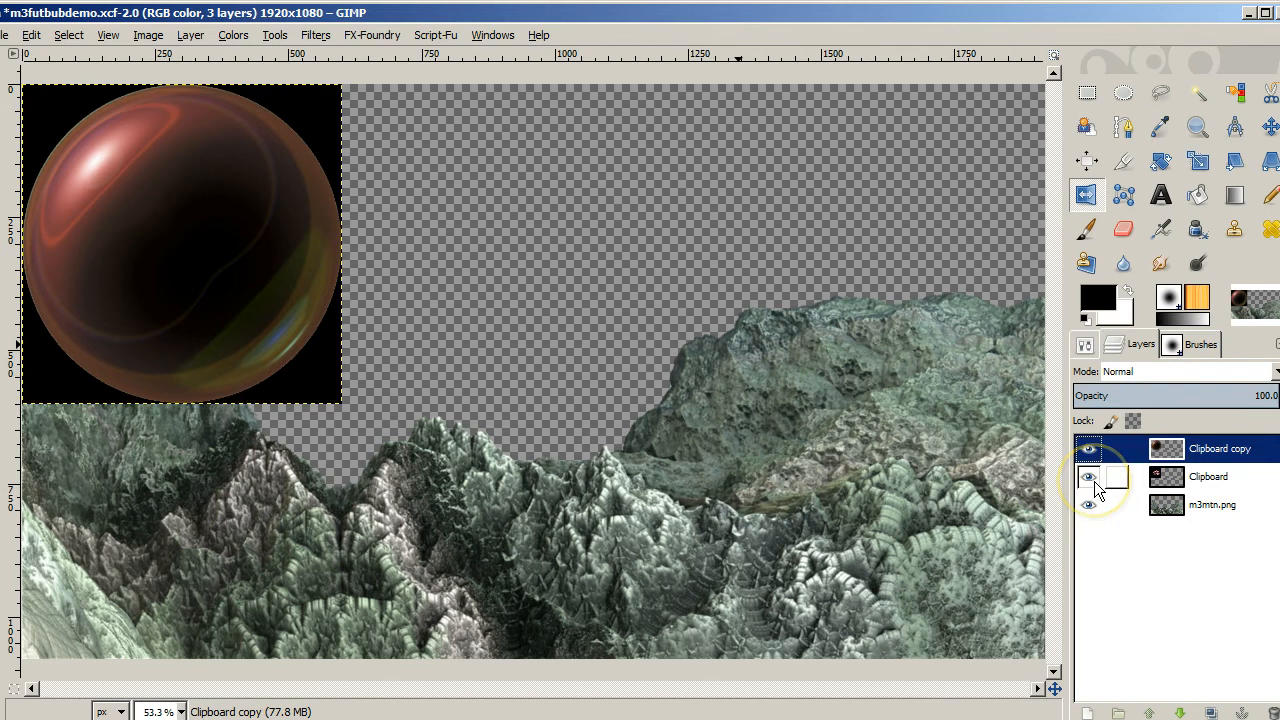
pyautogui.click(1086, 476)
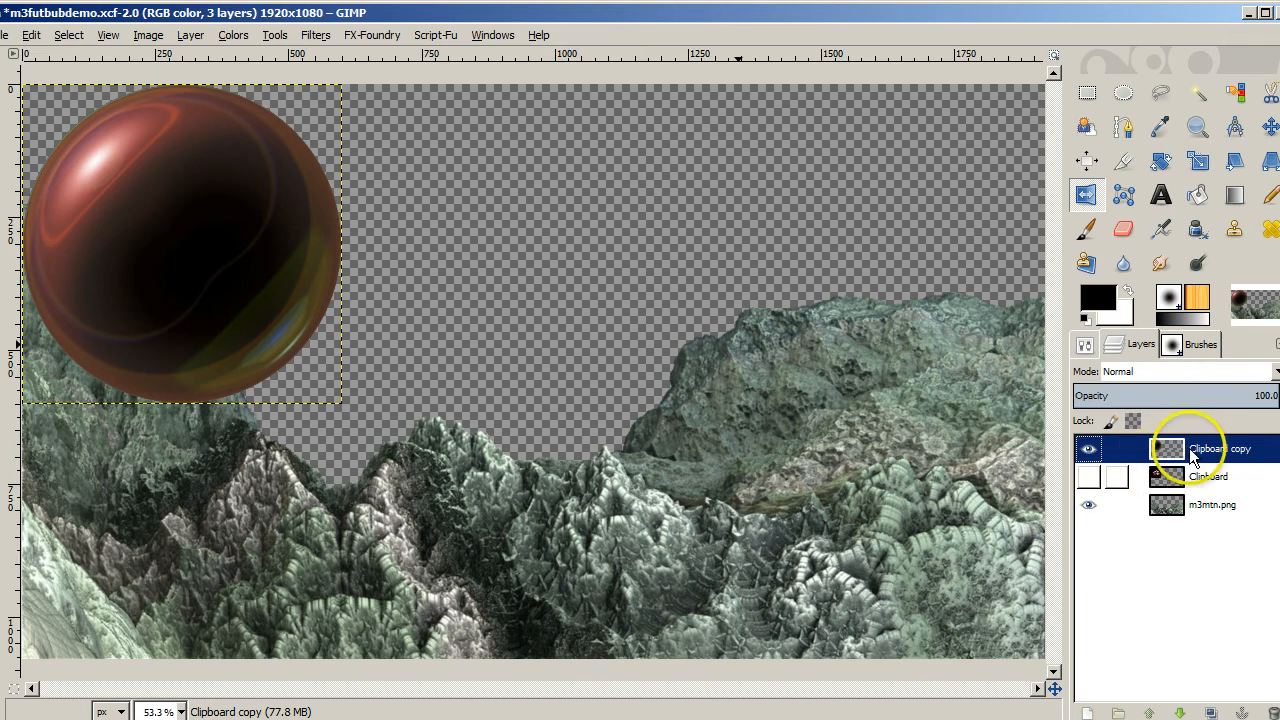
pyautogui.click(1088, 448)
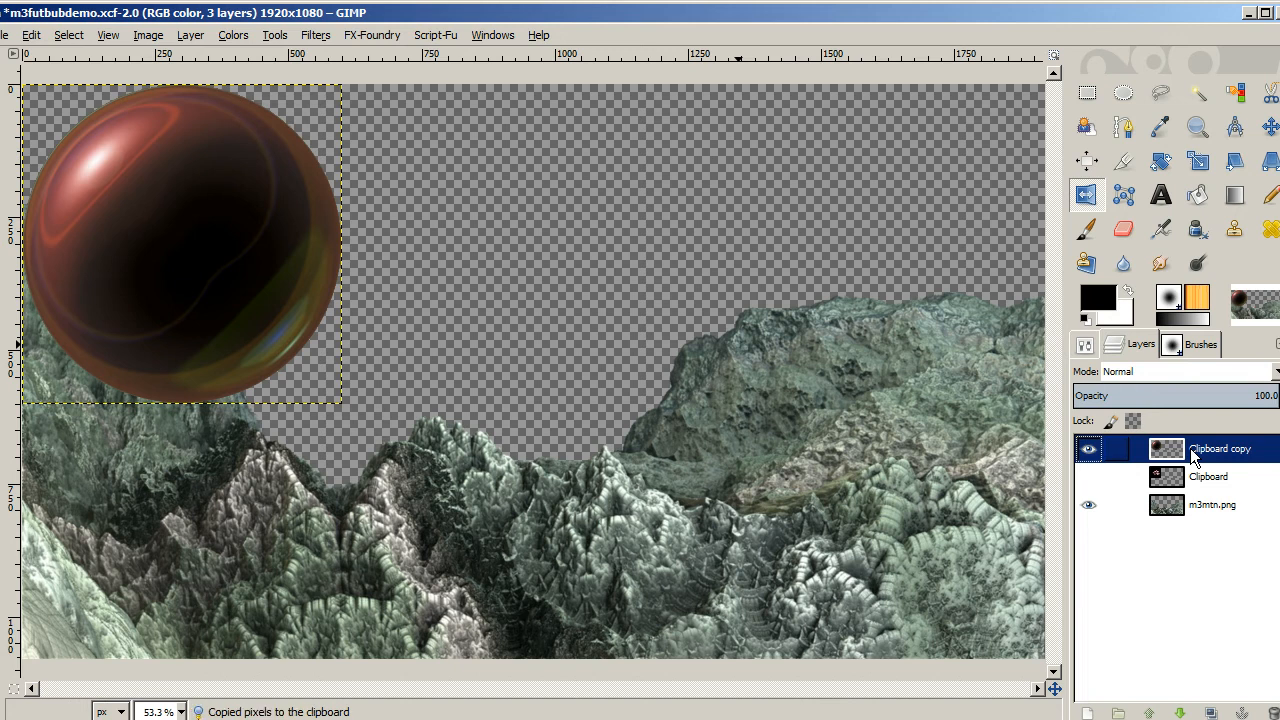
pyautogui.rightClick(1210, 448)
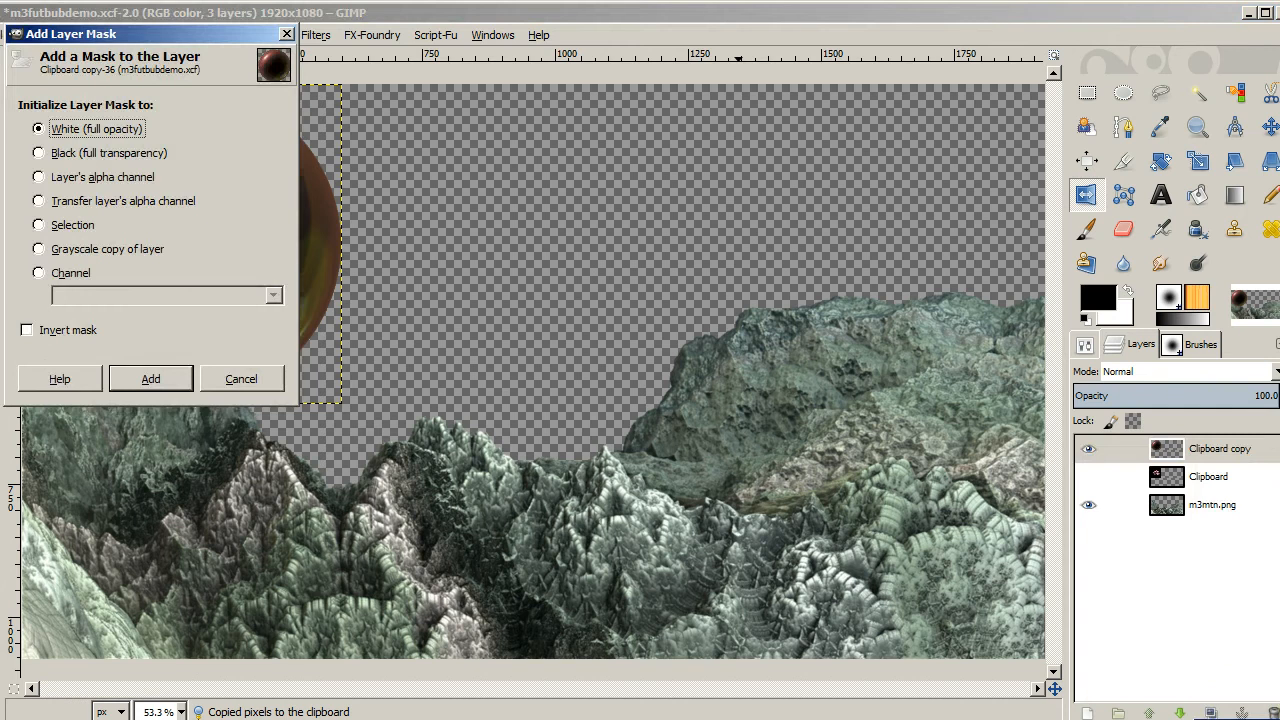
# Add the layer mask so the sphere becomes a see-through glass bubble over the mountains
pyautogui.click(150, 378)
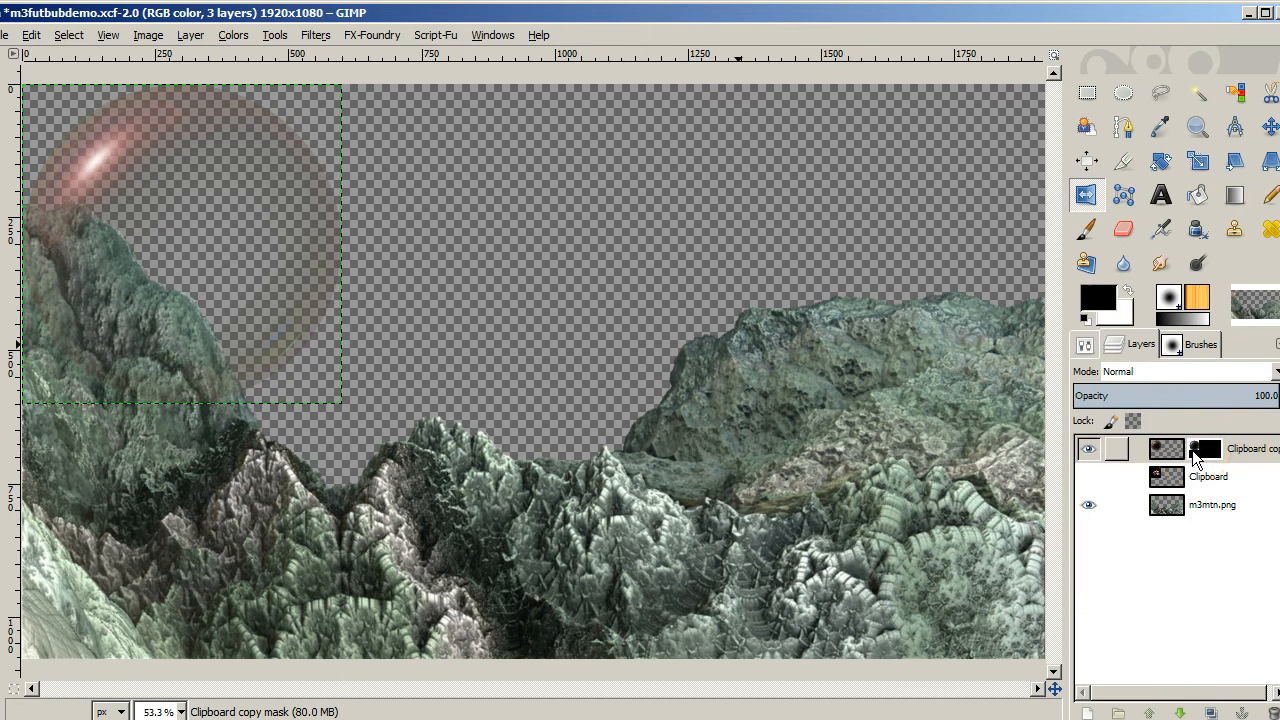
pyautogui.moveTo(1196, 452)
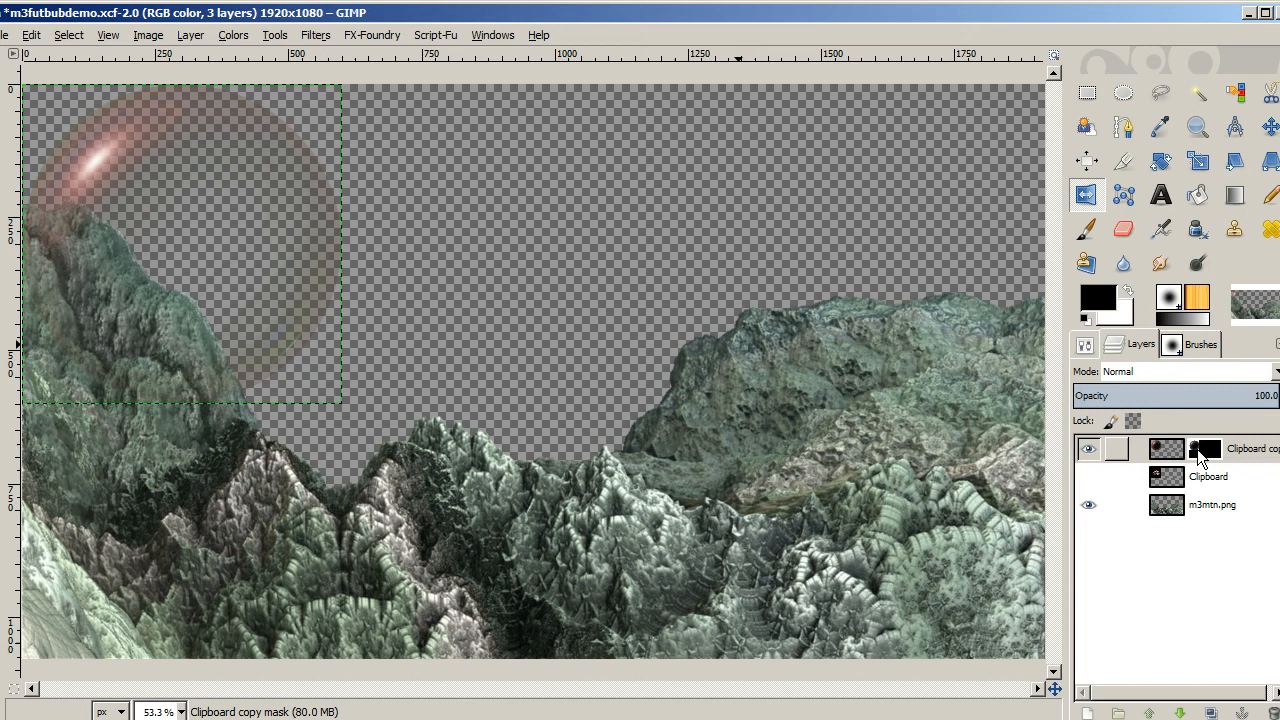
pyautogui.moveTo(1024, 388)
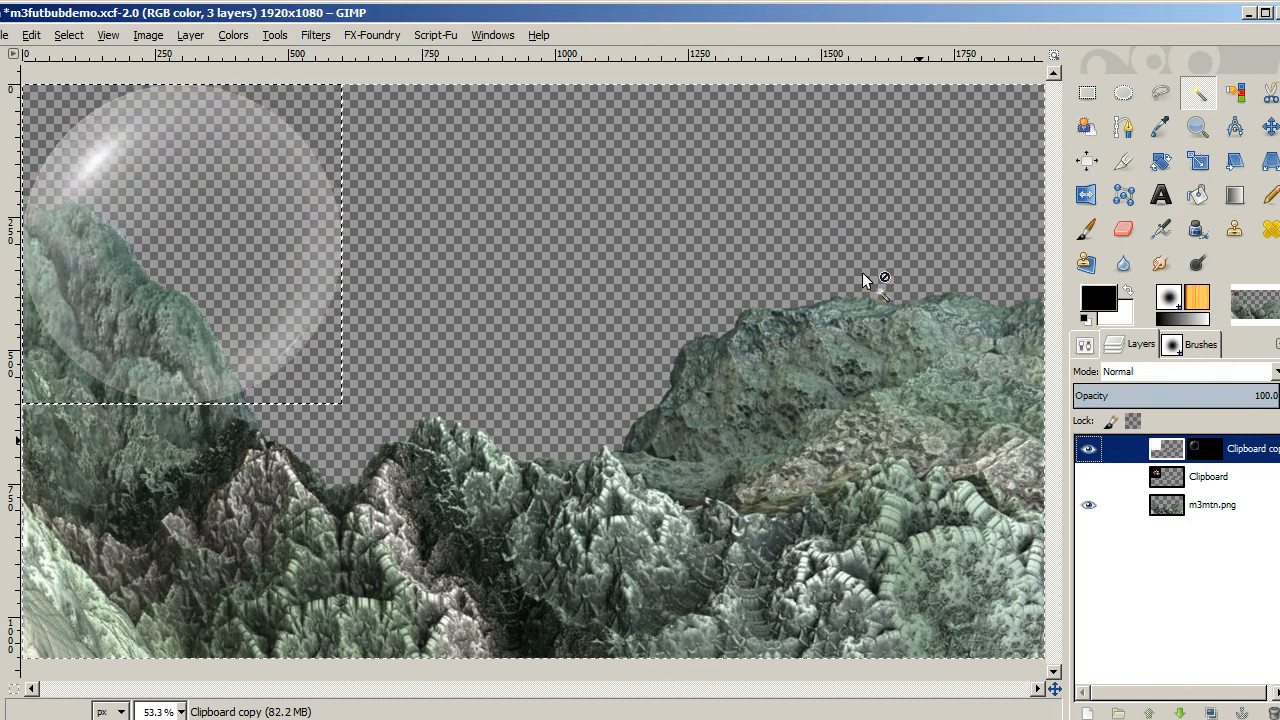
pyautogui.moveTo(190, 210)
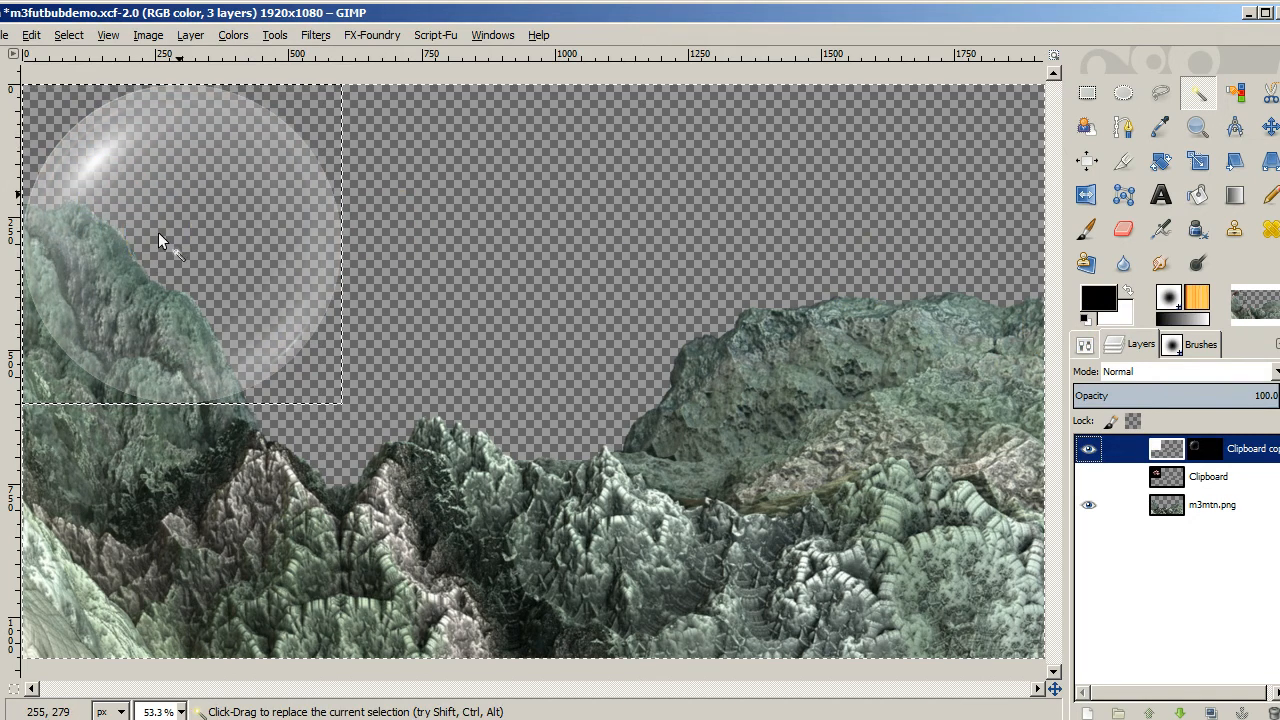
pyautogui.moveTo(470, 324)
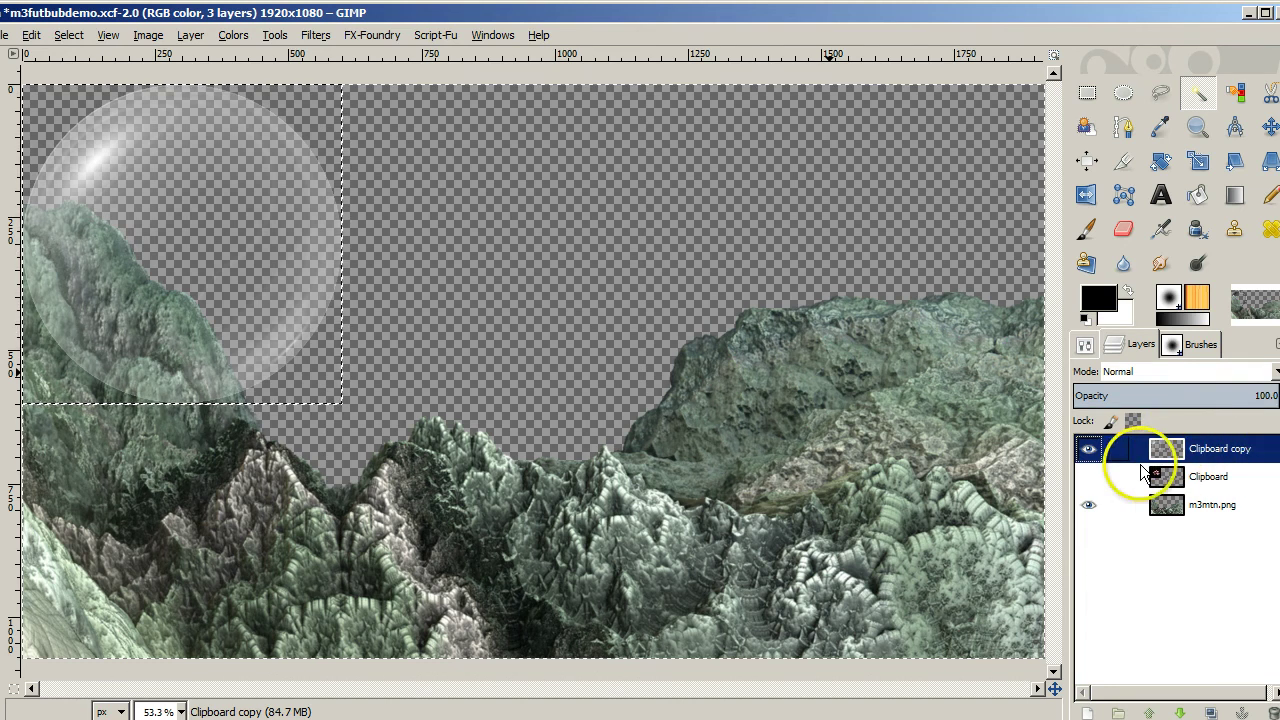
# Show the pink fractal flower inside the glass bubble on the black square
pyautogui.click(1088, 476)
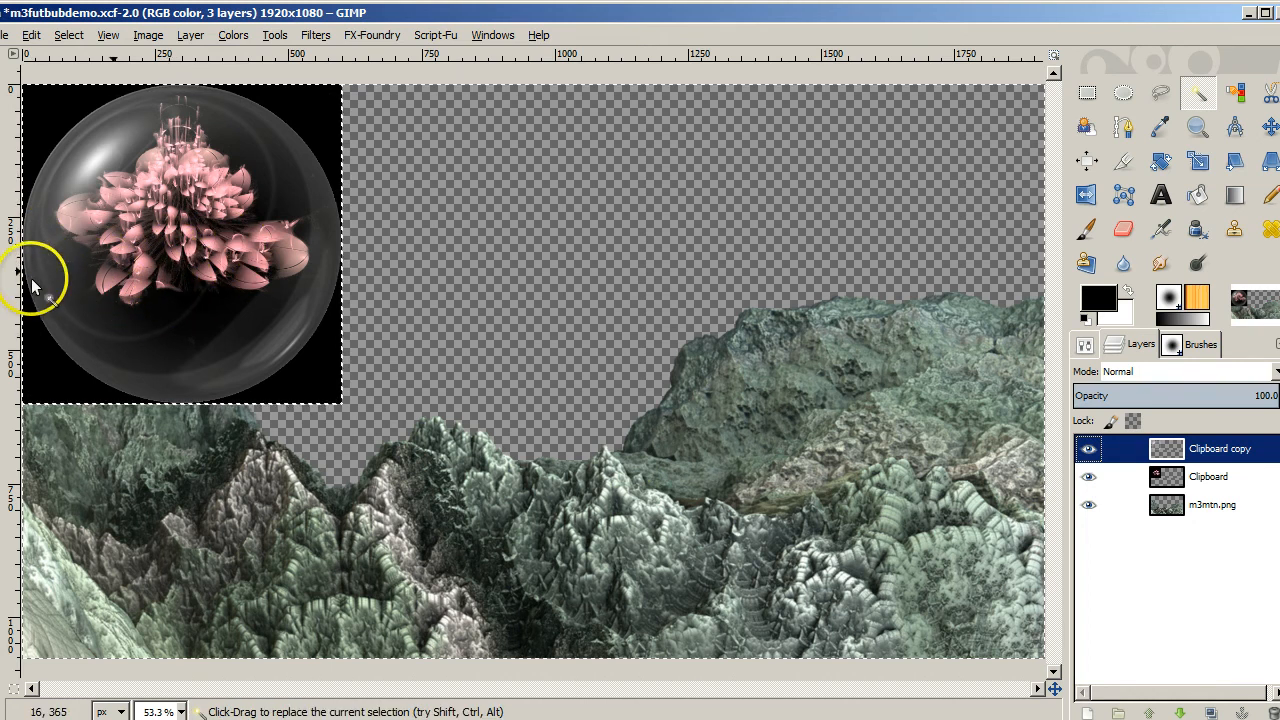
pyautogui.moveTo(164, 300)
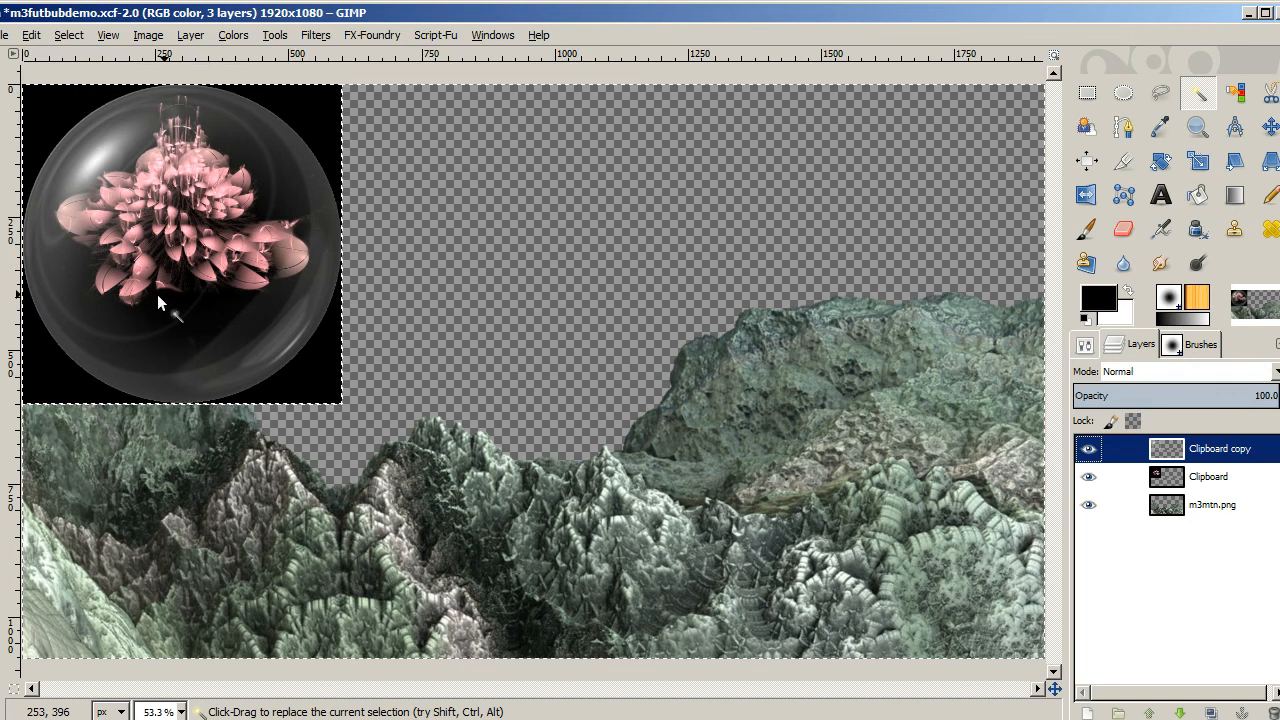
pyautogui.moveTo(840, 100)
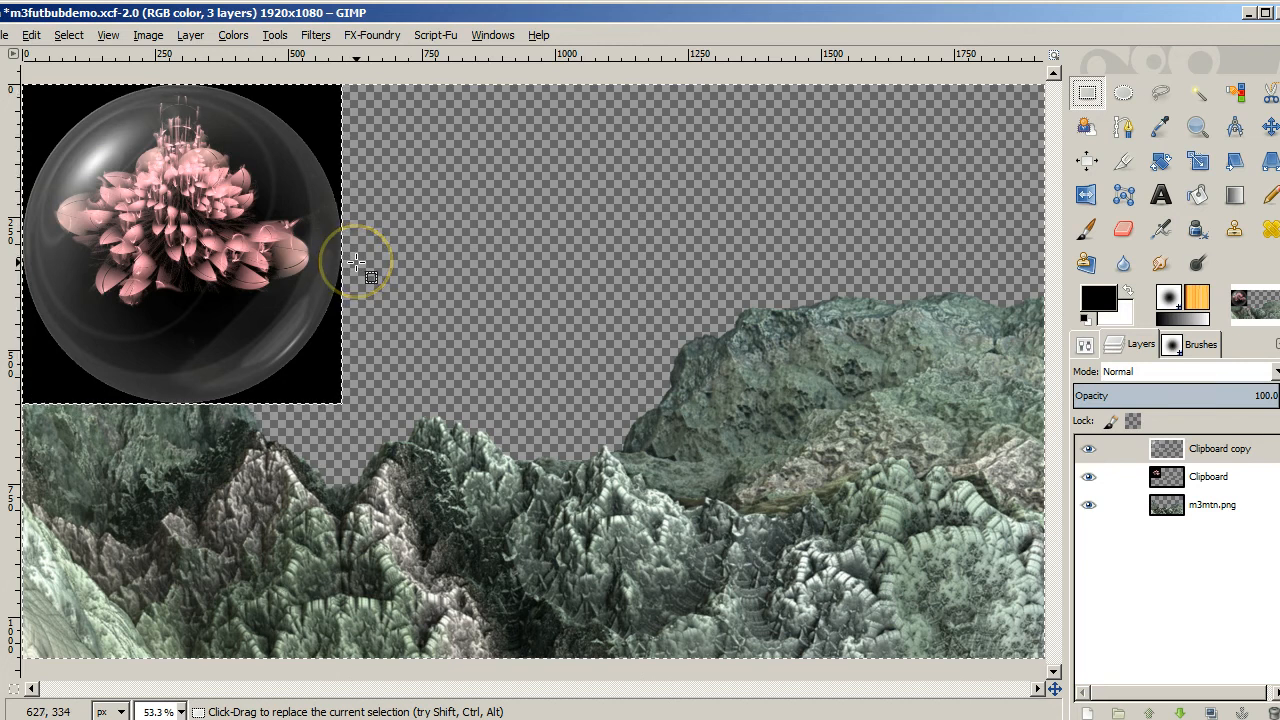
pyautogui.moveTo(360, 244)
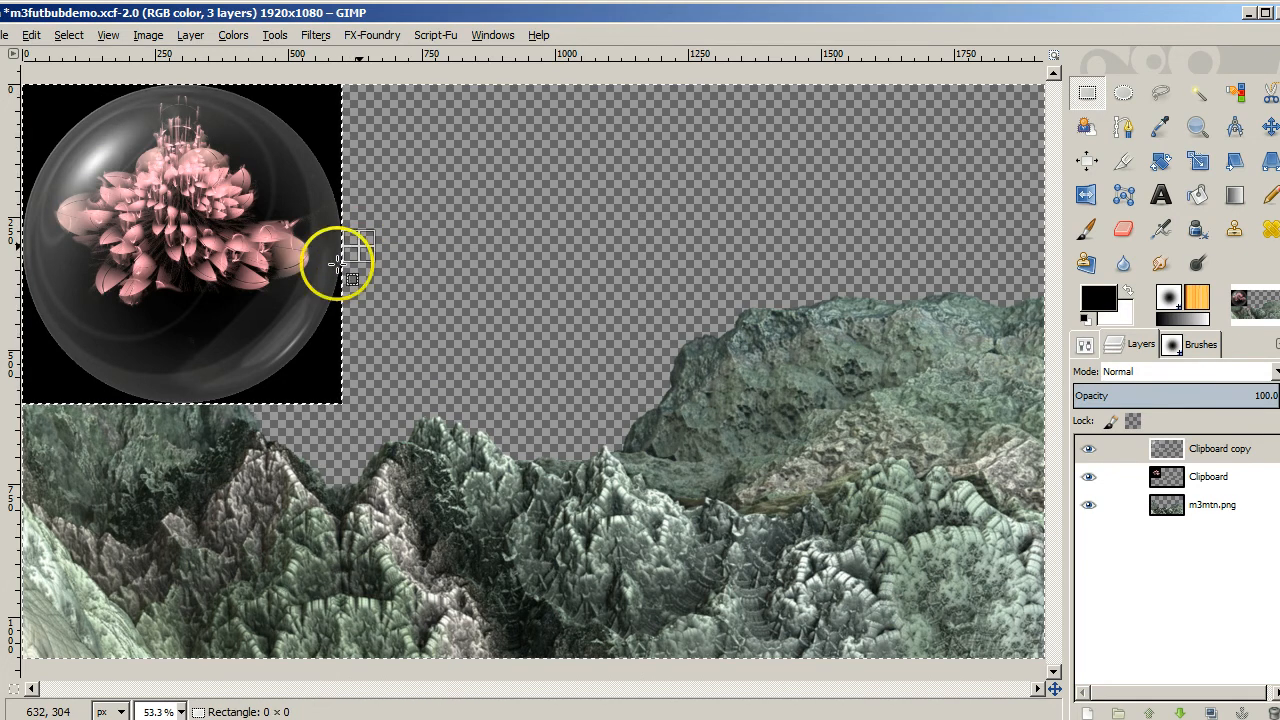
# Rectangle-select the bubble's lower half to squash it flat into a dome
pyautogui.moveTo(340, 250); pyautogui.dragTo(20, 414)
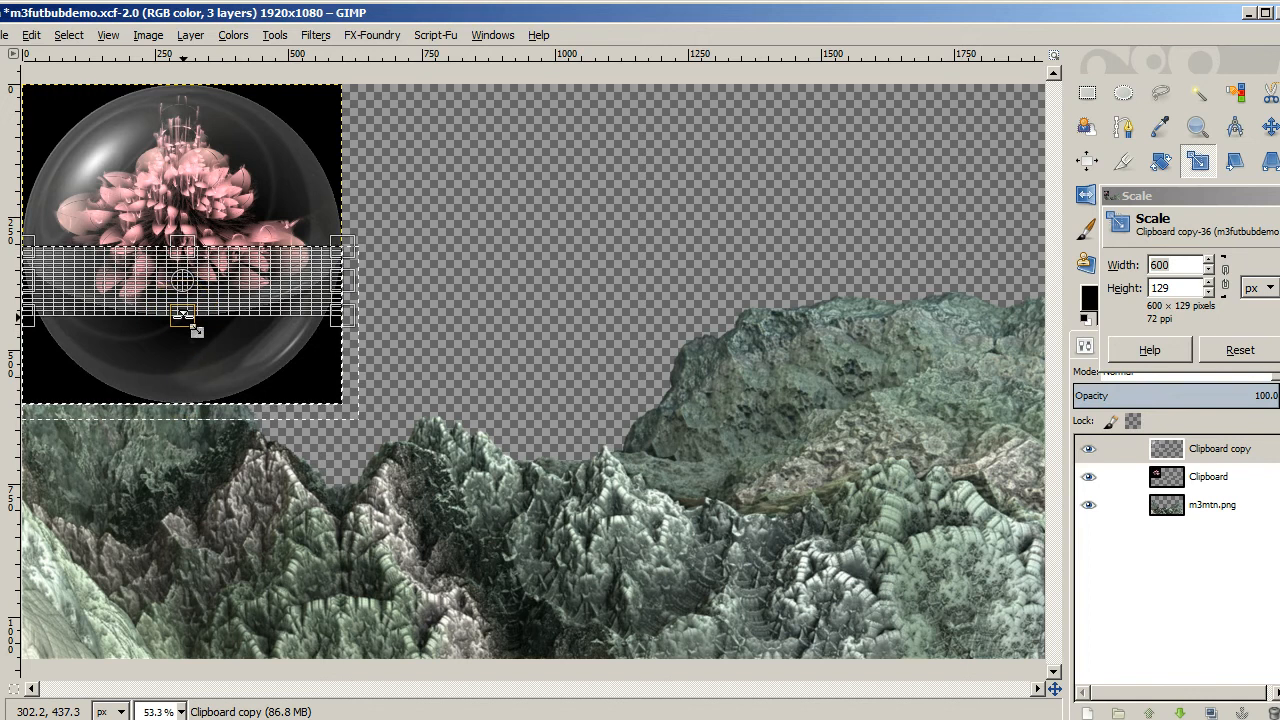
pyautogui.moveTo(552, 290)
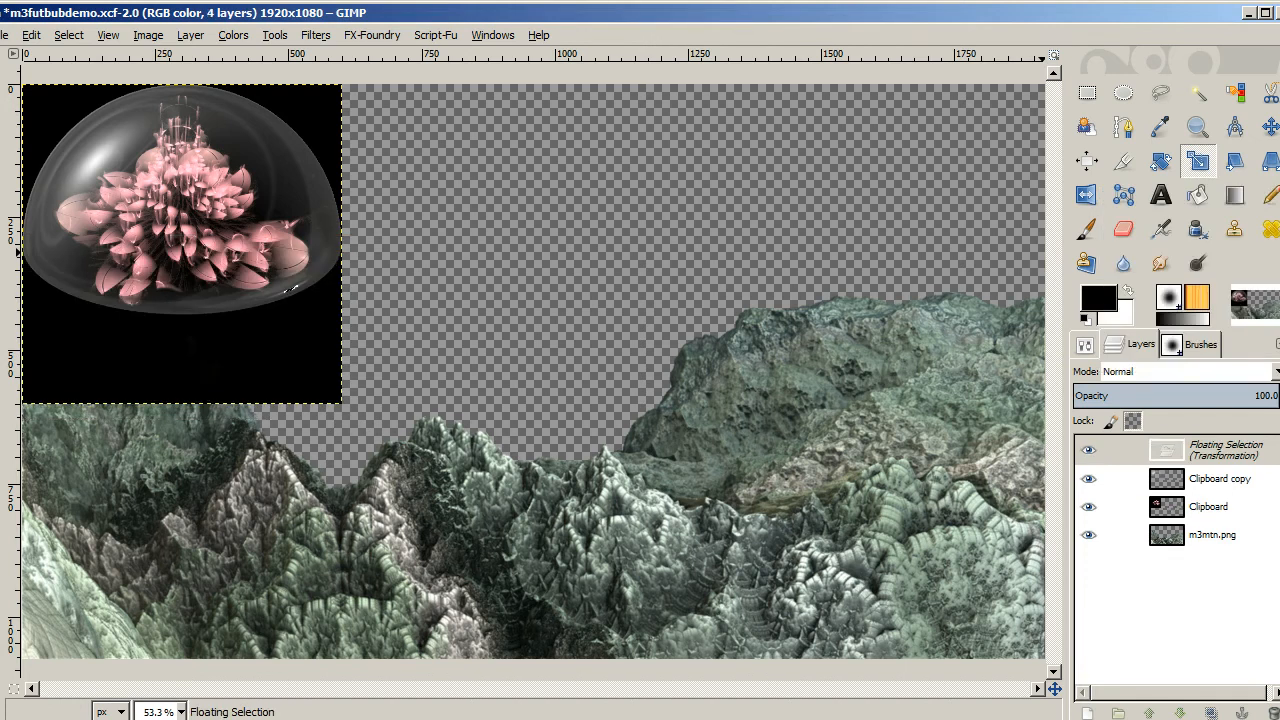
pyautogui.moveTo(1180, 404)
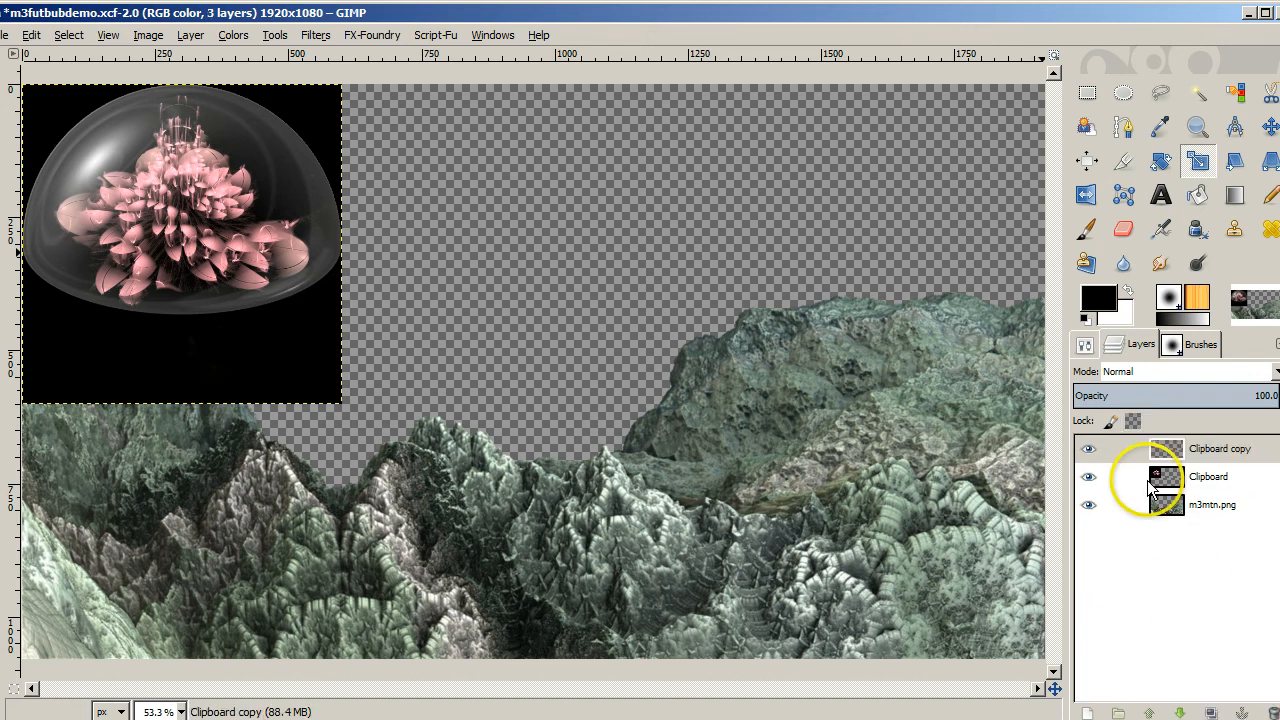
# Fuzzy-select the dome's black background on the Clipboard layer and delete it
pyautogui.click(1208, 476)
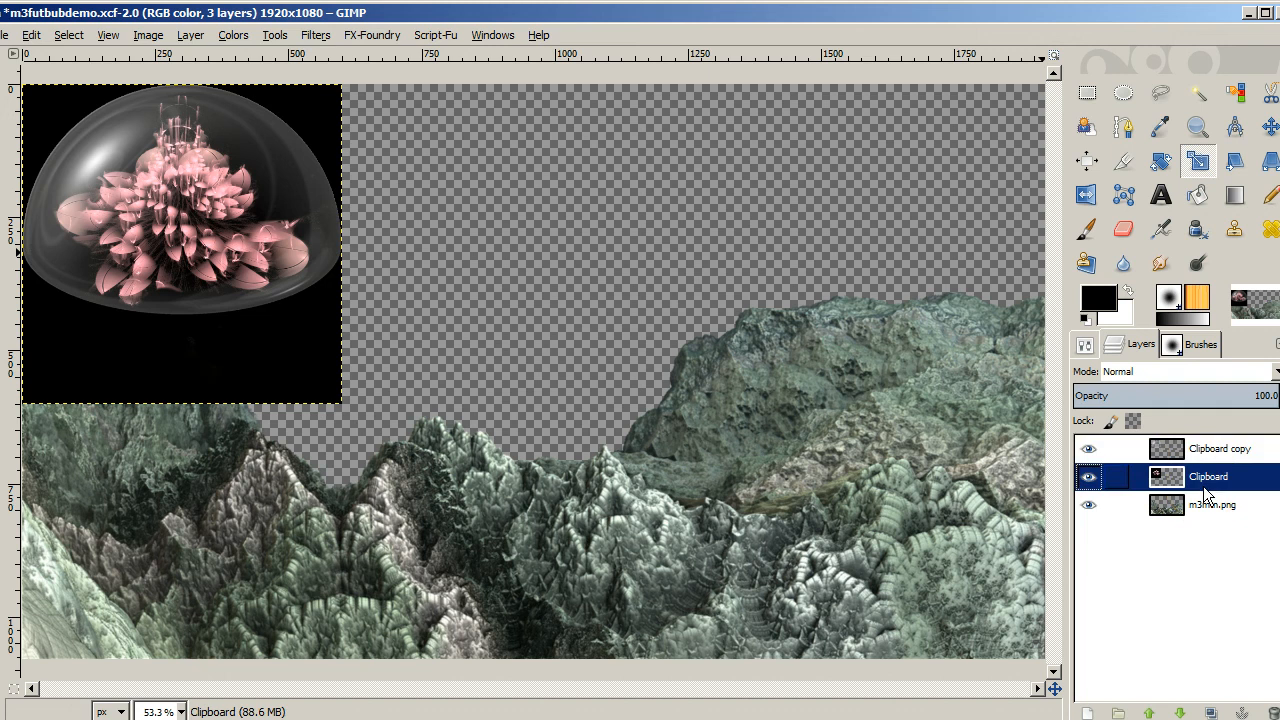
pyautogui.moveTo(530, 420)
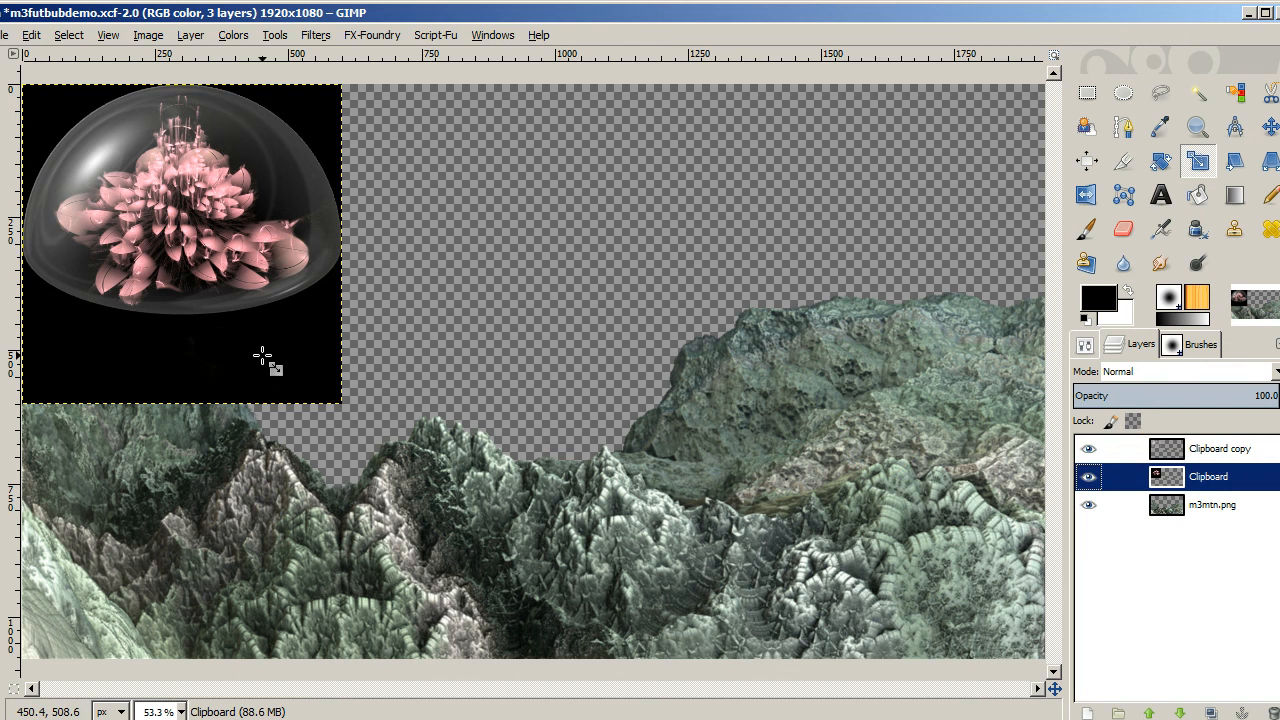
pyautogui.click(1196, 88)
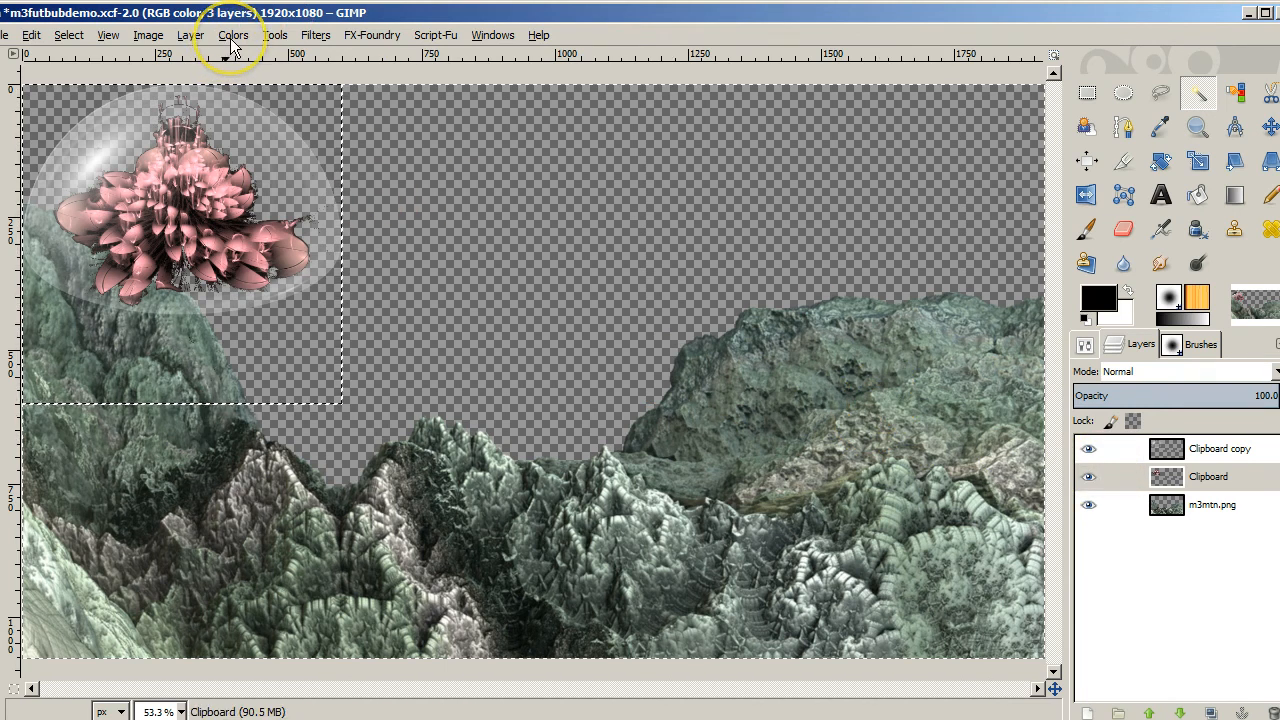
# Colorize the fractal flower to a coral red with Hue 0 and Saturation 50
pyautogui.click(232, 32)
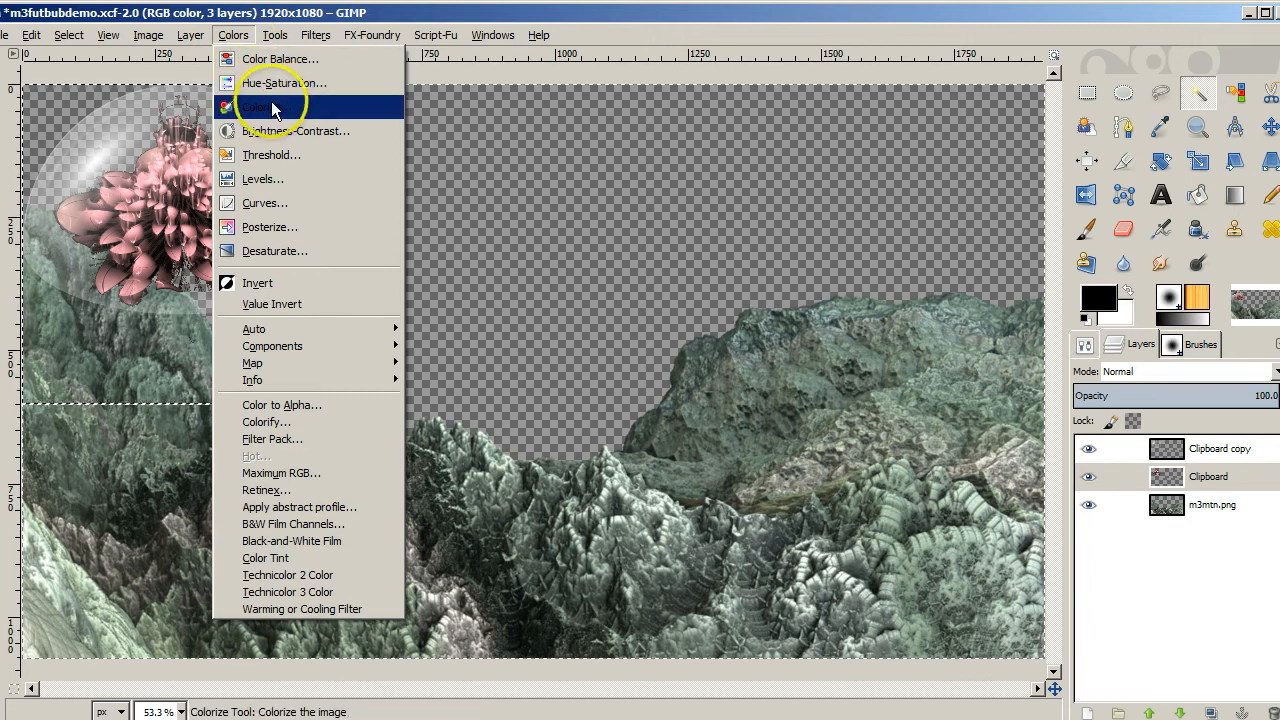
pyautogui.click(260, 104)
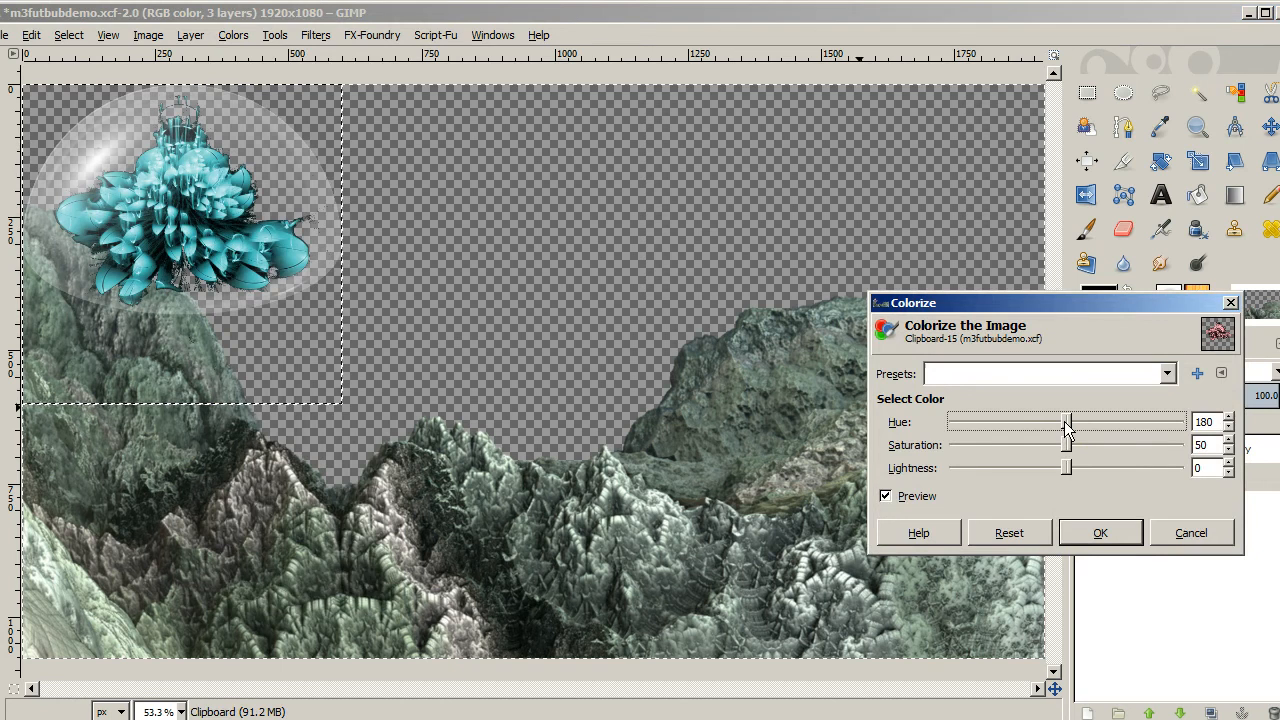
pyautogui.moveTo(1068, 420); pyautogui.dragTo(950, 420)
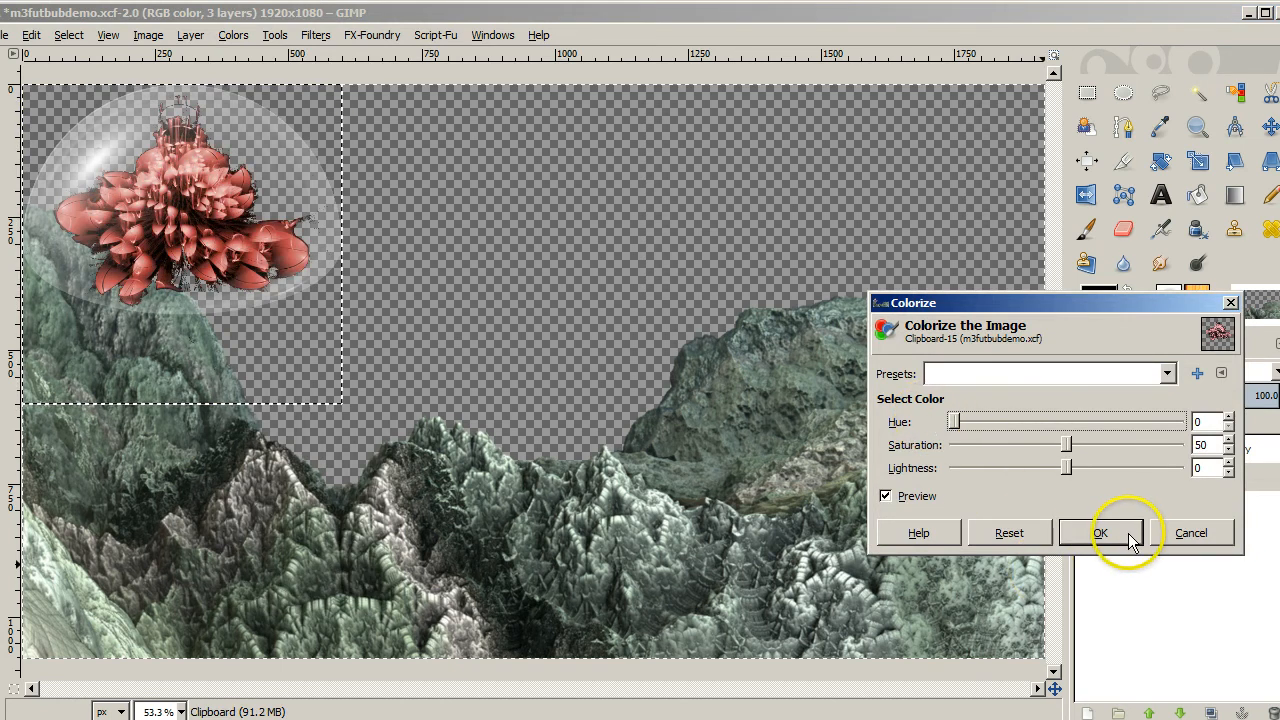
pyautogui.click(1100, 532)
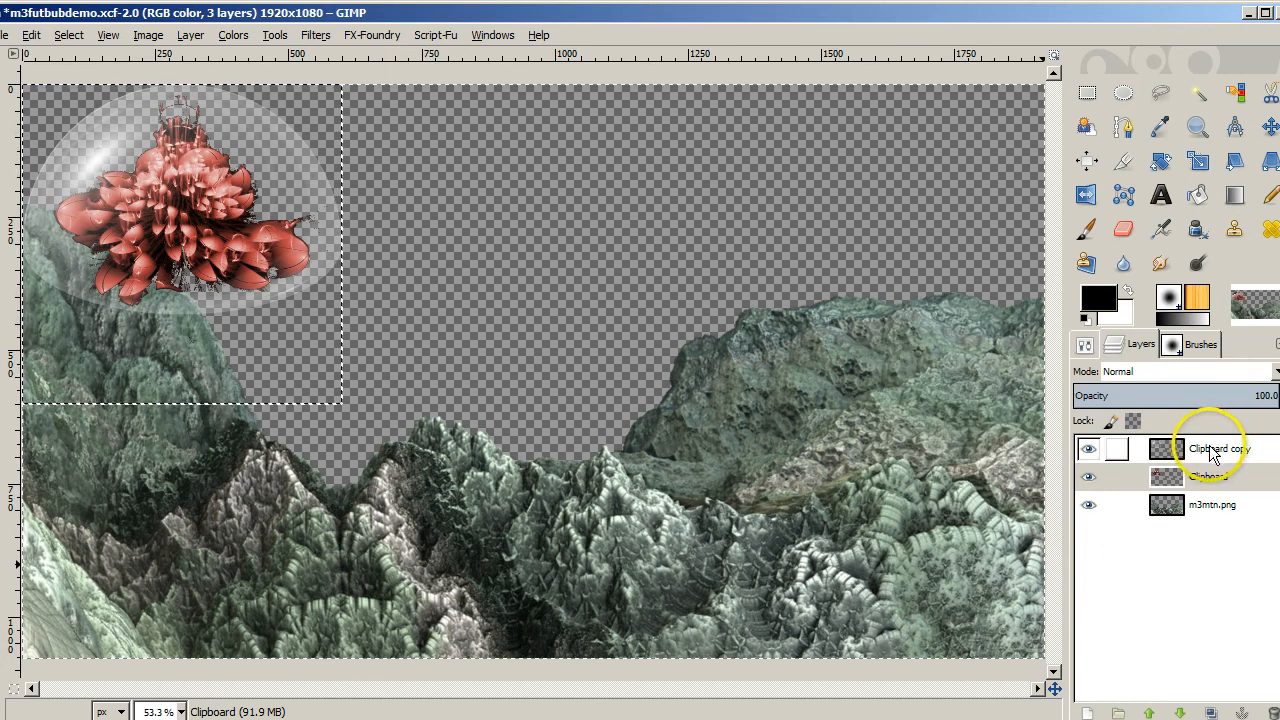
# Copy the merged dome and select the m3mtn.png mountain layer to paste onto
pyautogui.rightClick(1204, 448)
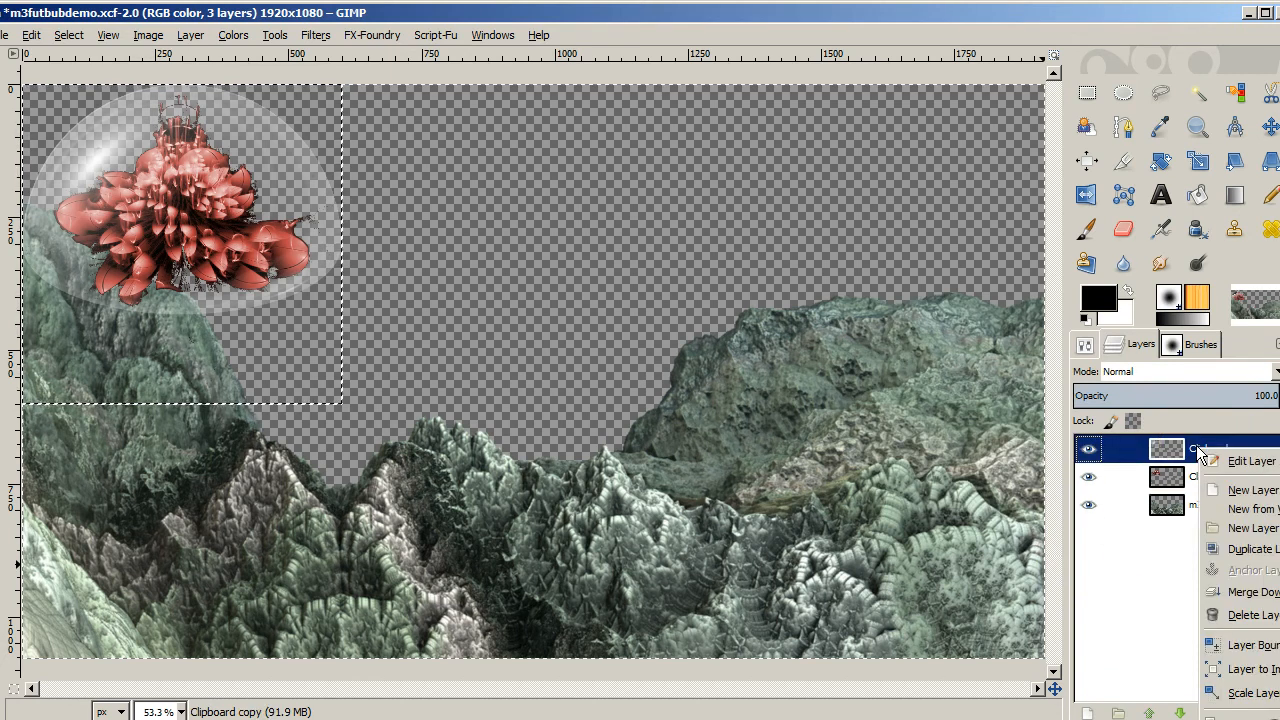
pyautogui.moveTo(1230, 528)
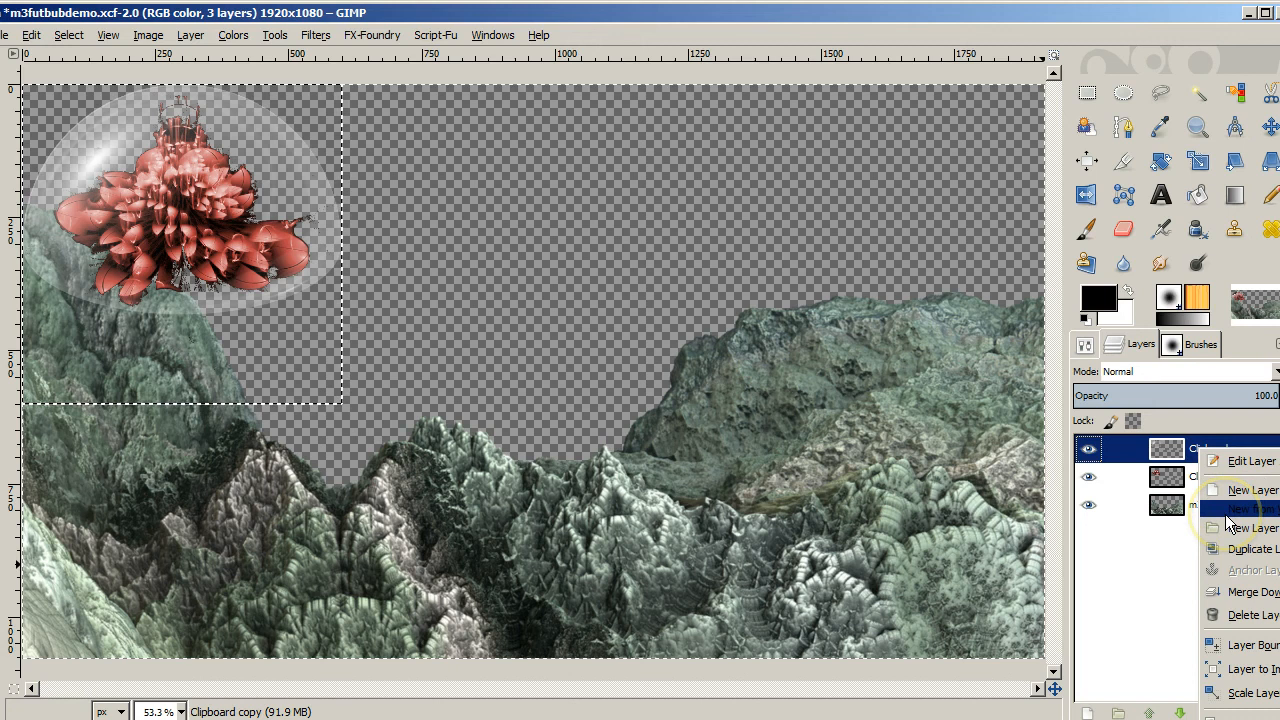
pyautogui.moveTo(1232, 592)
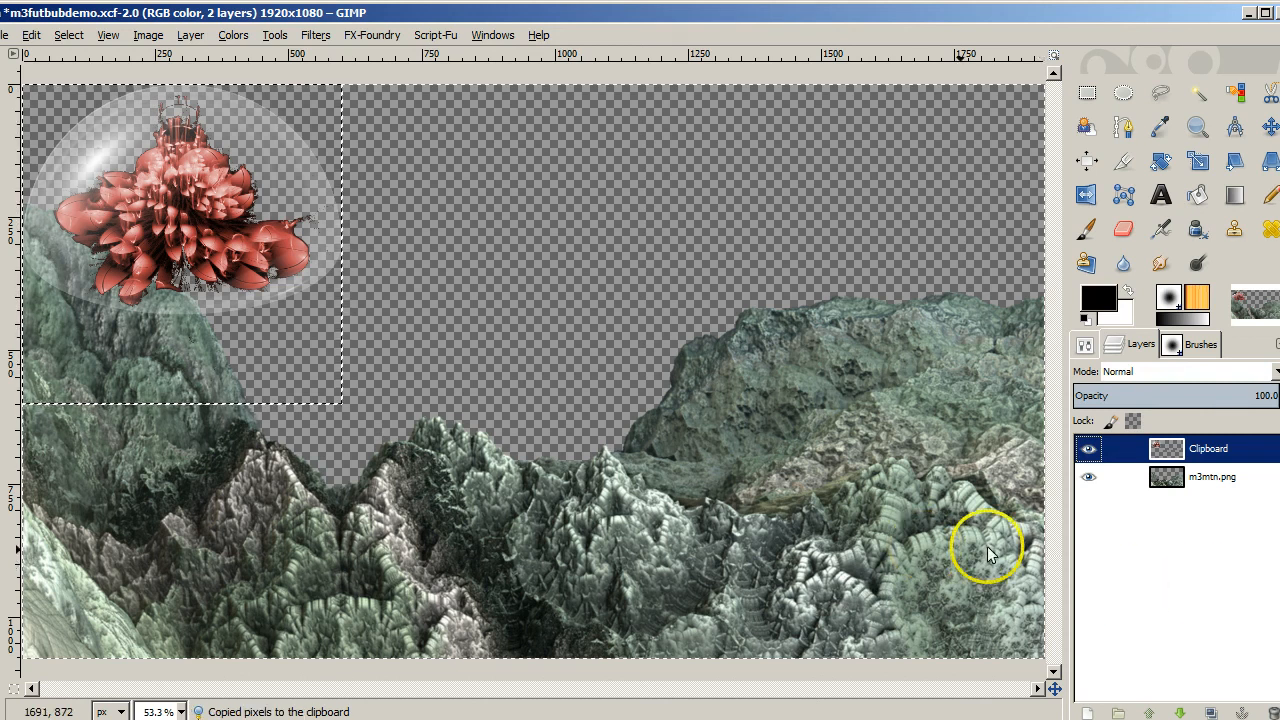
pyautogui.click(1088, 476)
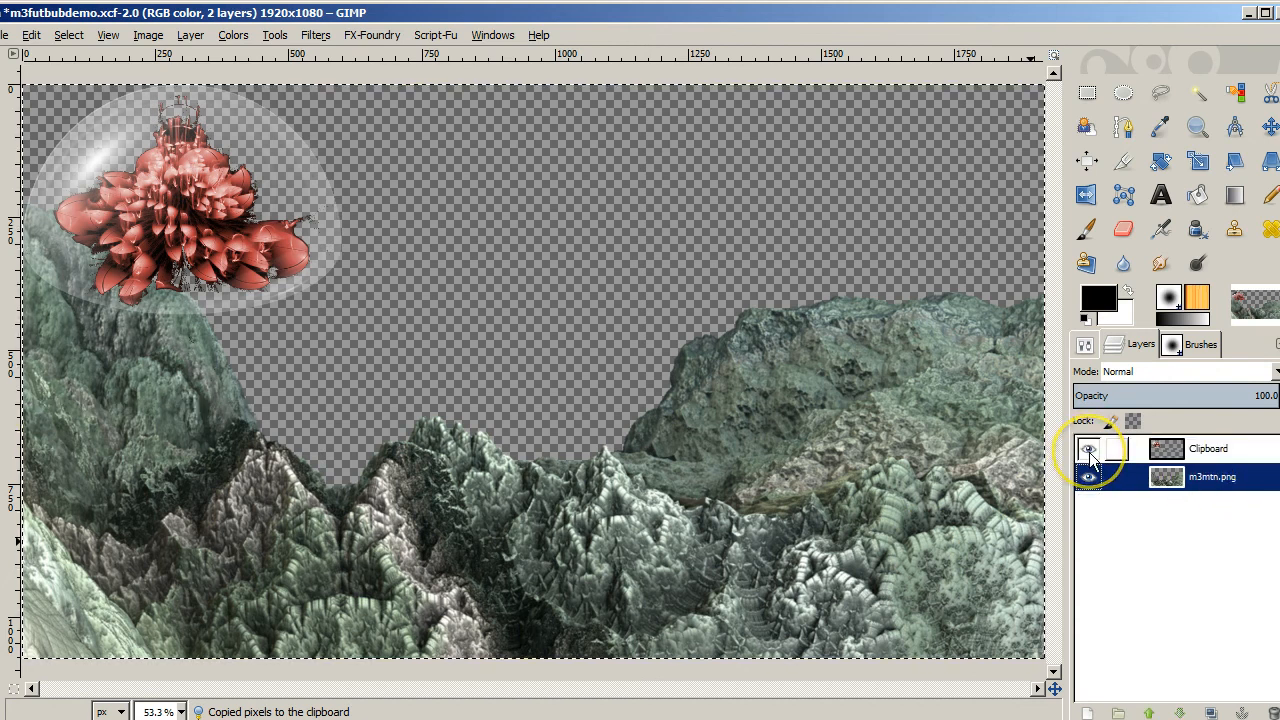
pyautogui.click(1088, 448)
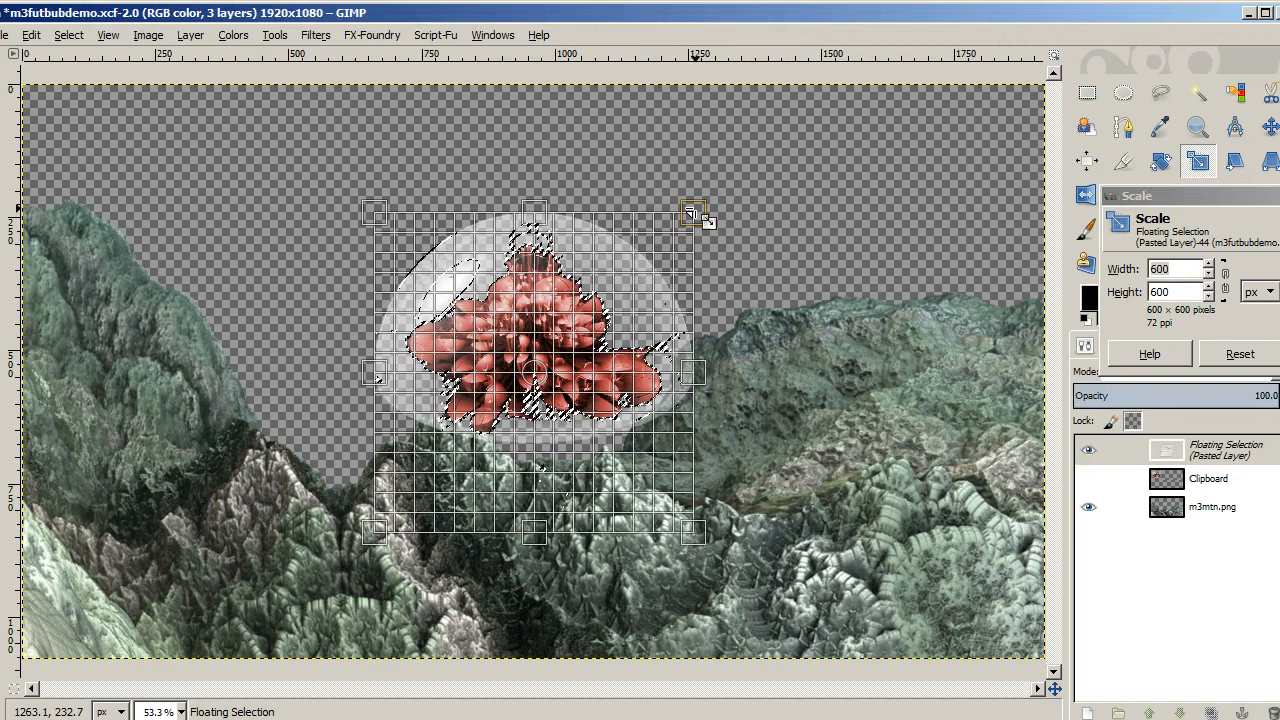
# Scale the pasted dome down to 341×341 into the lower-left hills and anchor it
pyautogui.moveTo(698, 214); pyautogui.dragTo(658, 270)
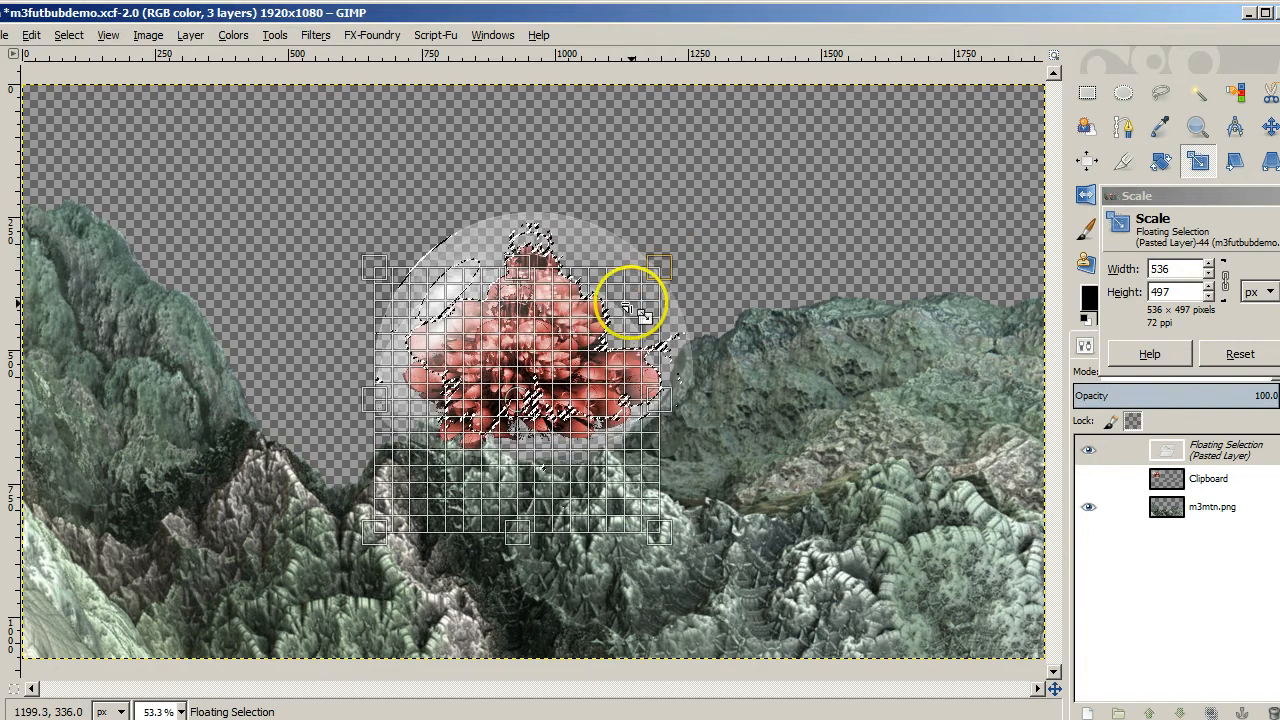
pyautogui.moveTo(660, 268); pyautogui.dragTo(596, 350)
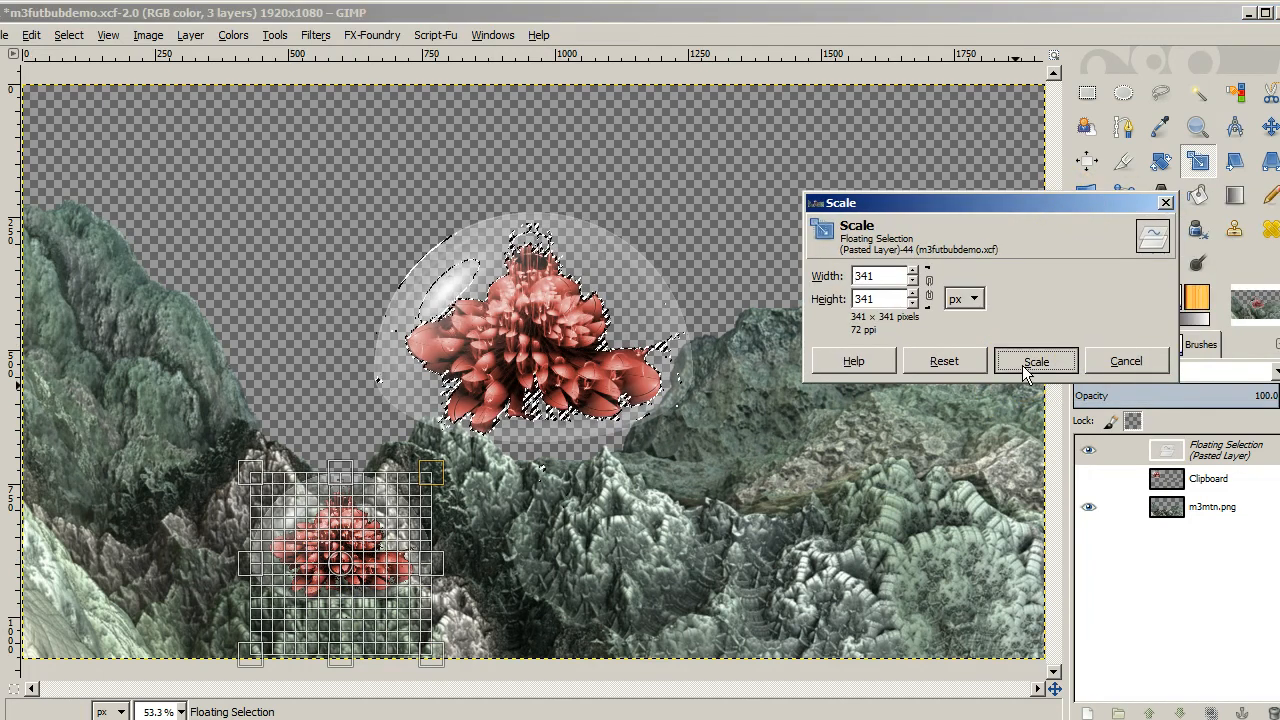
pyautogui.click(1036, 360)
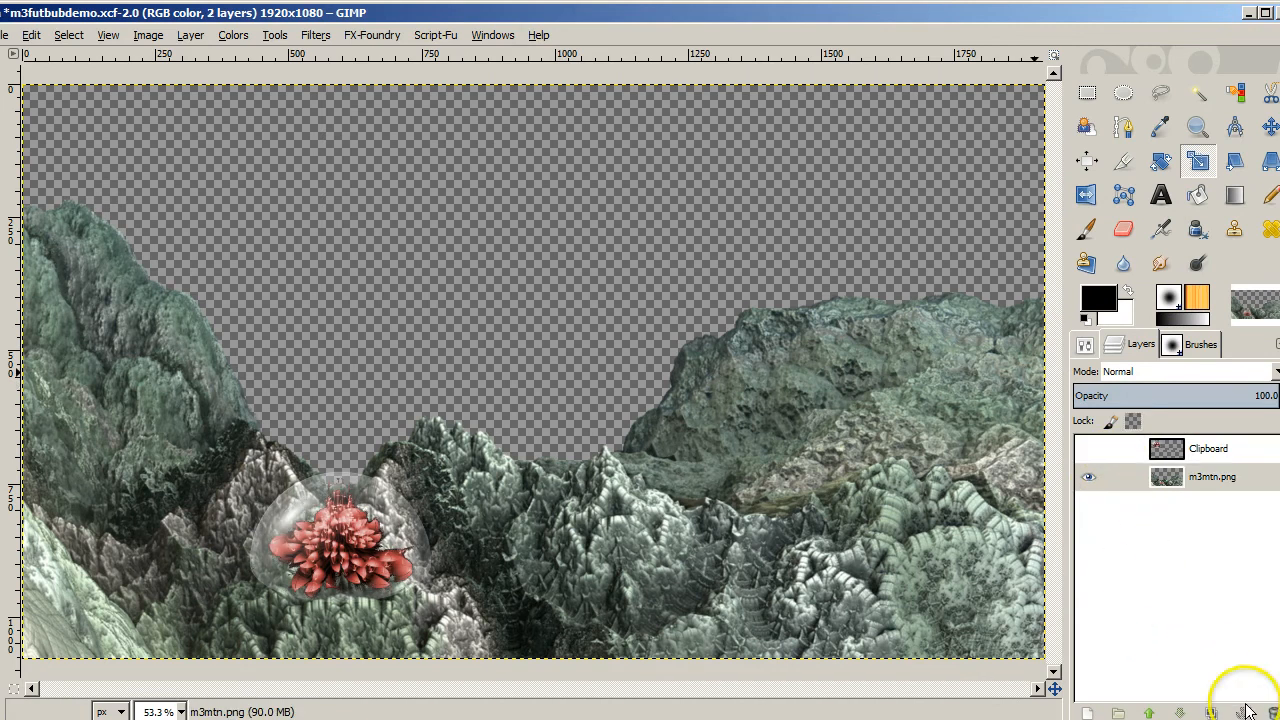
pyautogui.moveTo(924, 580)
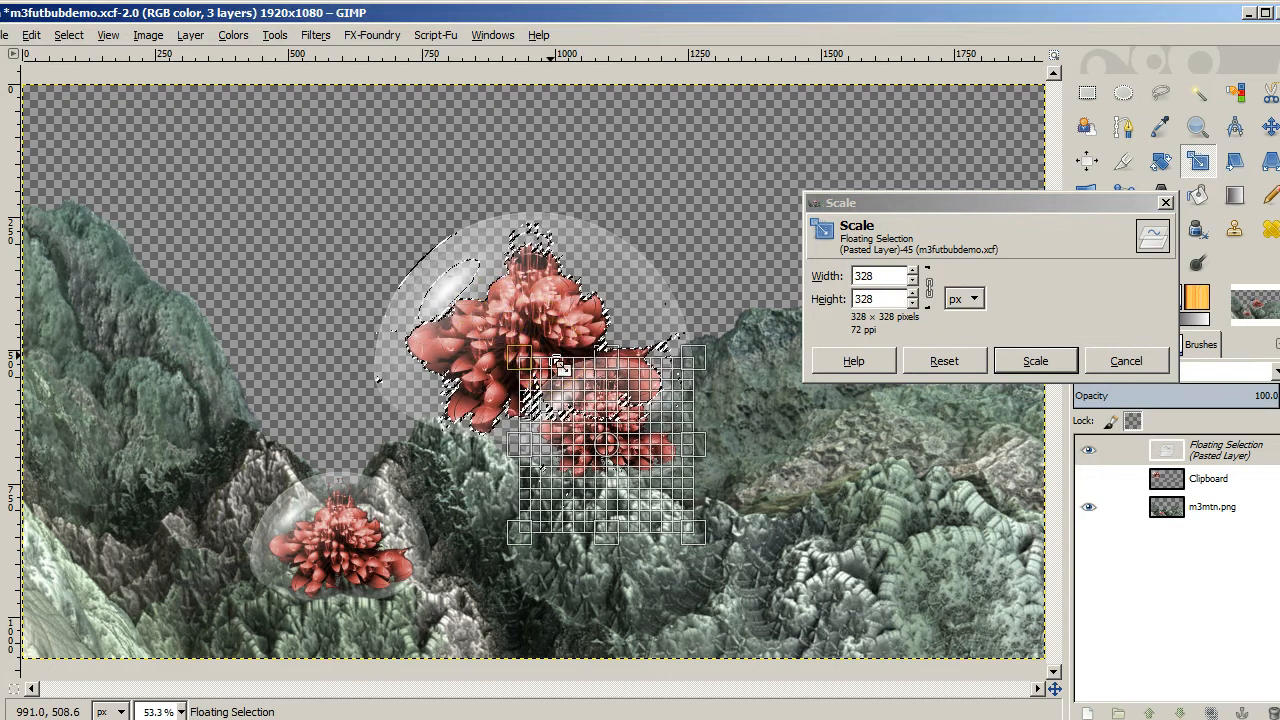
pyautogui.moveTo(650, 436)
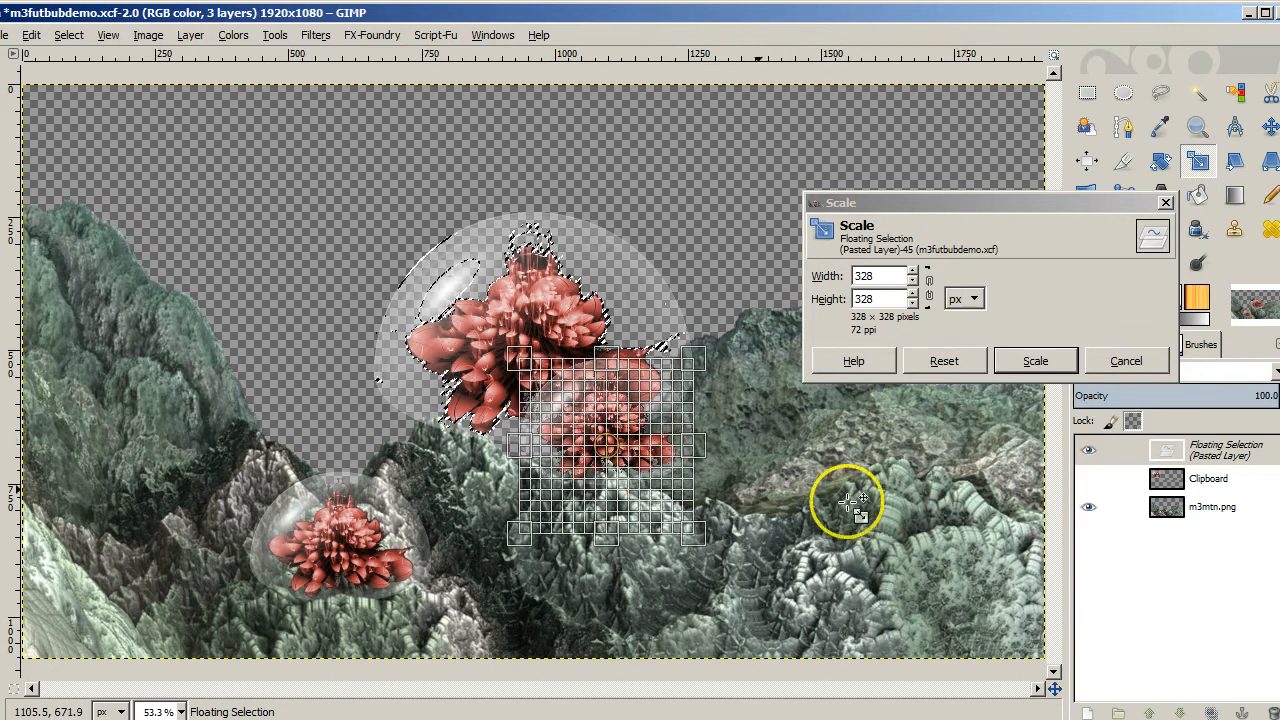
# Paste and shrink two more domes onto the right-hand and centre hills
pyautogui.moveTo(604, 444); pyautogui.dragTo(924, 496)
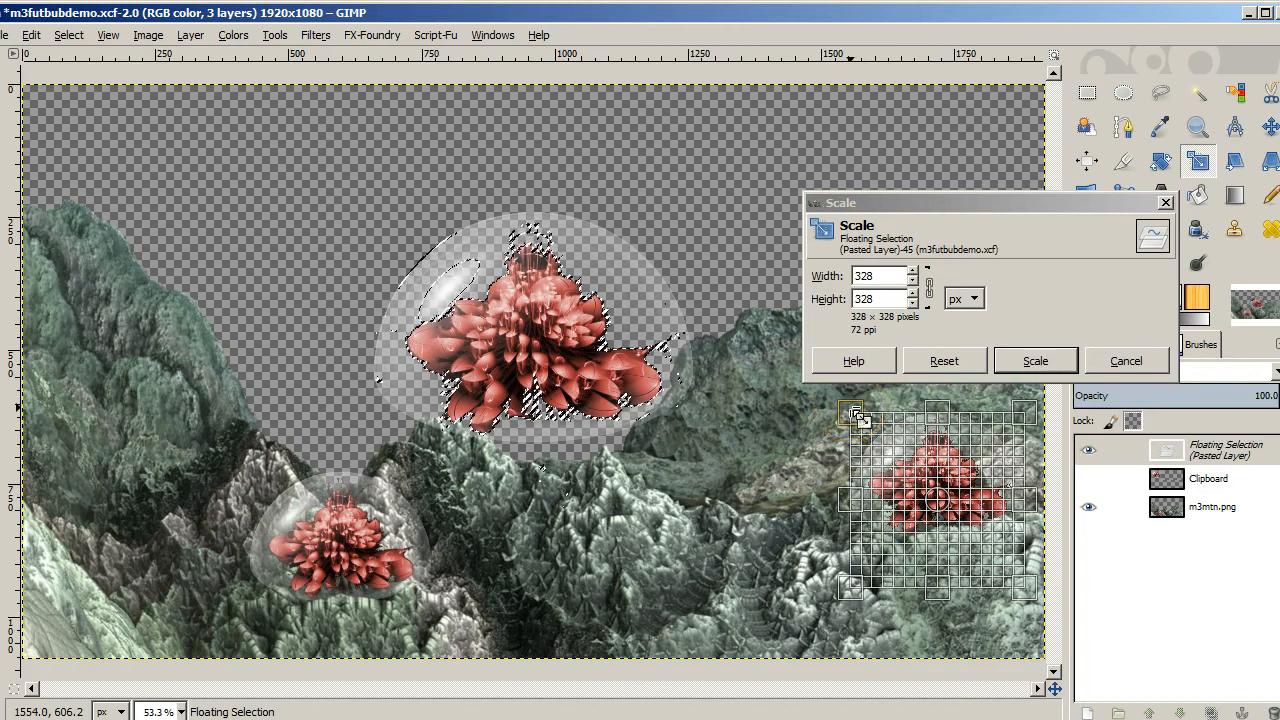
pyautogui.moveTo(856, 414); pyautogui.dragTo(880, 424)
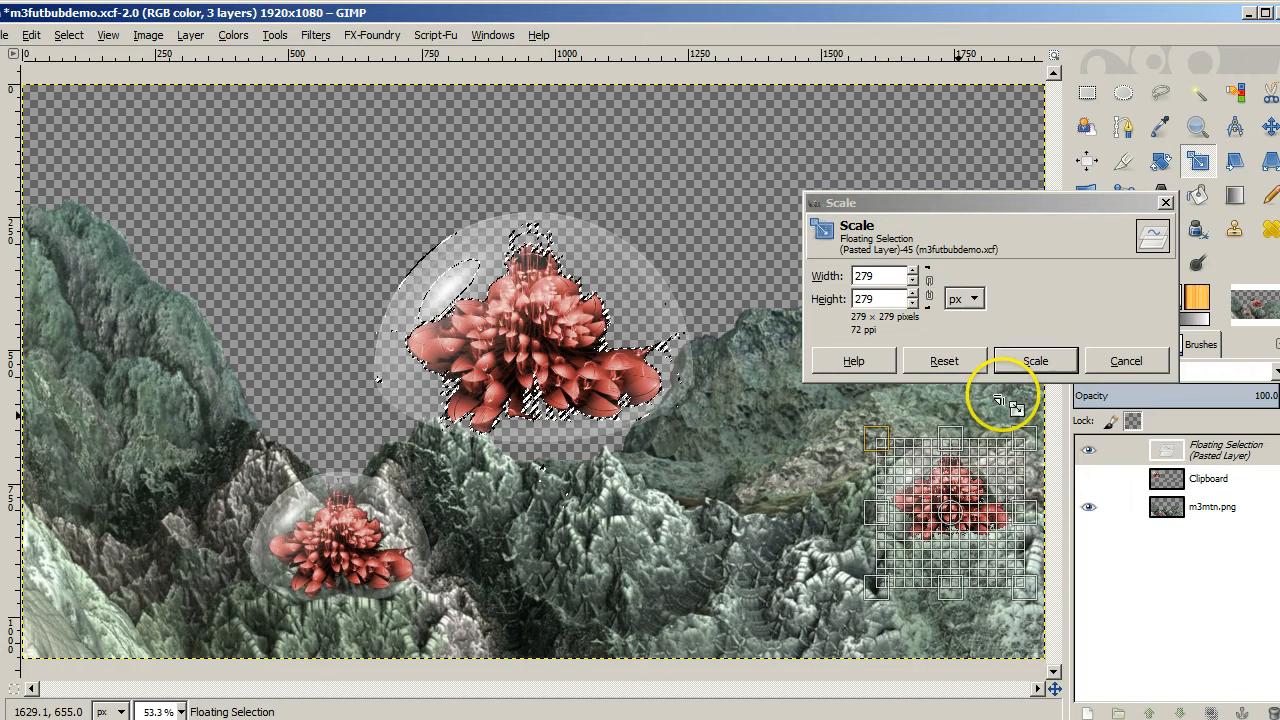
pyautogui.click(1036, 360)
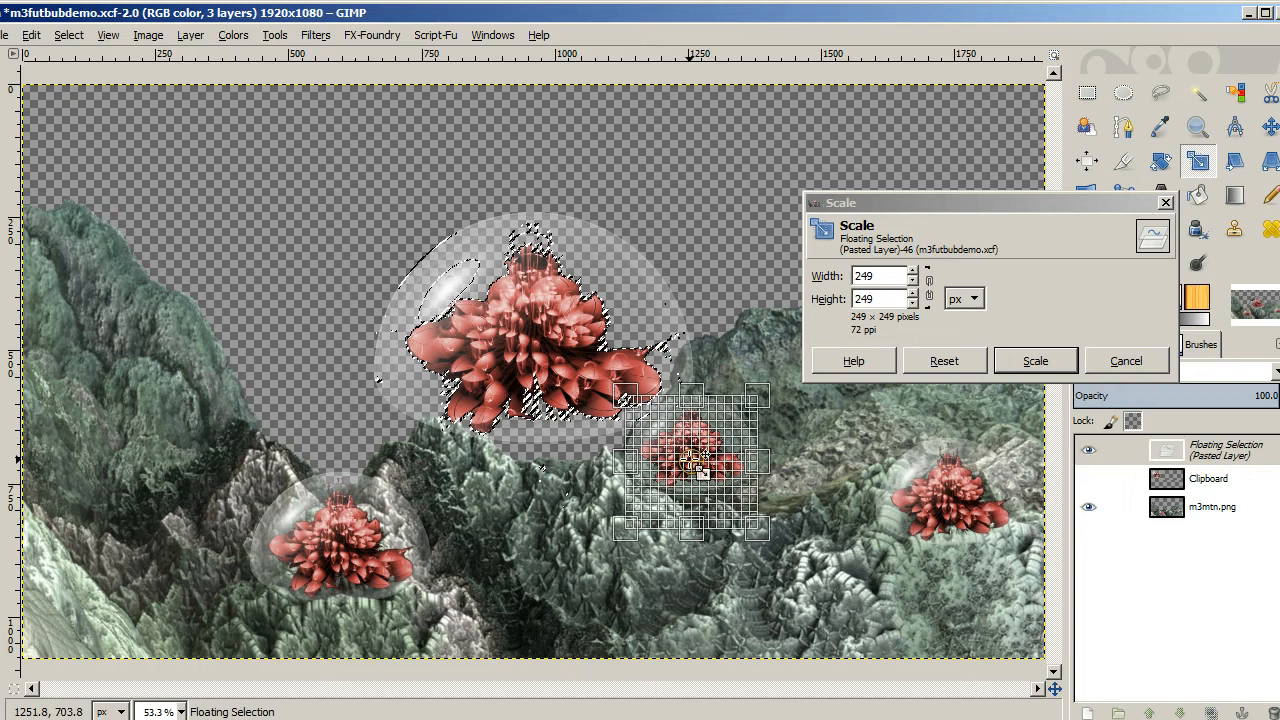
pyautogui.moveTo(784, 436)
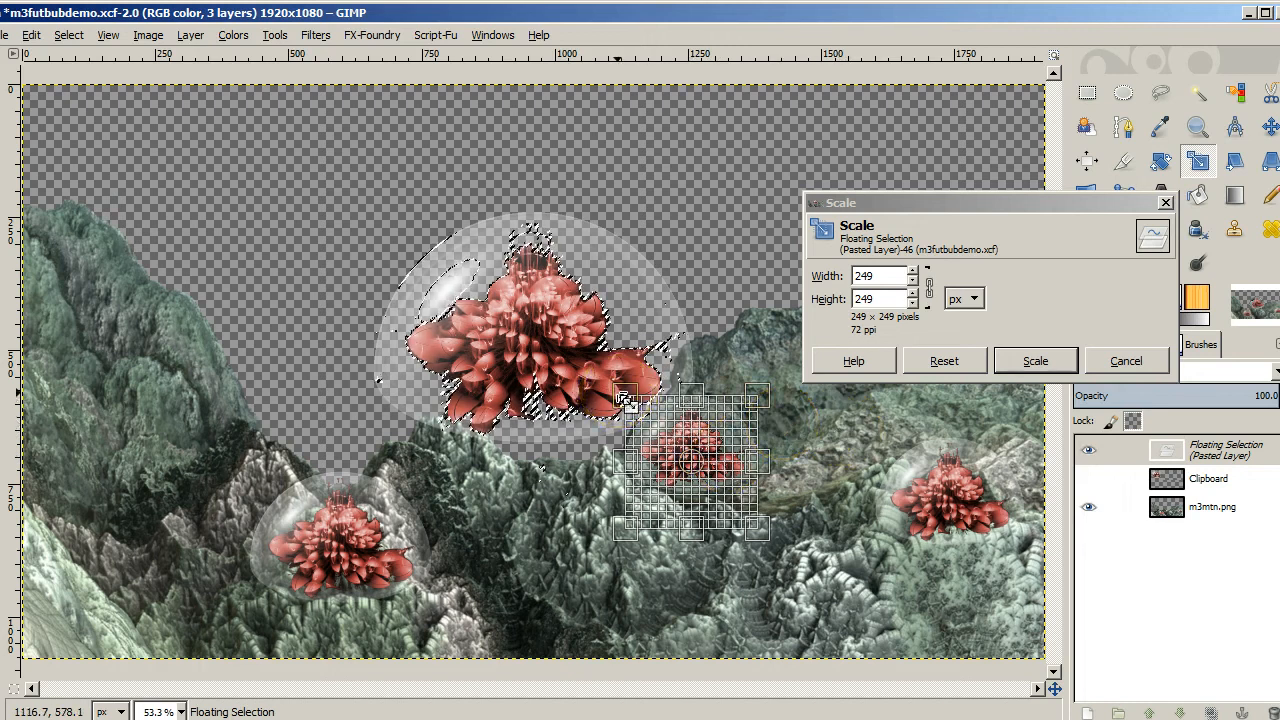
pyautogui.moveTo(624, 400); pyautogui.dragTo(660, 430)
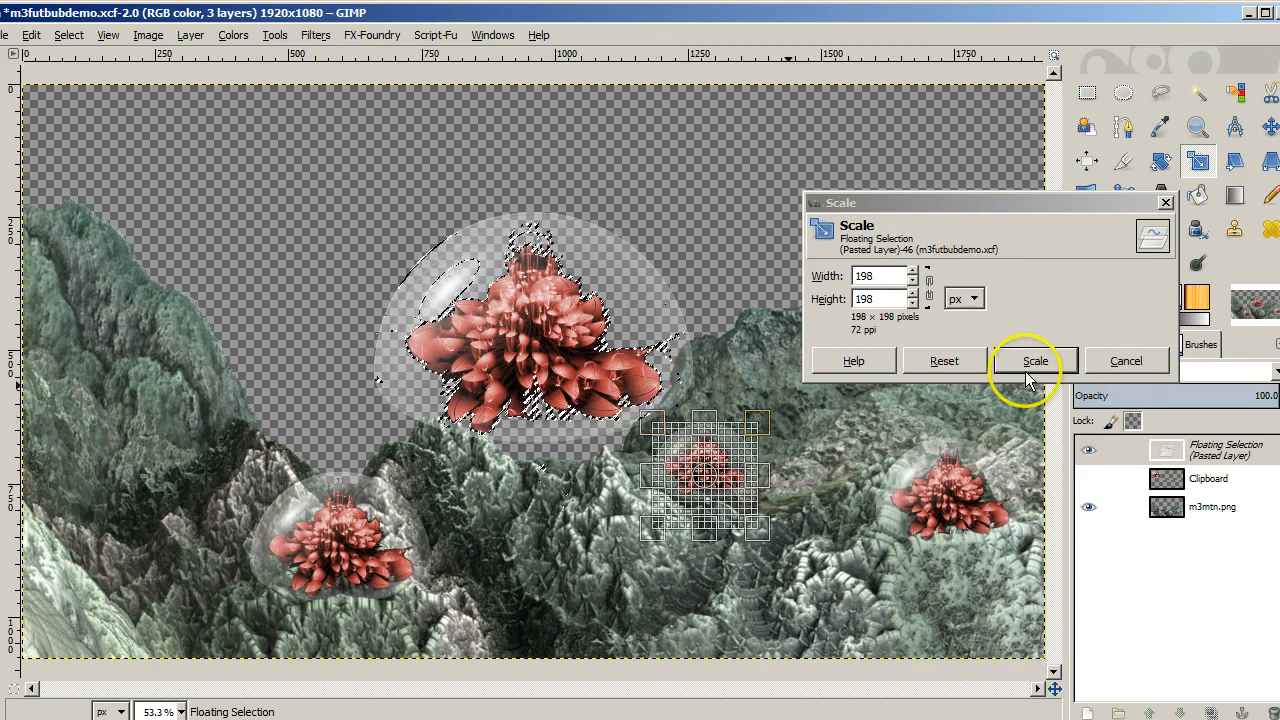
pyautogui.click(1036, 360)
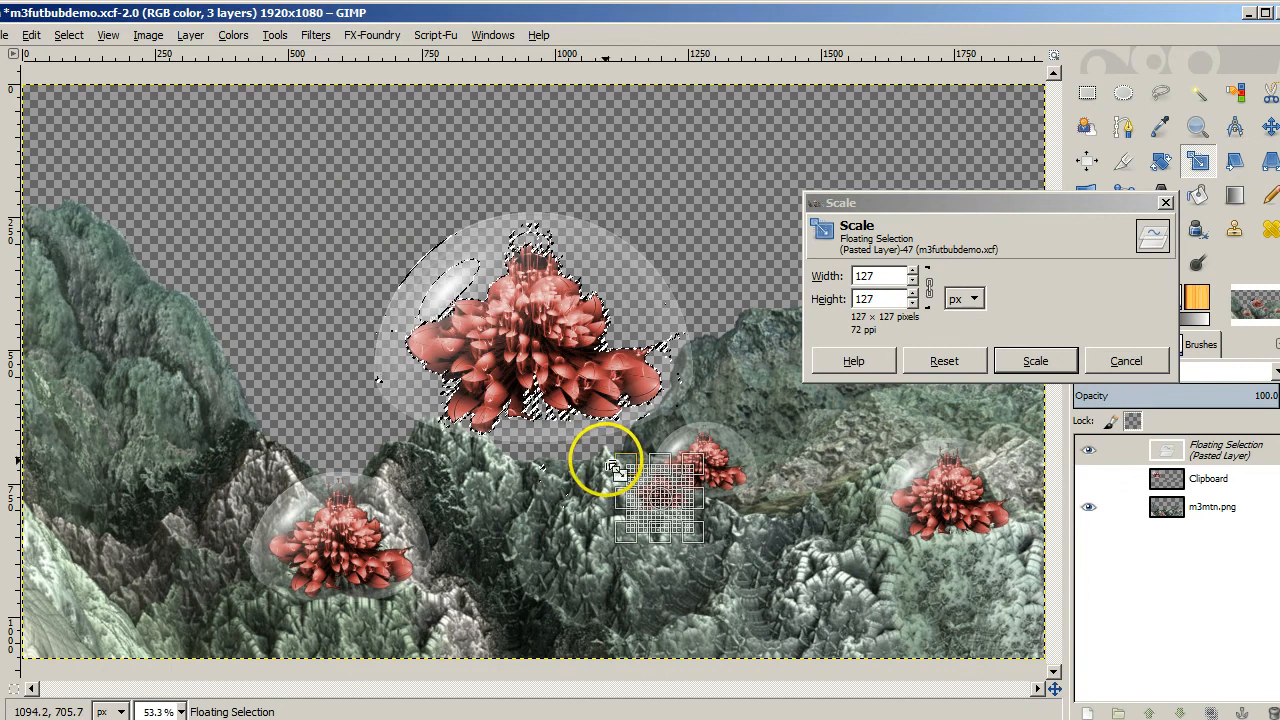
# Paste and shrink two further domes, the smallest onto the distant right ridge
pyautogui.moveTo(610, 470); pyautogui.dragTo(570, 450)
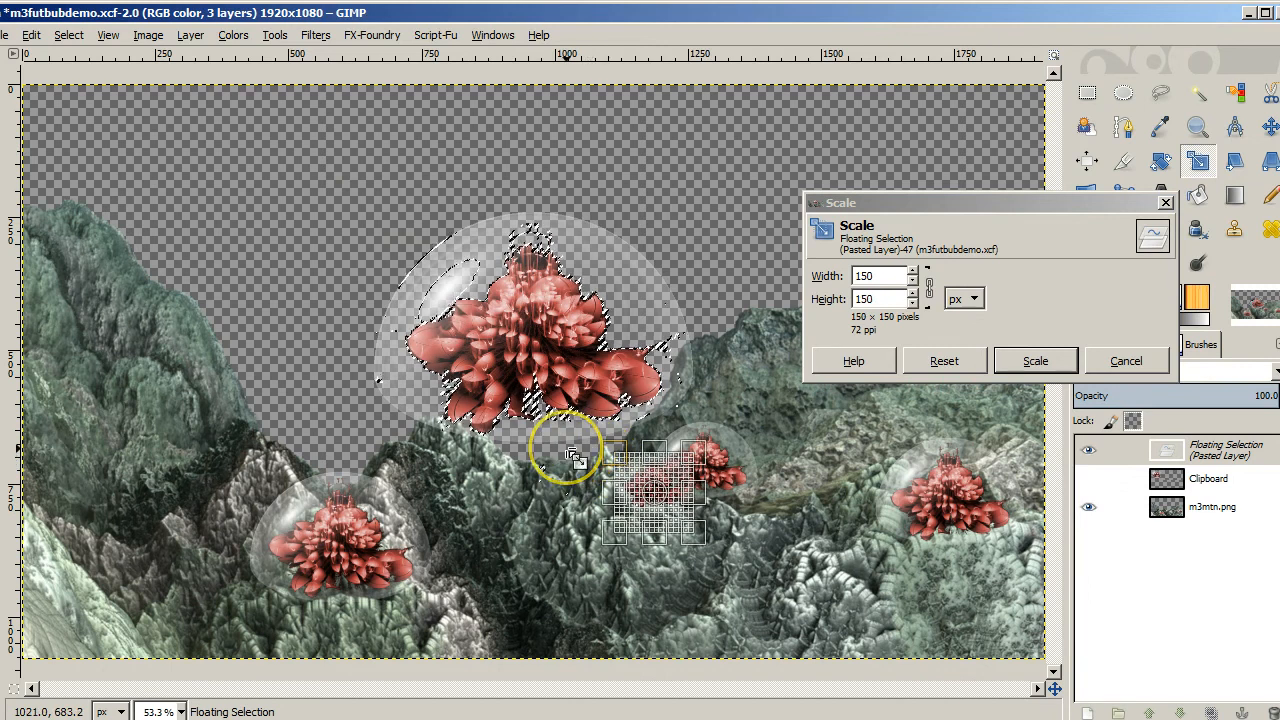
pyautogui.moveTo(570, 456); pyautogui.dragTo(610, 450)
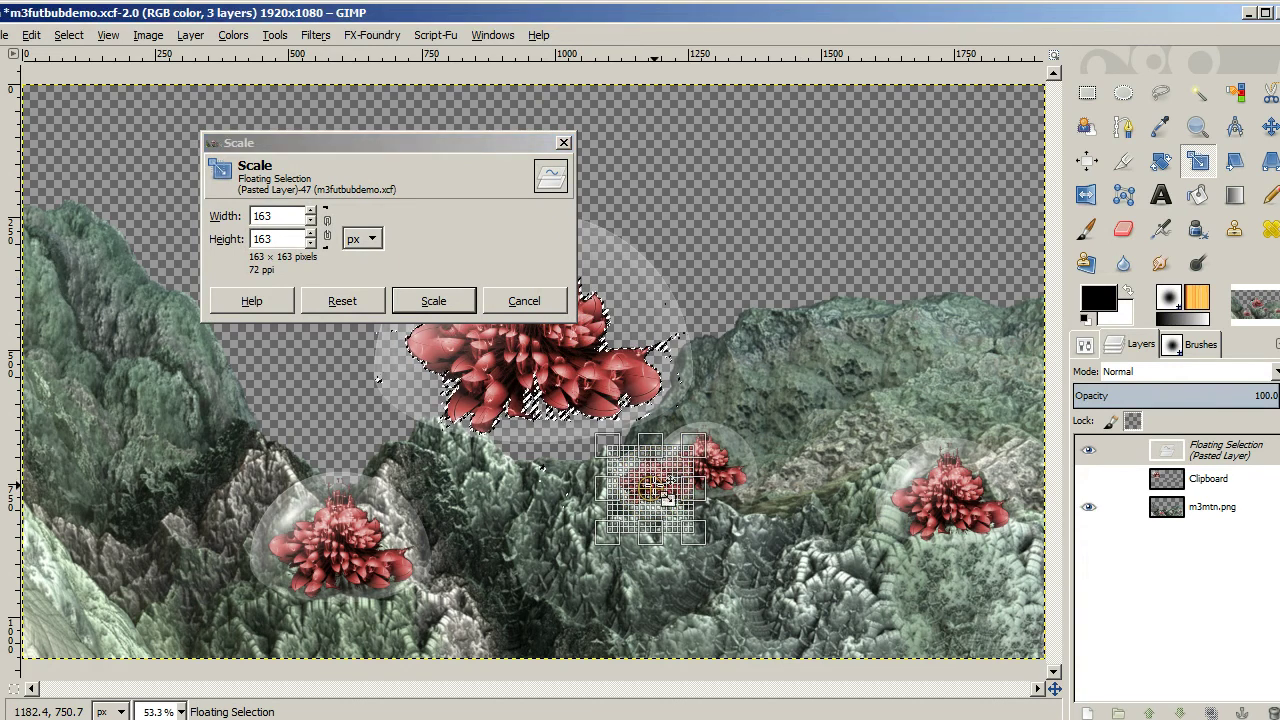
pyautogui.moveTo(650, 490); pyautogui.dragTo(828, 388)
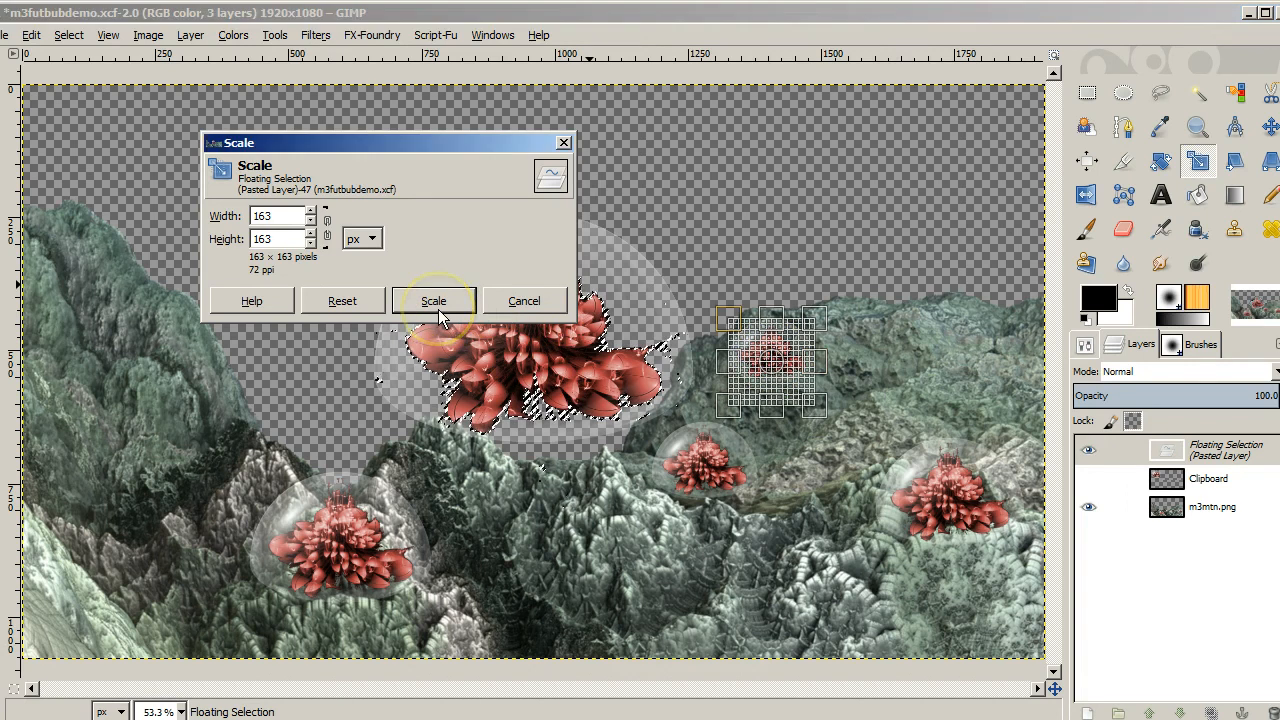
pyautogui.click(434, 300)
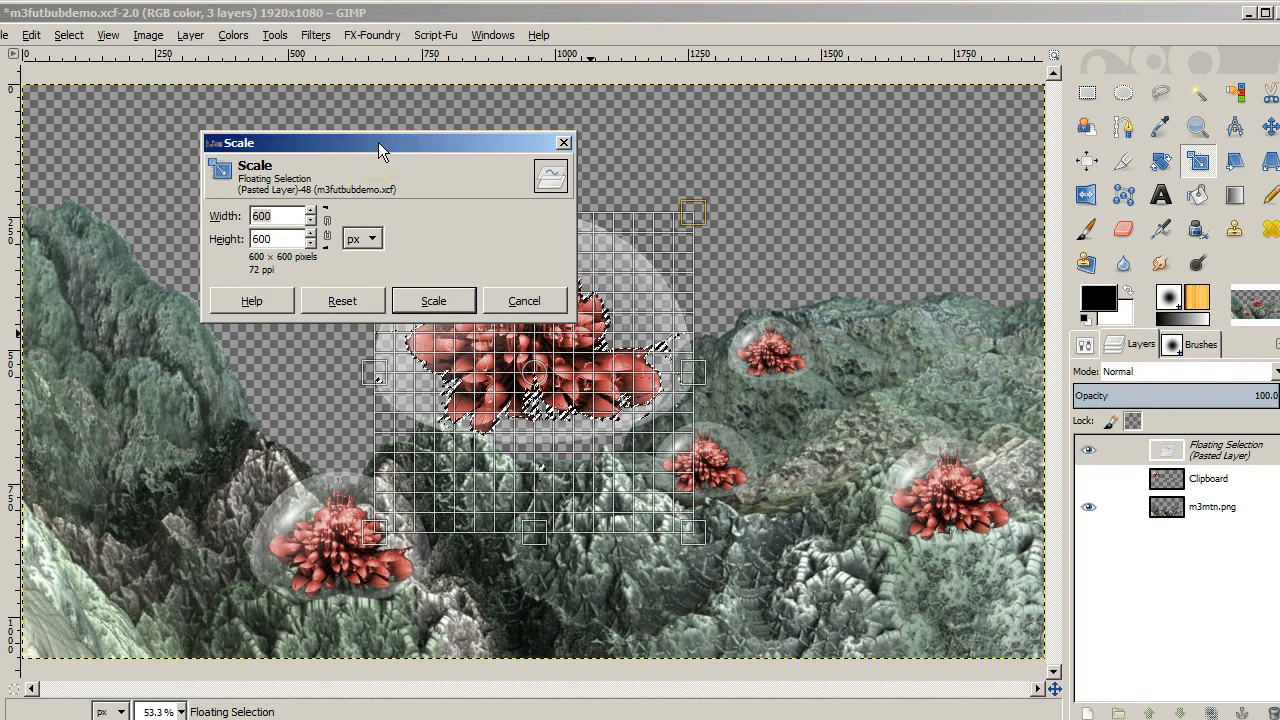
pyautogui.moveTo(380, 142); pyautogui.dragTo(150, 132)
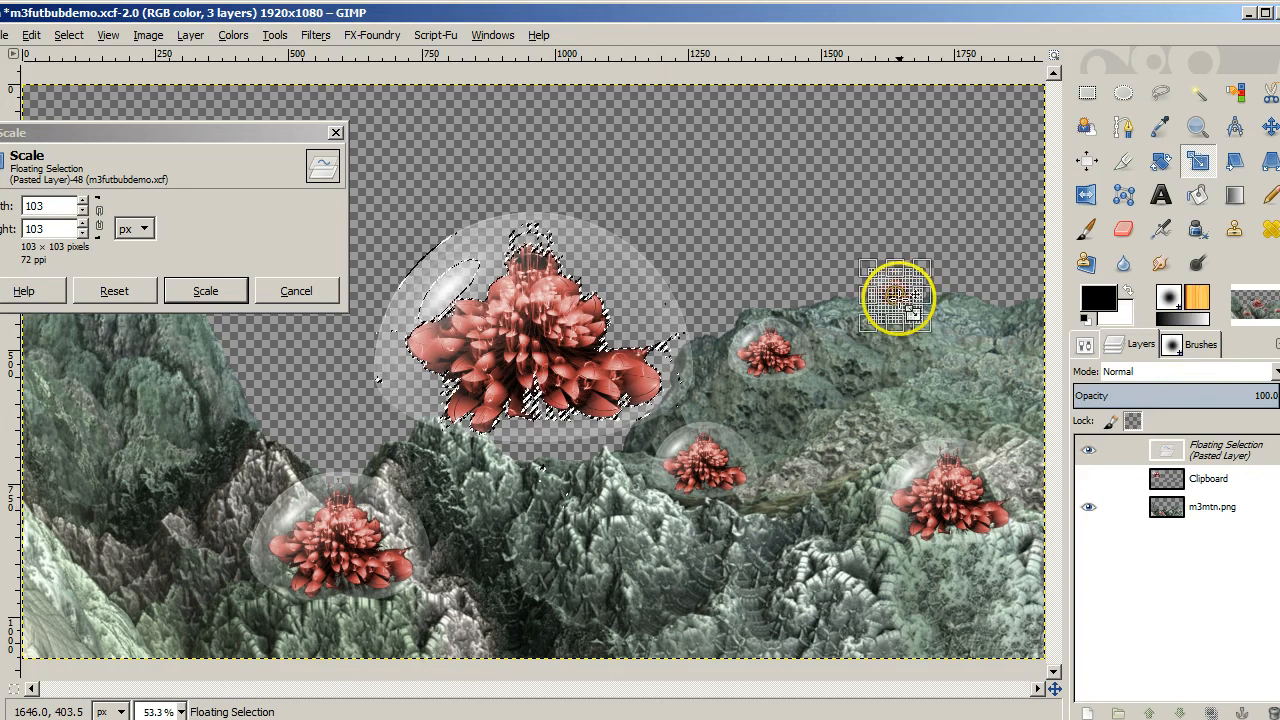
pyautogui.click(204, 292)
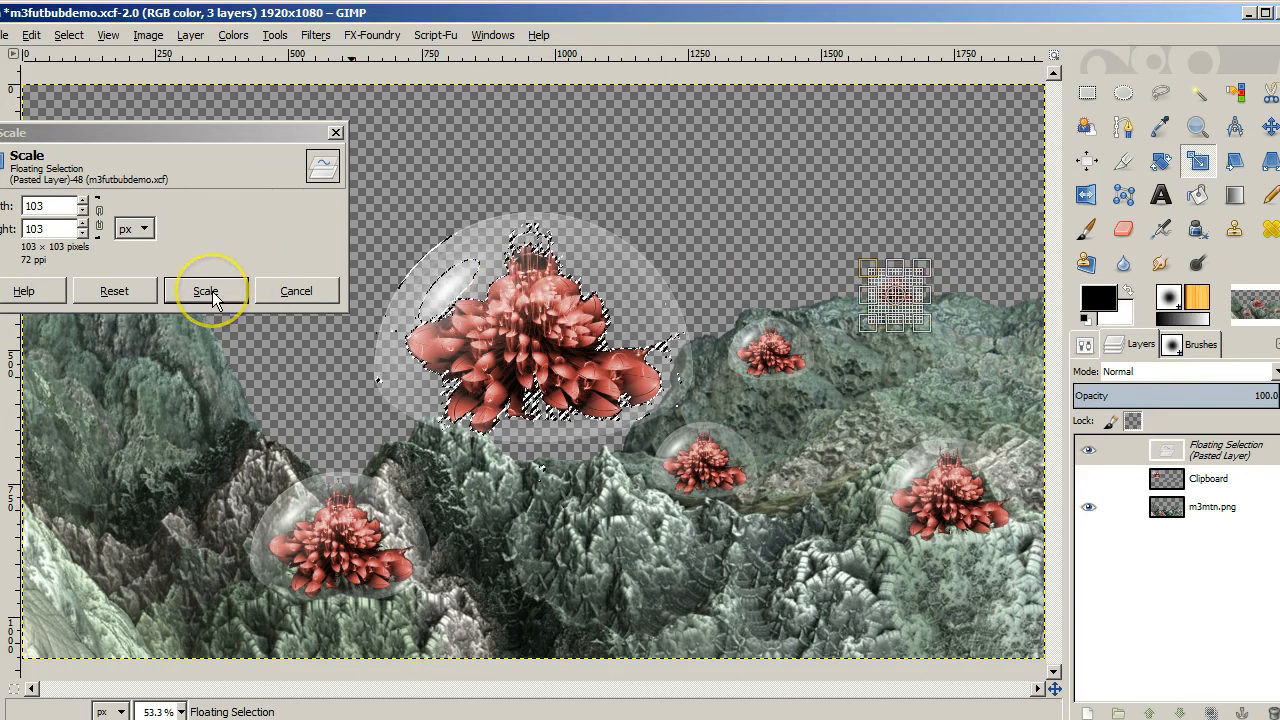
pyautogui.click(204, 292)
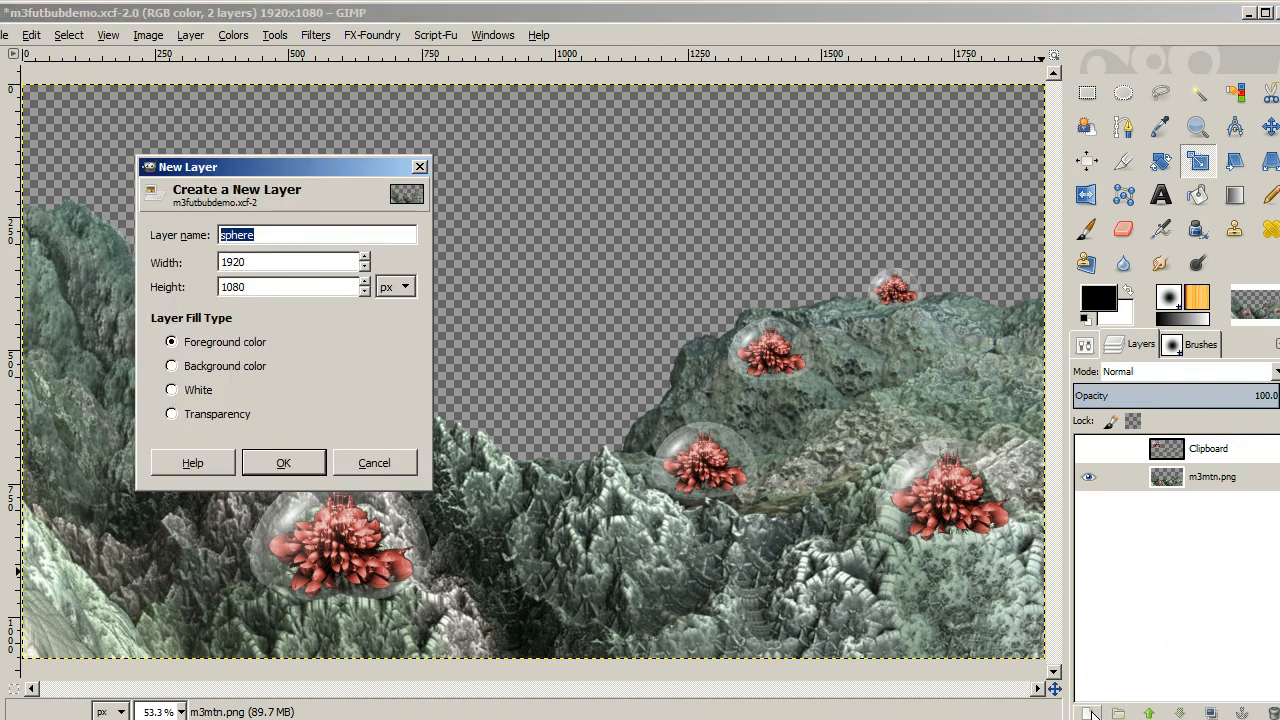
# Create a black foreground-filled layer named sphere beneath the mountains
pyautogui.click(284, 462)
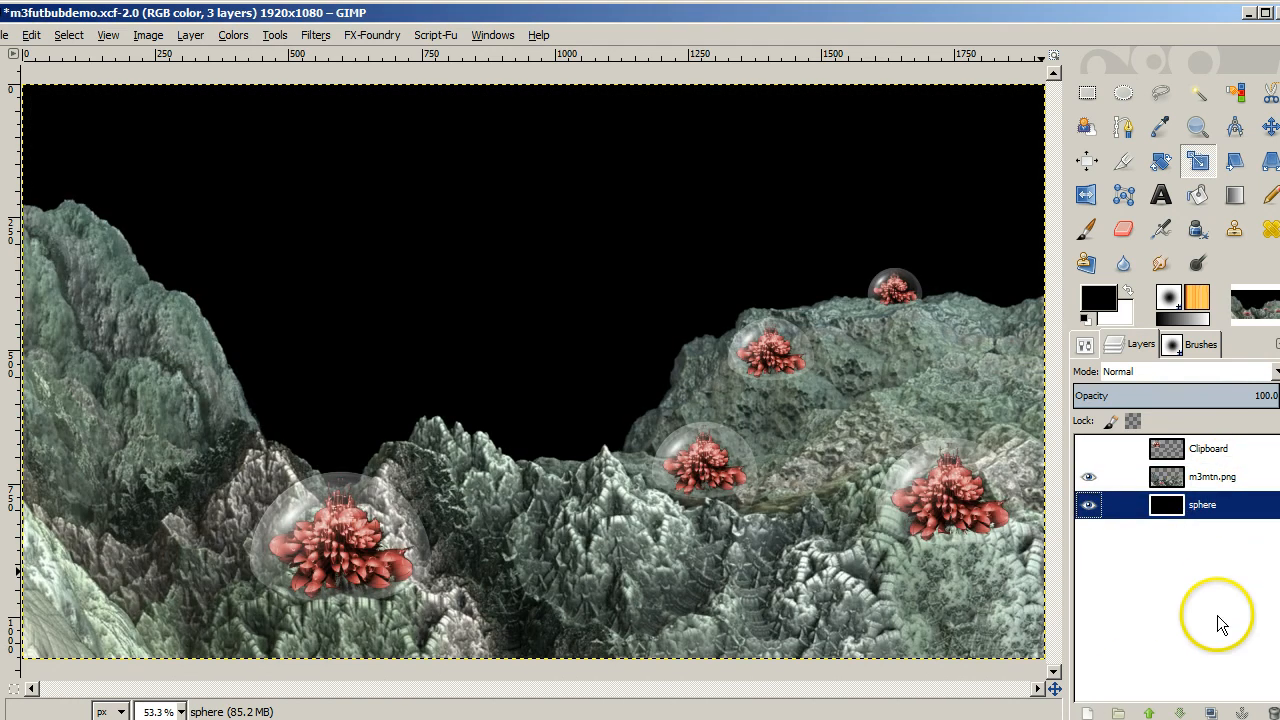
pyautogui.moveTo(1226, 710)
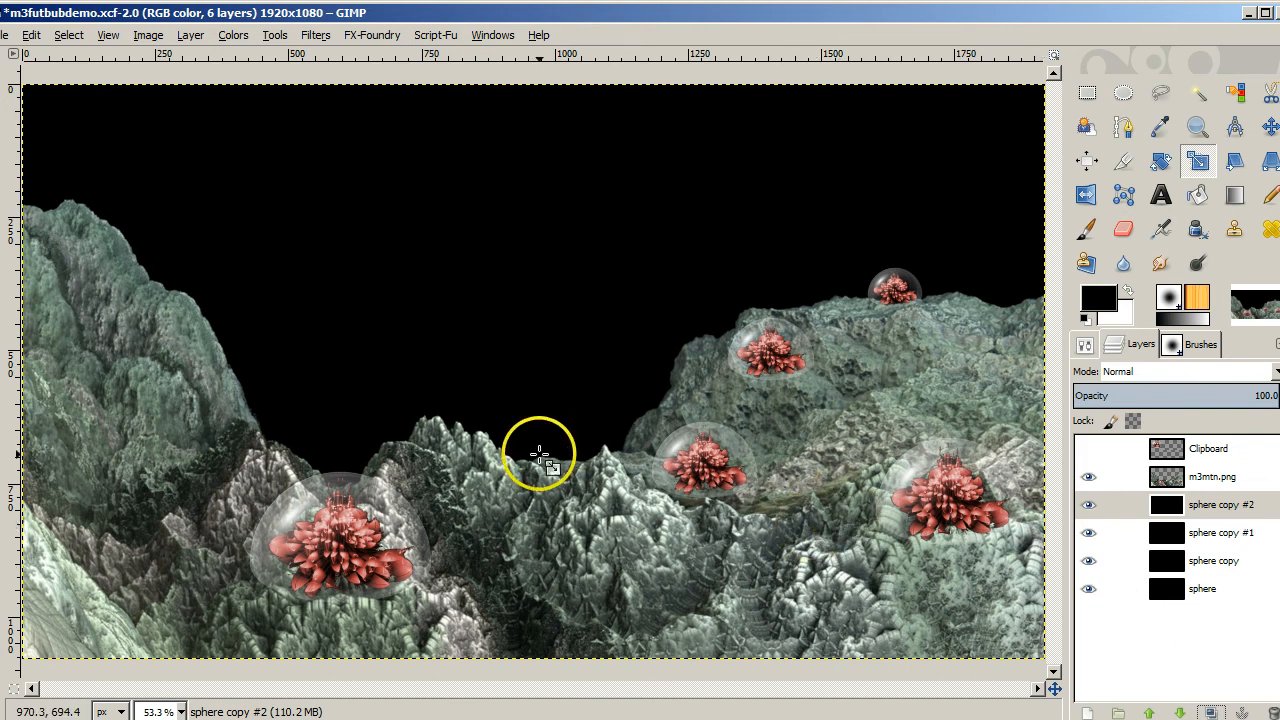
pyautogui.moveTo(30, 36)
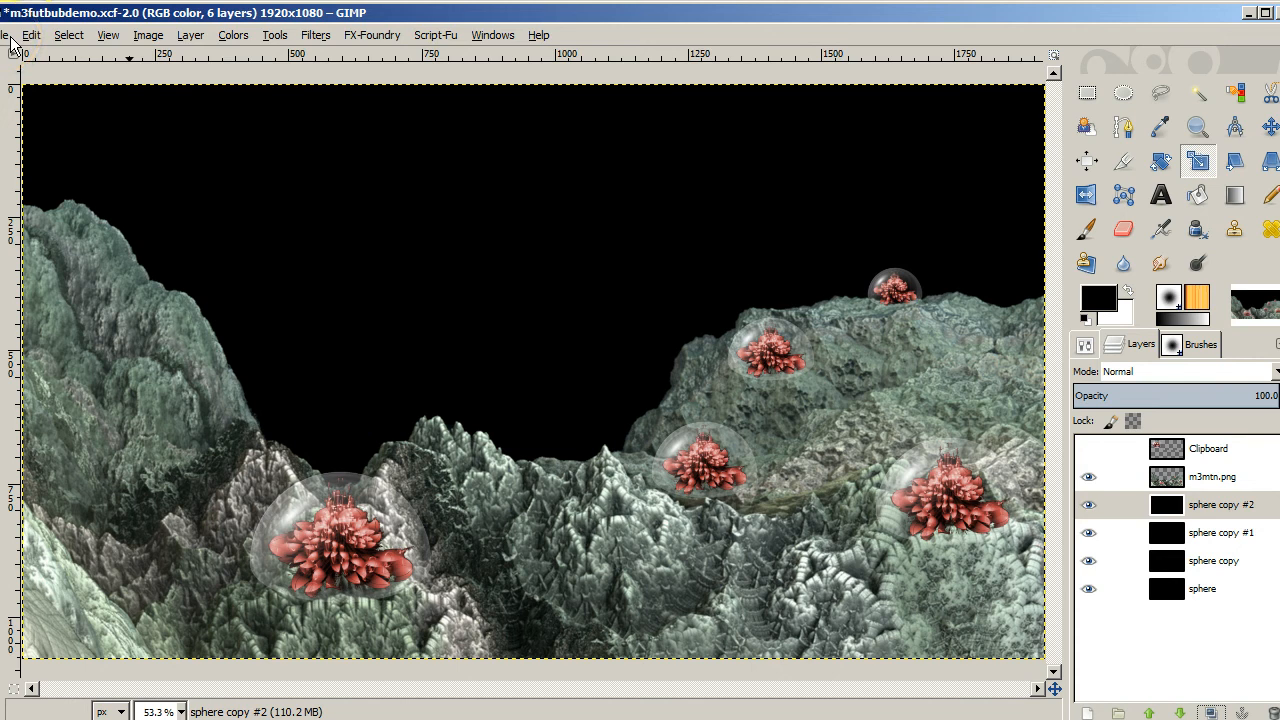
# Create a new blank 1080×1080 image and zoom it to fill the window
pyautogui.click(8, 34)
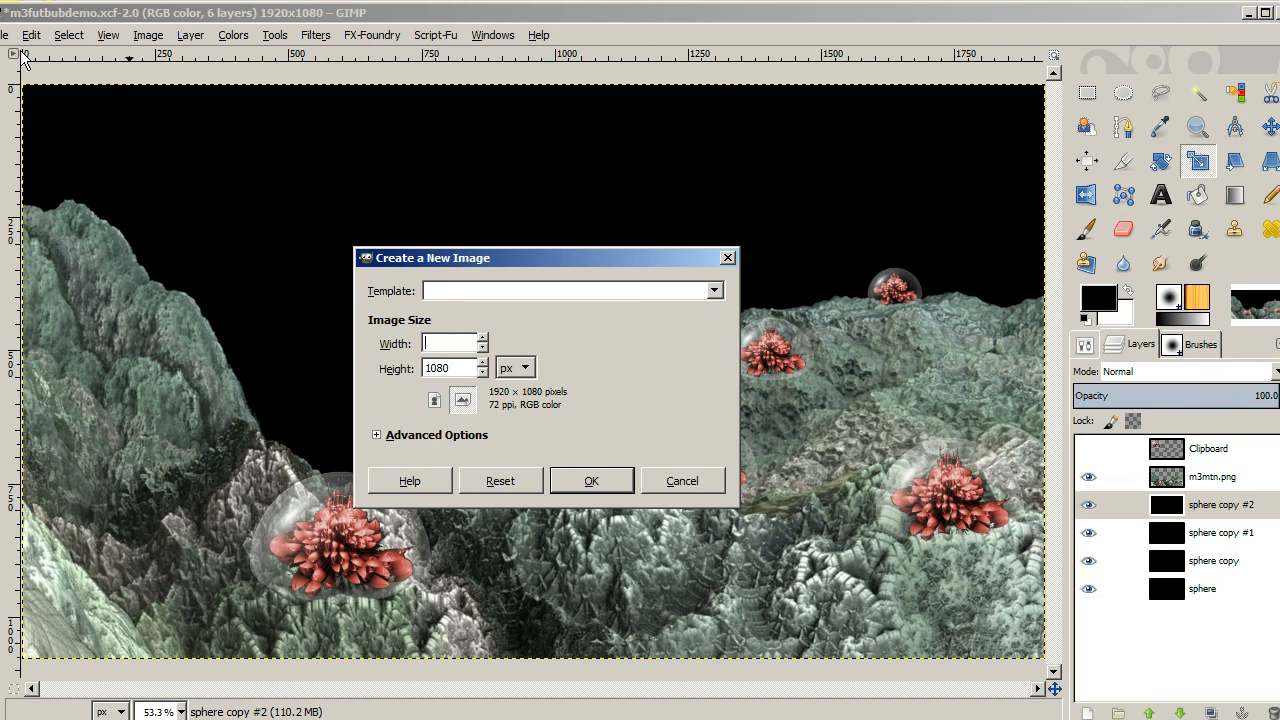
pyautogui.write('10')
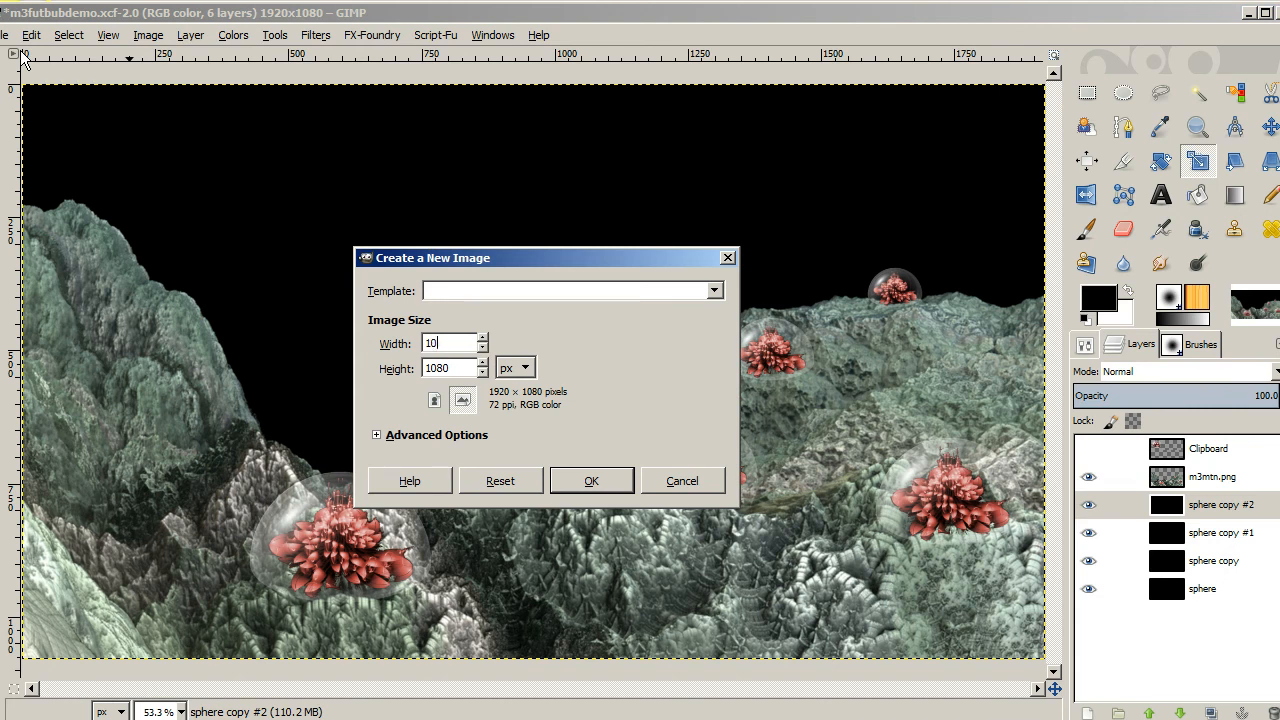
pyautogui.click(592, 480)
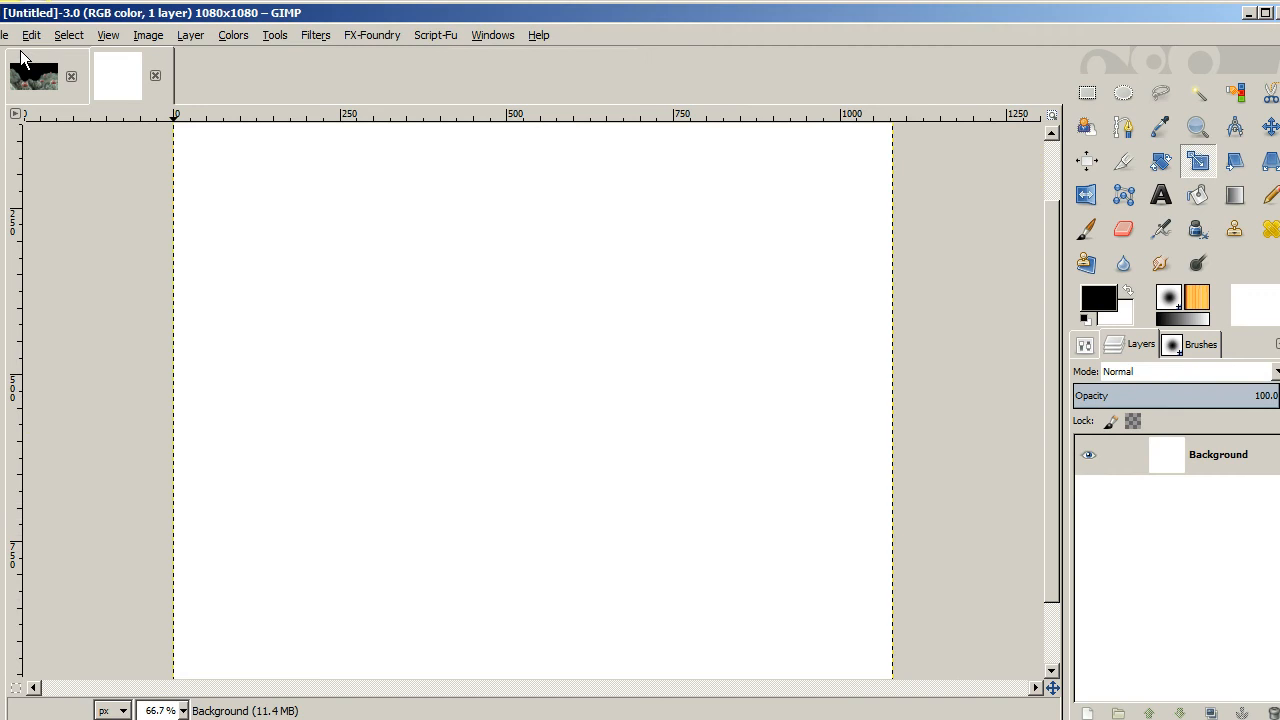
pyautogui.moveTo(324, 244)
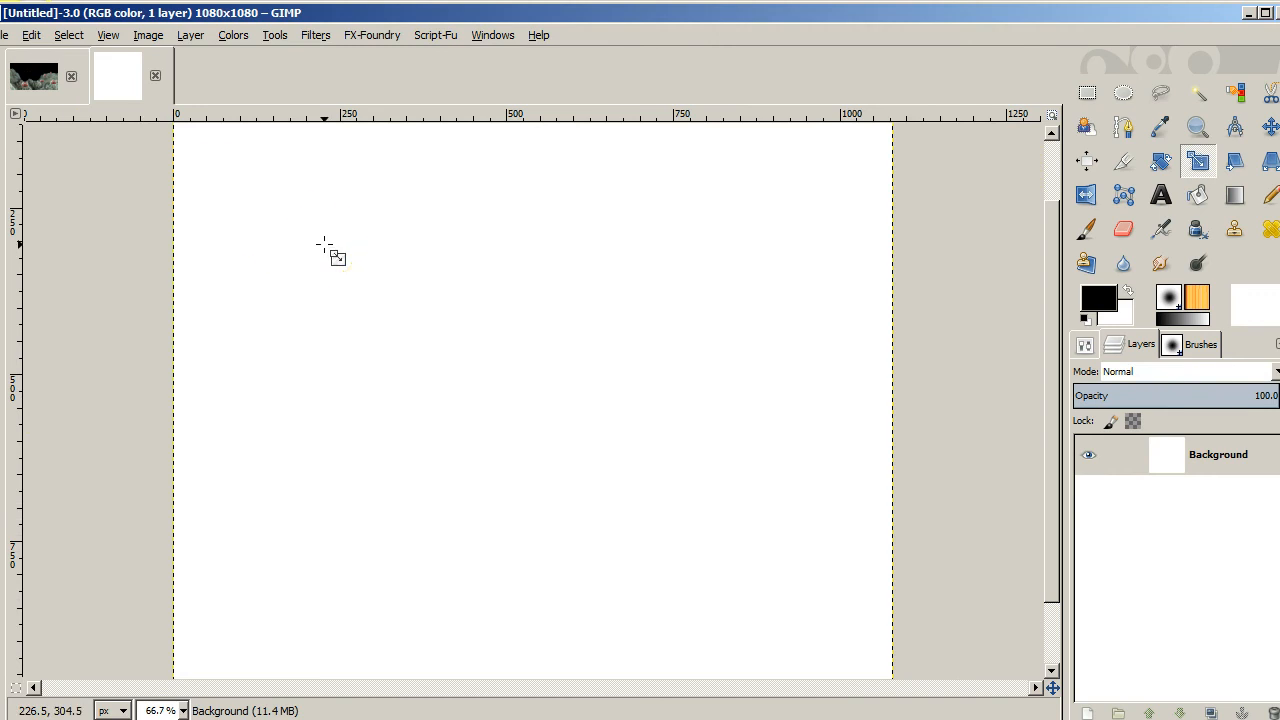
pyautogui.moveTo(112, 48)
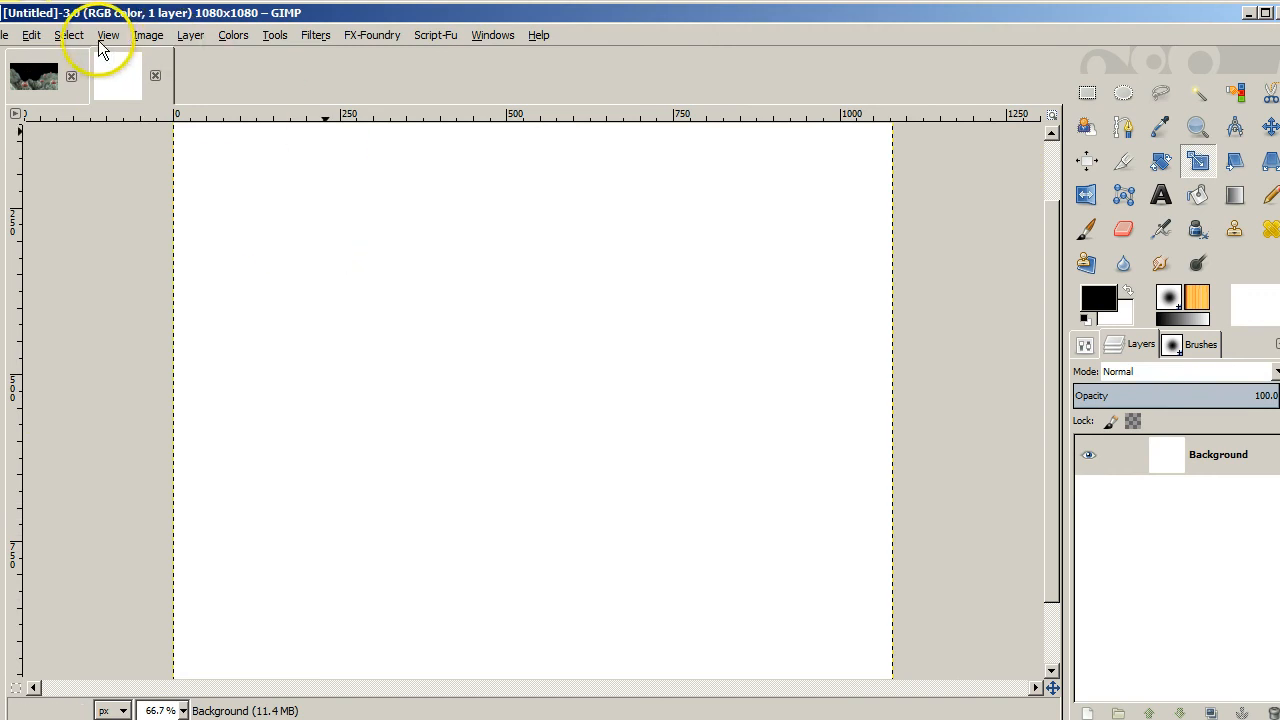
pyautogui.click(106, 36)
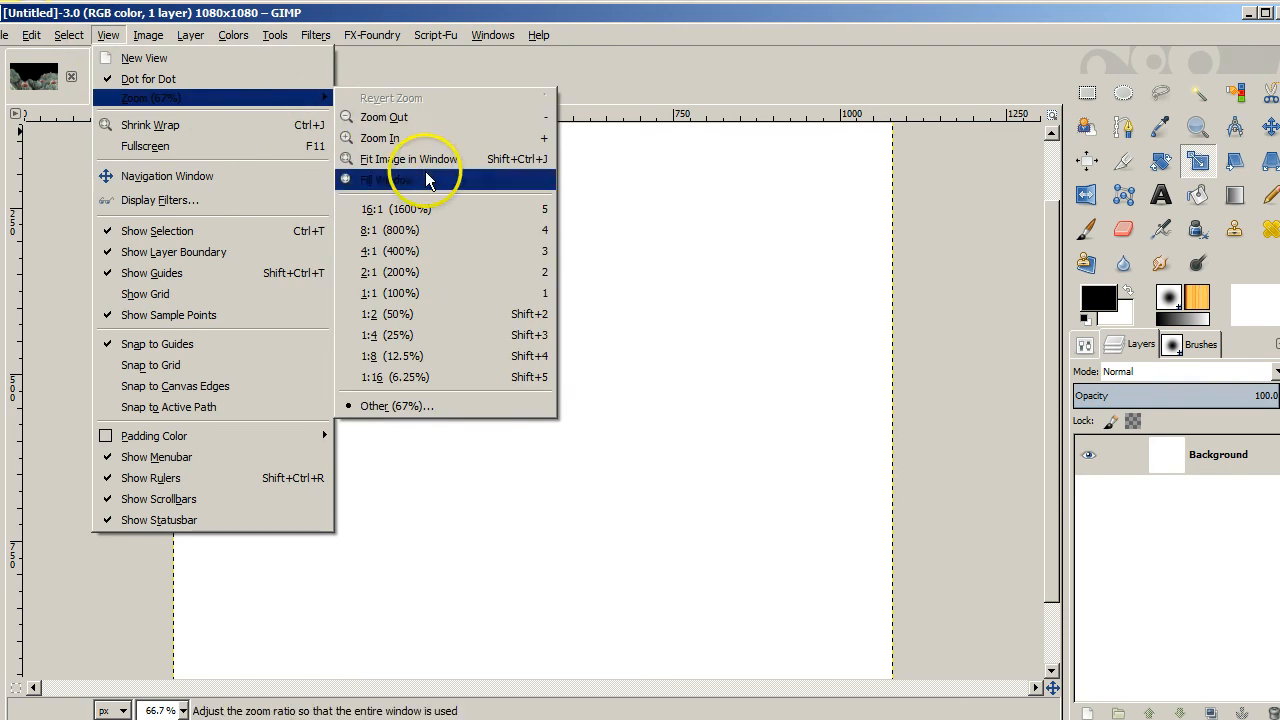
pyautogui.click(398, 180)
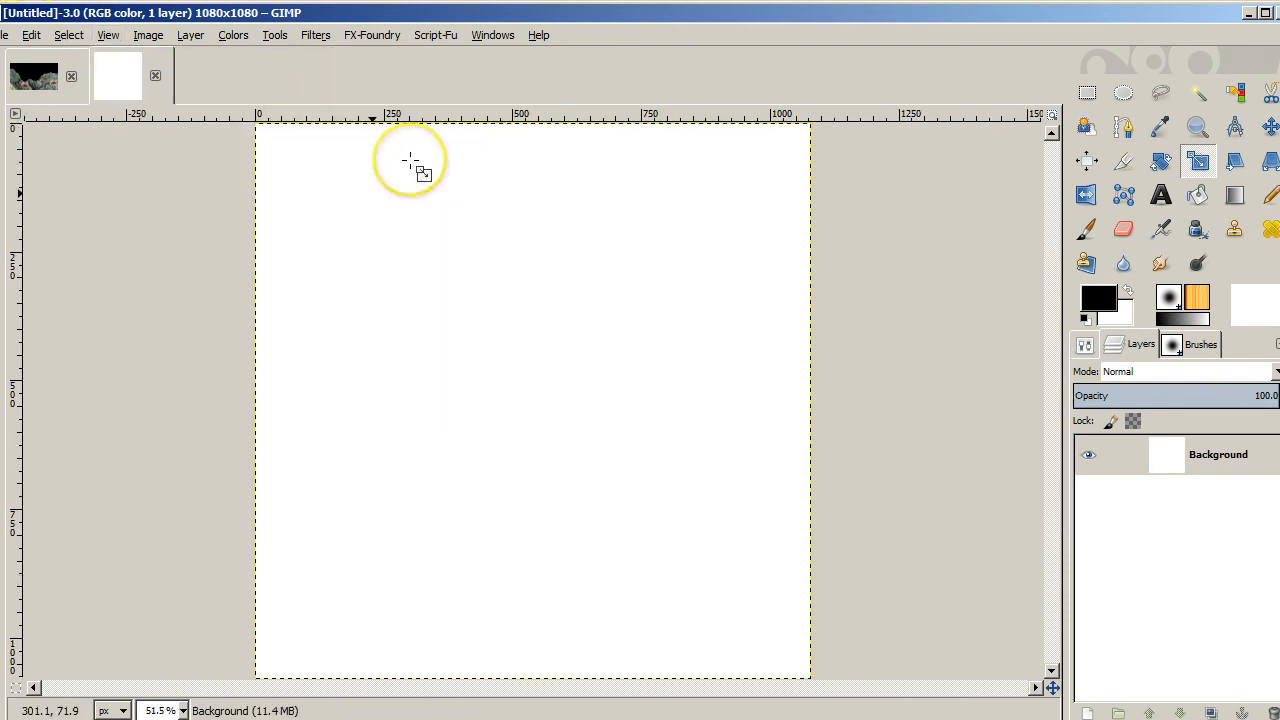
pyautogui.moveTo(950, 262)
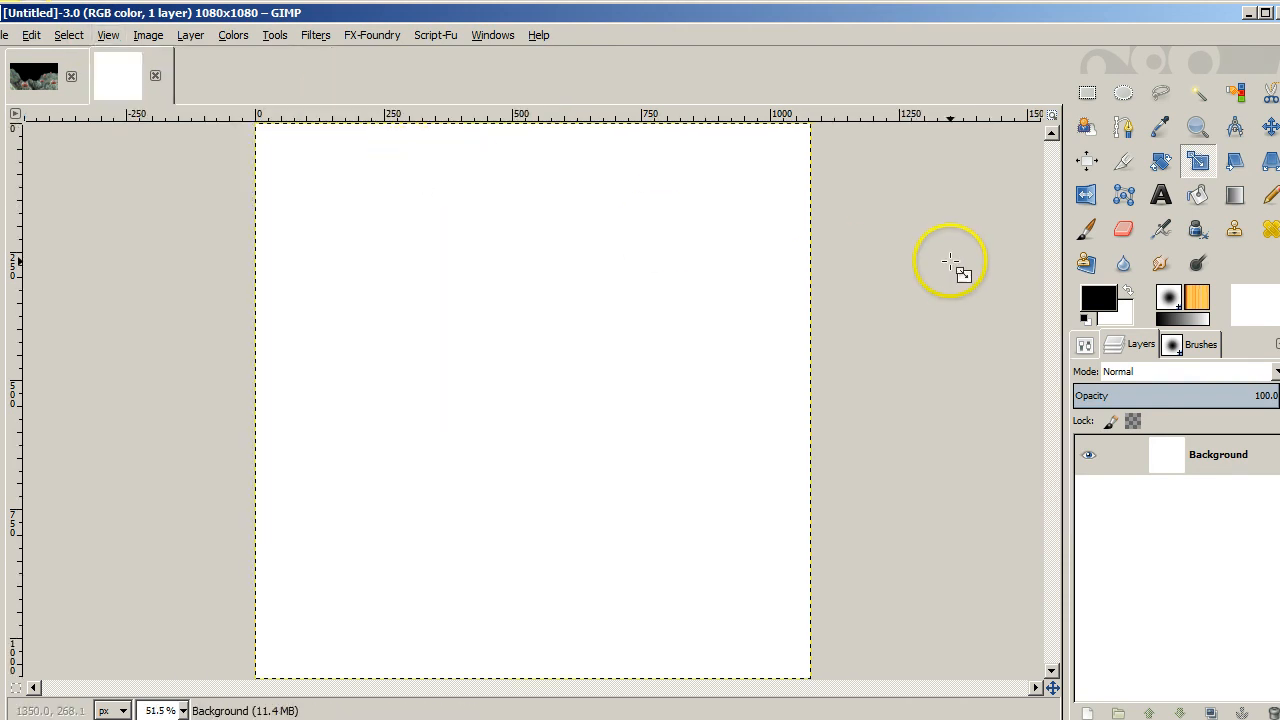
pyautogui.moveTo(1104, 228)
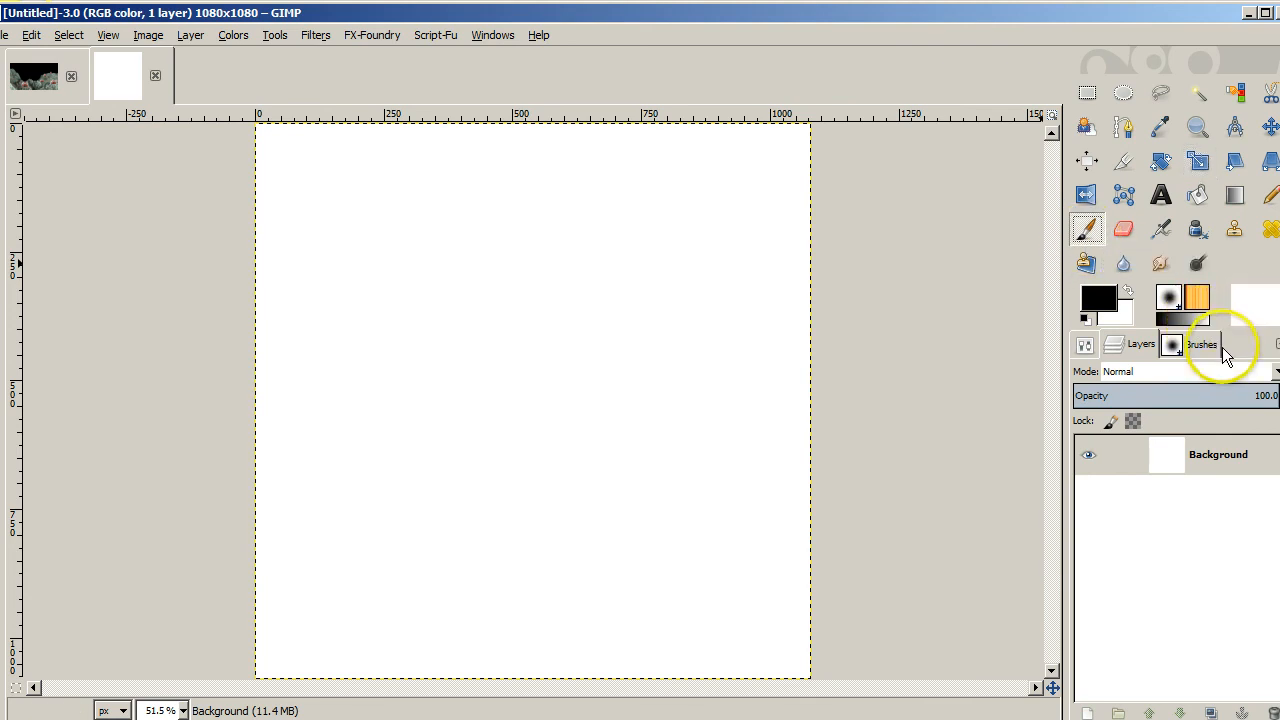
# Scroll the Brushes list down to the A-4 forest-style brushes
pyautogui.click(1204, 344)
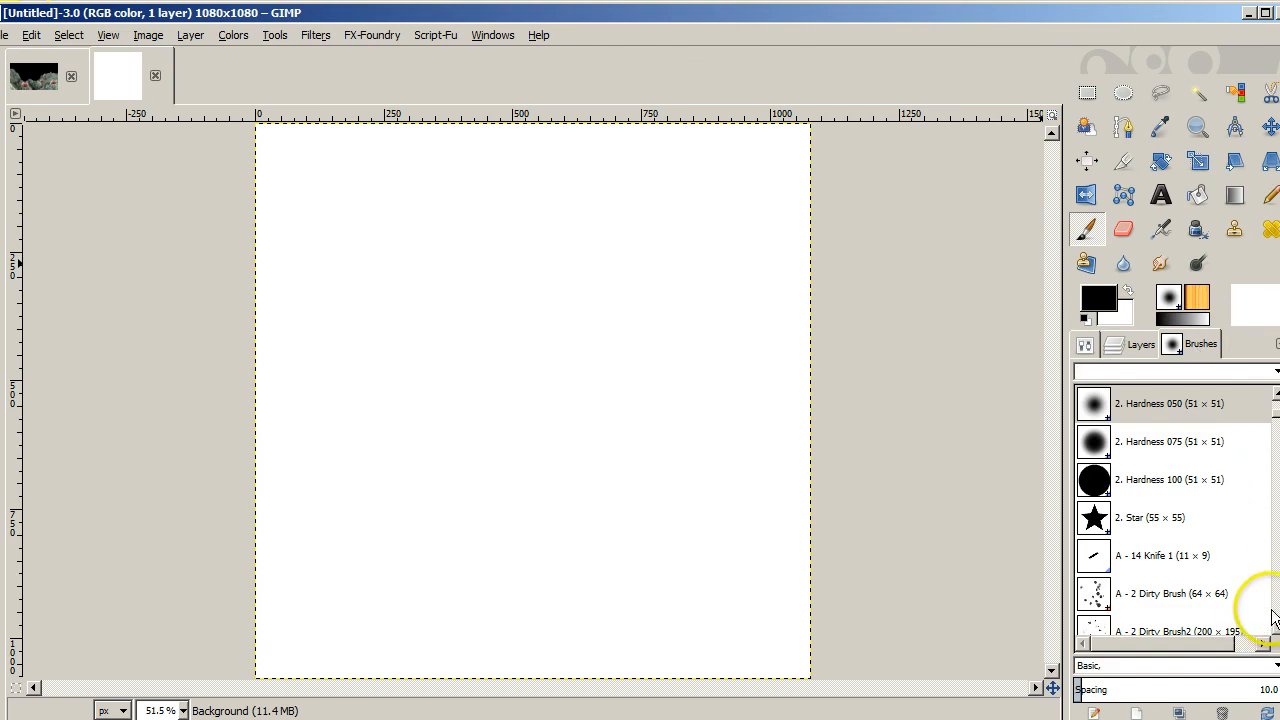
pyautogui.scroll(-3)
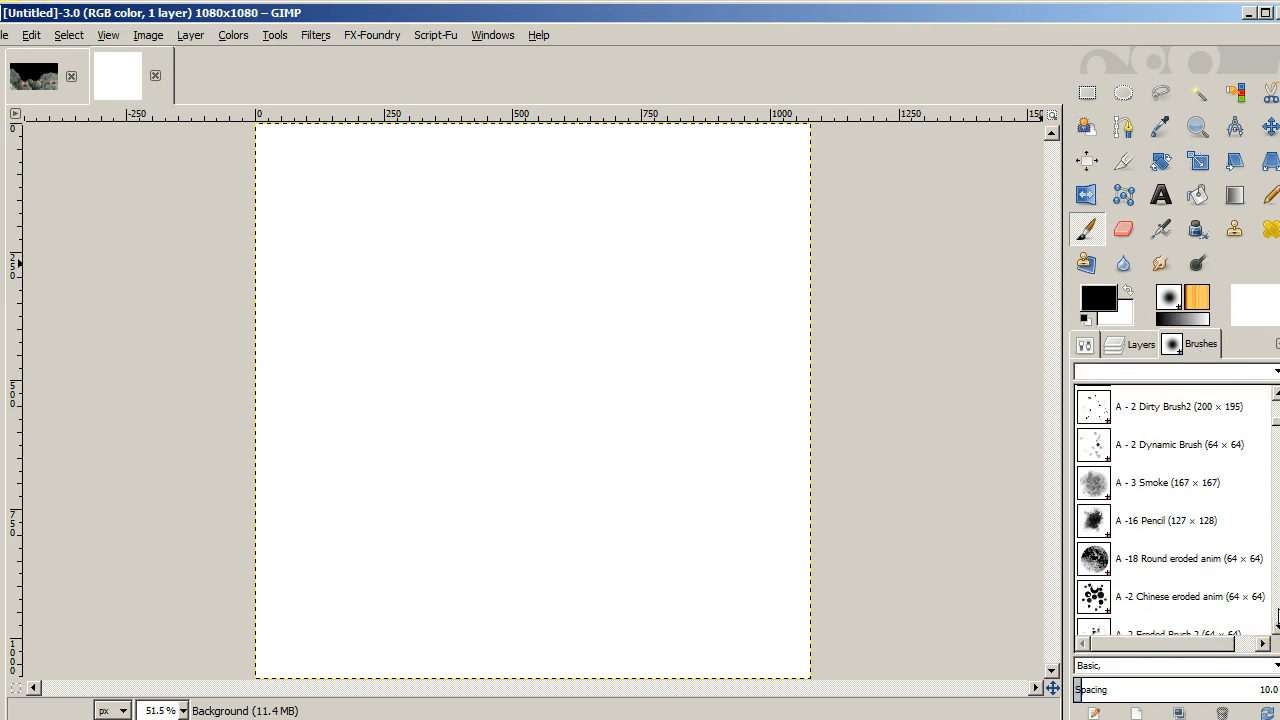
pyautogui.scroll(-3)
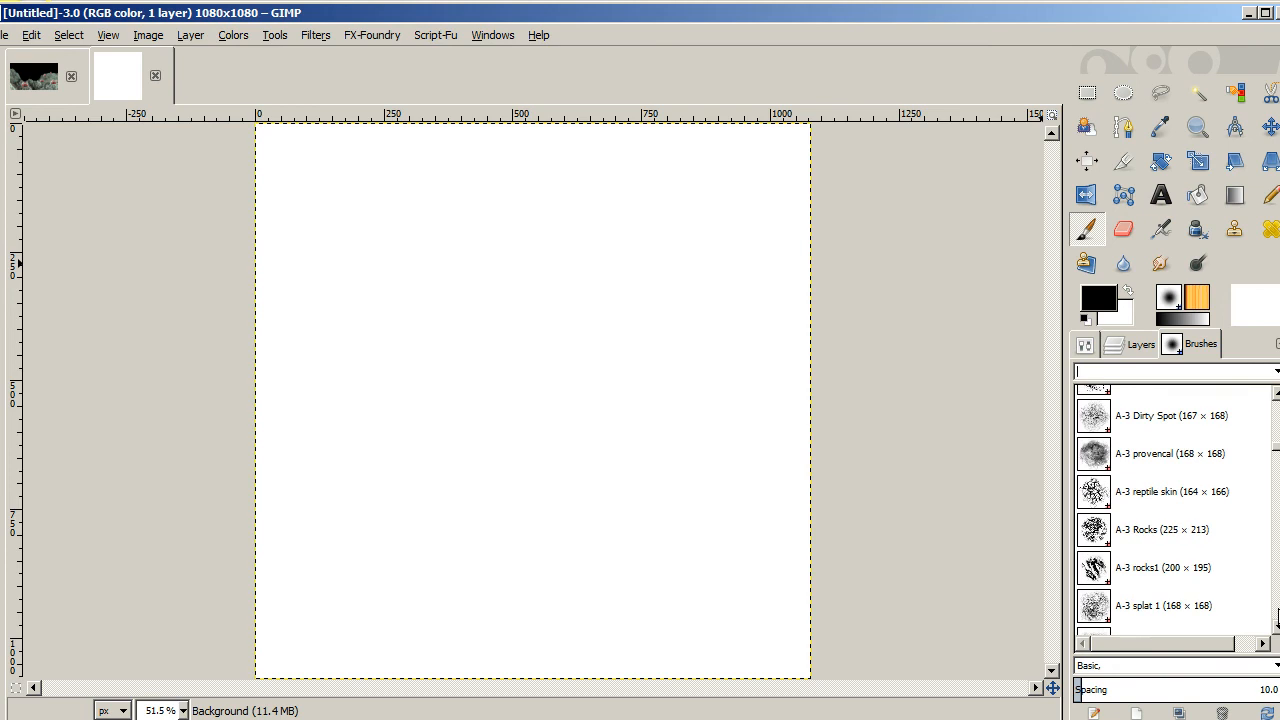
pyautogui.scroll(-3)
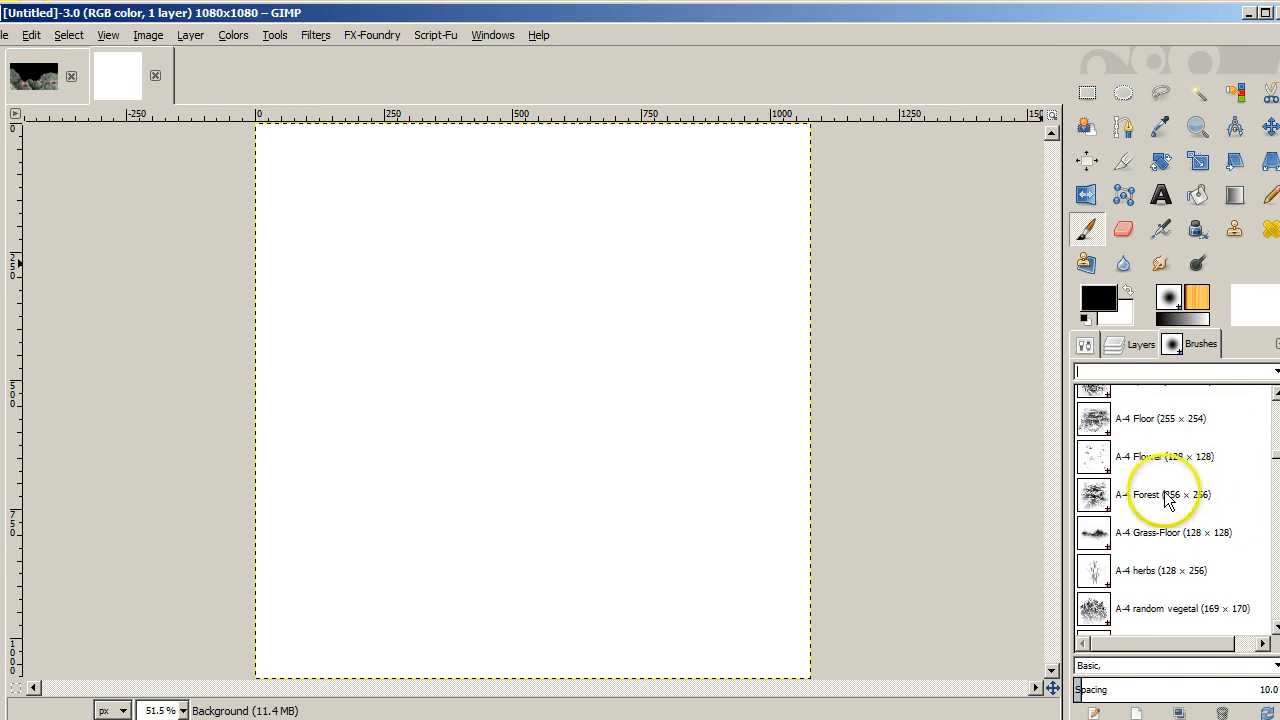
# Stamp the A-4 Forest brush at size about 1190 in black over the whole canvas
pyautogui.click(1170, 494)
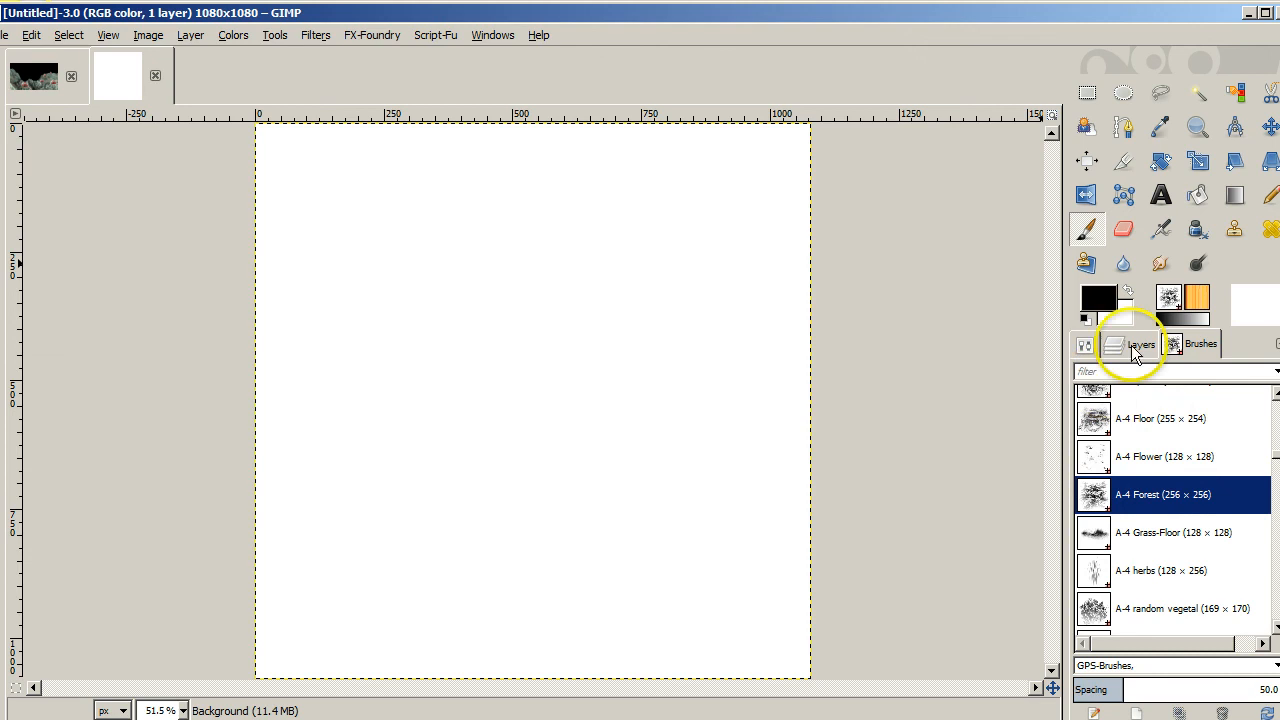
pyautogui.click(1084, 344)
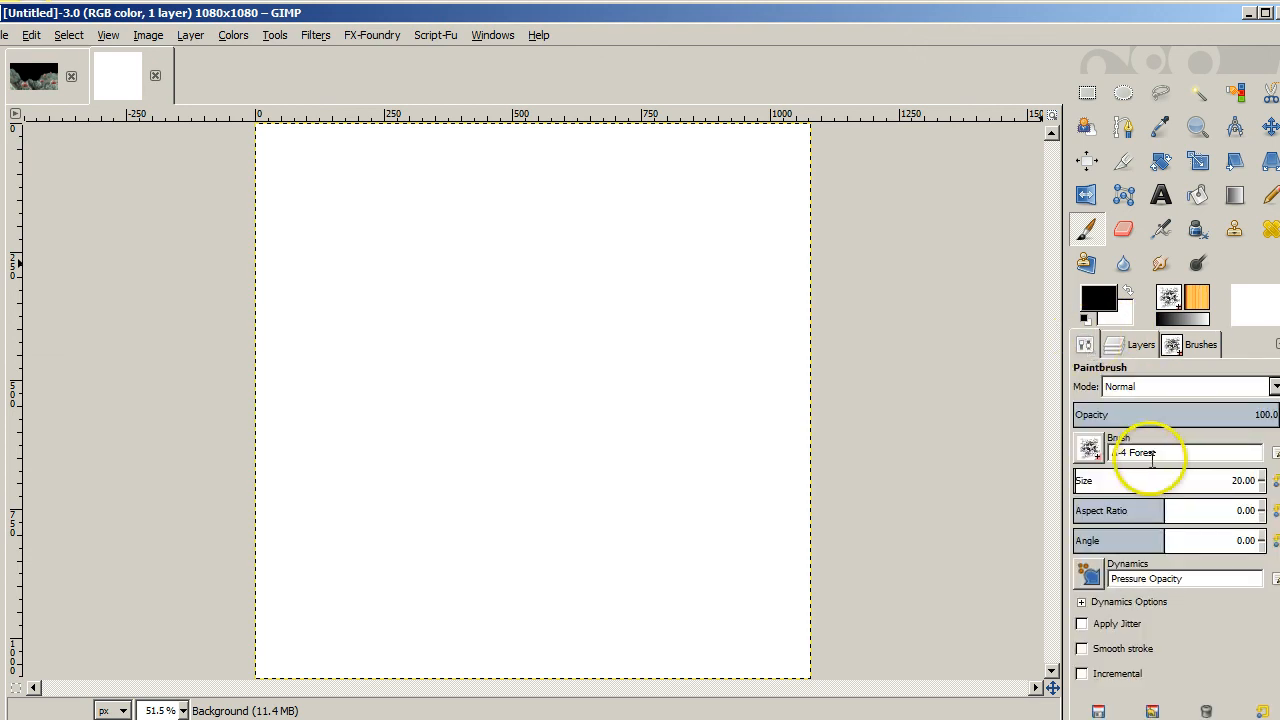
pyautogui.moveTo(1092, 486)
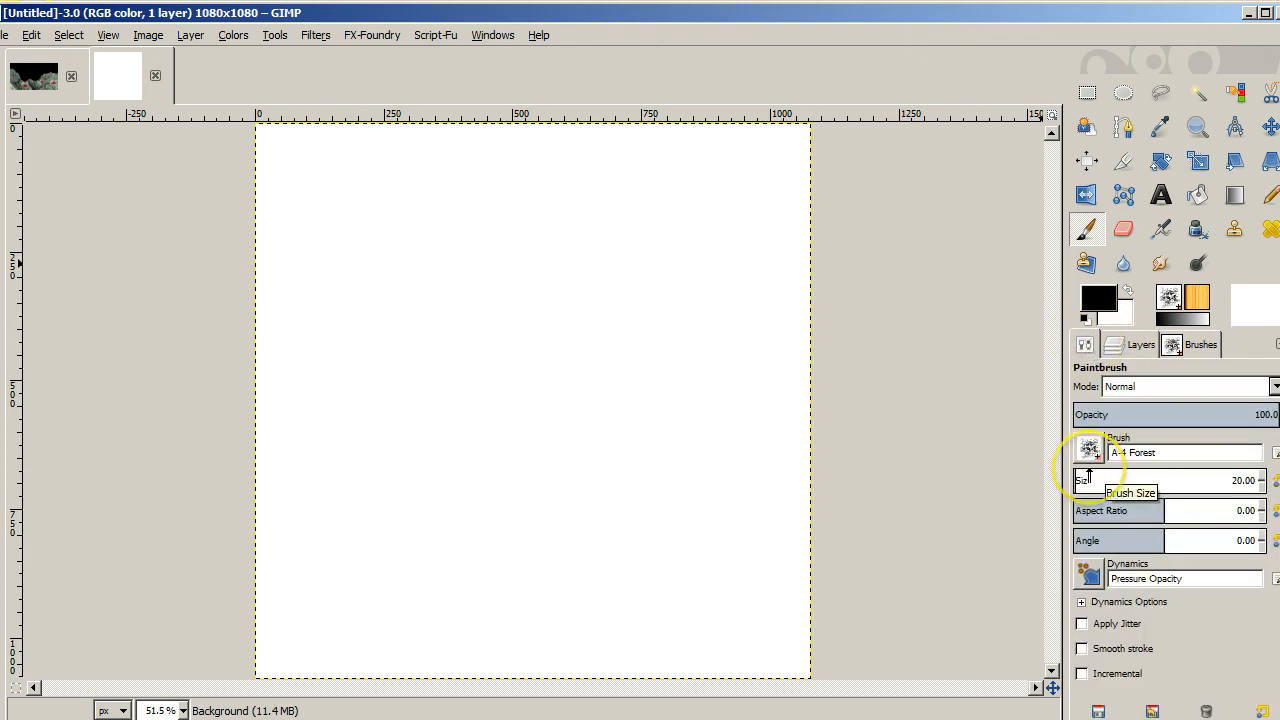
pyautogui.moveTo(1110, 480); pyautogui.dragTo(1180, 480)
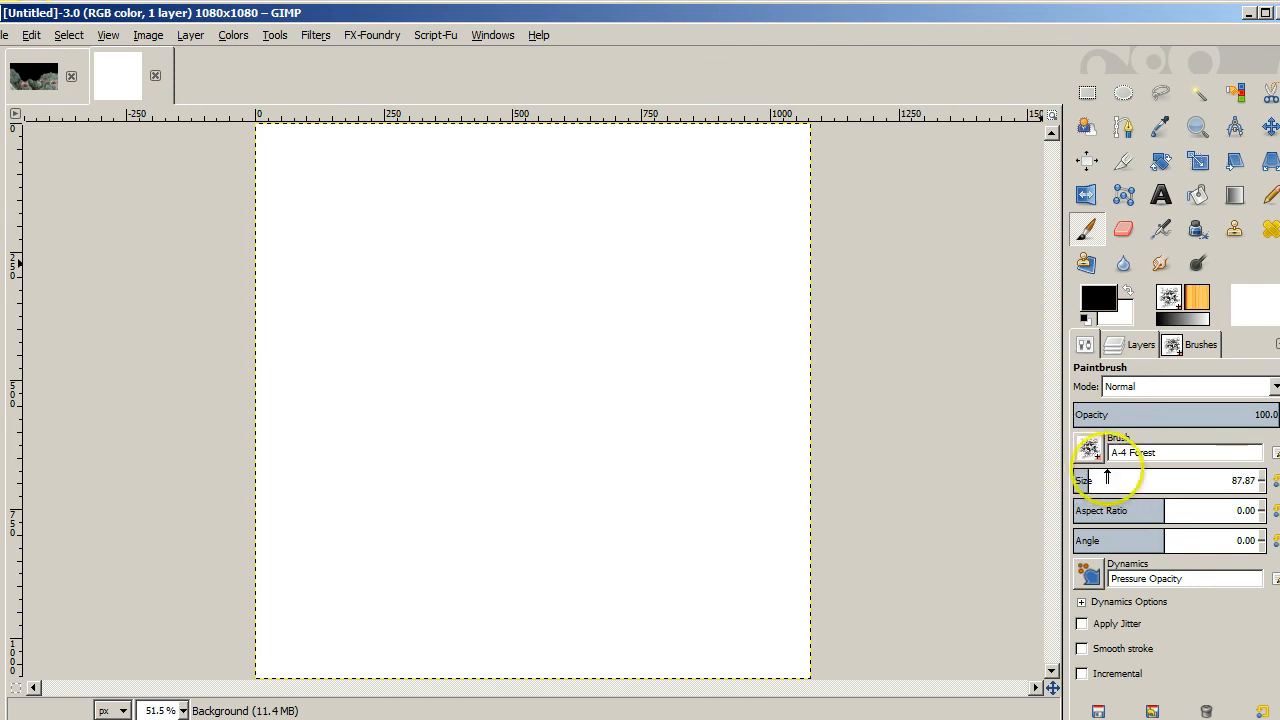
pyautogui.moveTo(1108, 480); pyautogui.dragTo(1270, 480)
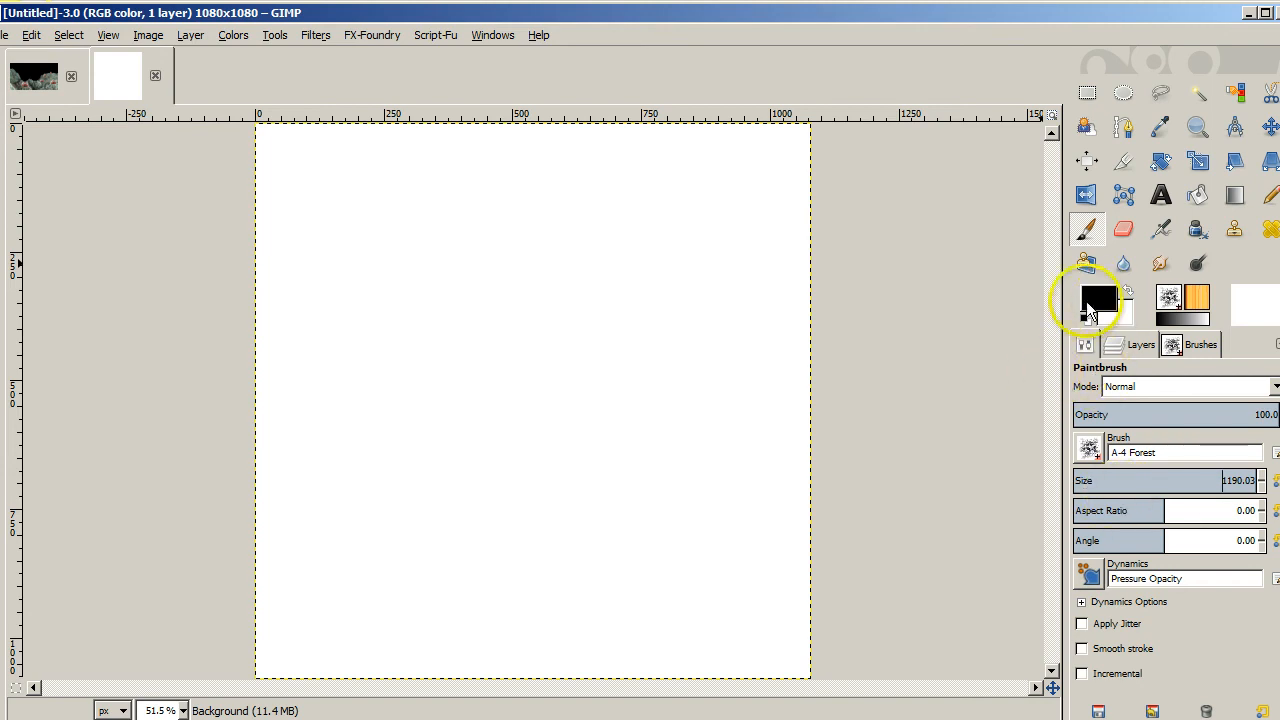
pyautogui.click(524, 466)
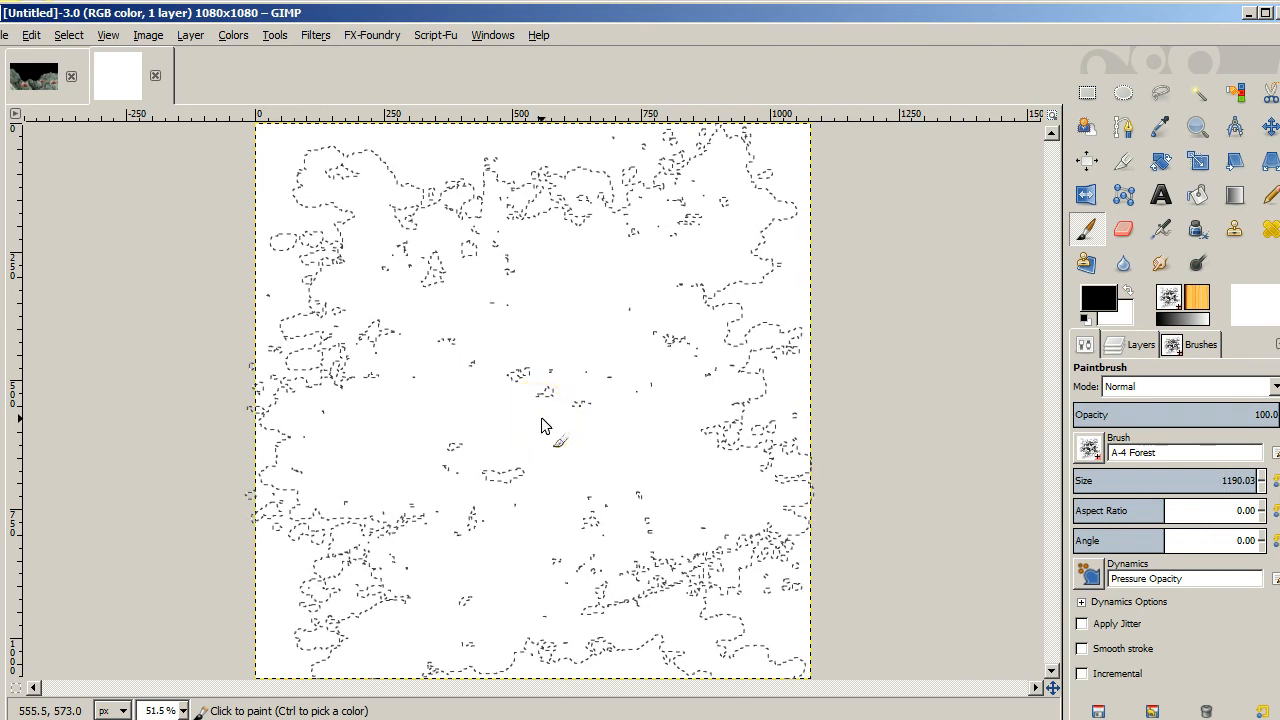
pyautogui.click(544, 430)
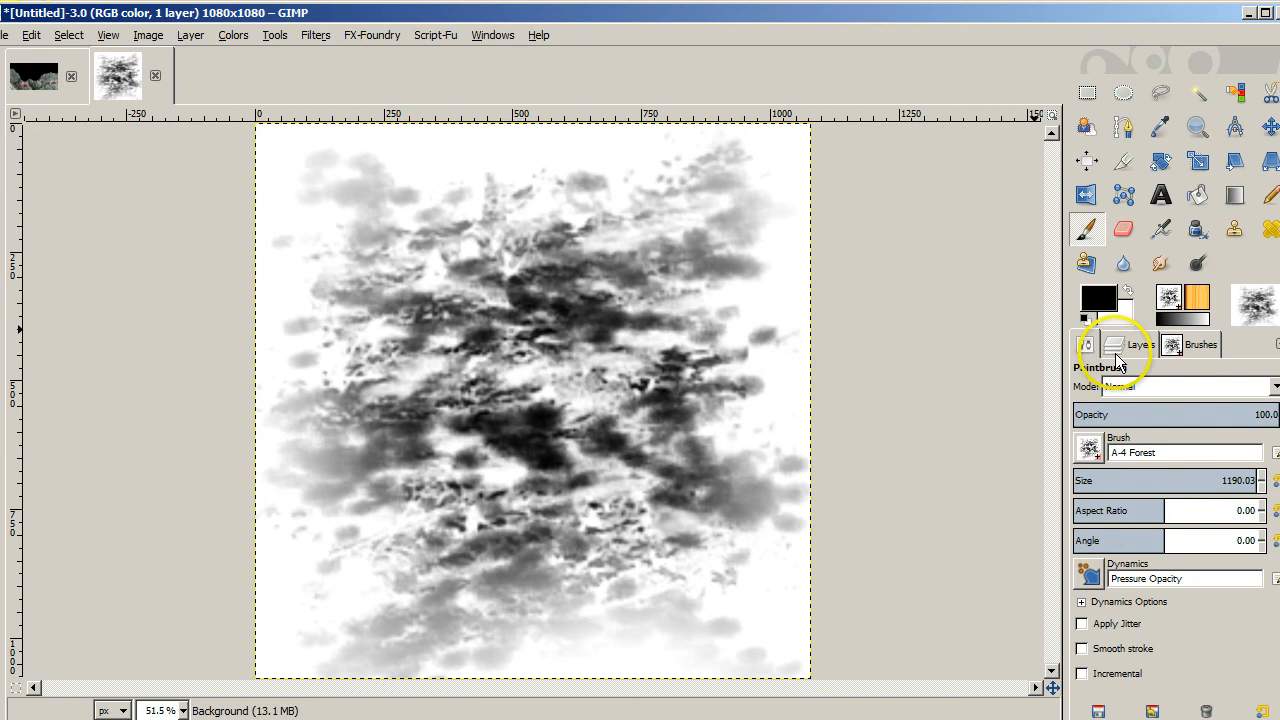
pyautogui.click(1132, 344)
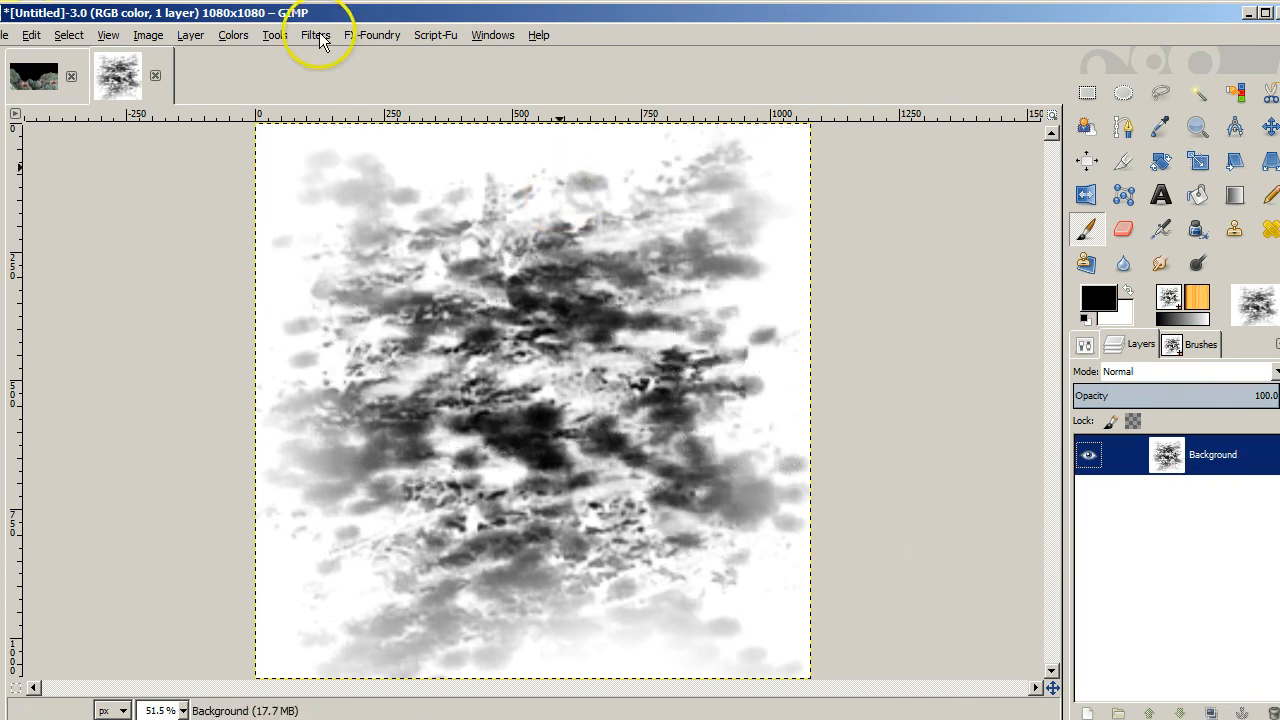
# Apply Lens Effect with transparent surroundings to form a grey sphere, then copy it
pyautogui.click(320, 32)
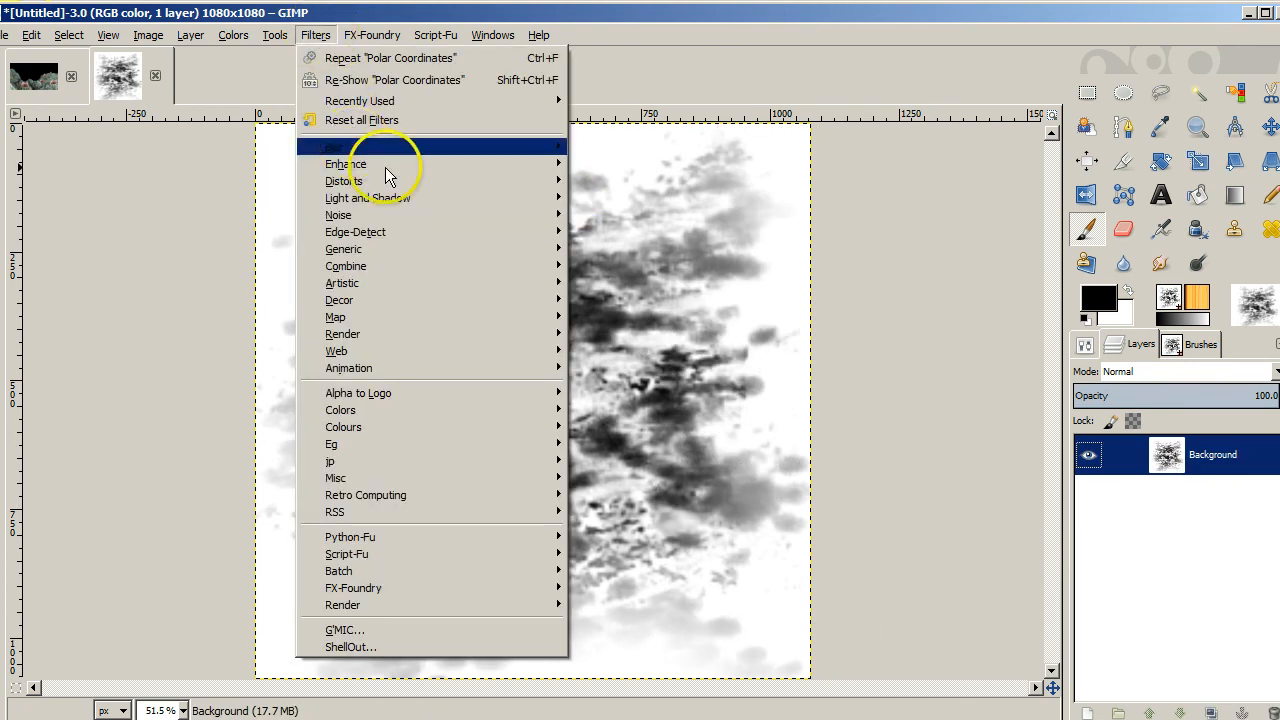
pyautogui.moveTo(344, 180)
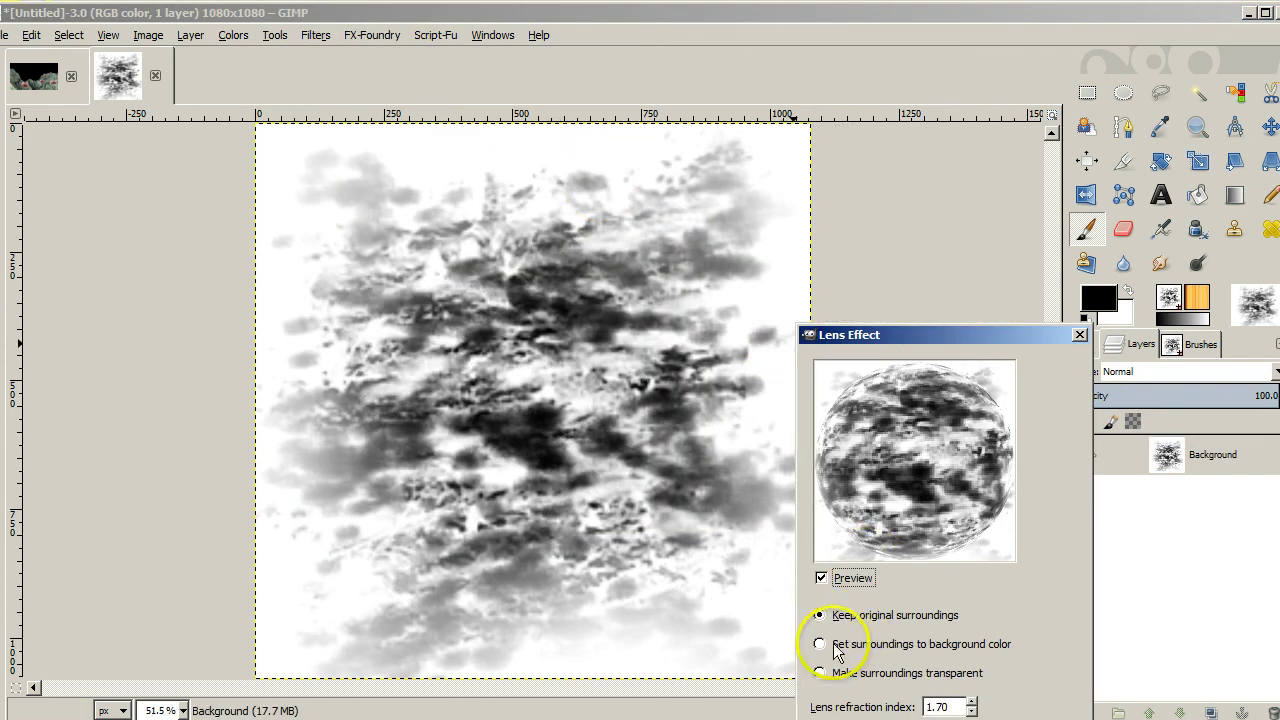
pyautogui.click(820, 616)
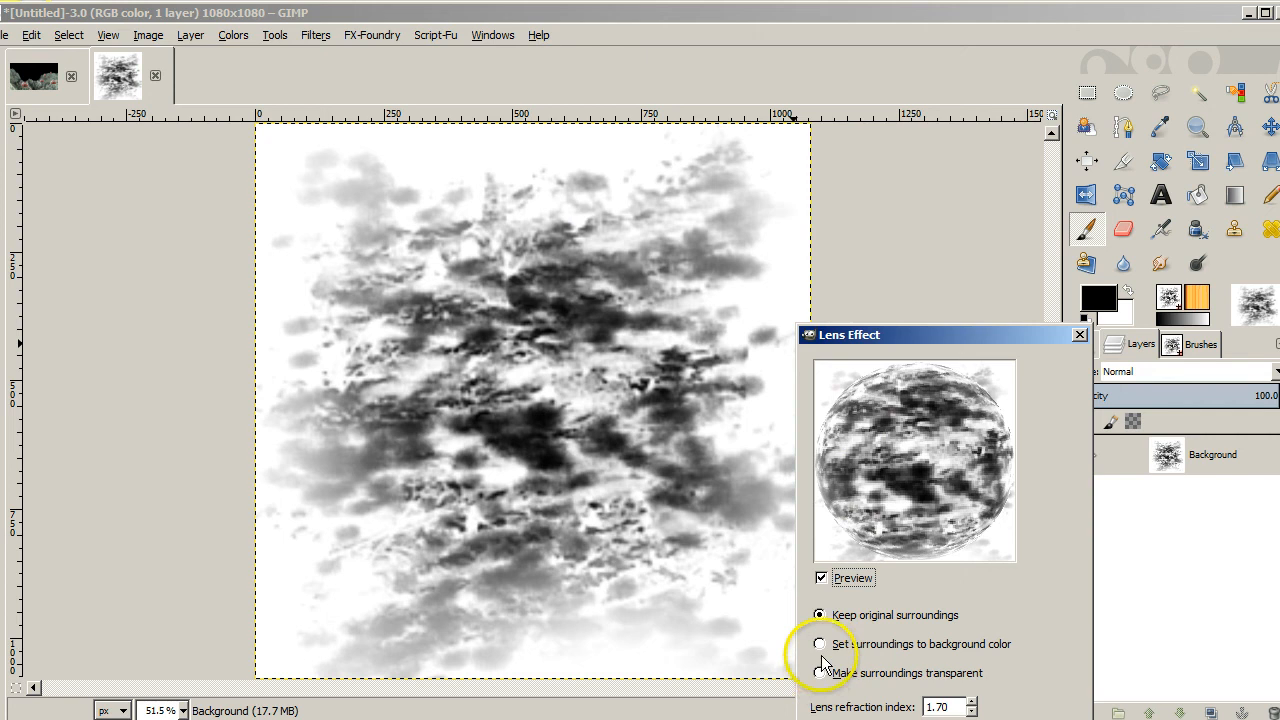
pyautogui.click(820, 672)
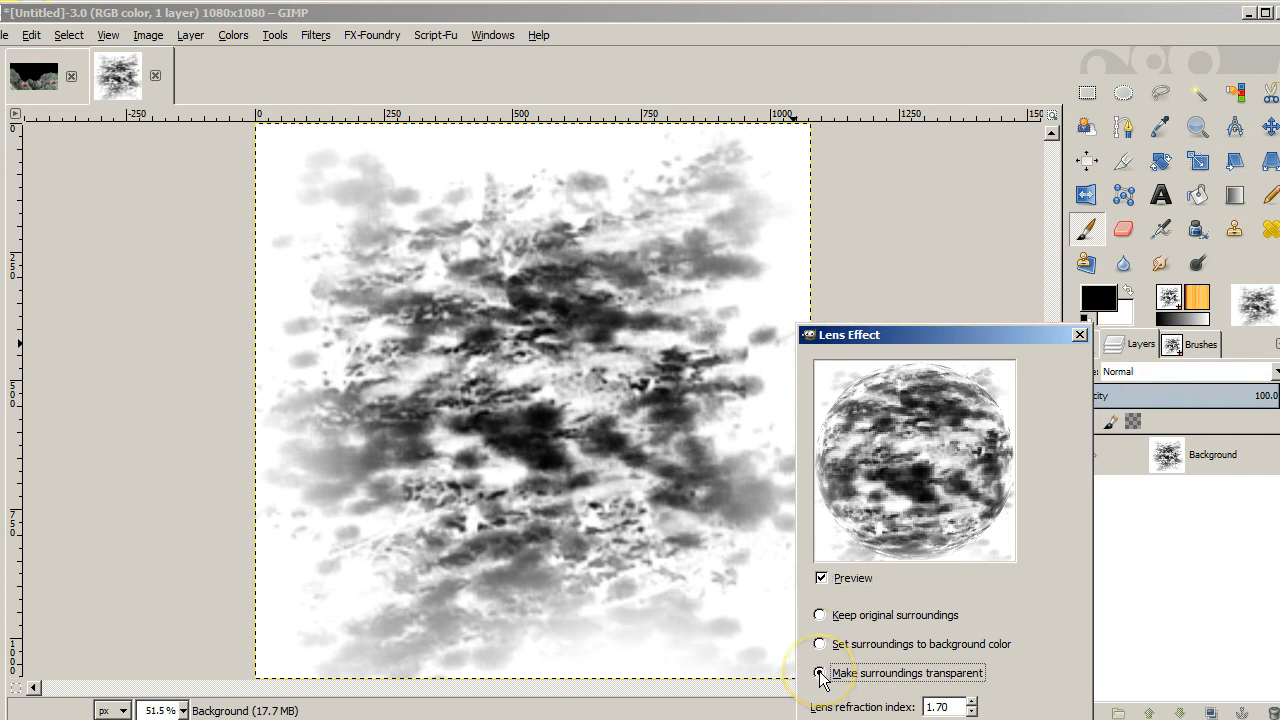
pyautogui.click(820, 672)
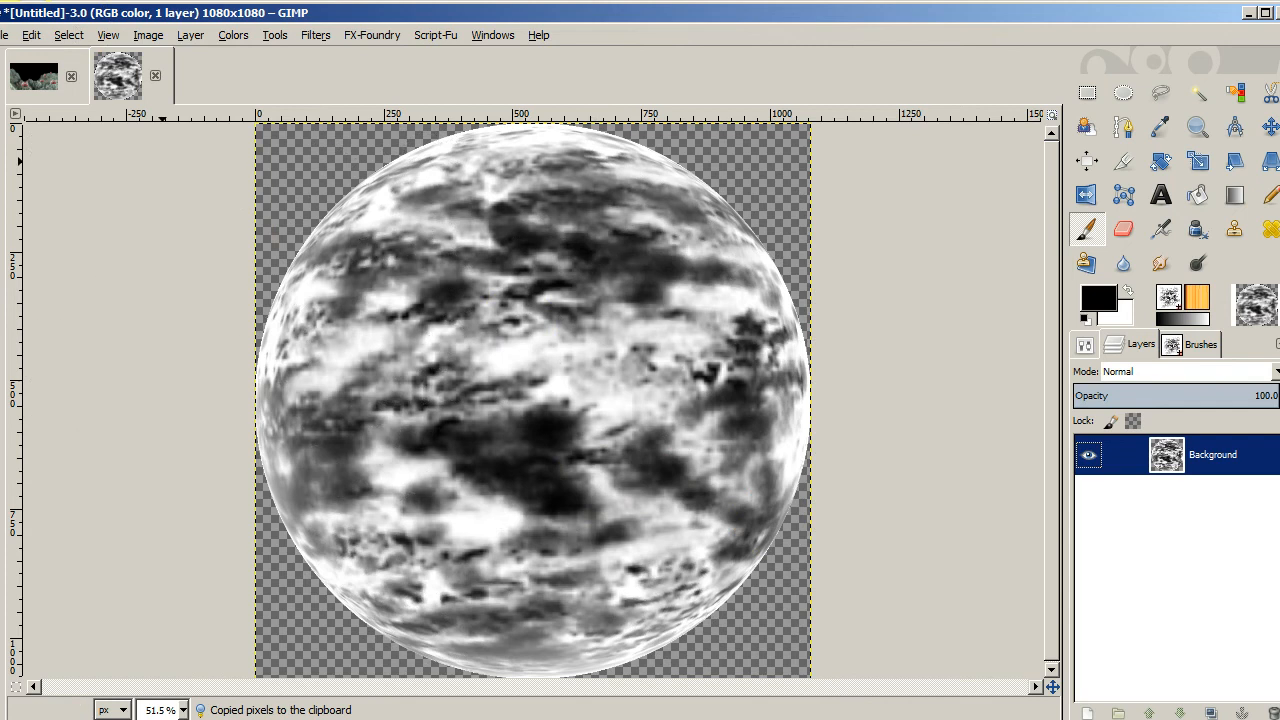
pyautogui.click(40, 76)
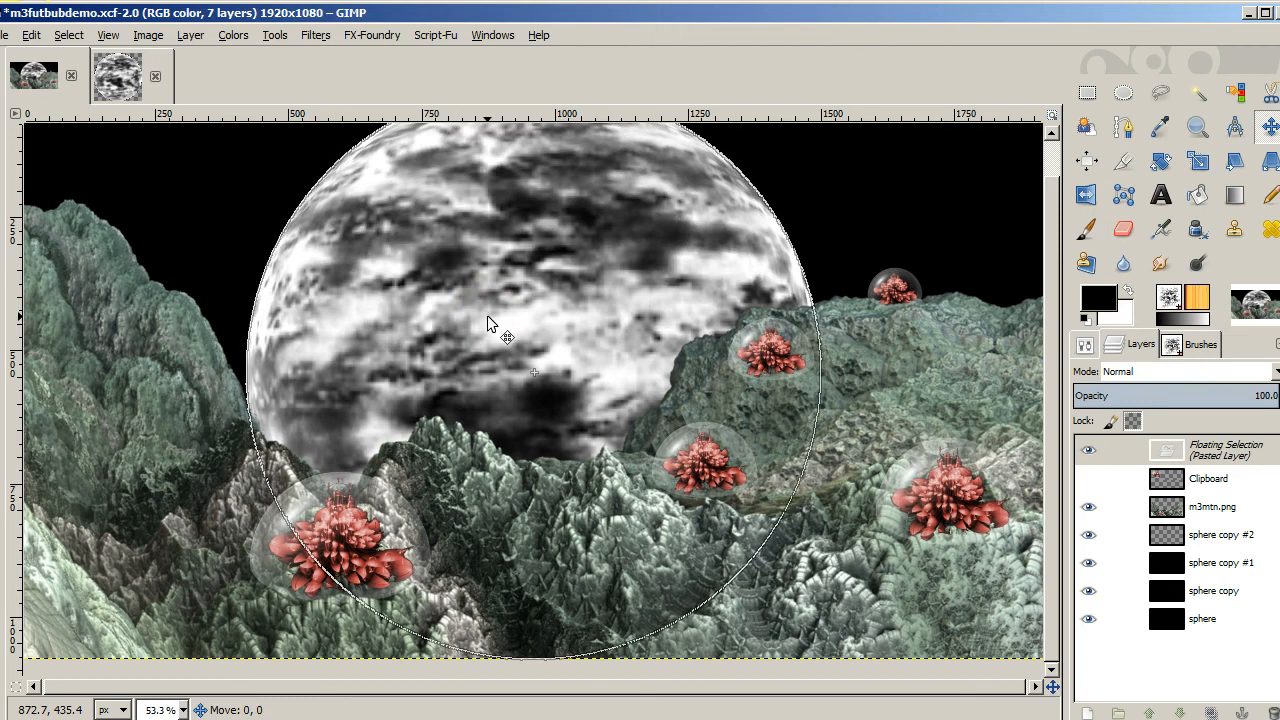
# Paste the sphere into the black sky and move it left behind the mountains as a moon
pyautogui.moveTo(490, 324); pyautogui.dragTo(256, 390)
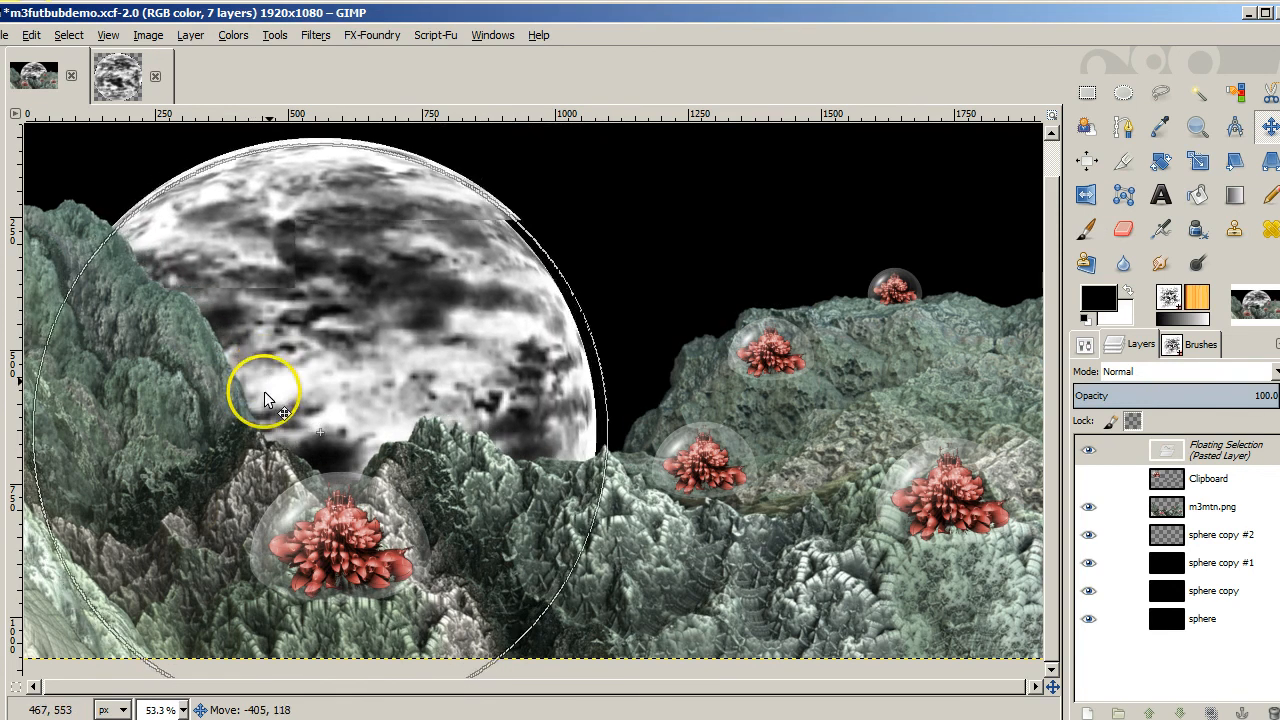
pyautogui.moveTo(270, 390); pyautogui.dragTo(290, 414)
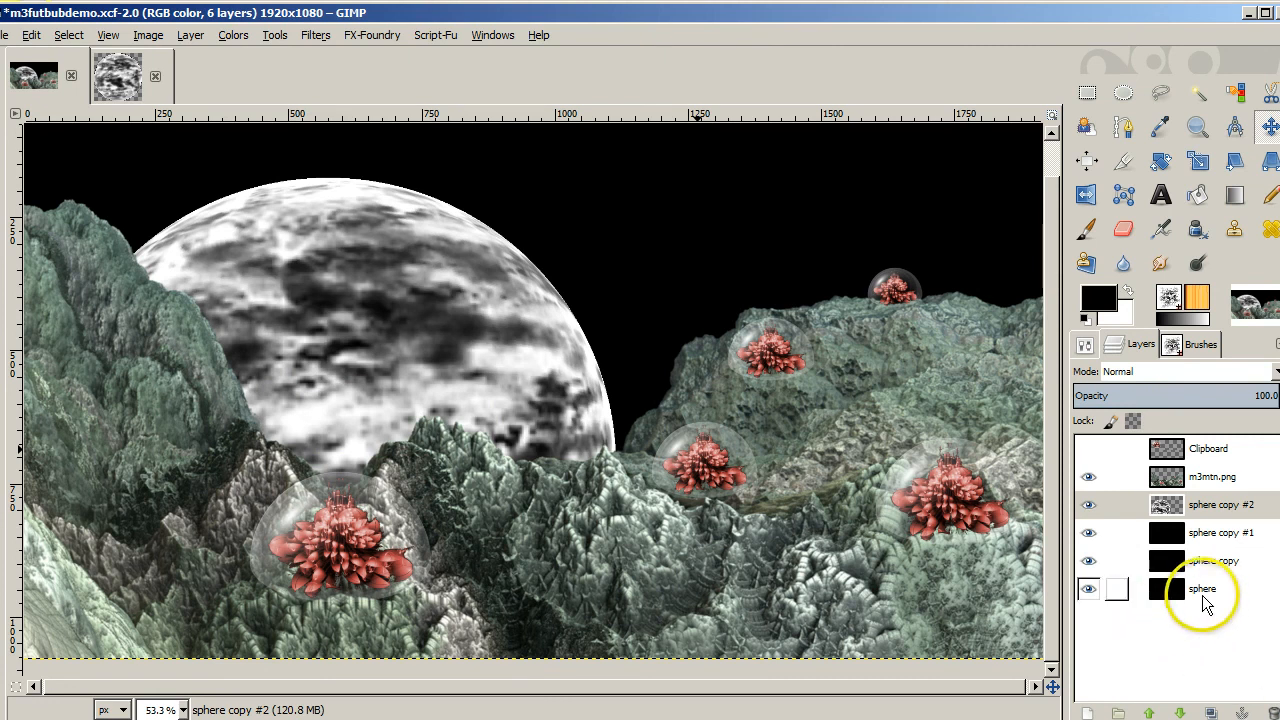
# Fill the bottom sphere layer green and set the foreground colour to red ff0000
pyautogui.click(1204, 592)
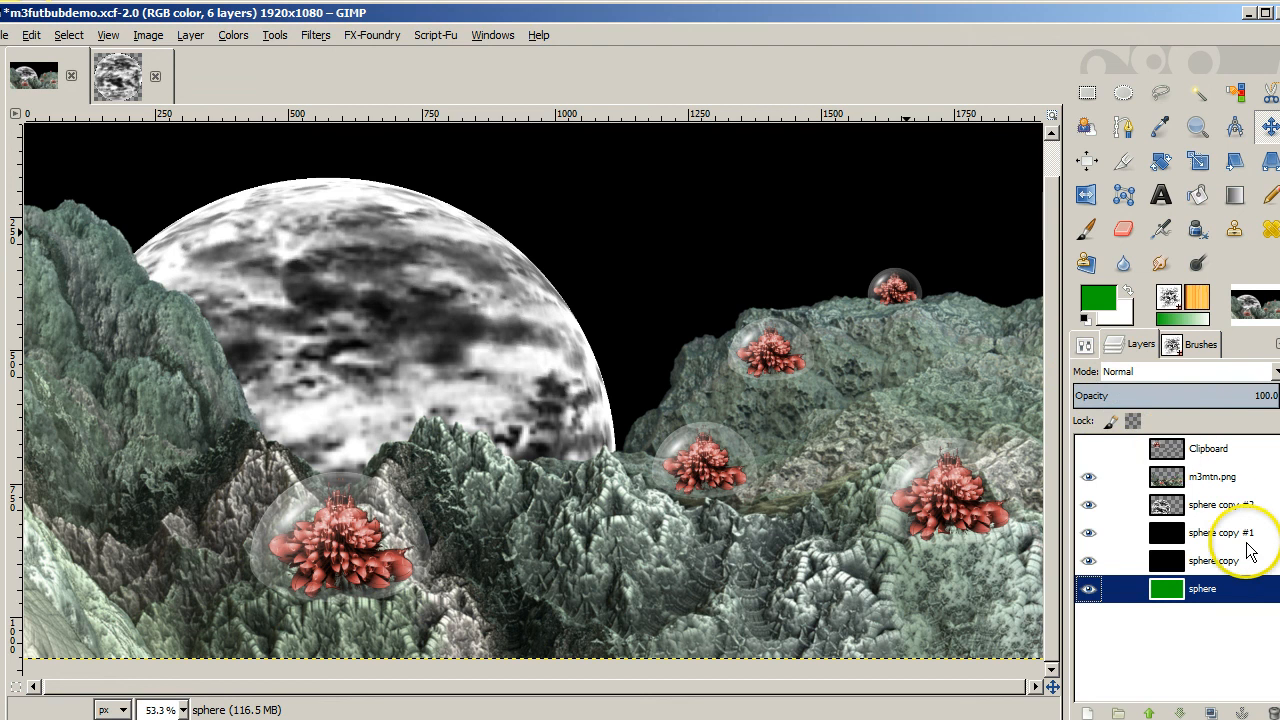
pyautogui.click(1212, 560)
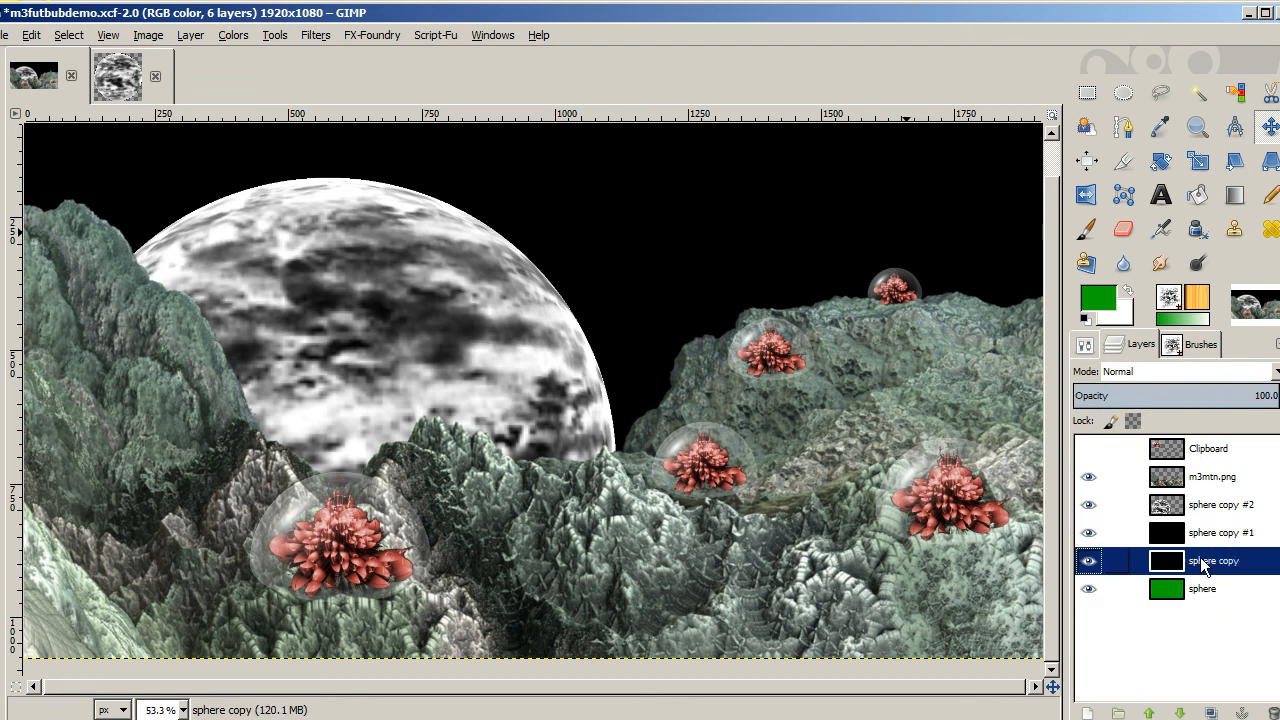
pyautogui.moveTo(1098, 304)
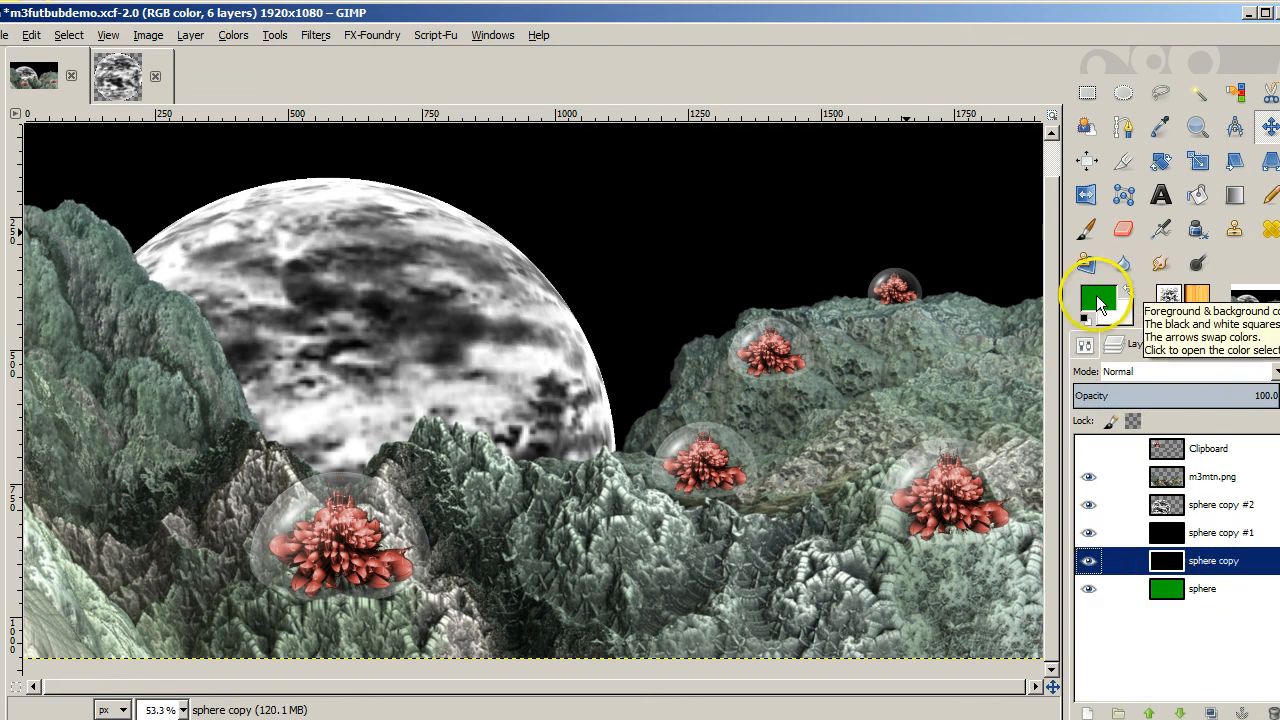
pyautogui.click(1096, 300)
pyautogui.write('ff0000')
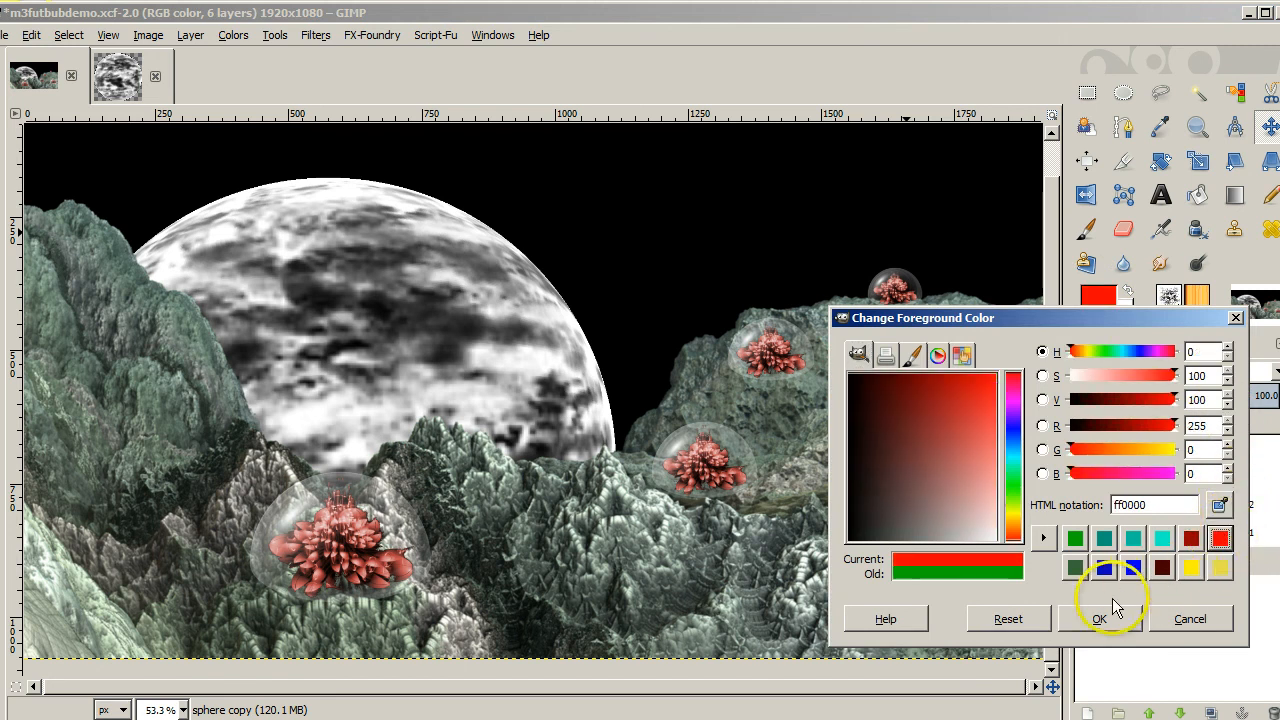
pyautogui.click(1114, 618)
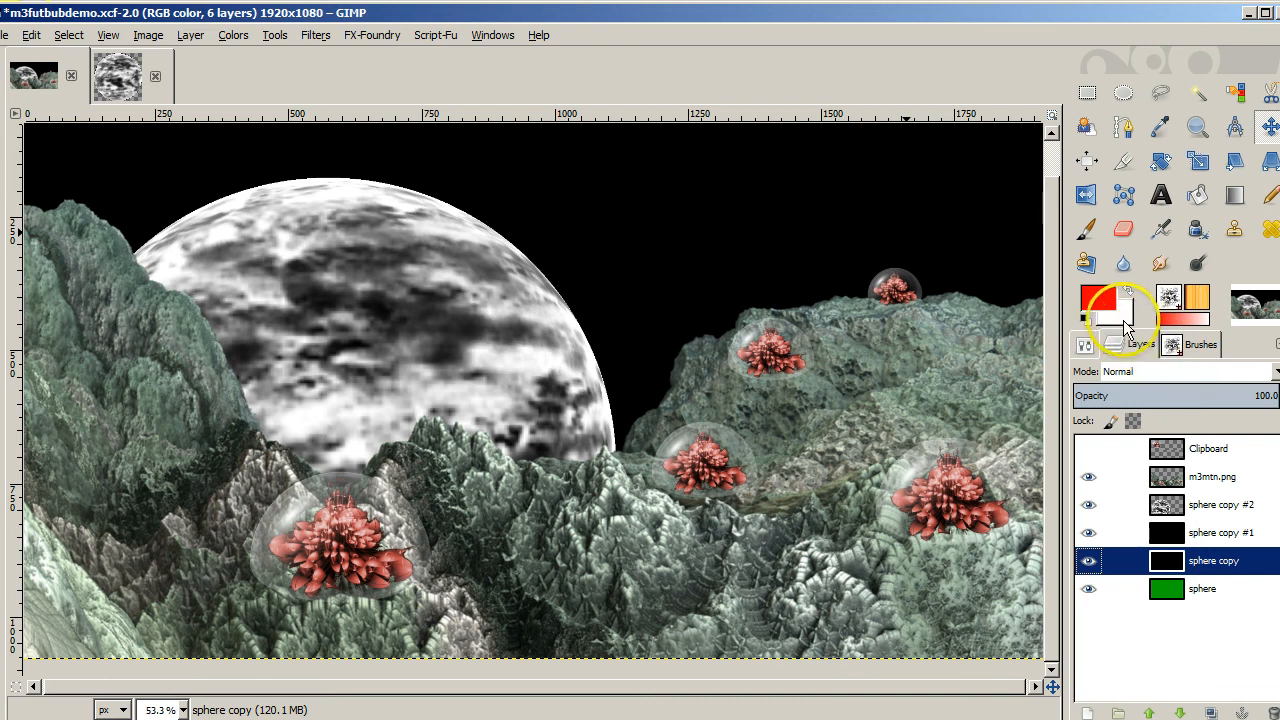
pyautogui.click(1124, 318)
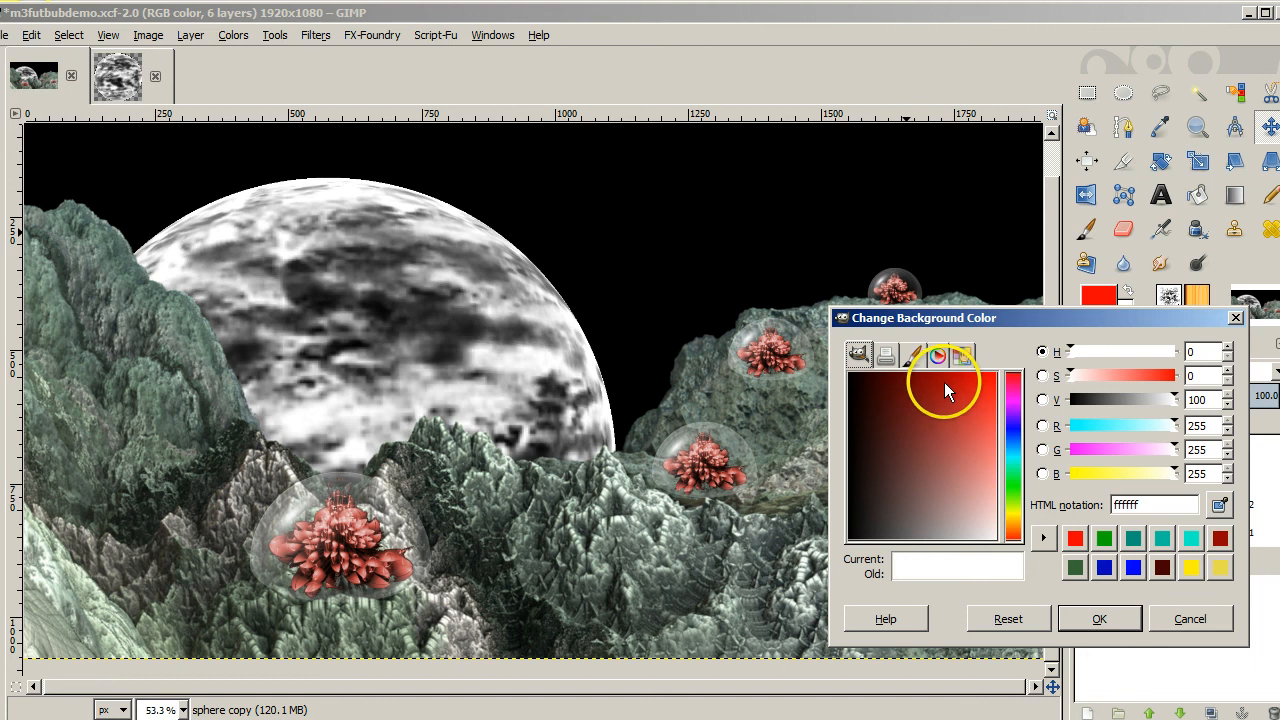
pyautogui.click(956, 392)
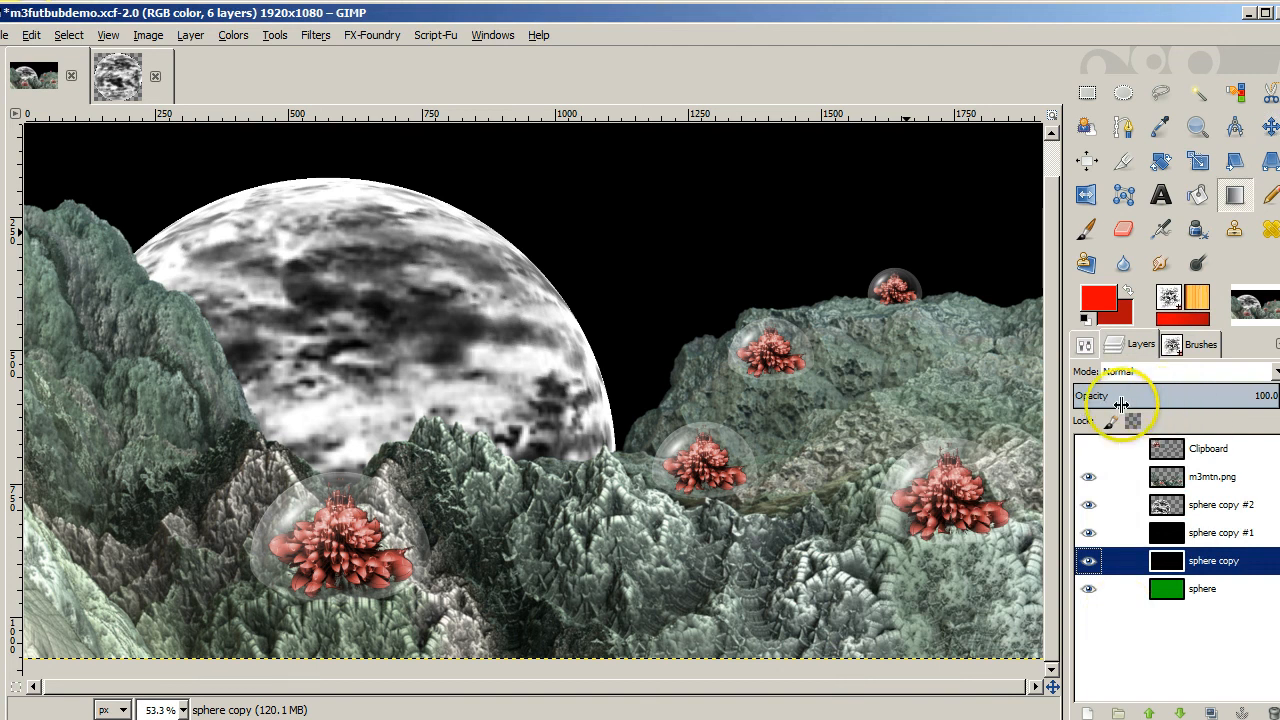
pyautogui.moveTo(1090, 348)
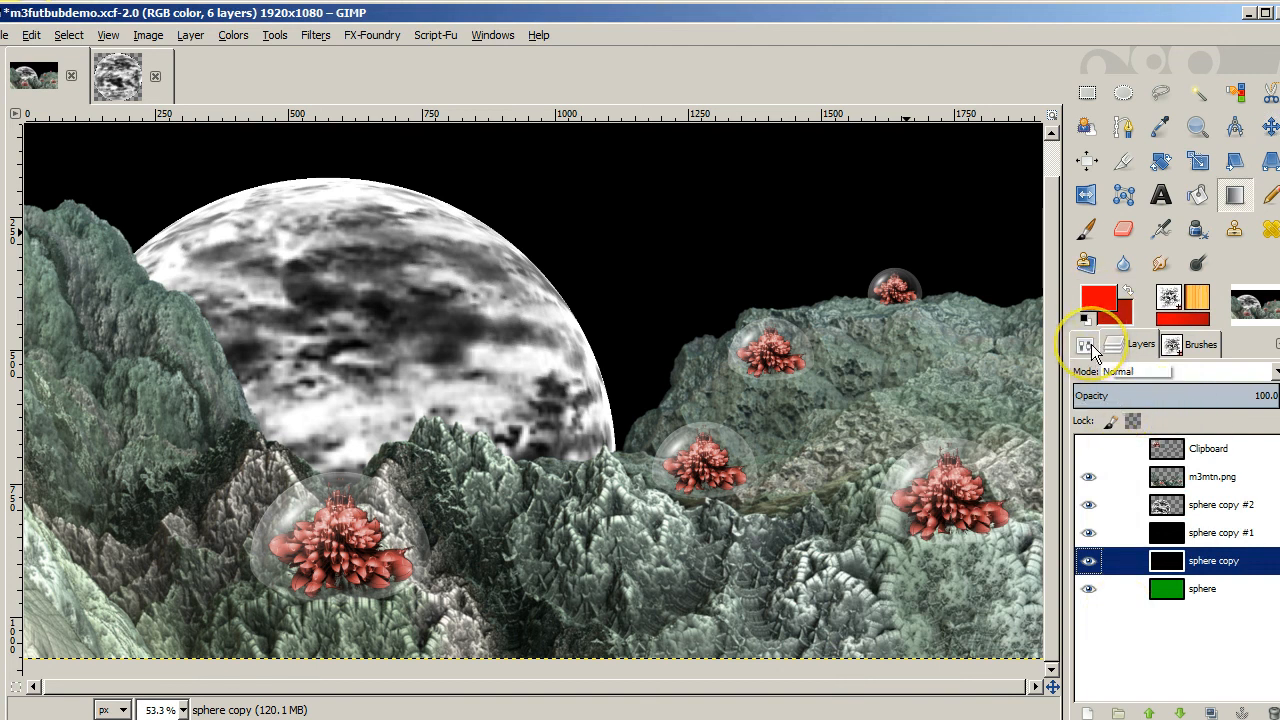
# Fill the 'sphere copy' layer with a red radial gradient above the green layer
pyautogui.click(1088, 344)
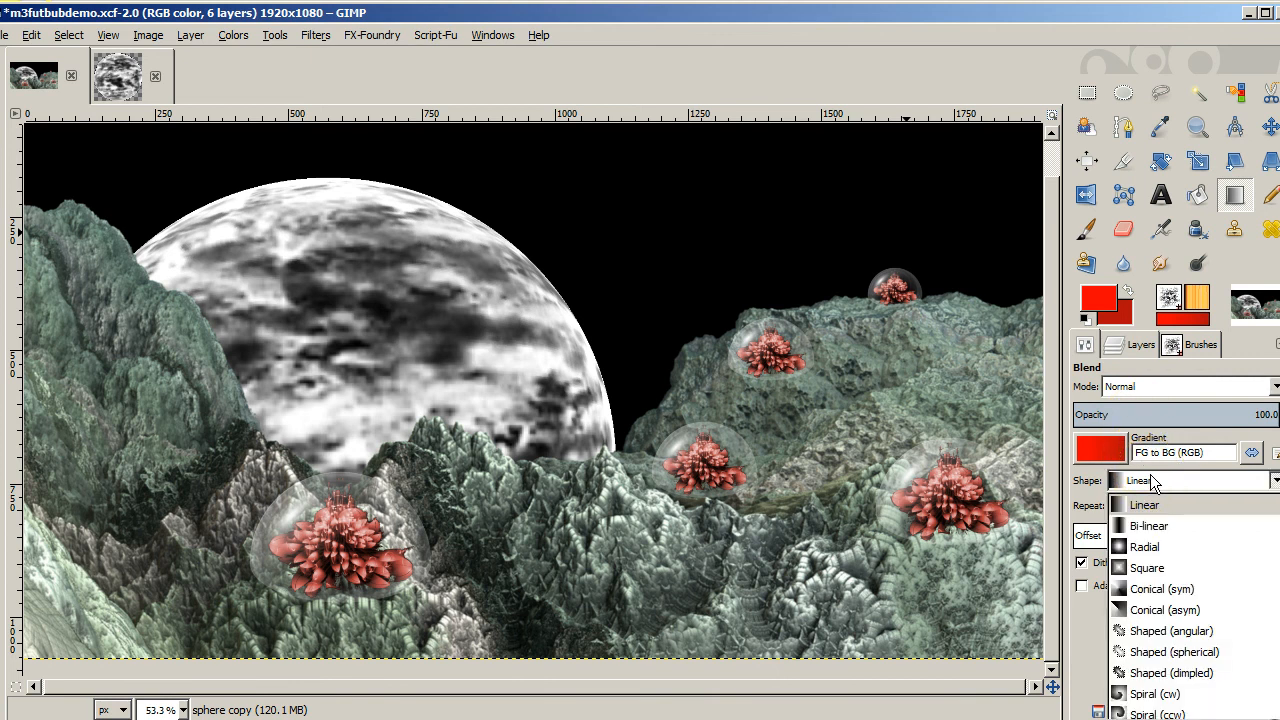
pyautogui.click(1146, 546)
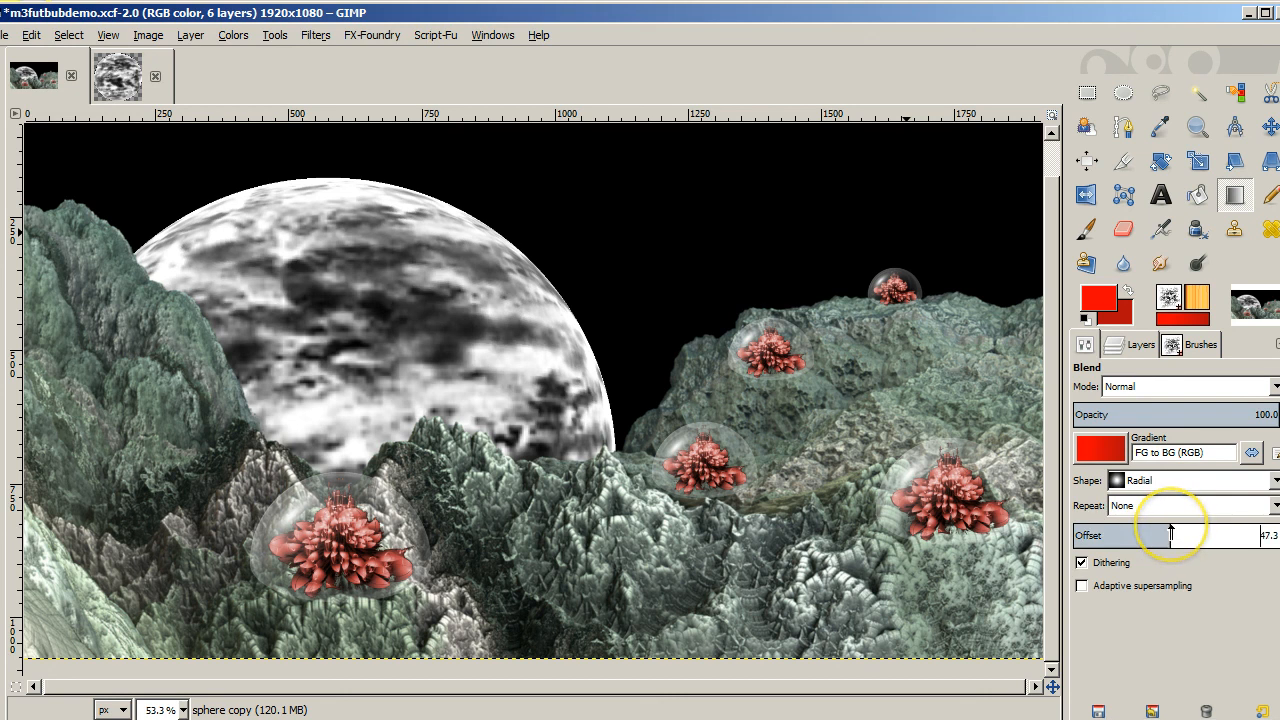
pyautogui.moveTo(264, 442)
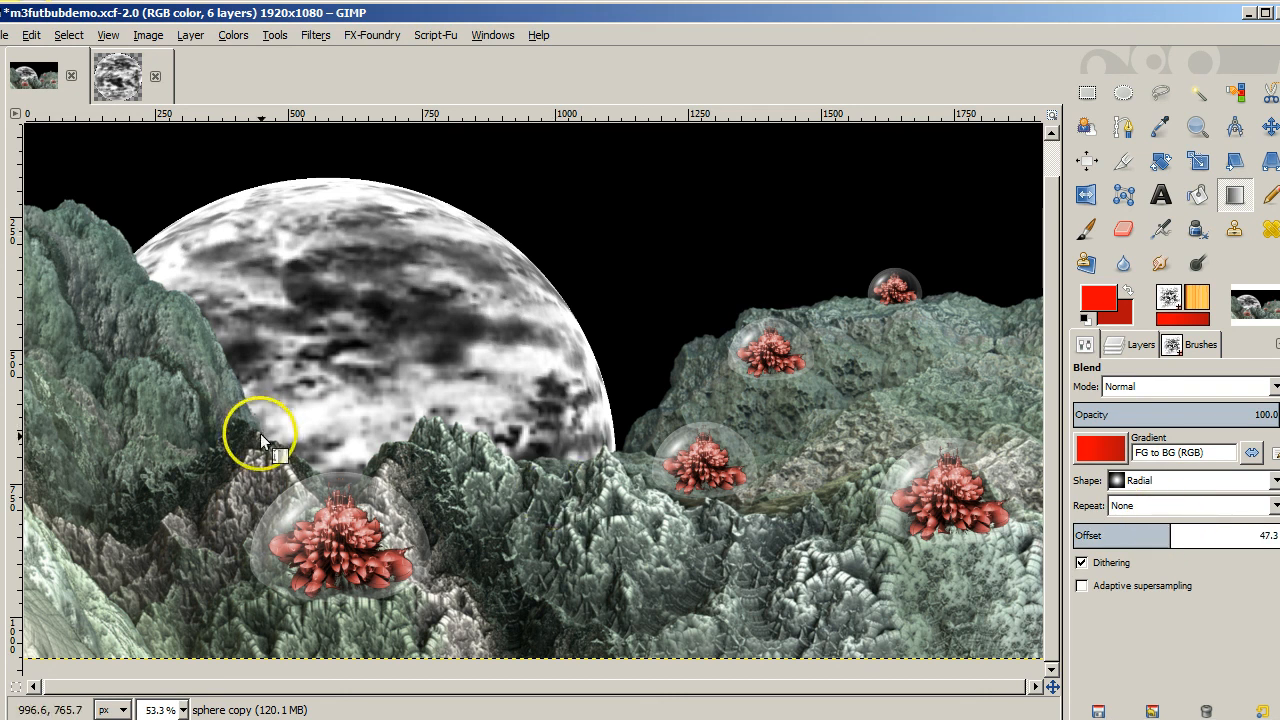
pyautogui.moveTo(340, 460)
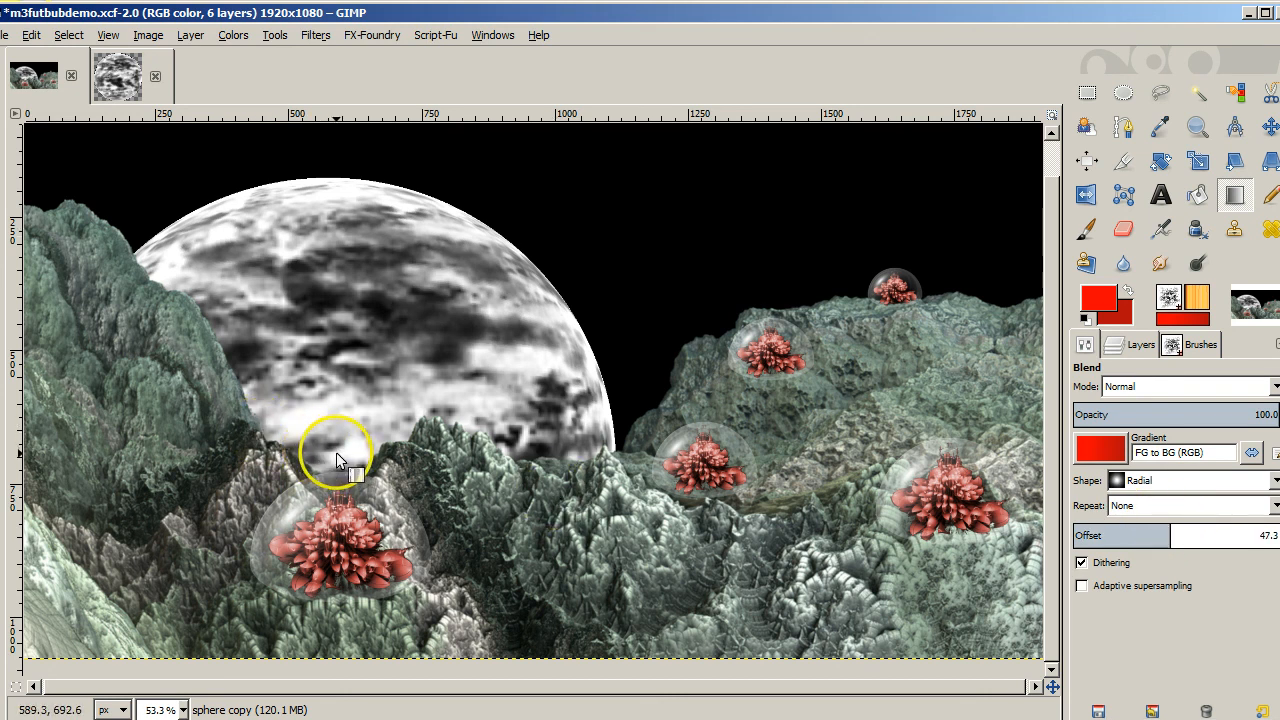
pyautogui.moveTo(316, 464)
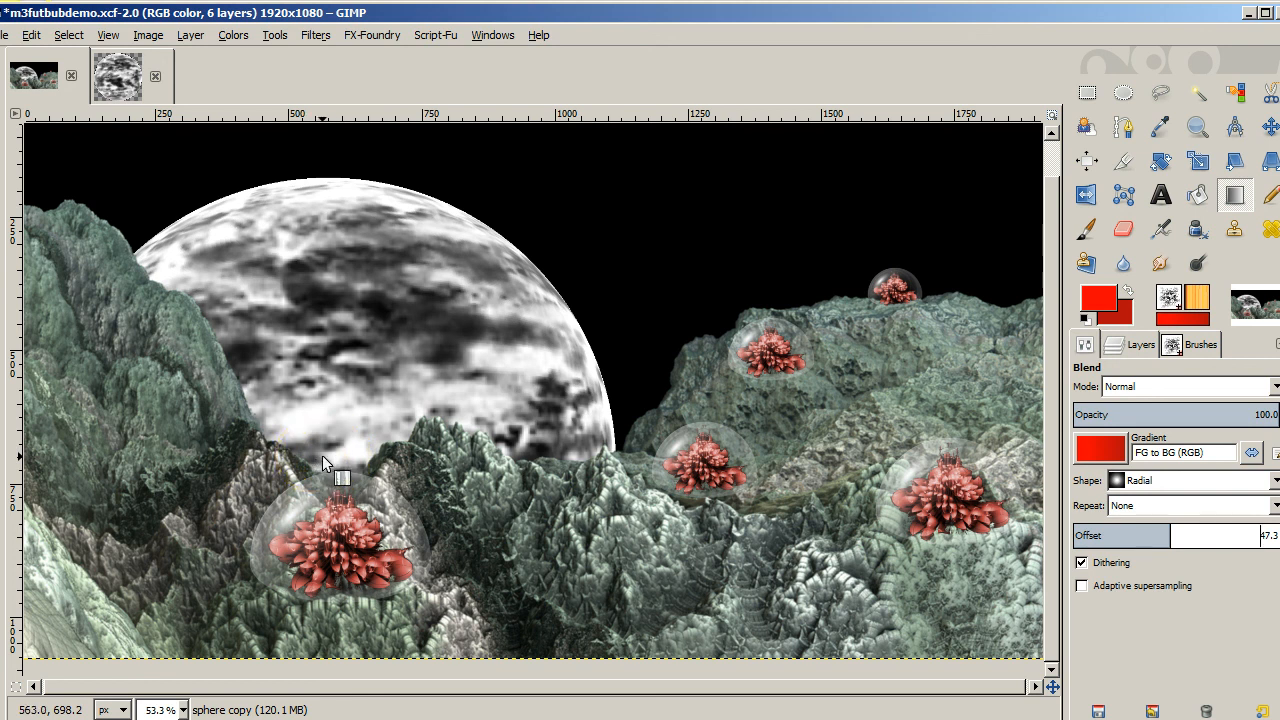
pyautogui.moveTo(324, 460); pyautogui.dragTo(764, 256)
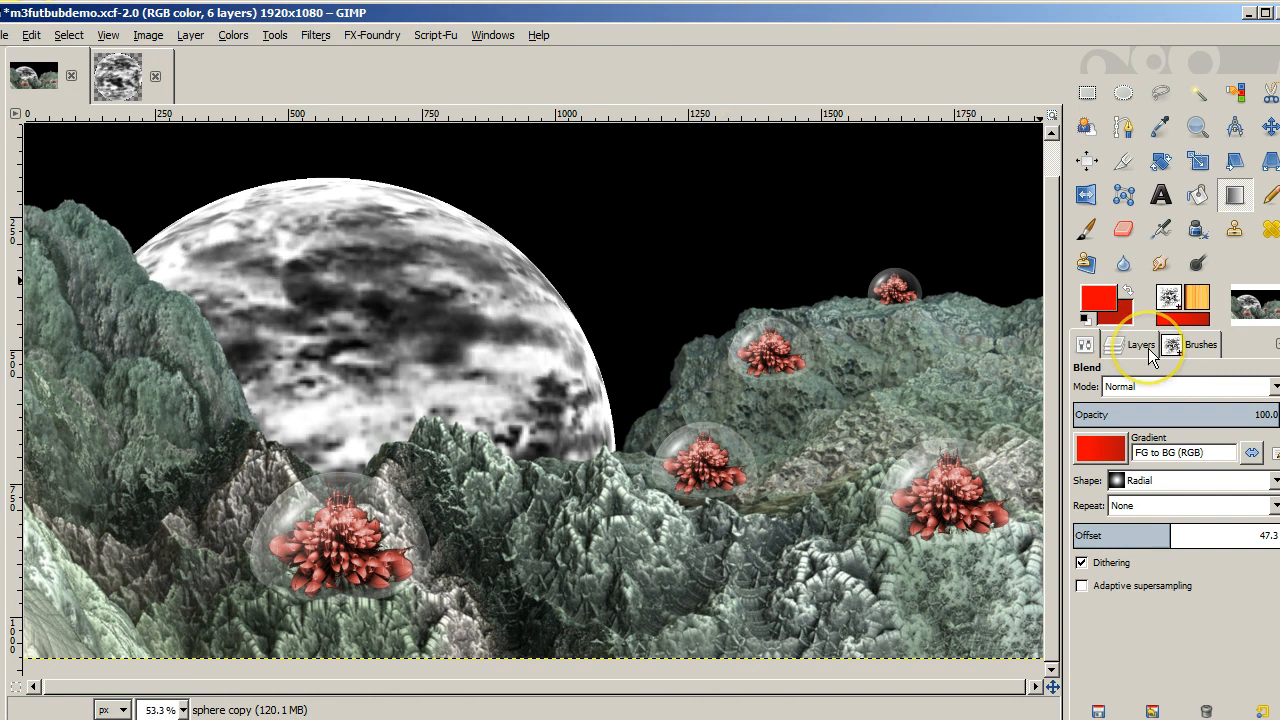
pyautogui.click(1138, 344)
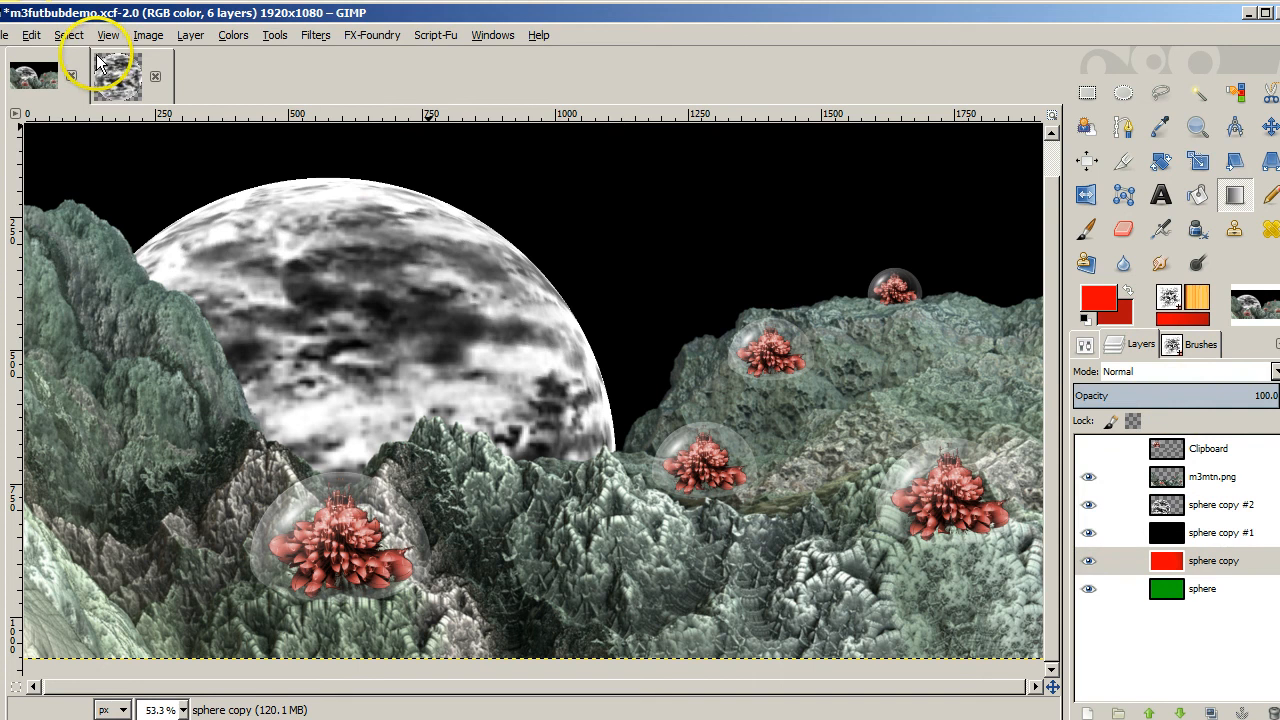
# Fit the whole landscape image inside the window via View > Zoom
pyautogui.click(108, 36)
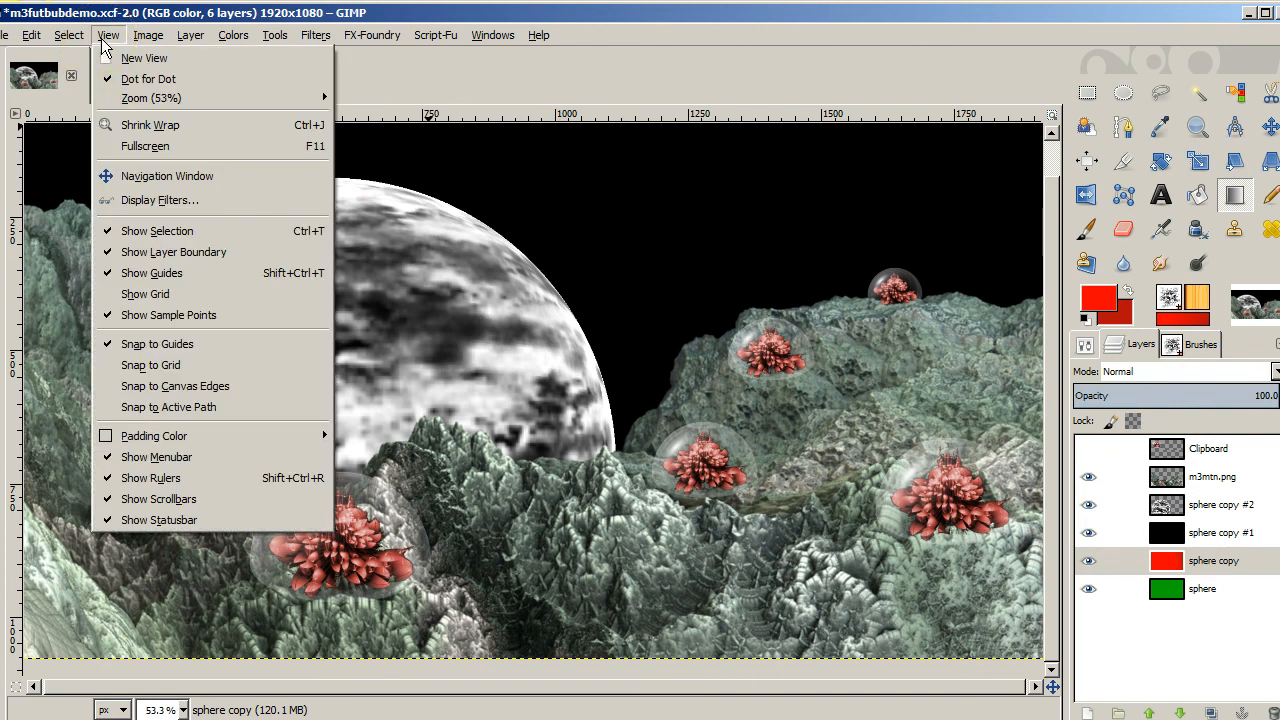
pyautogui.moveTo(150, 96)
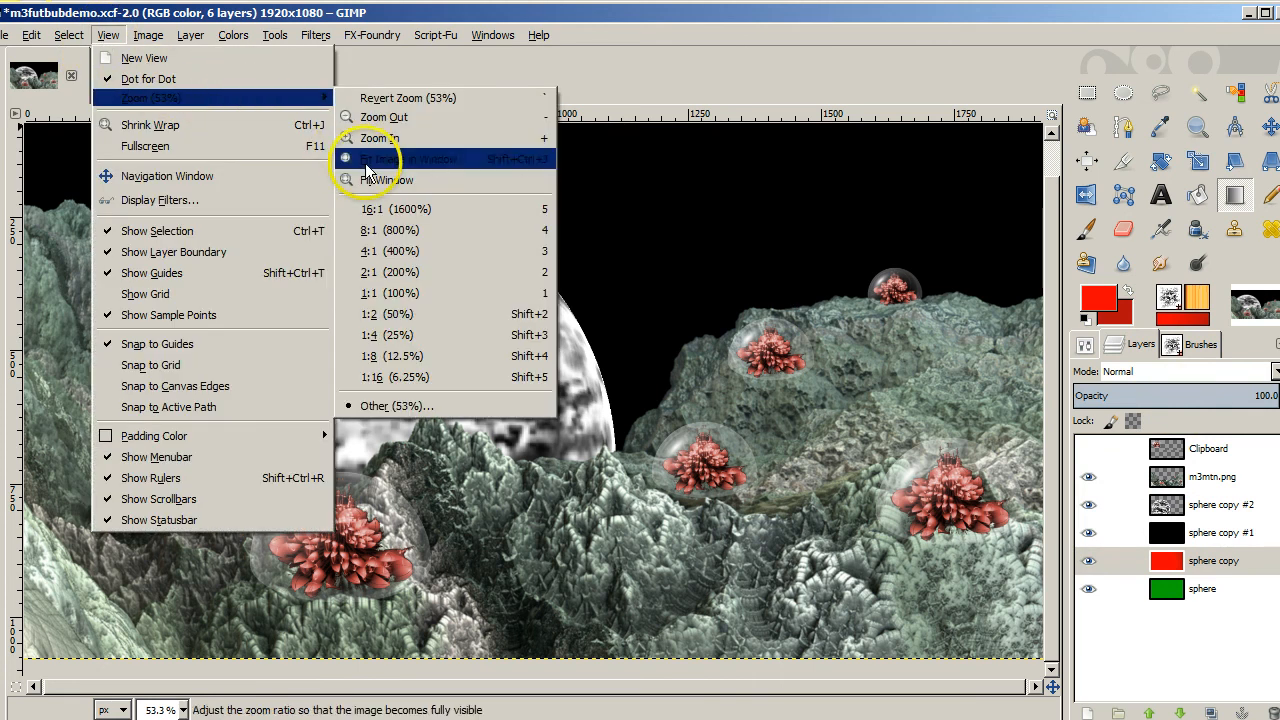
pyautogui.click(436, 160)
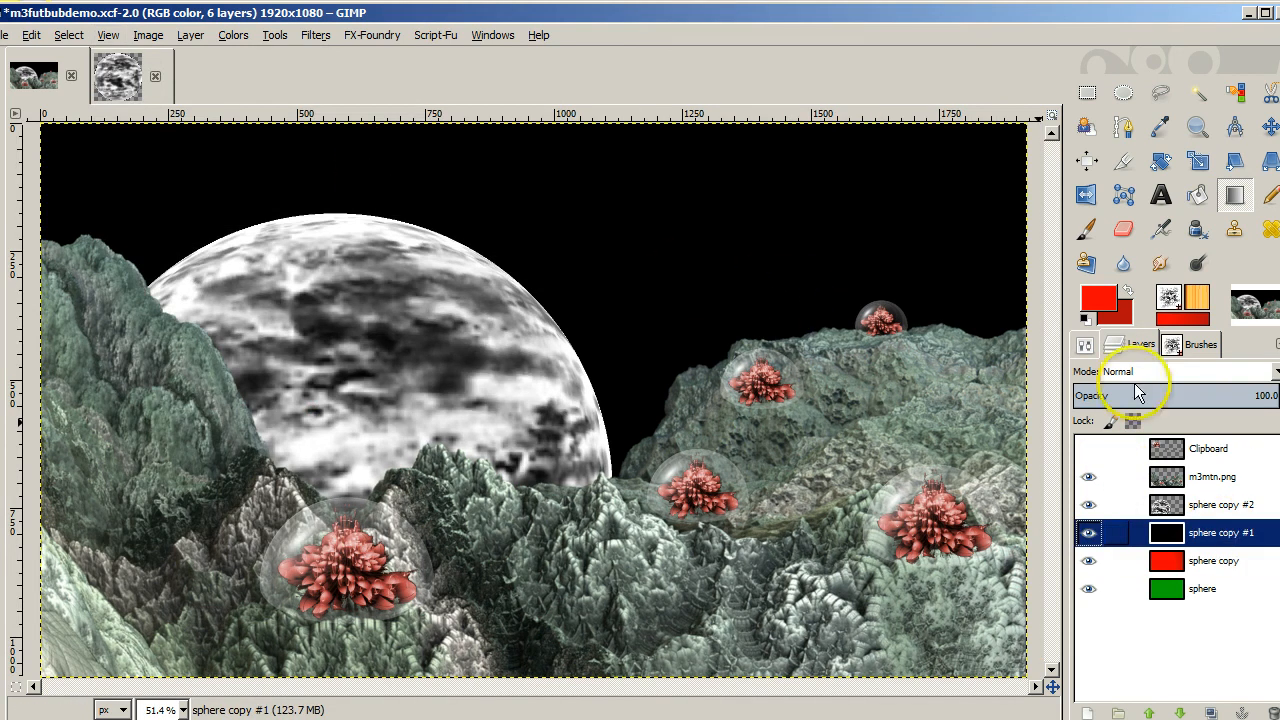
pyautogui.moveTo(360, 62)
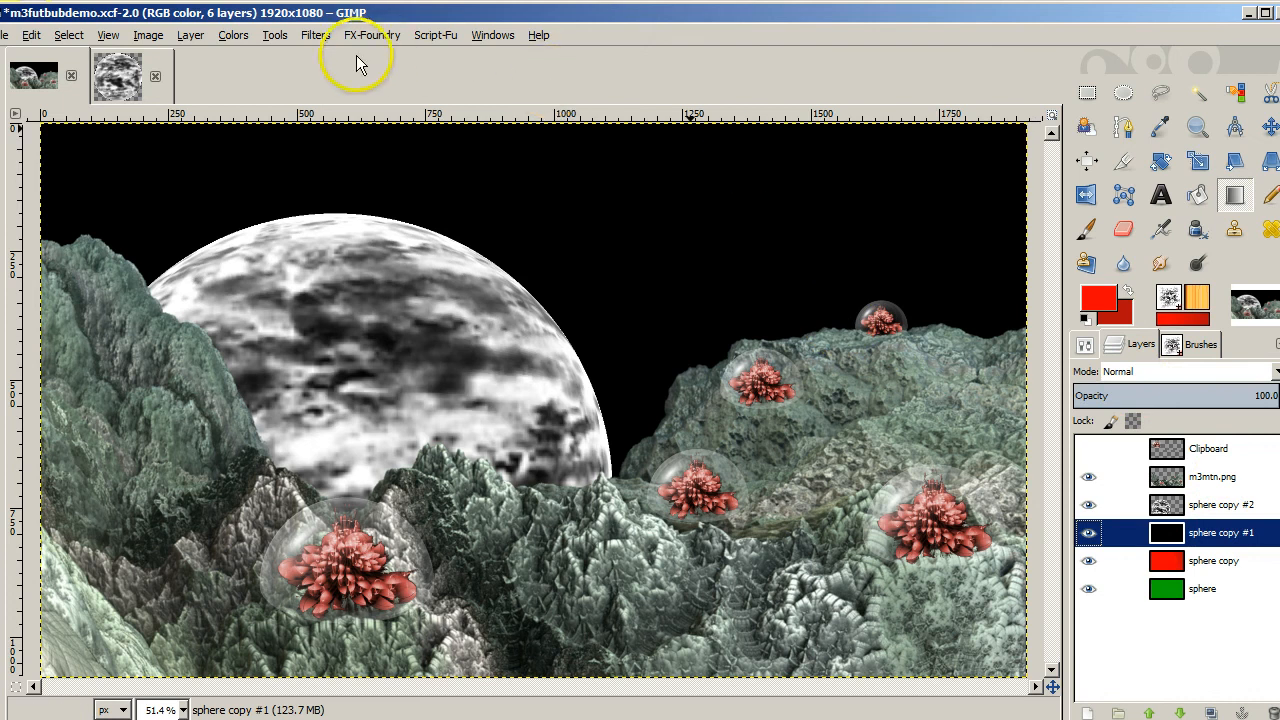
# Render Solid Noise with Y size 8 and a fresh random seed onto the black sky layer
pyautogui.click(316, 34)
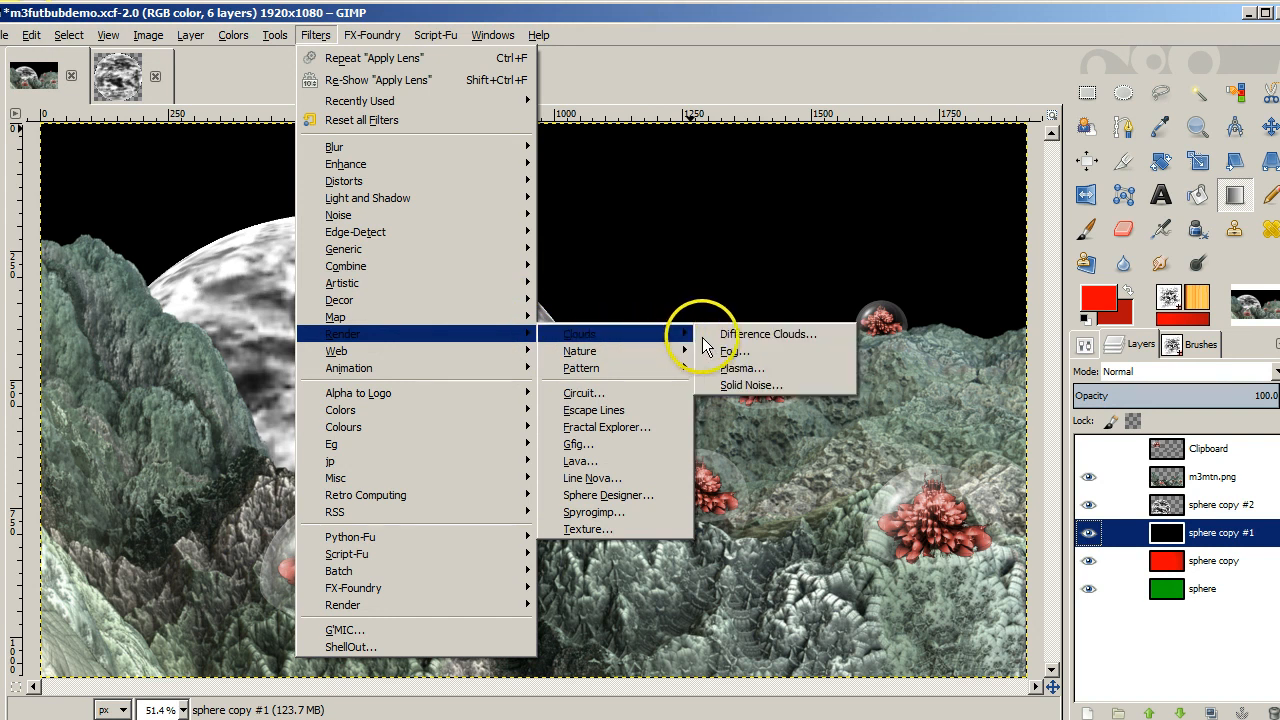
pyautogui.moveTo(752, 384)
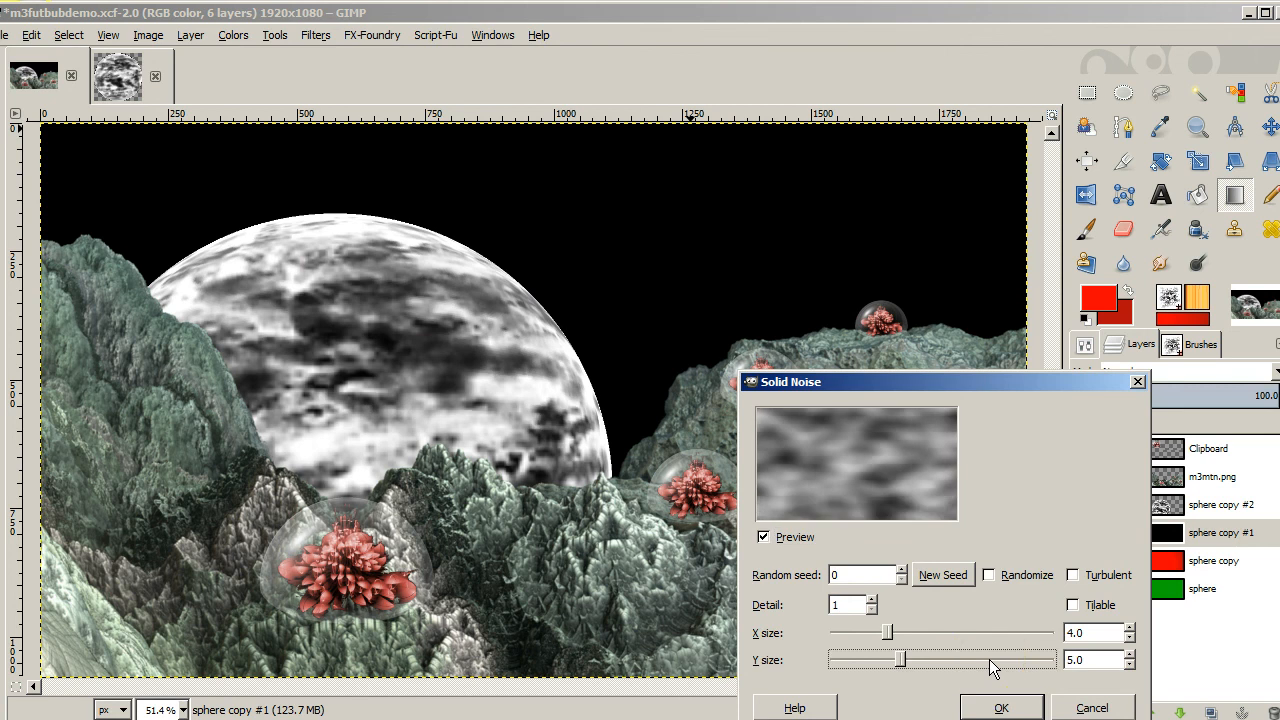
pyautogui.moveTo(890, 660); pyautogui.dragTo(936, 660)
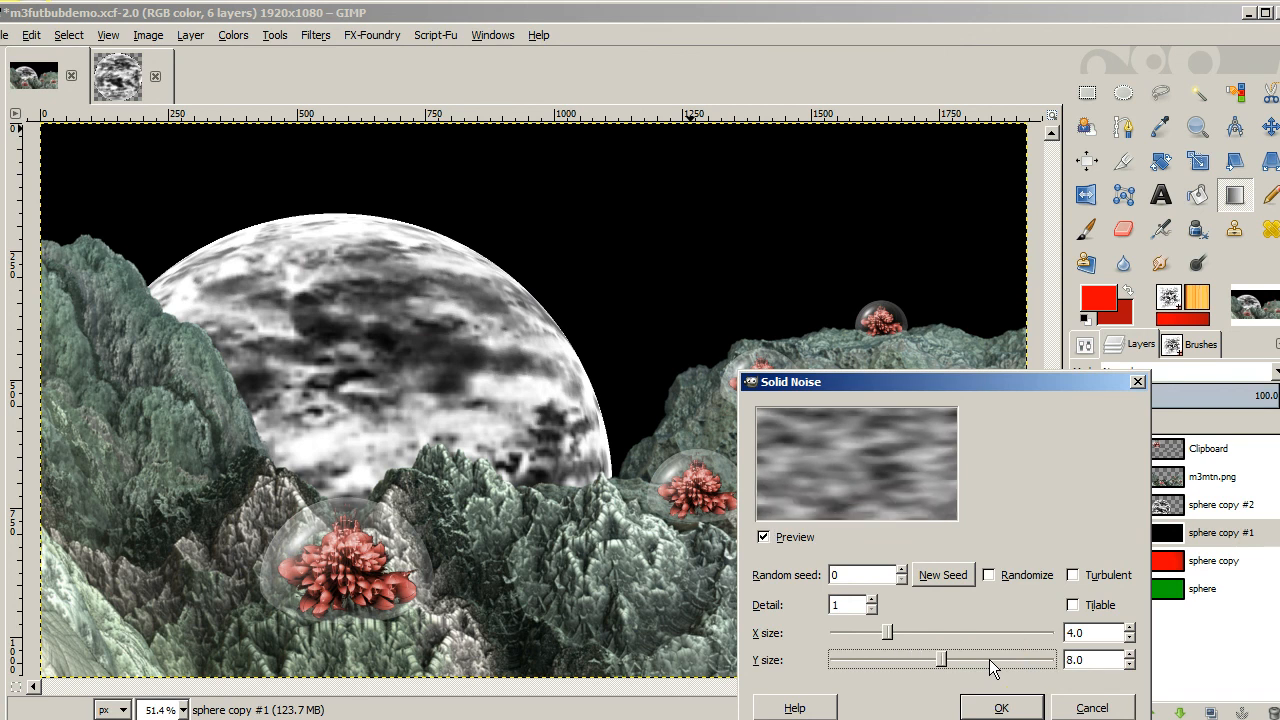
pyautogui.moveTo(944, 574)
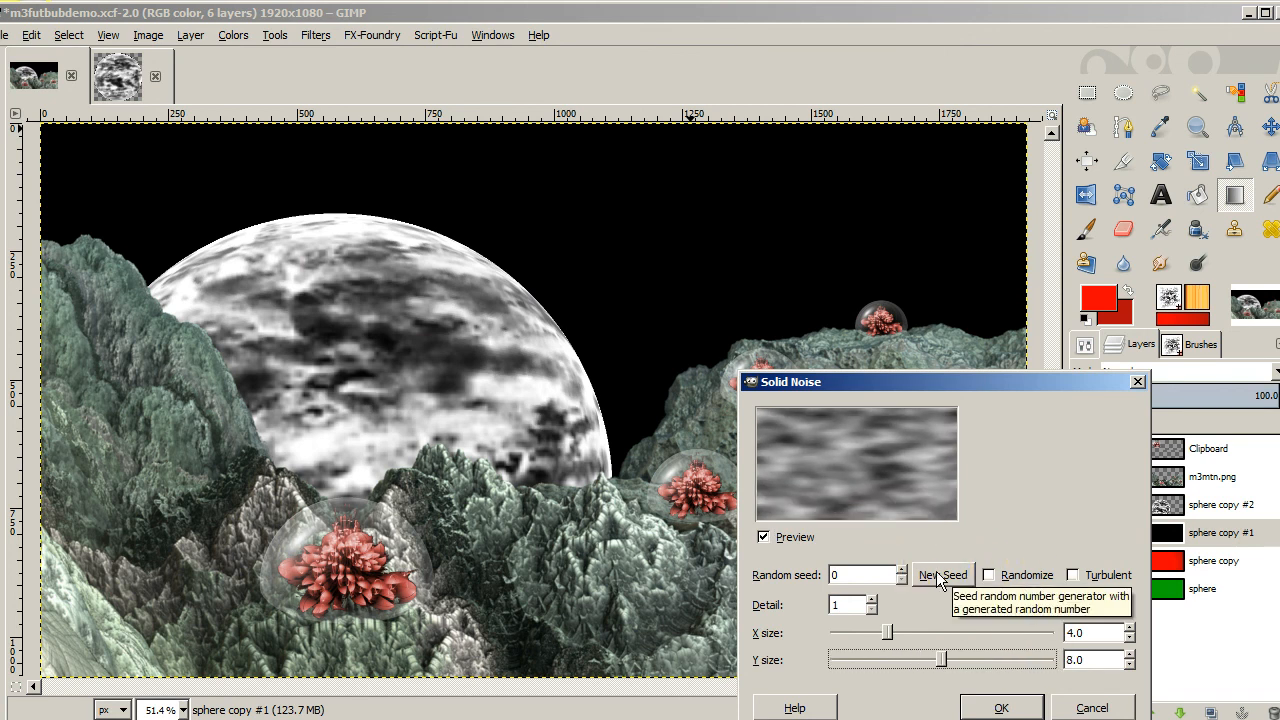
pyautogui.click(944, 576)
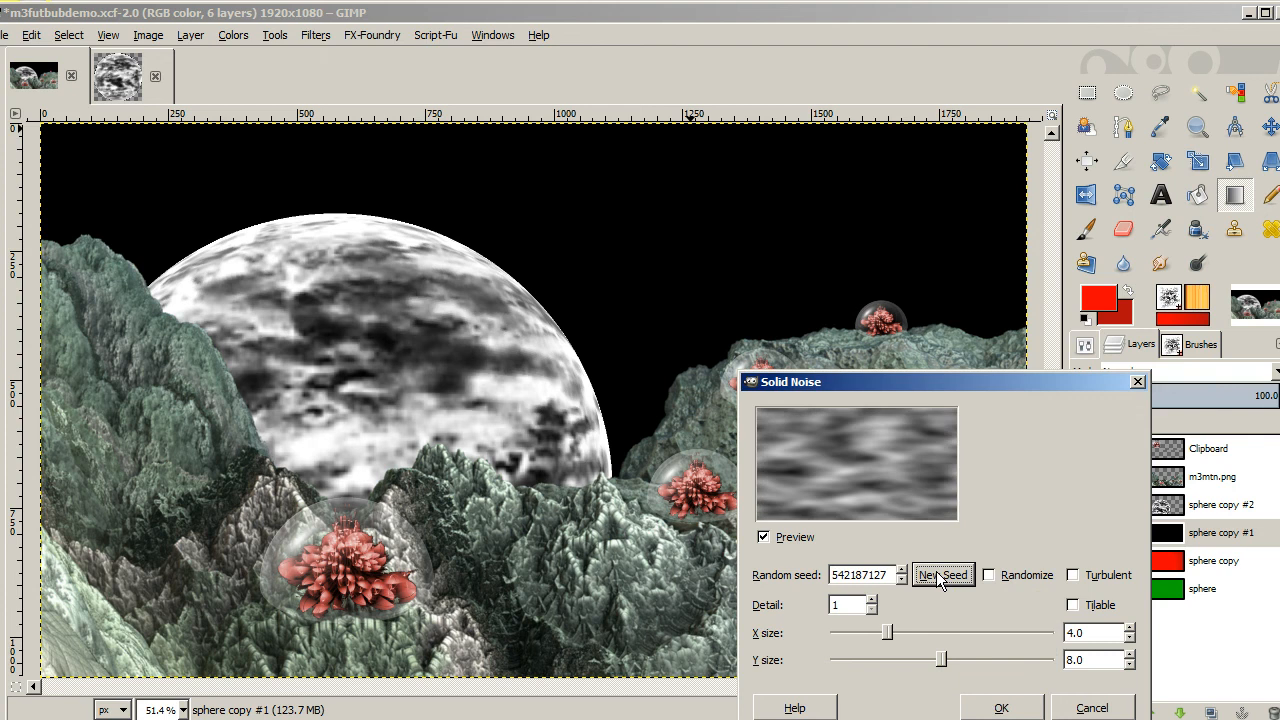
pyautogui.click(944, 574)
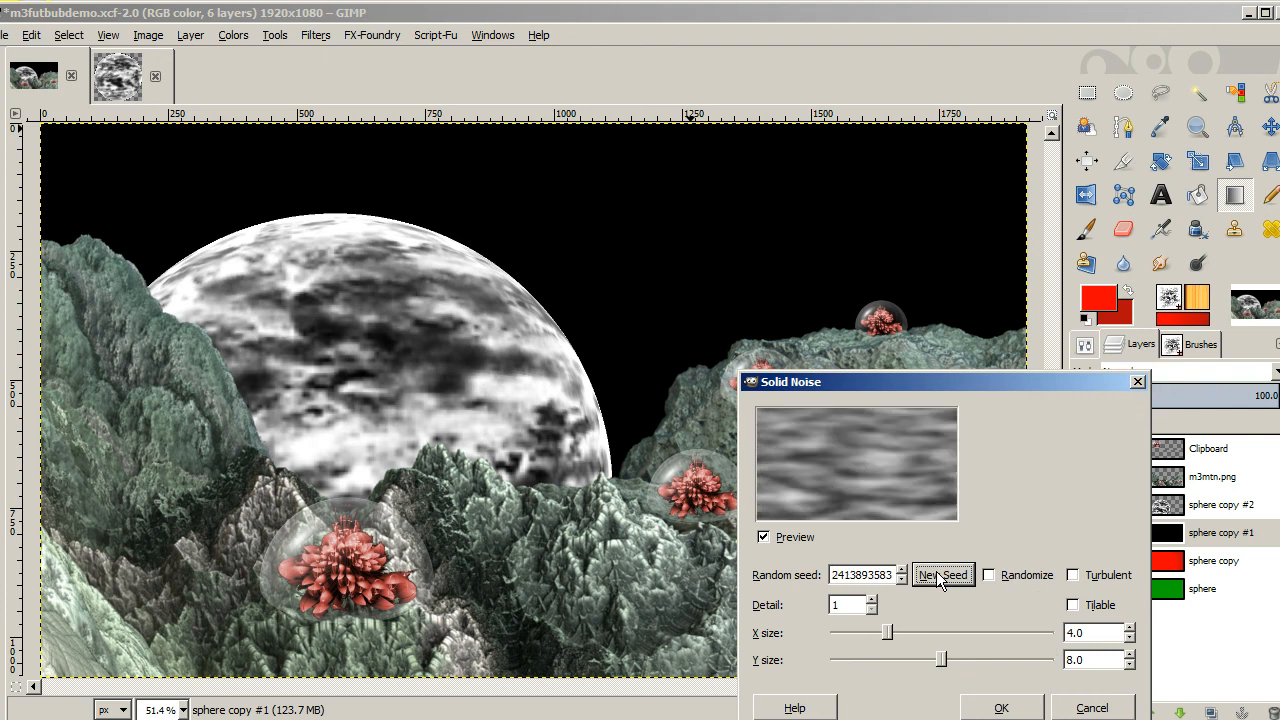
pyautogui.moveTo(1032, 710)
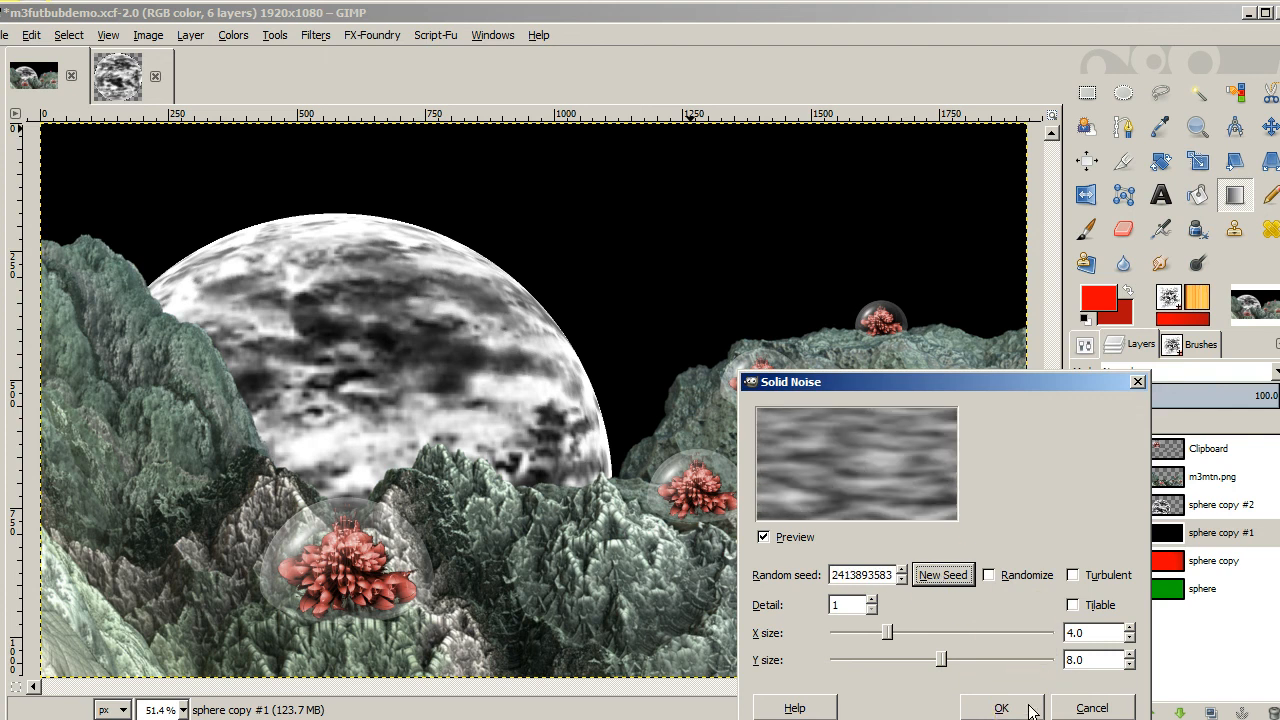
pyautogui.click(1000, 708)
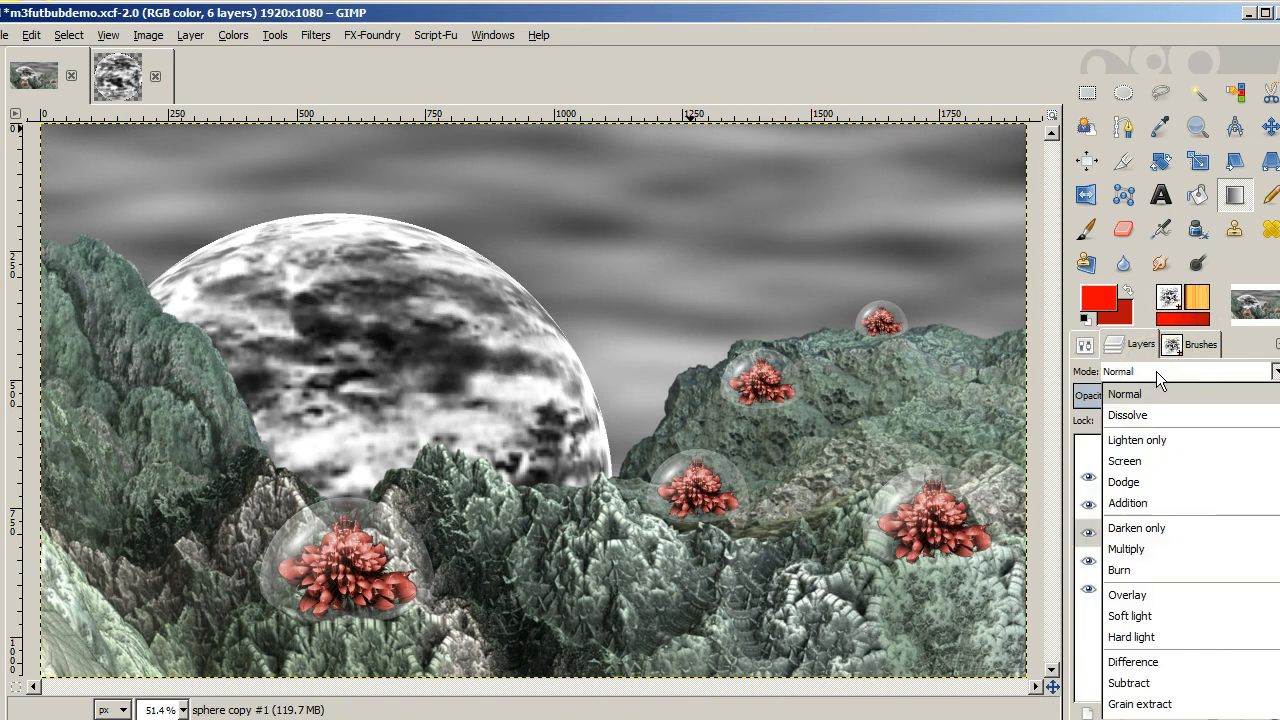
pyautogui.moveTo(1170, 570)
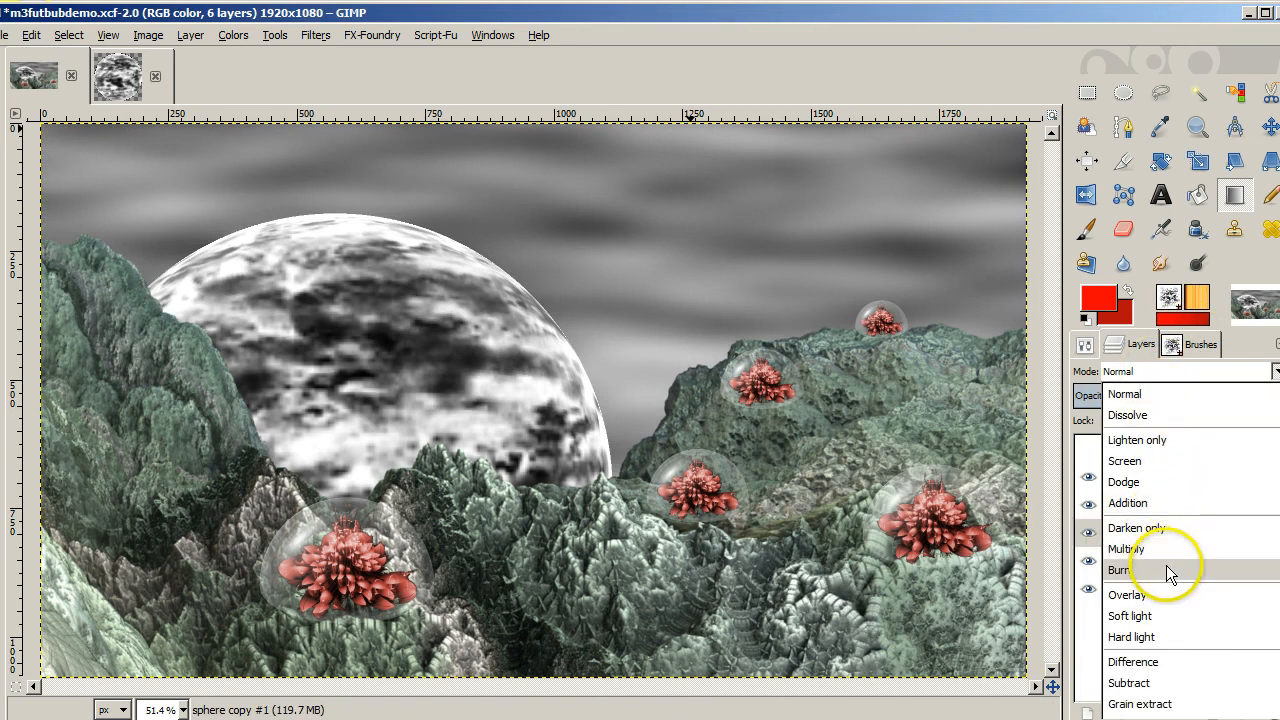
# Set the cloud layer's mode to Burn and select the red 'sphere copy' layer
pyautogui.click(1116, 570)
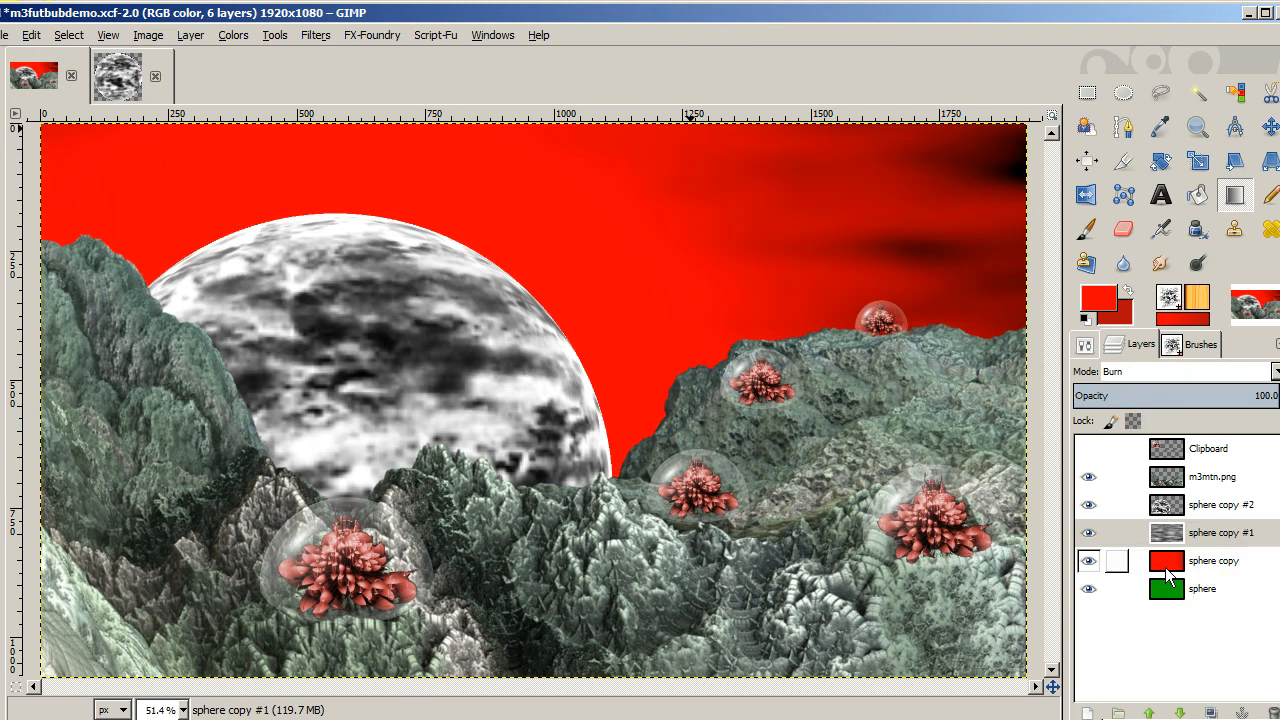
pyautogui.click(1212, 560)
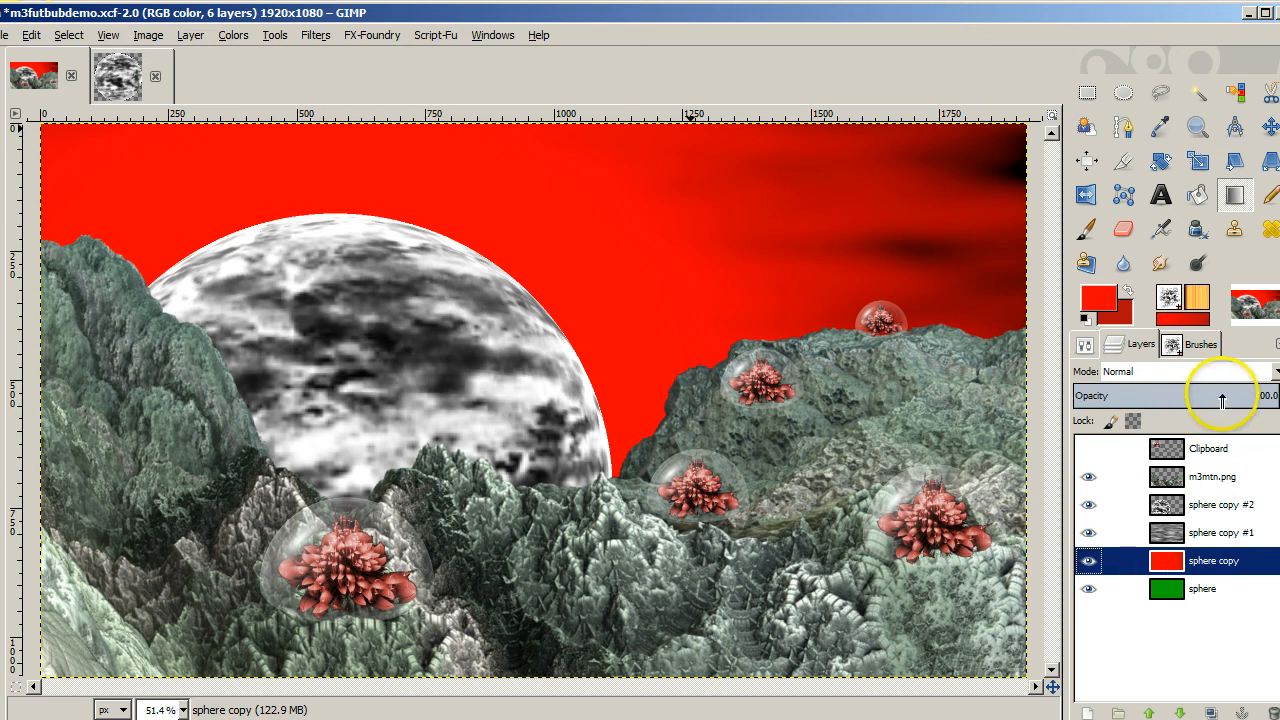
# Lower the red layer's opacity to about 67% for a dark crimson cloudy sky
pyautogui.moveTo(1220, 396); pyautogui.dragTo(1236, 396)
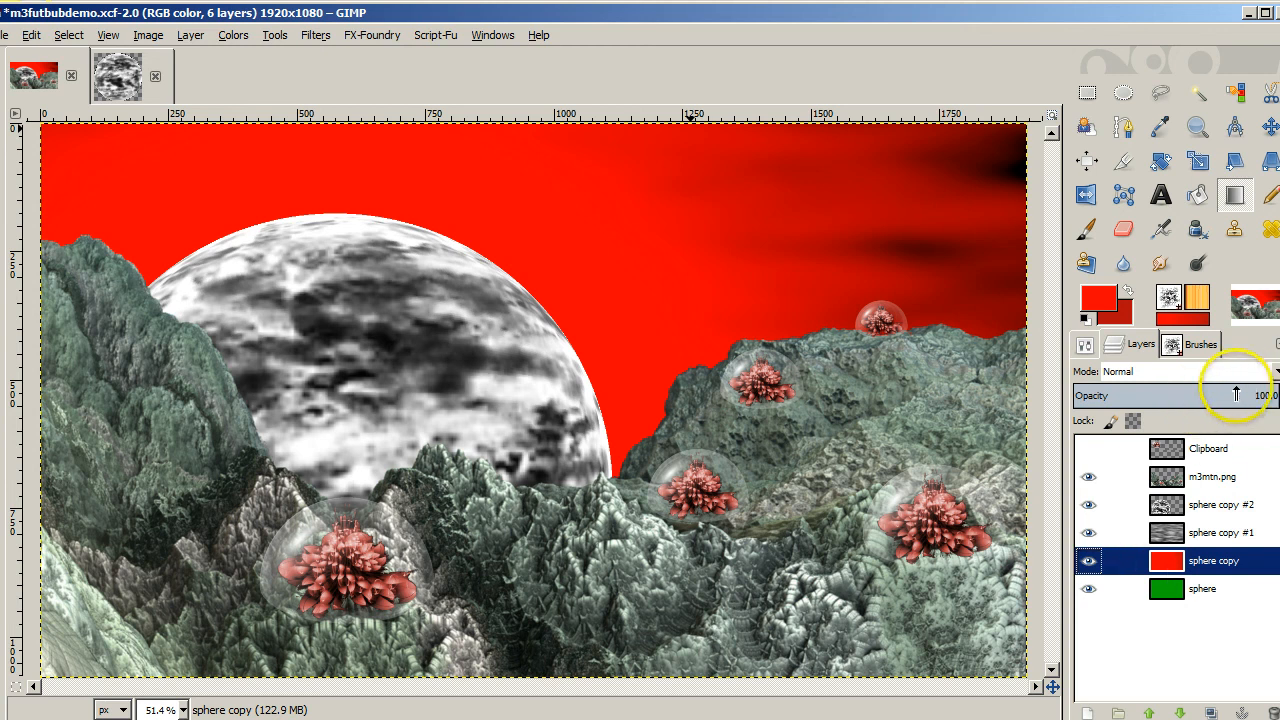
pyautogui.moveTo(1264, 396); pyautogui.dragTo(1238, 396)
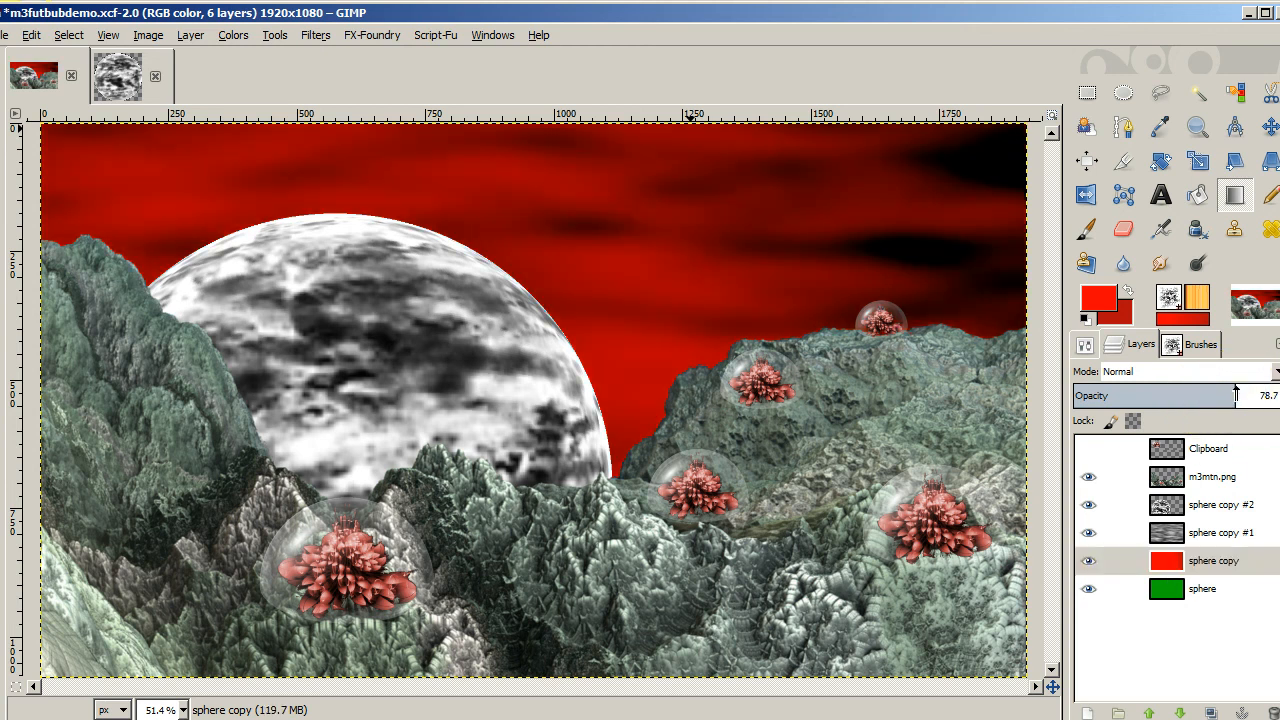
pyautogui.moveTo(1236, 396); pyautogui.dragTo(1200, 396)
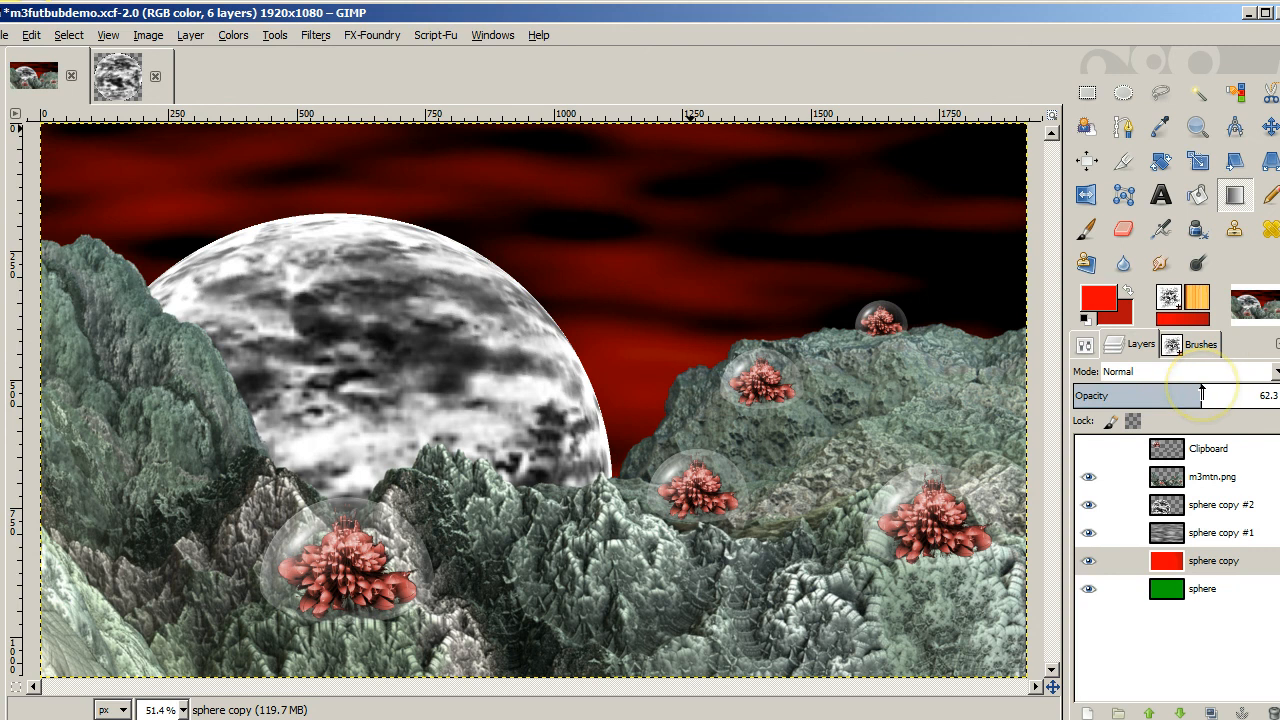
pyautogui.moveTo(1200, 396); pyautogui.dragTo(1190, 396)
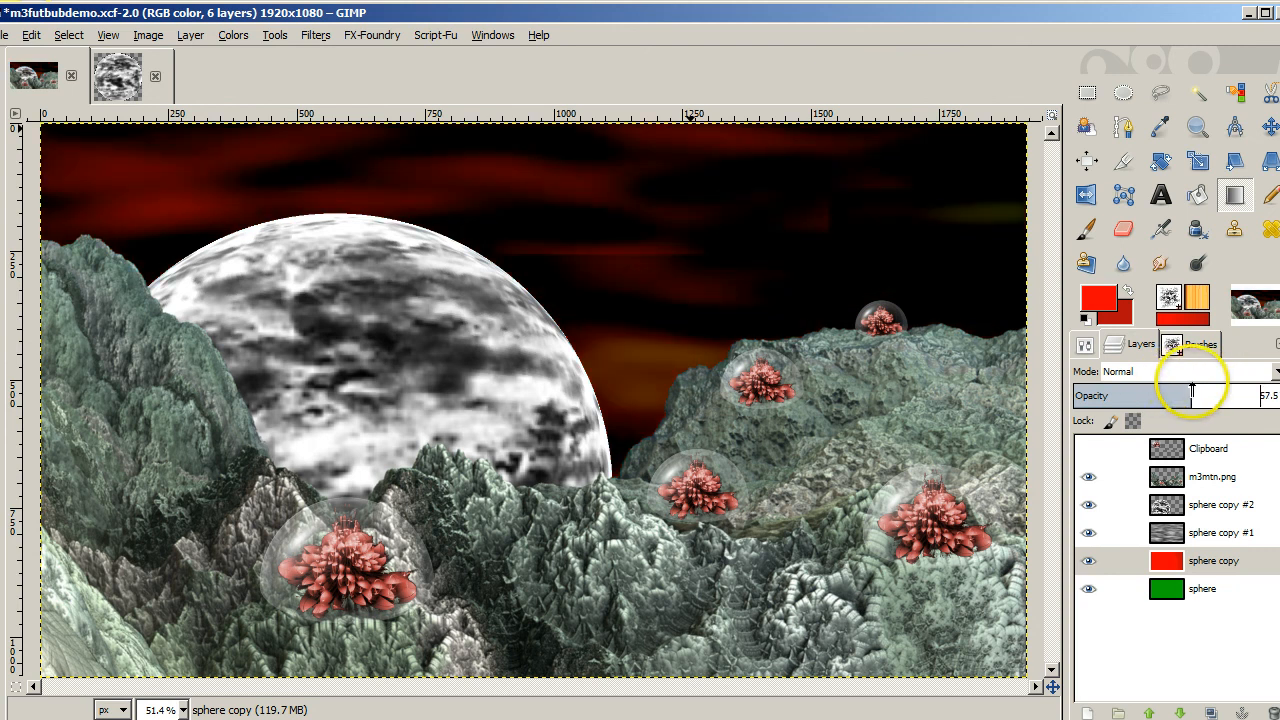
pyautogui.moveTo(1190, 396); pyautogui.dragTo(1216, 396)
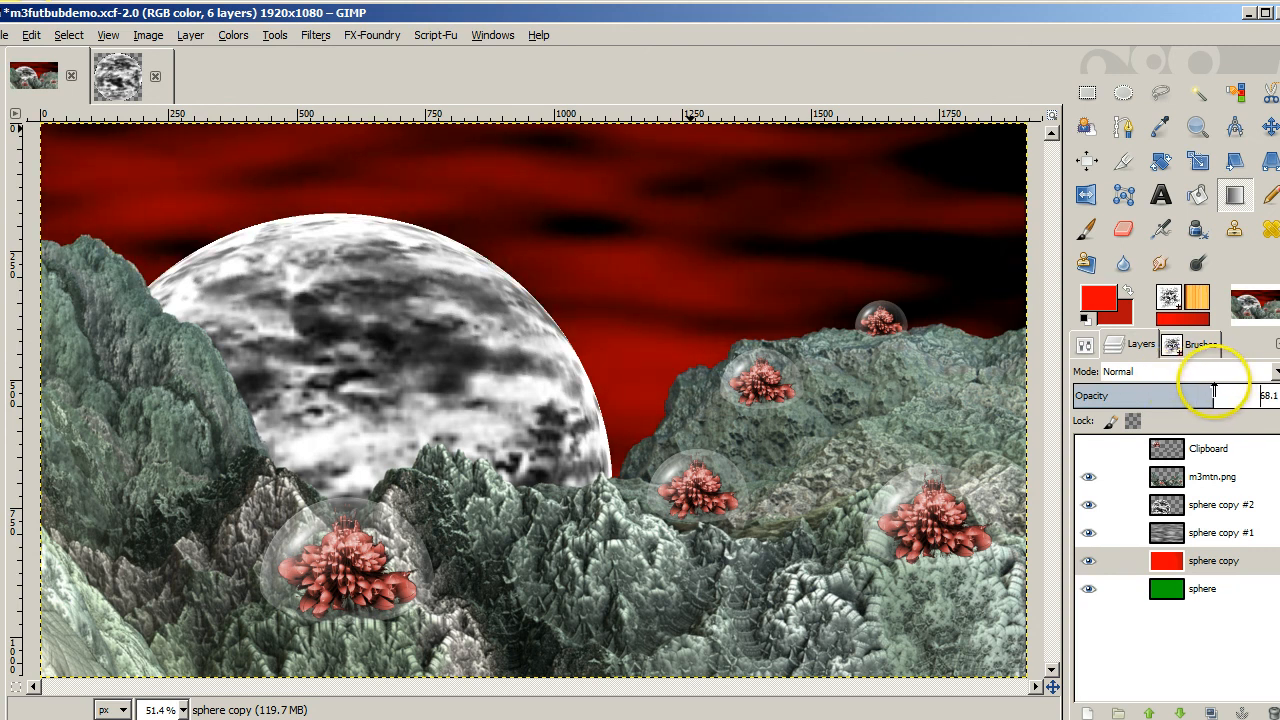
pyautogui.moveTo(1210, 396); pyautogui.dragTo(1196, 396)
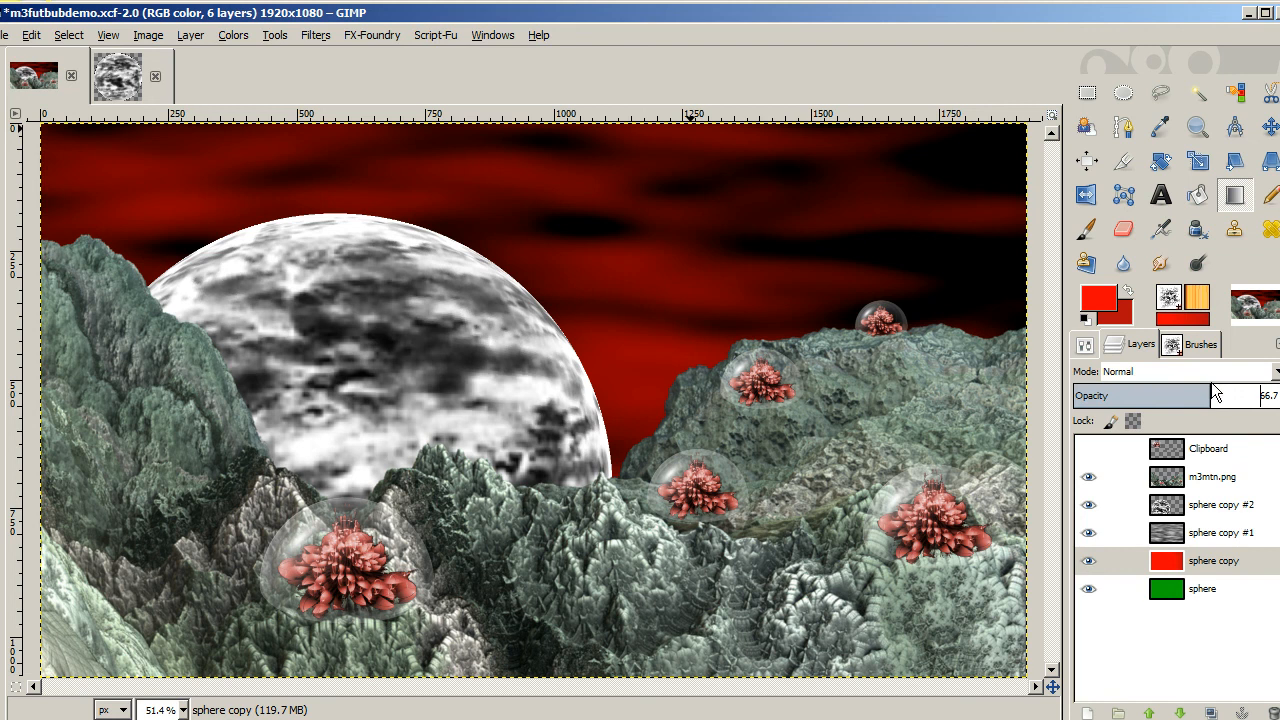
pyautogui.moveTo(1136, 380)
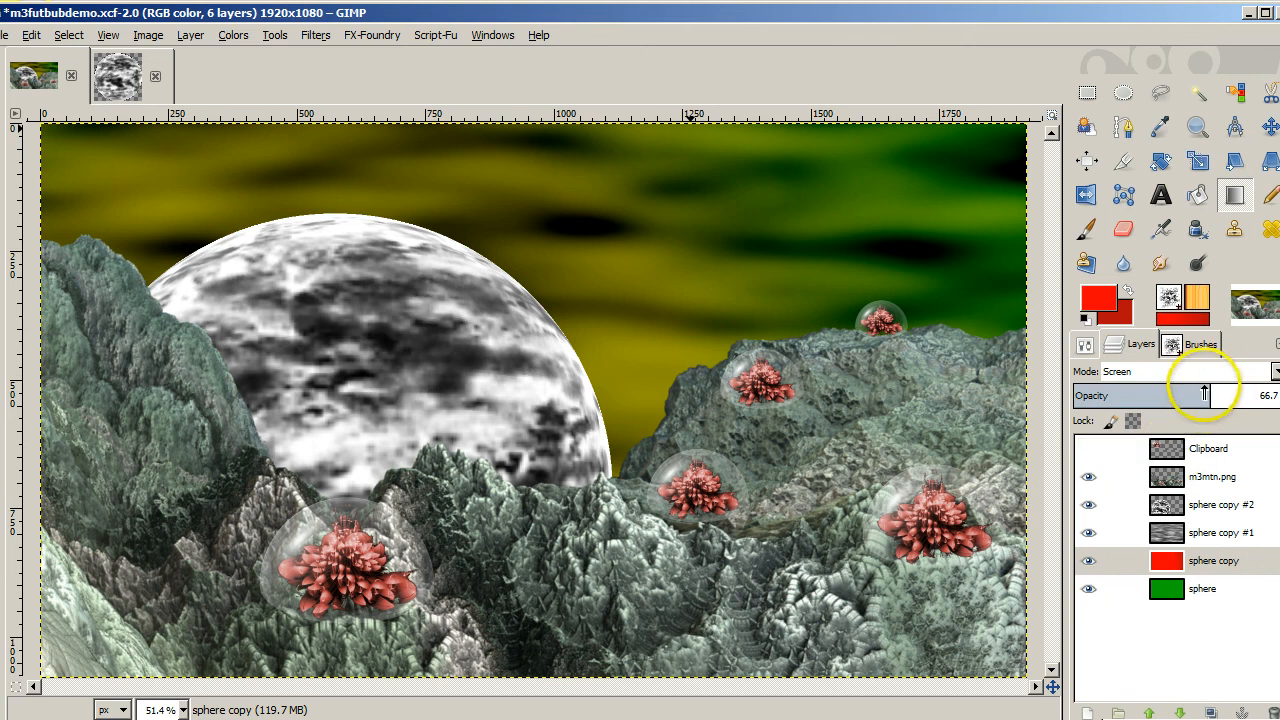
# Screen the red layer over the clouds at about 81% opacity for a yellow-orange-green sky
pyautogui.moveTo(1204, 394); pyautogui.dragTo(1190, 394)
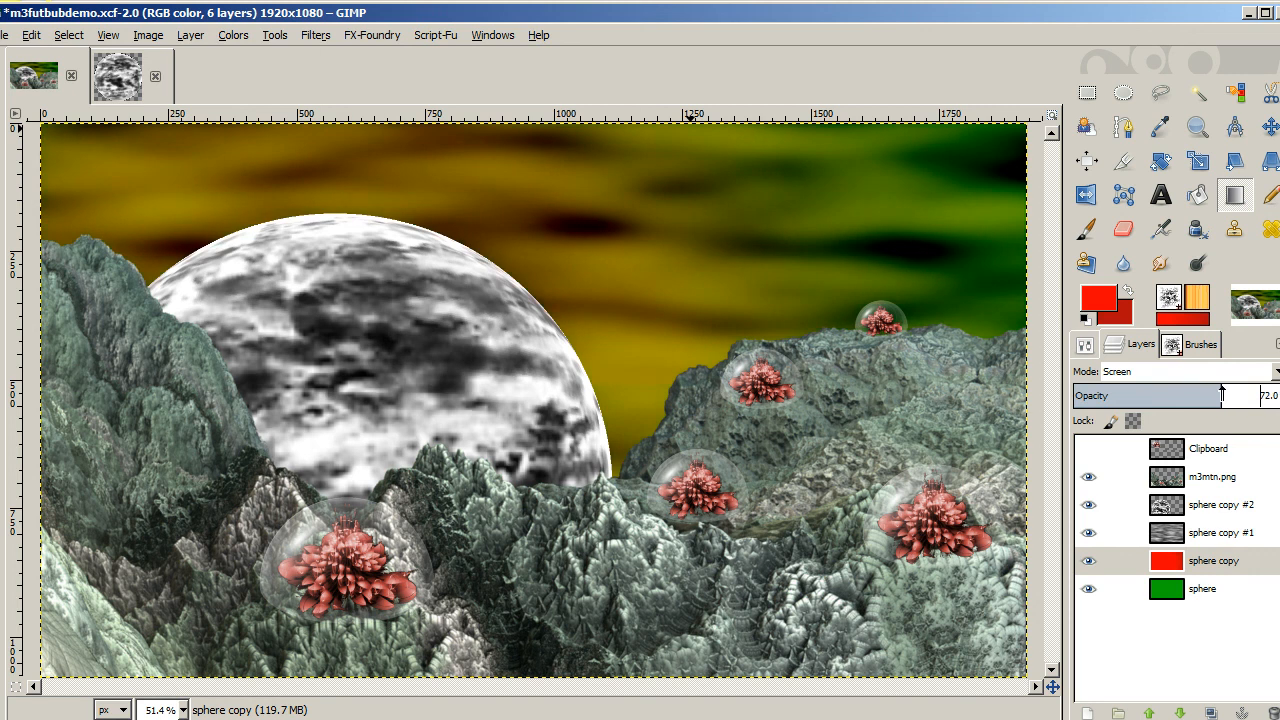
pyautogui.moveTo(1240, 396); pyautogui.dragTo(1244, 396)
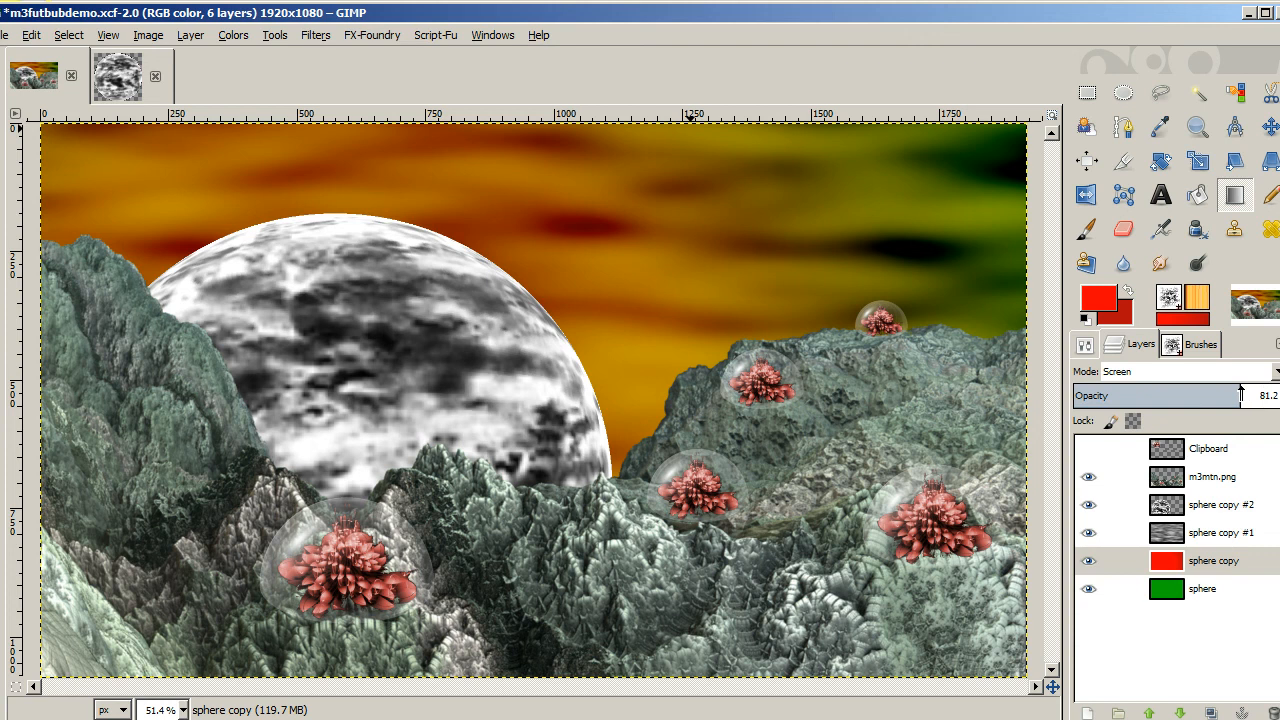
pyautogui.moveTo(676, 350)
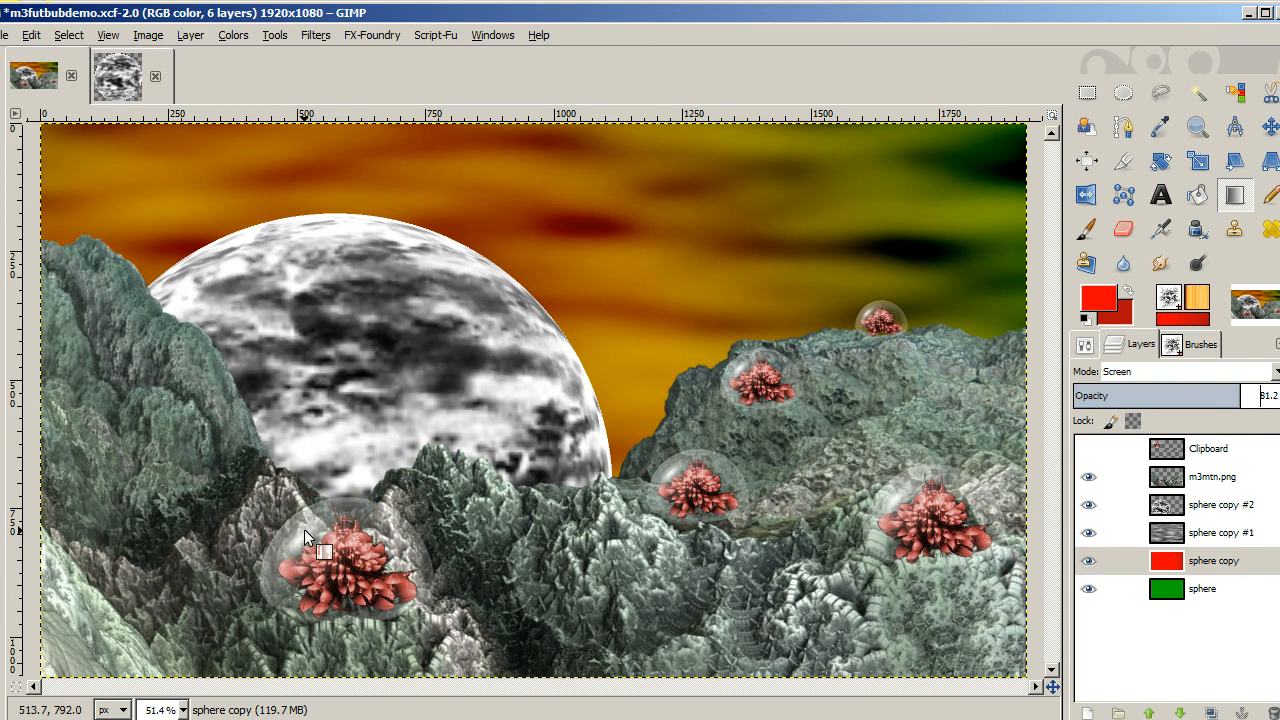
pyautogui.moveTo(522, 368)
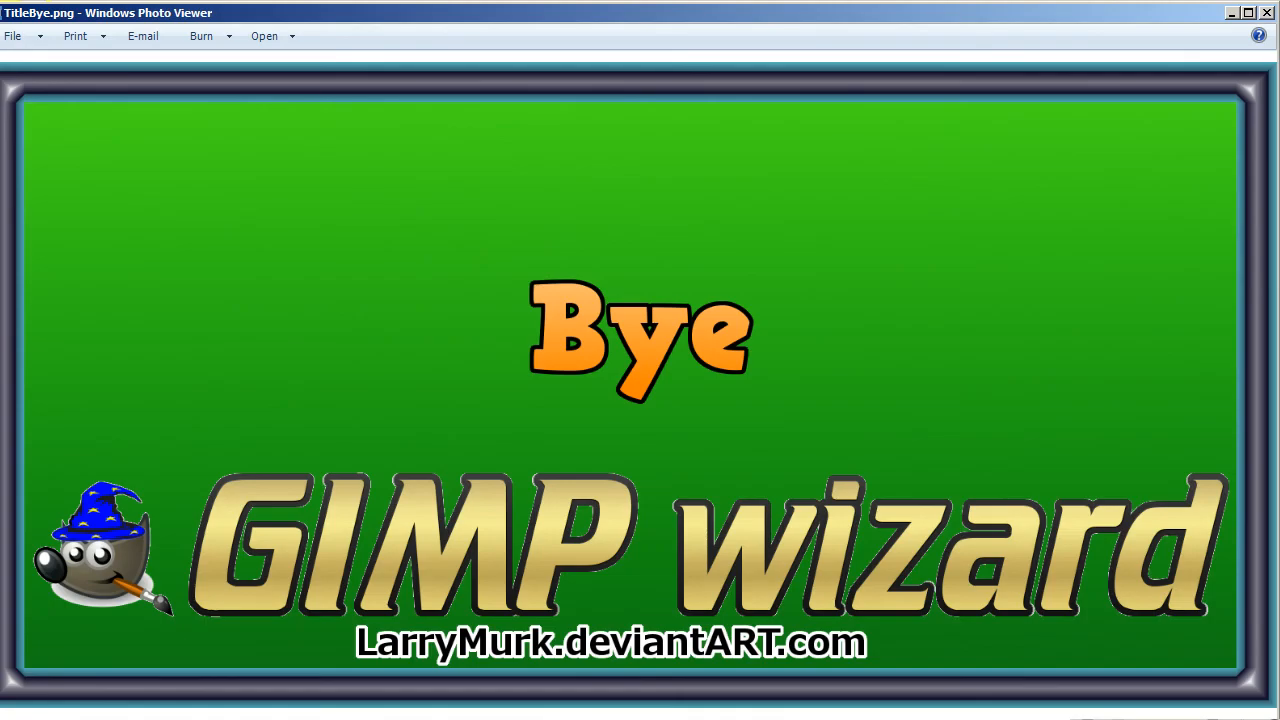
pyautogui.moveTo(676, 662)
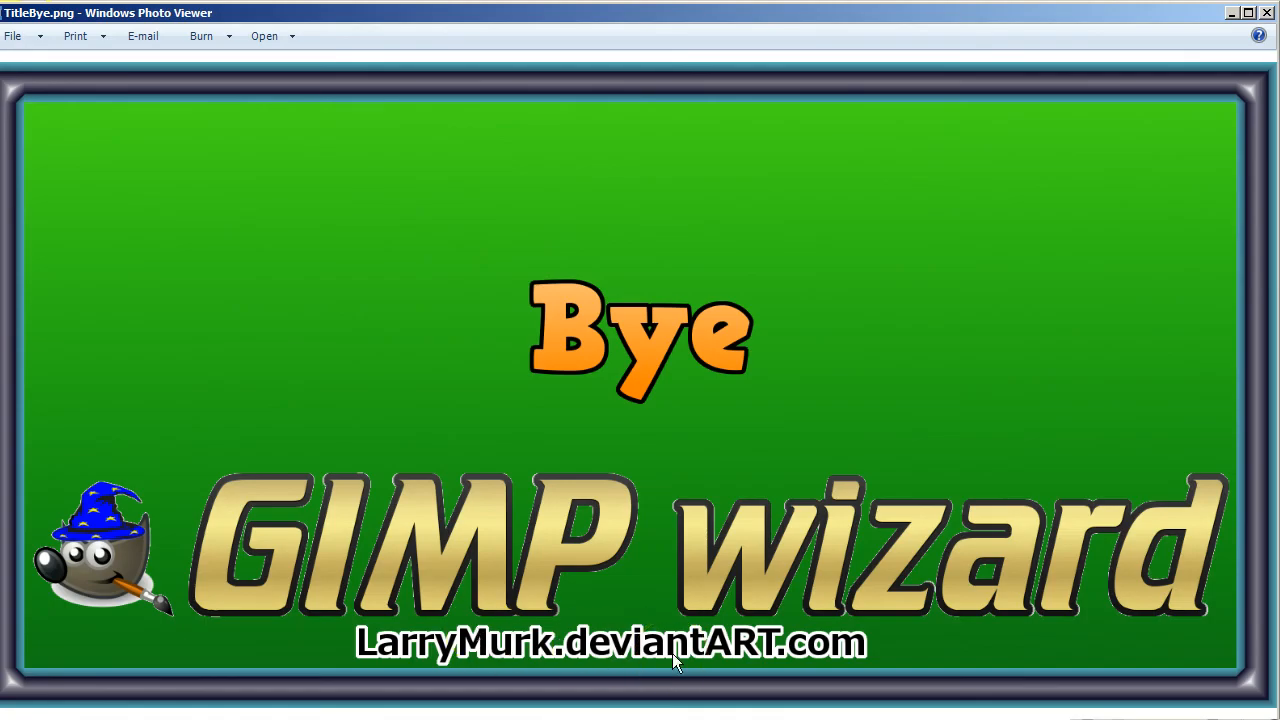